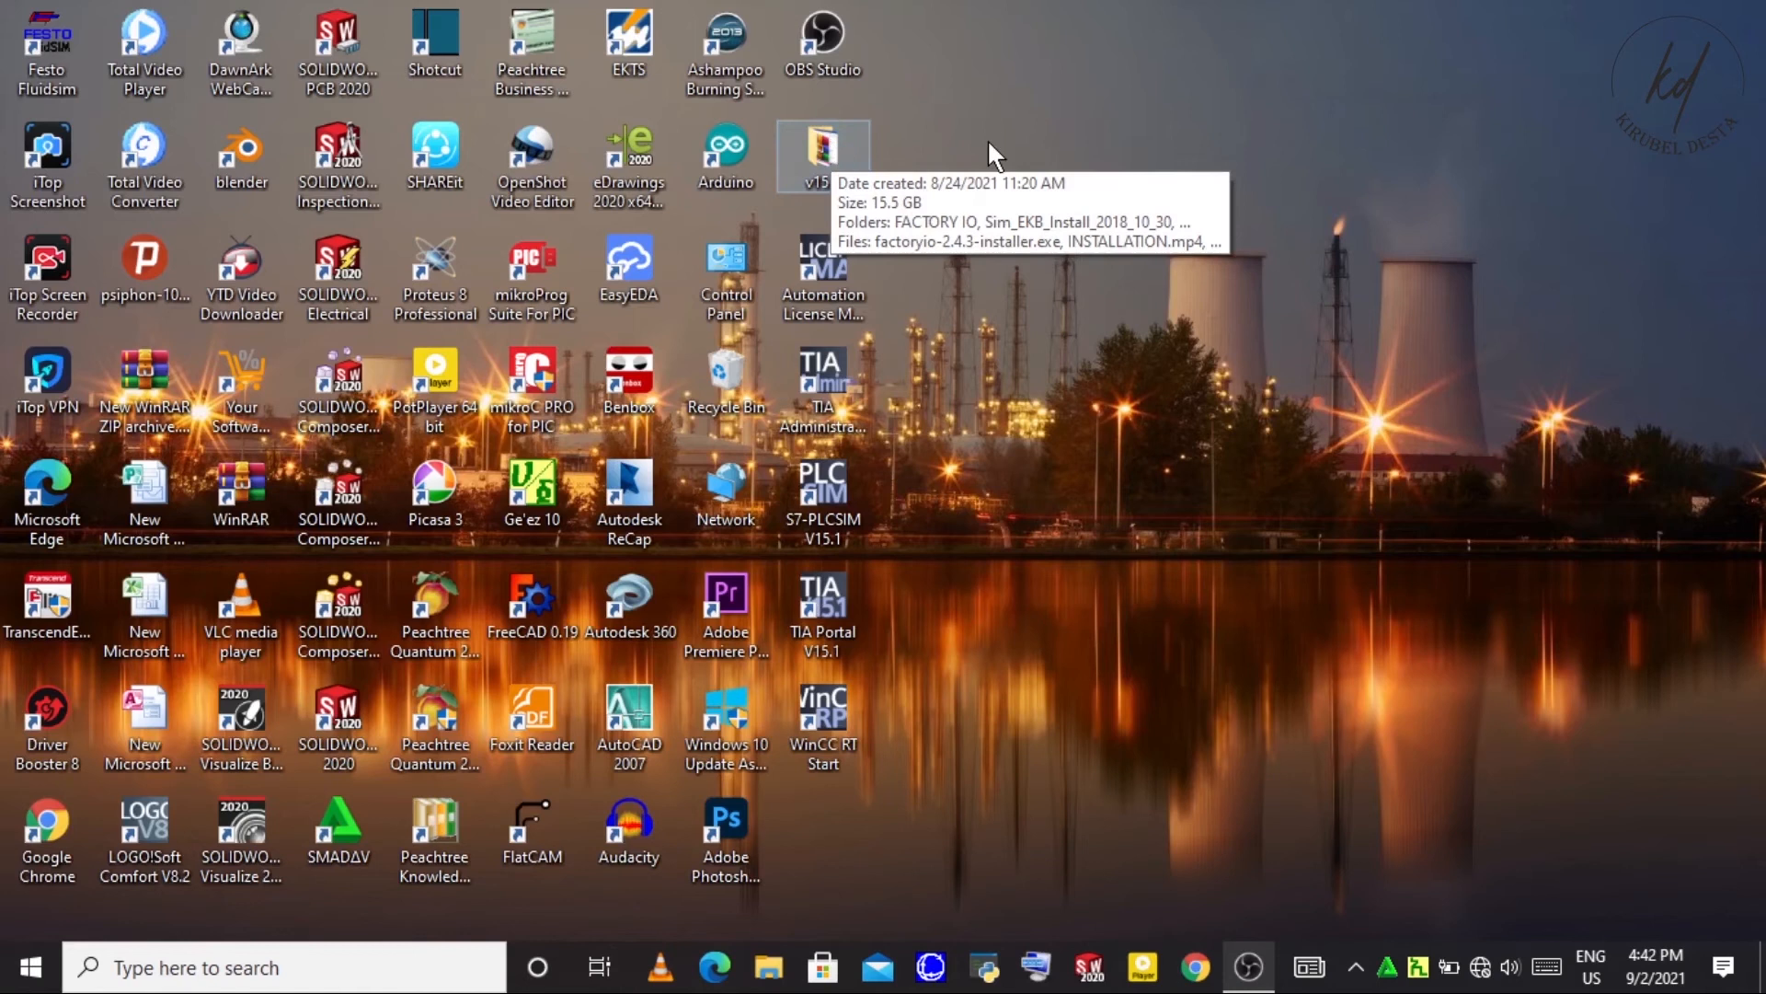
- Navigate from v15.1 through FACTORY IO into Factory IO V2.4.3 and select factoryio-installer-latest.exe
double_click(823, 153)
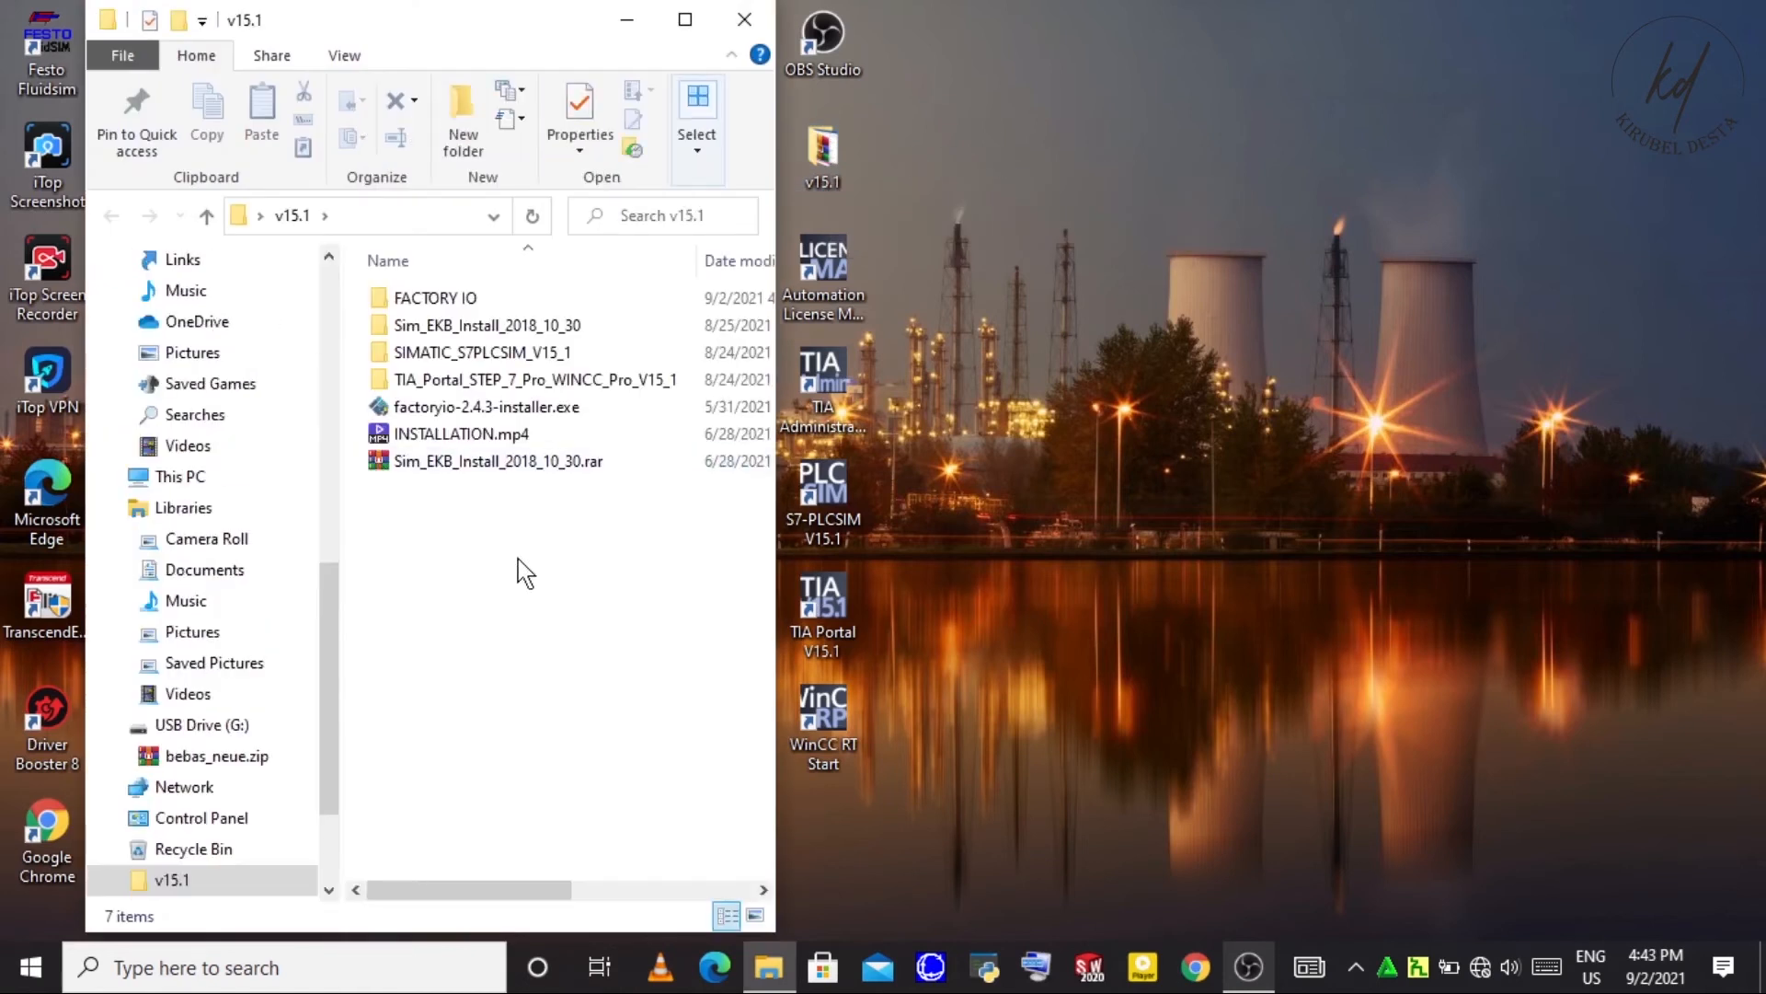
left_click(434, 299)
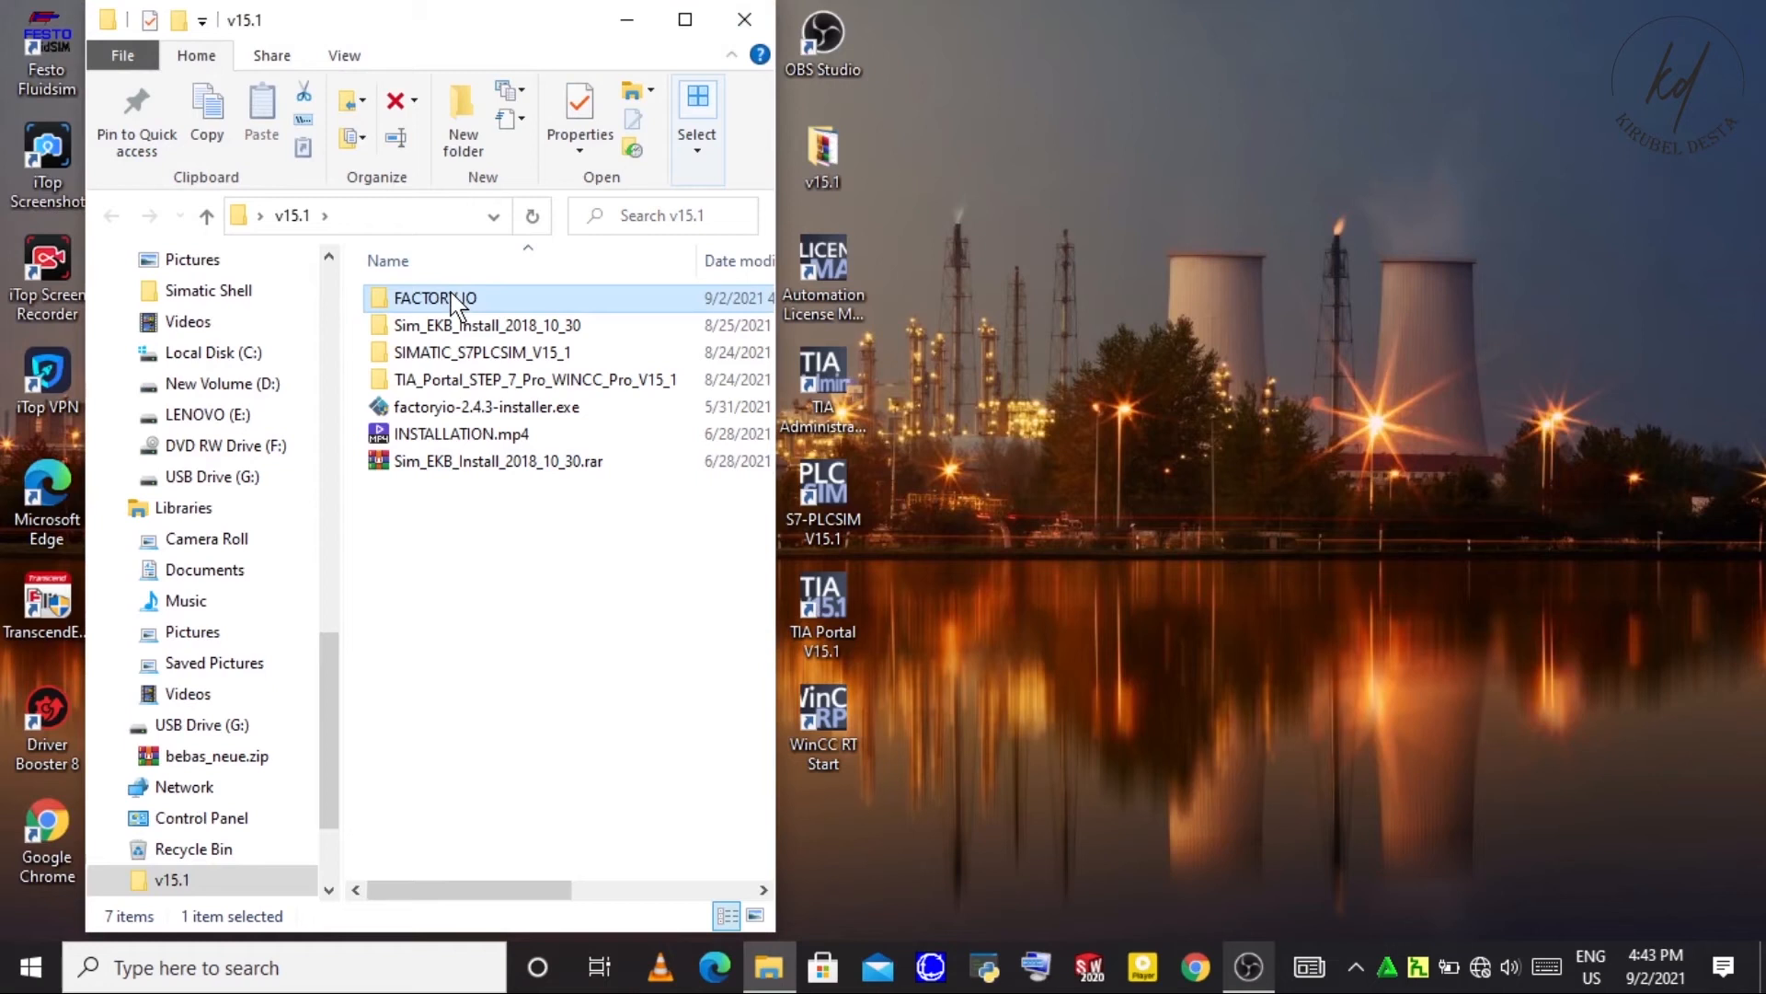
double_click(434, 298)
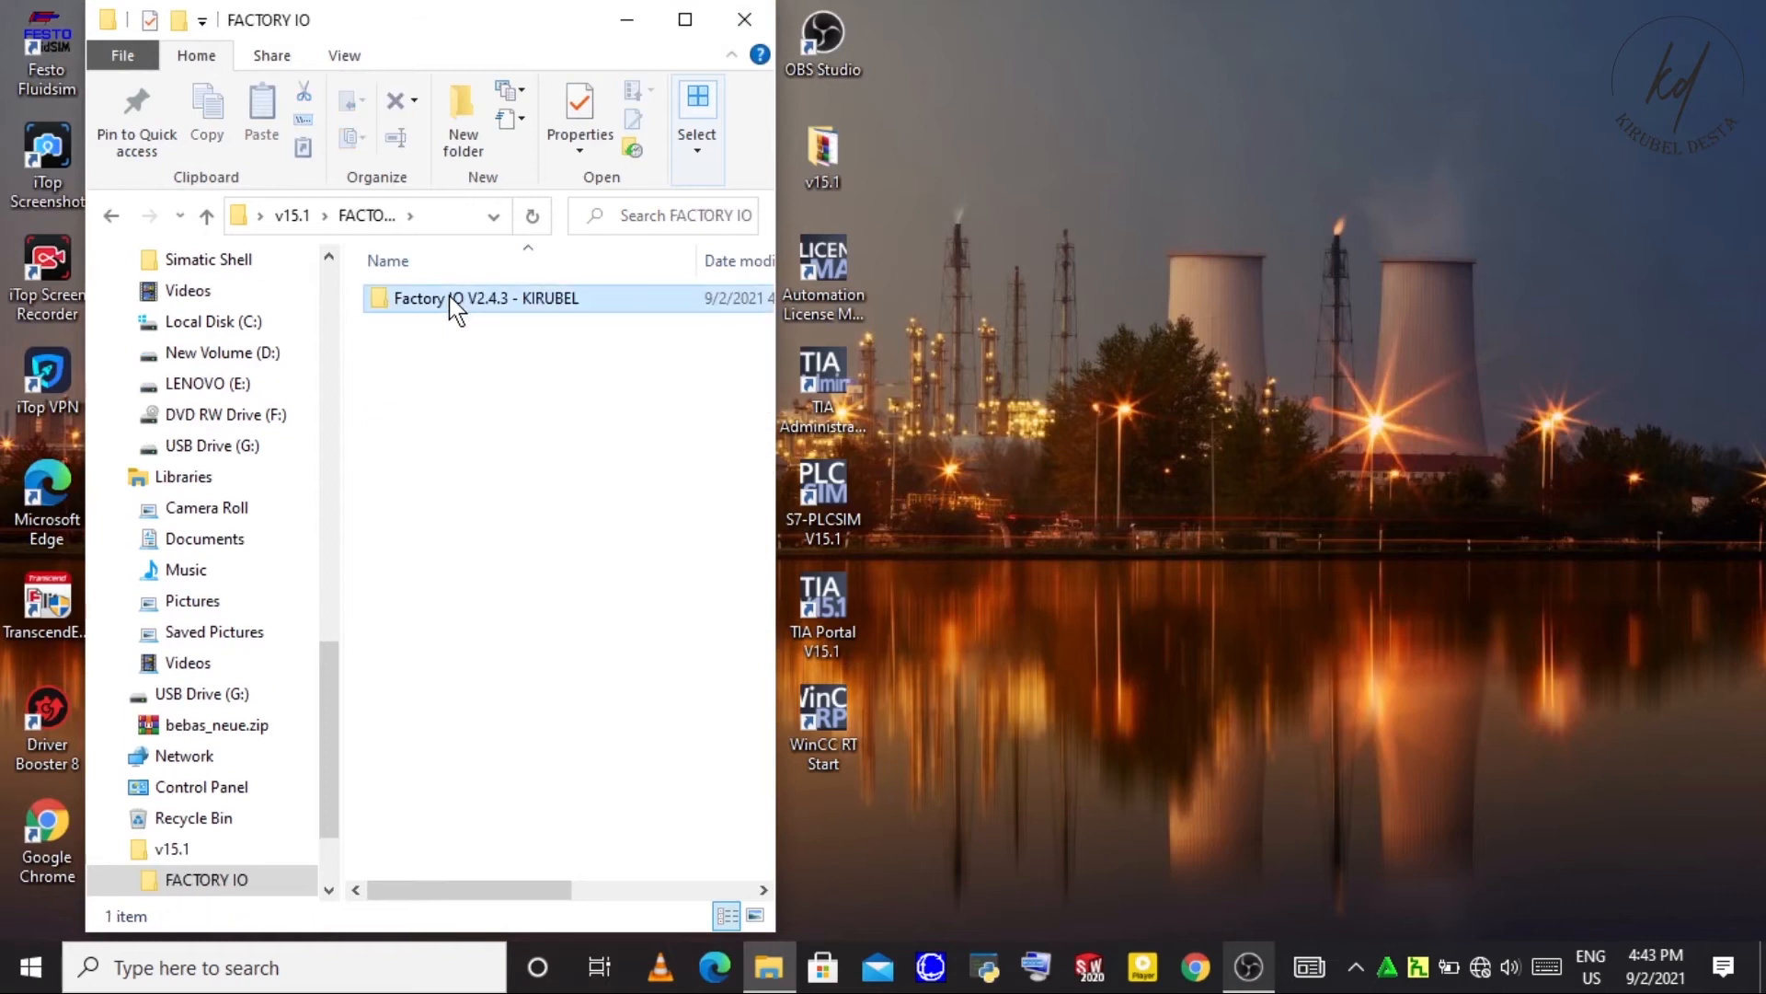
double_click(484, 298)
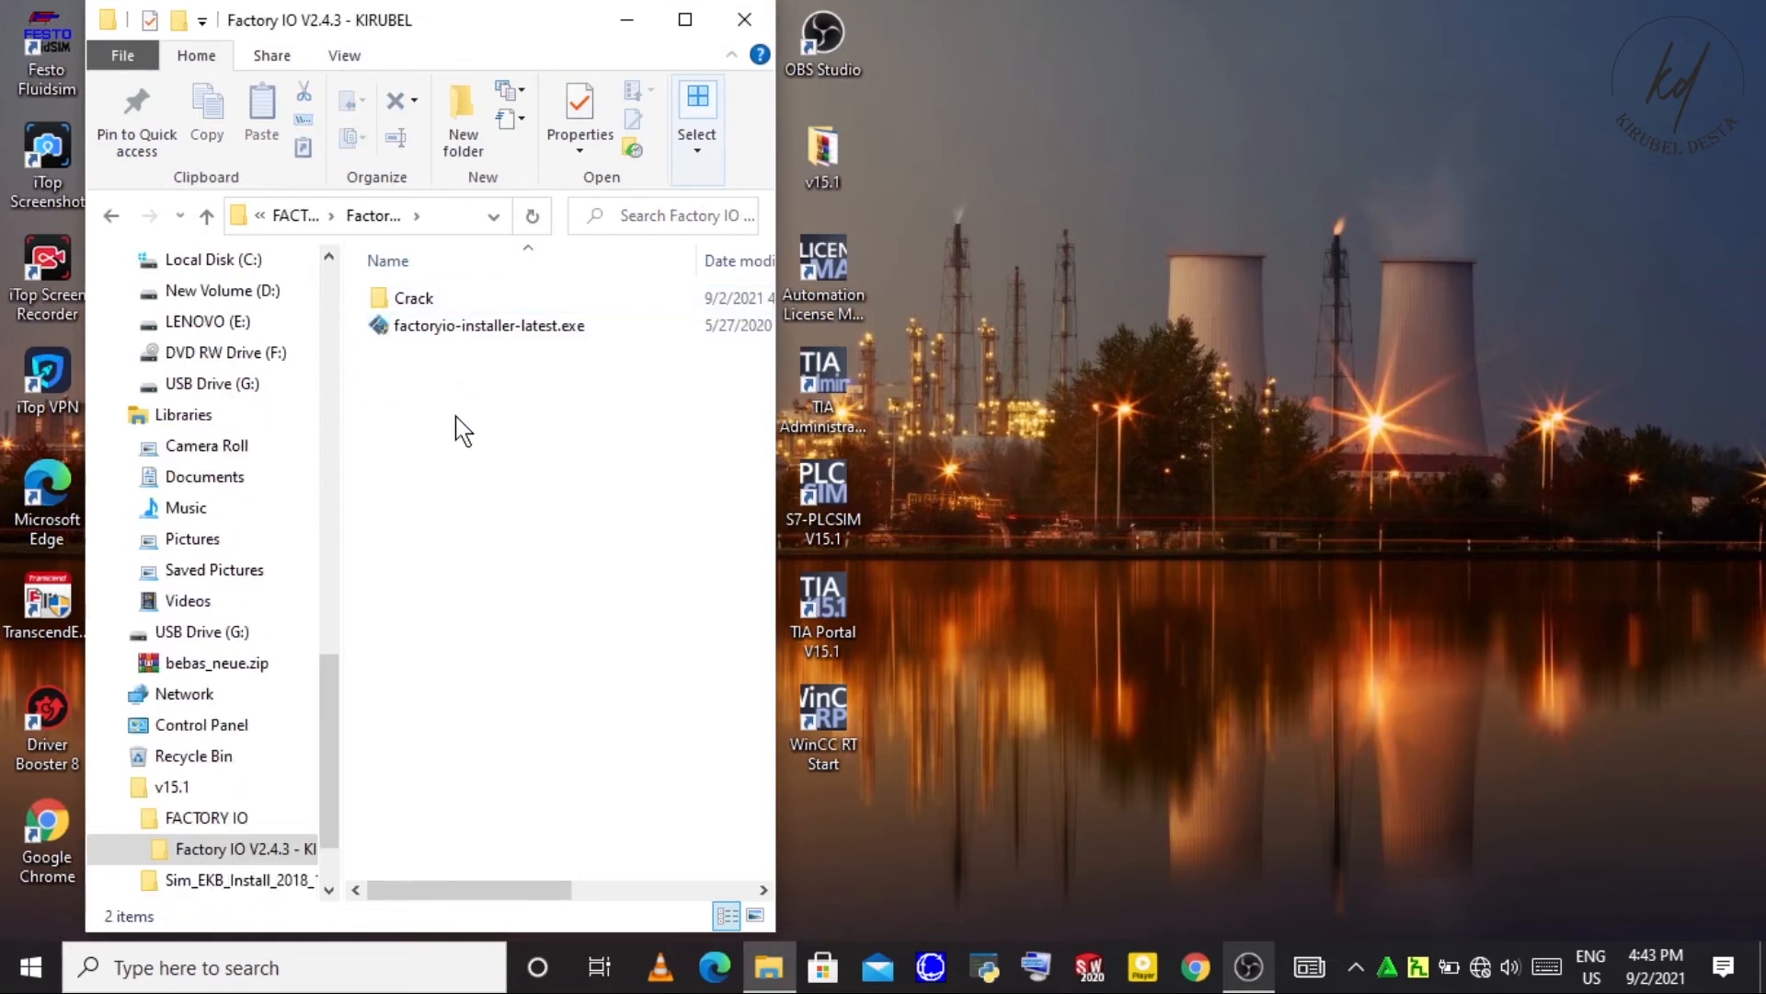
left_click(488, 326)
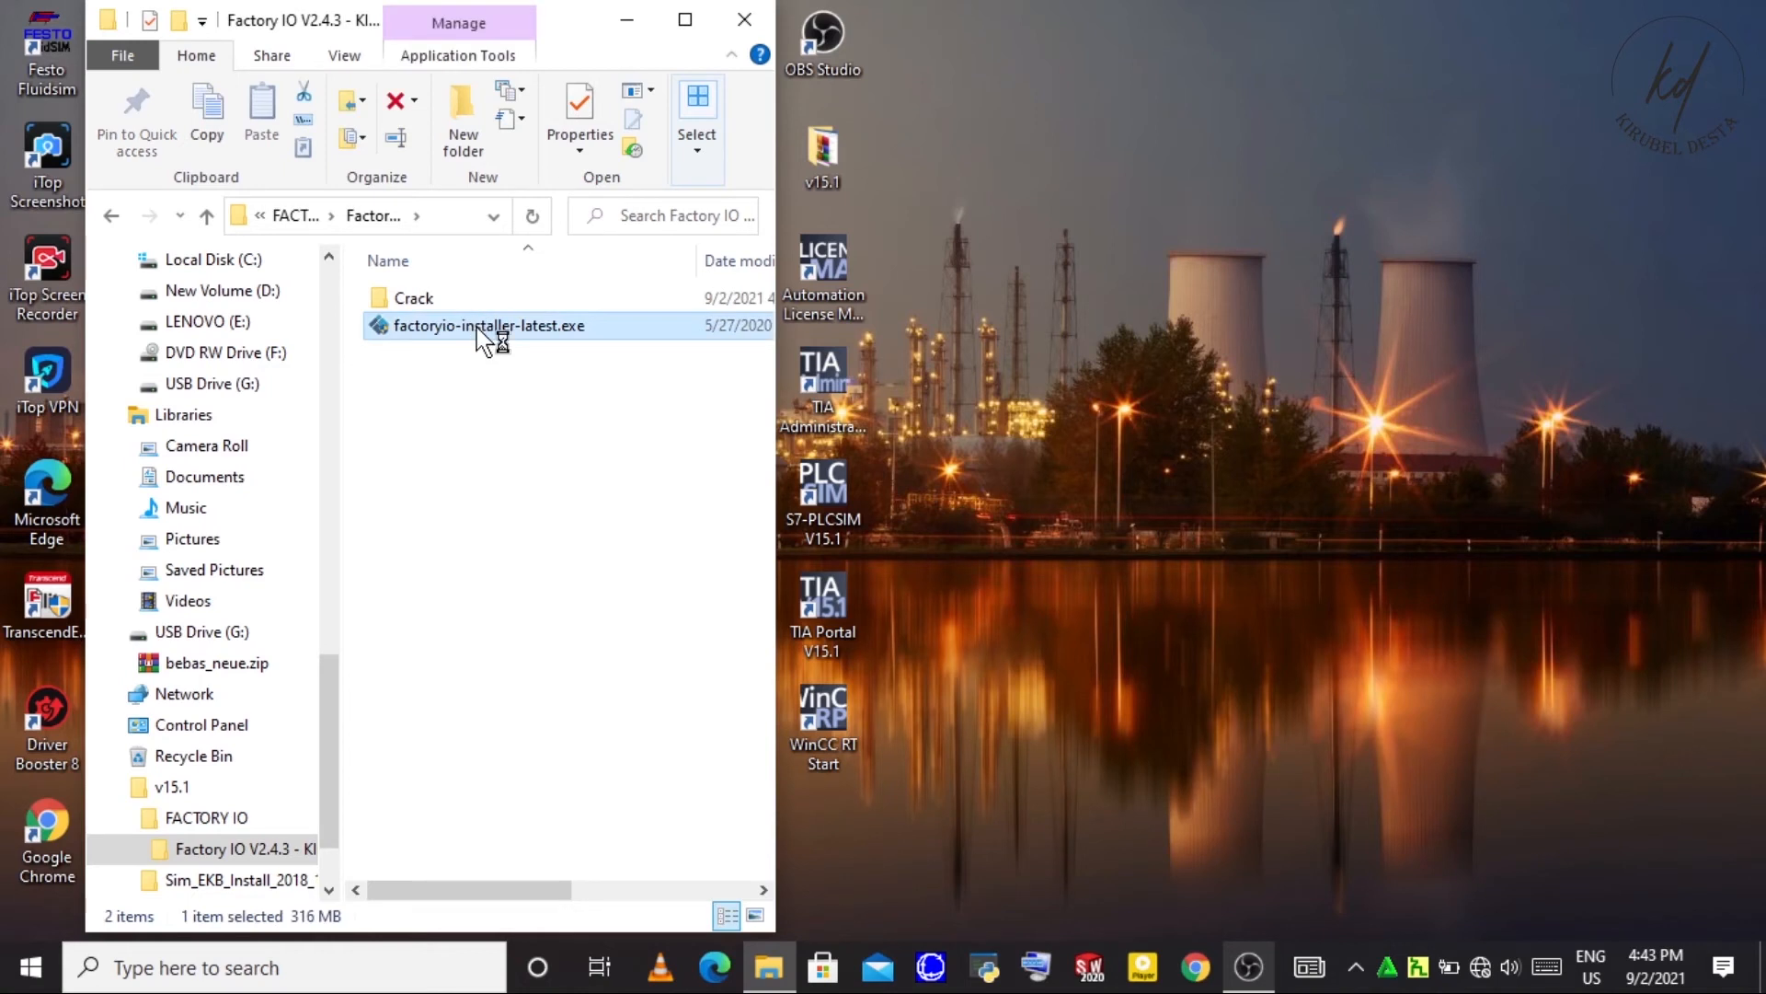
- Launch factoryio-installer-latest.exe and accept English - English as the installation language
double_click(488, 326)
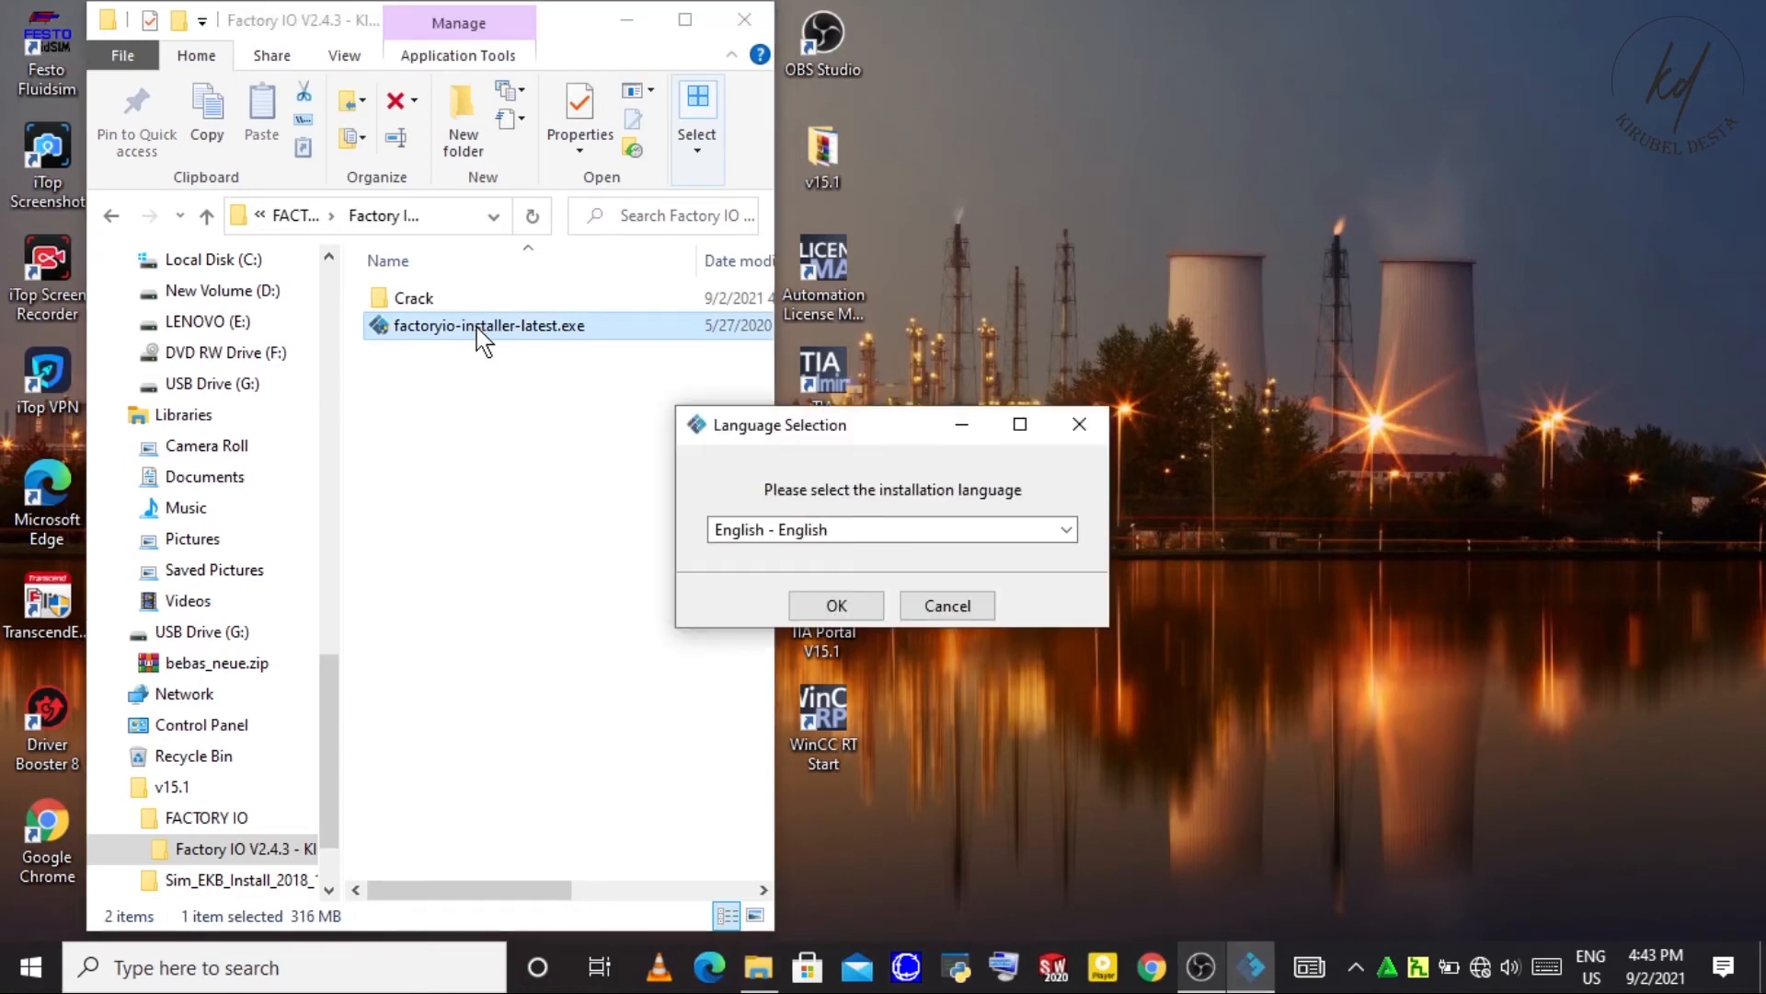
mouse_move(946, 591)
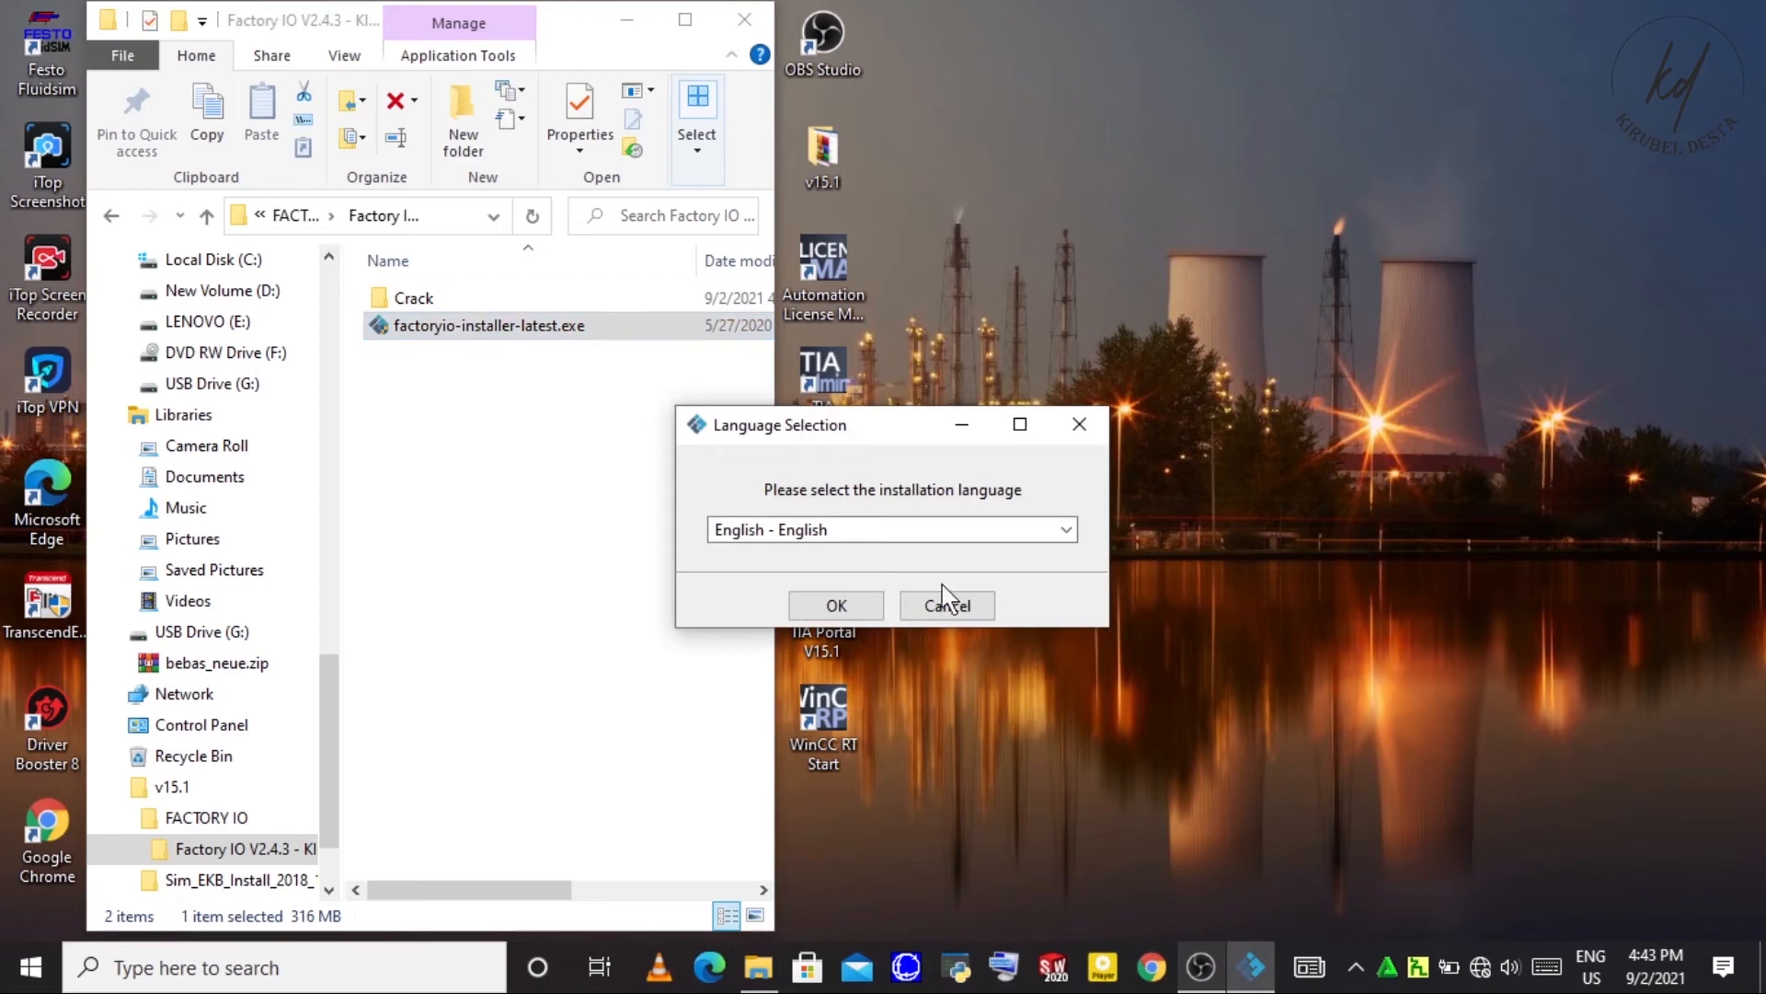
left_click(946, 606)
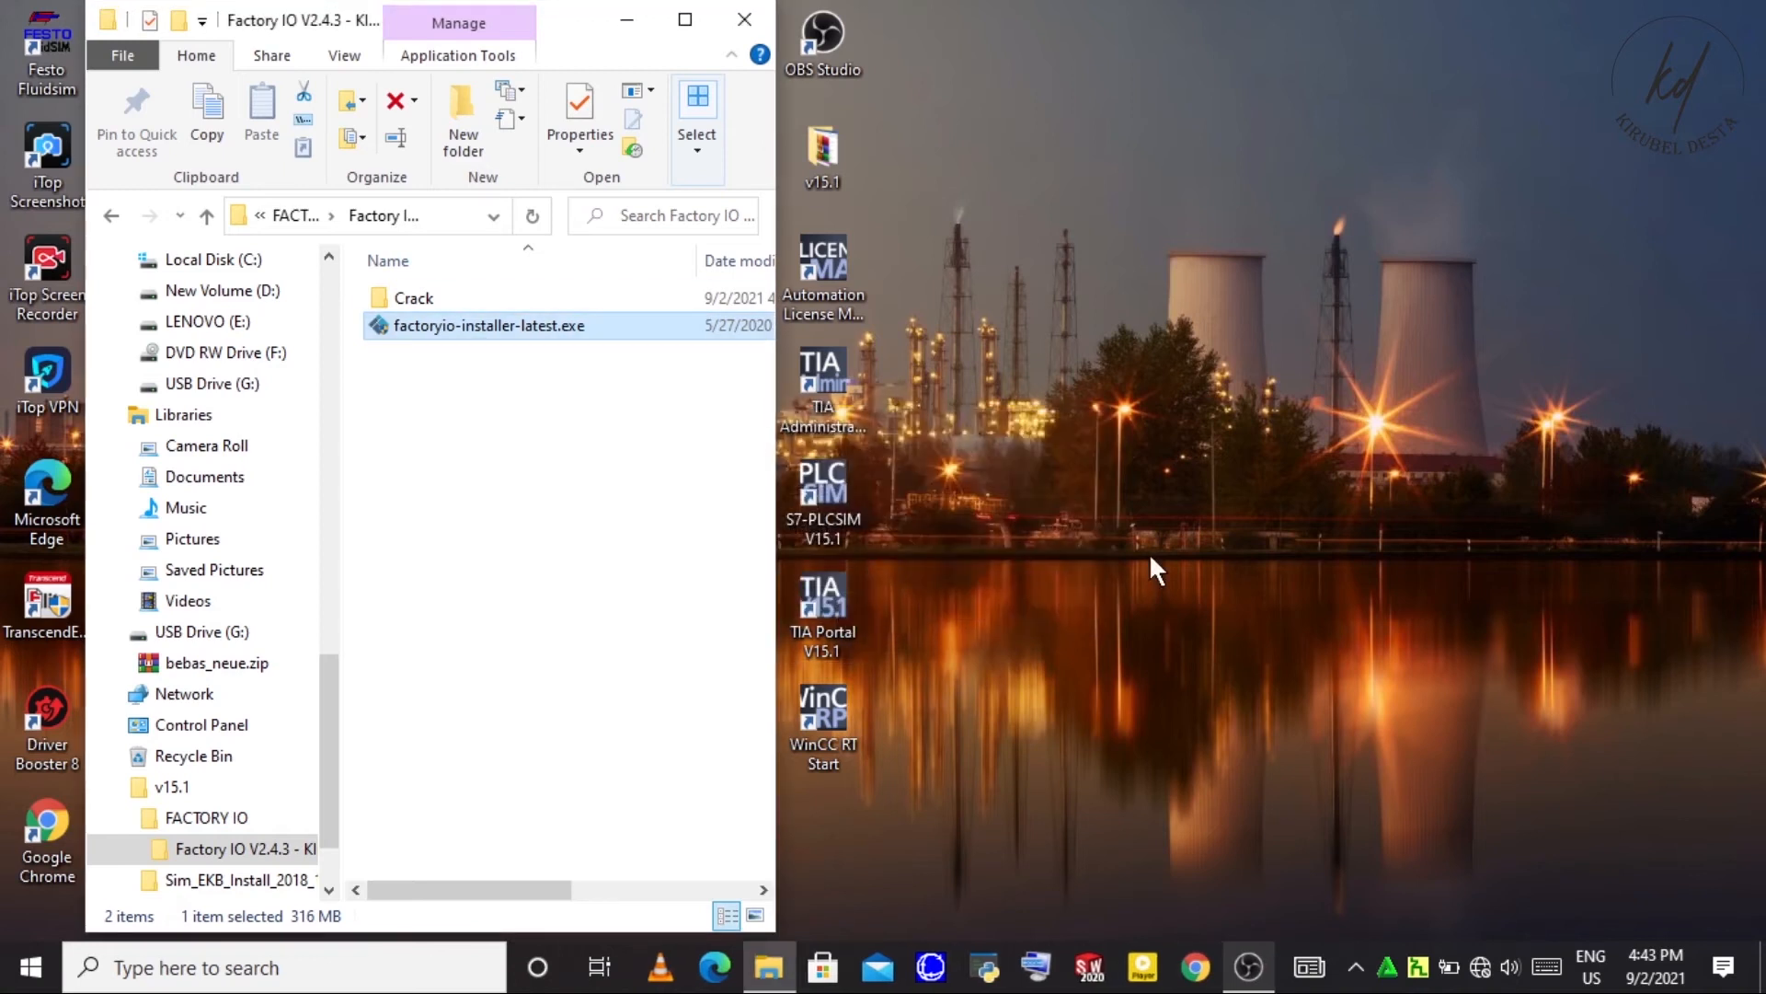
double_click(490, 326)
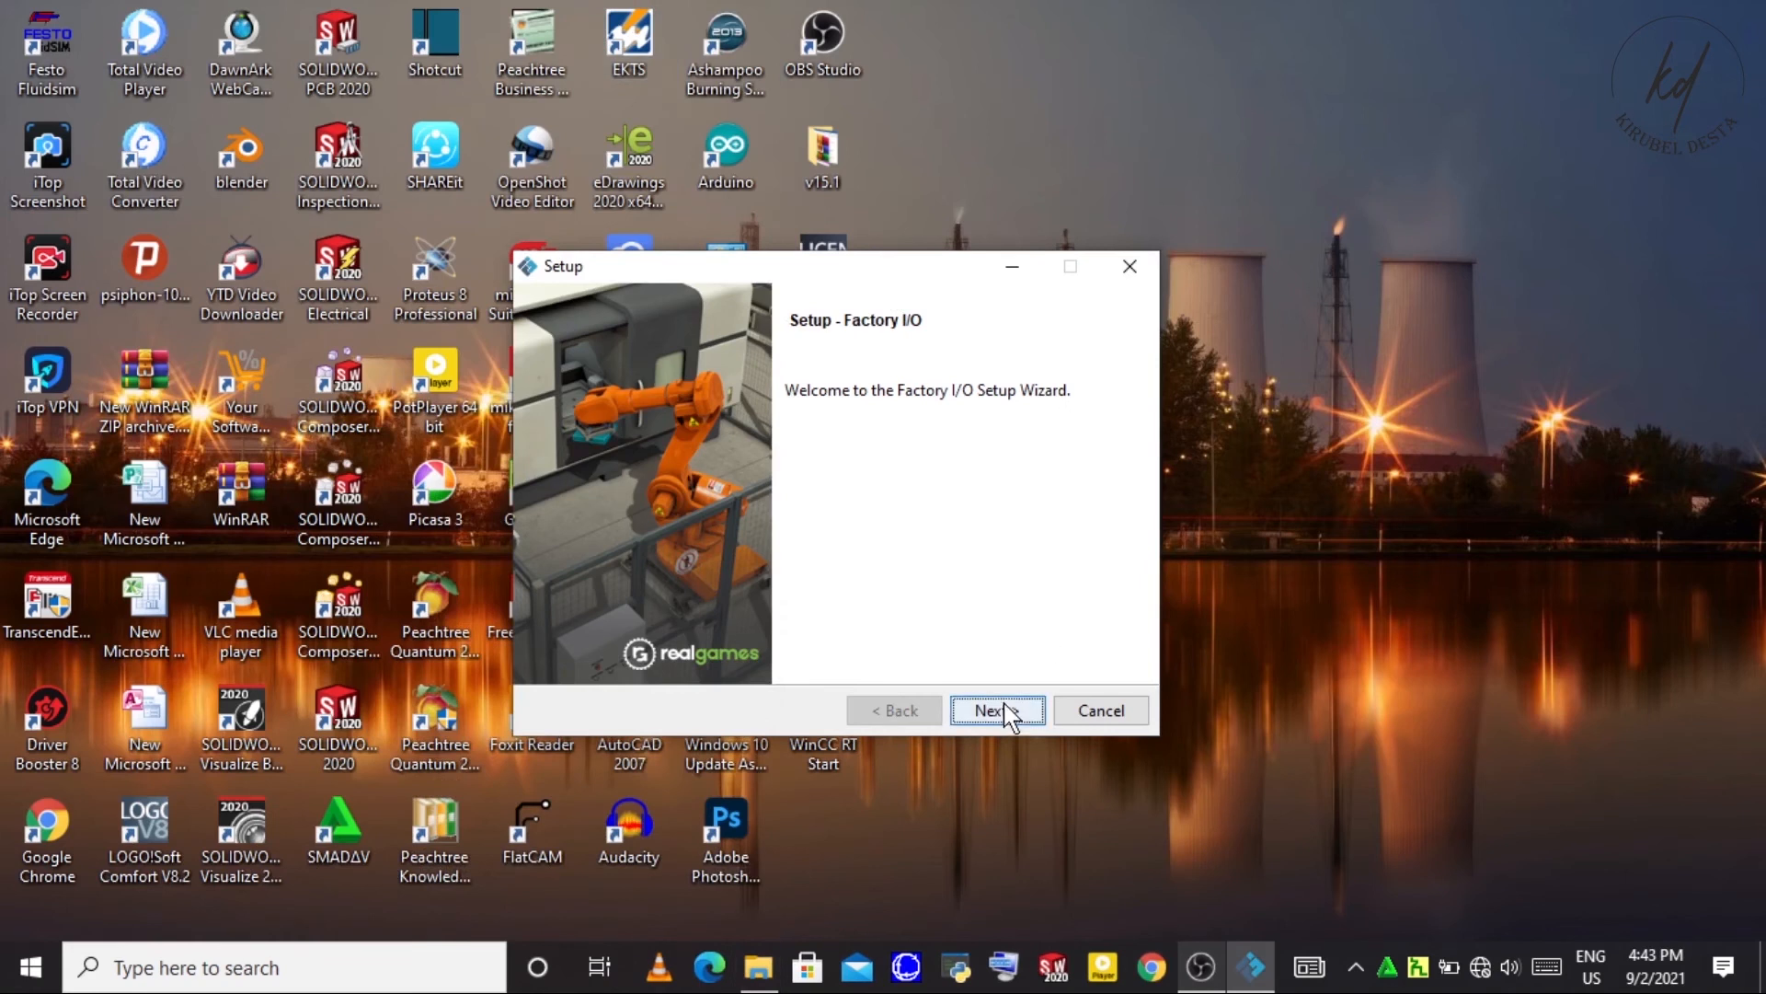
- Accept the license, keep the default directory and all components, install, and finish the wizard
left_click(995, 710)
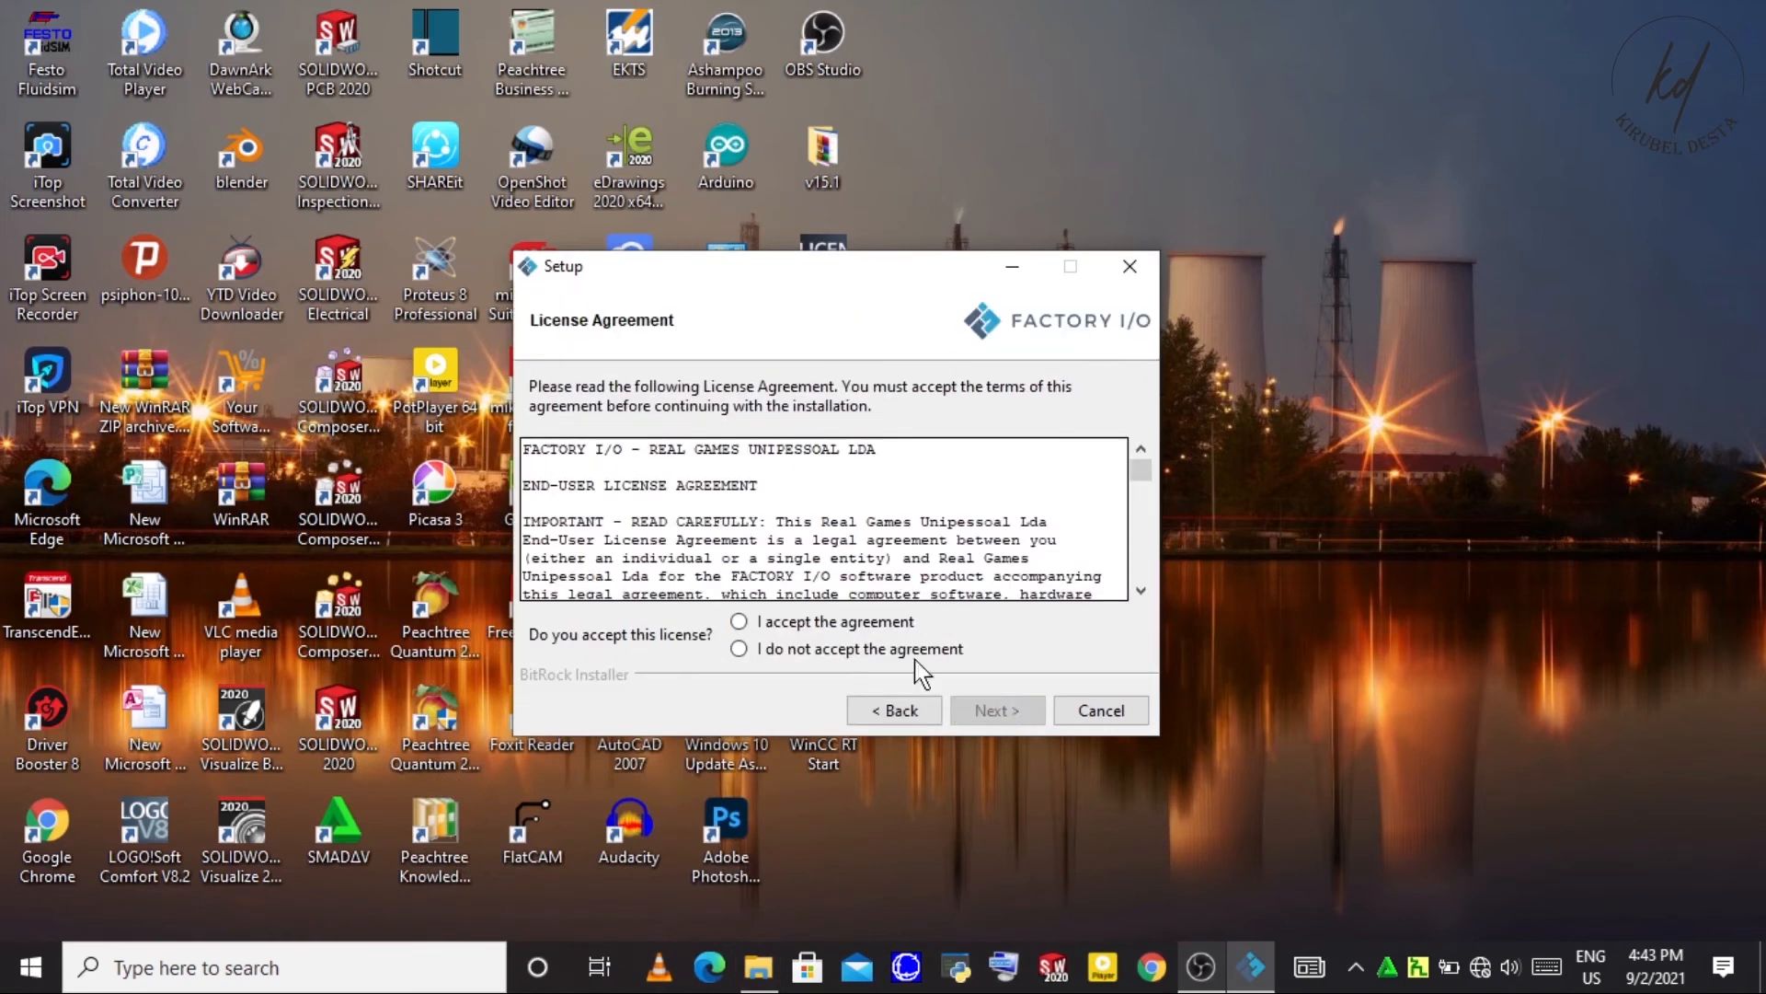
left_click(740, 620)
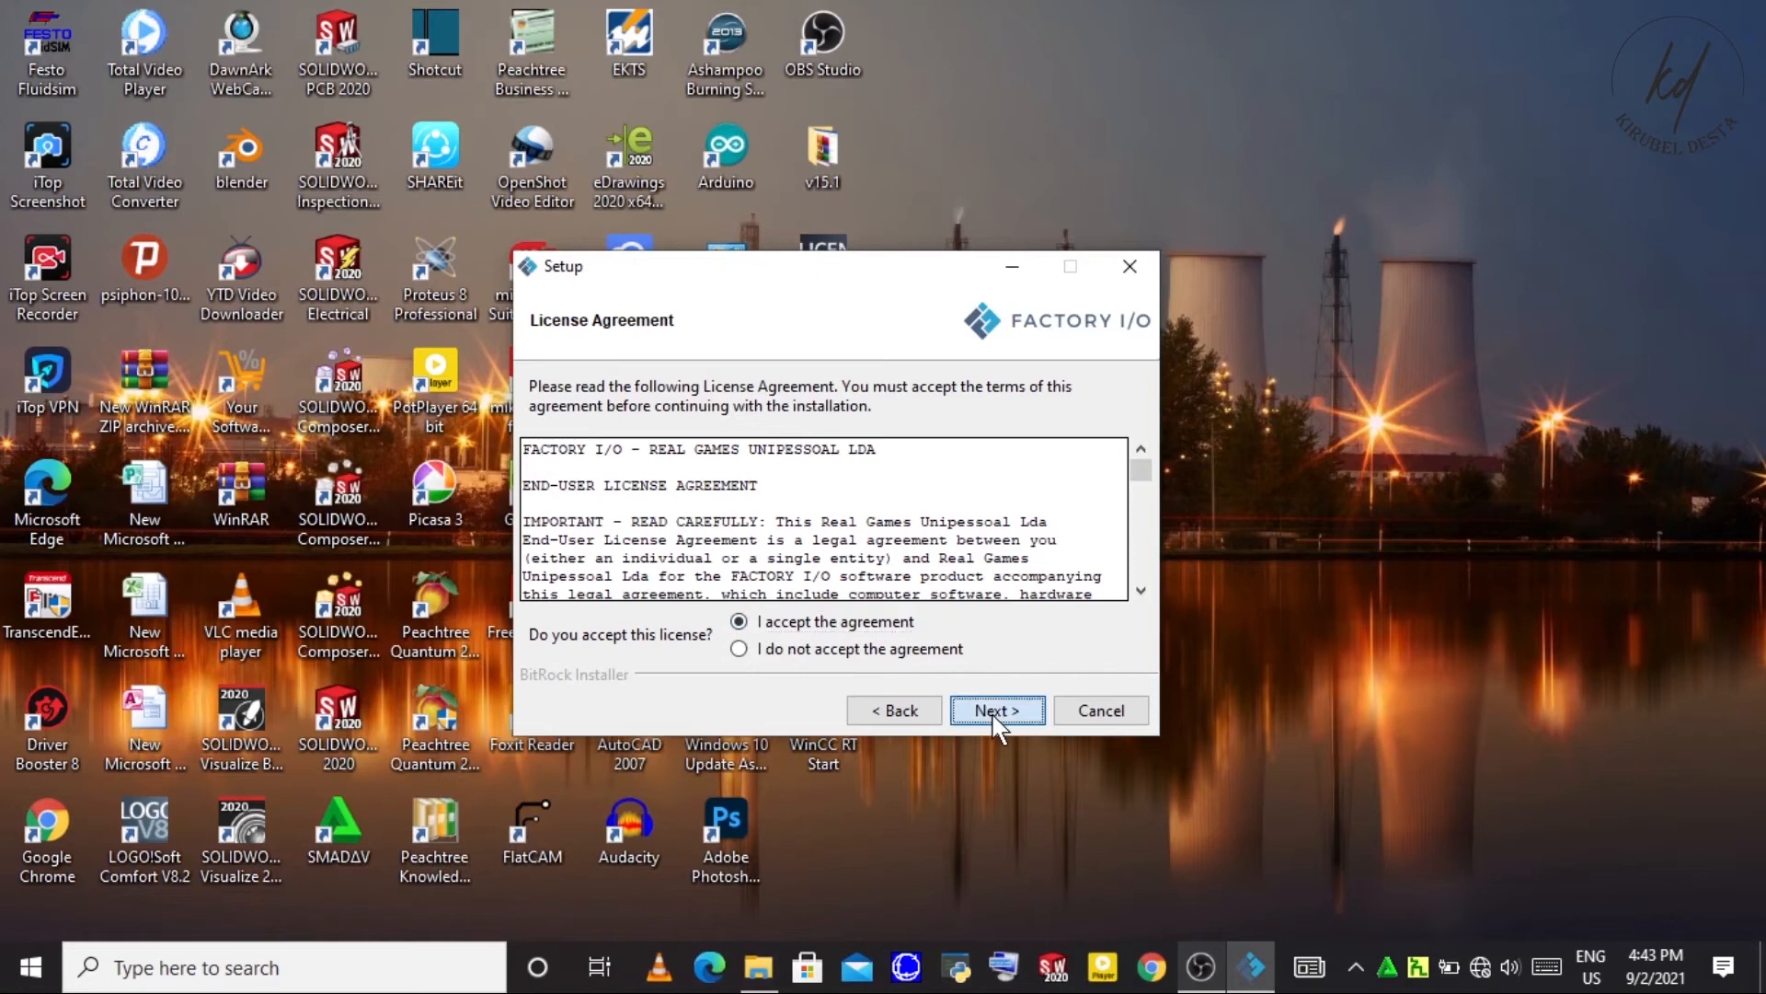
left_click(993, 710)
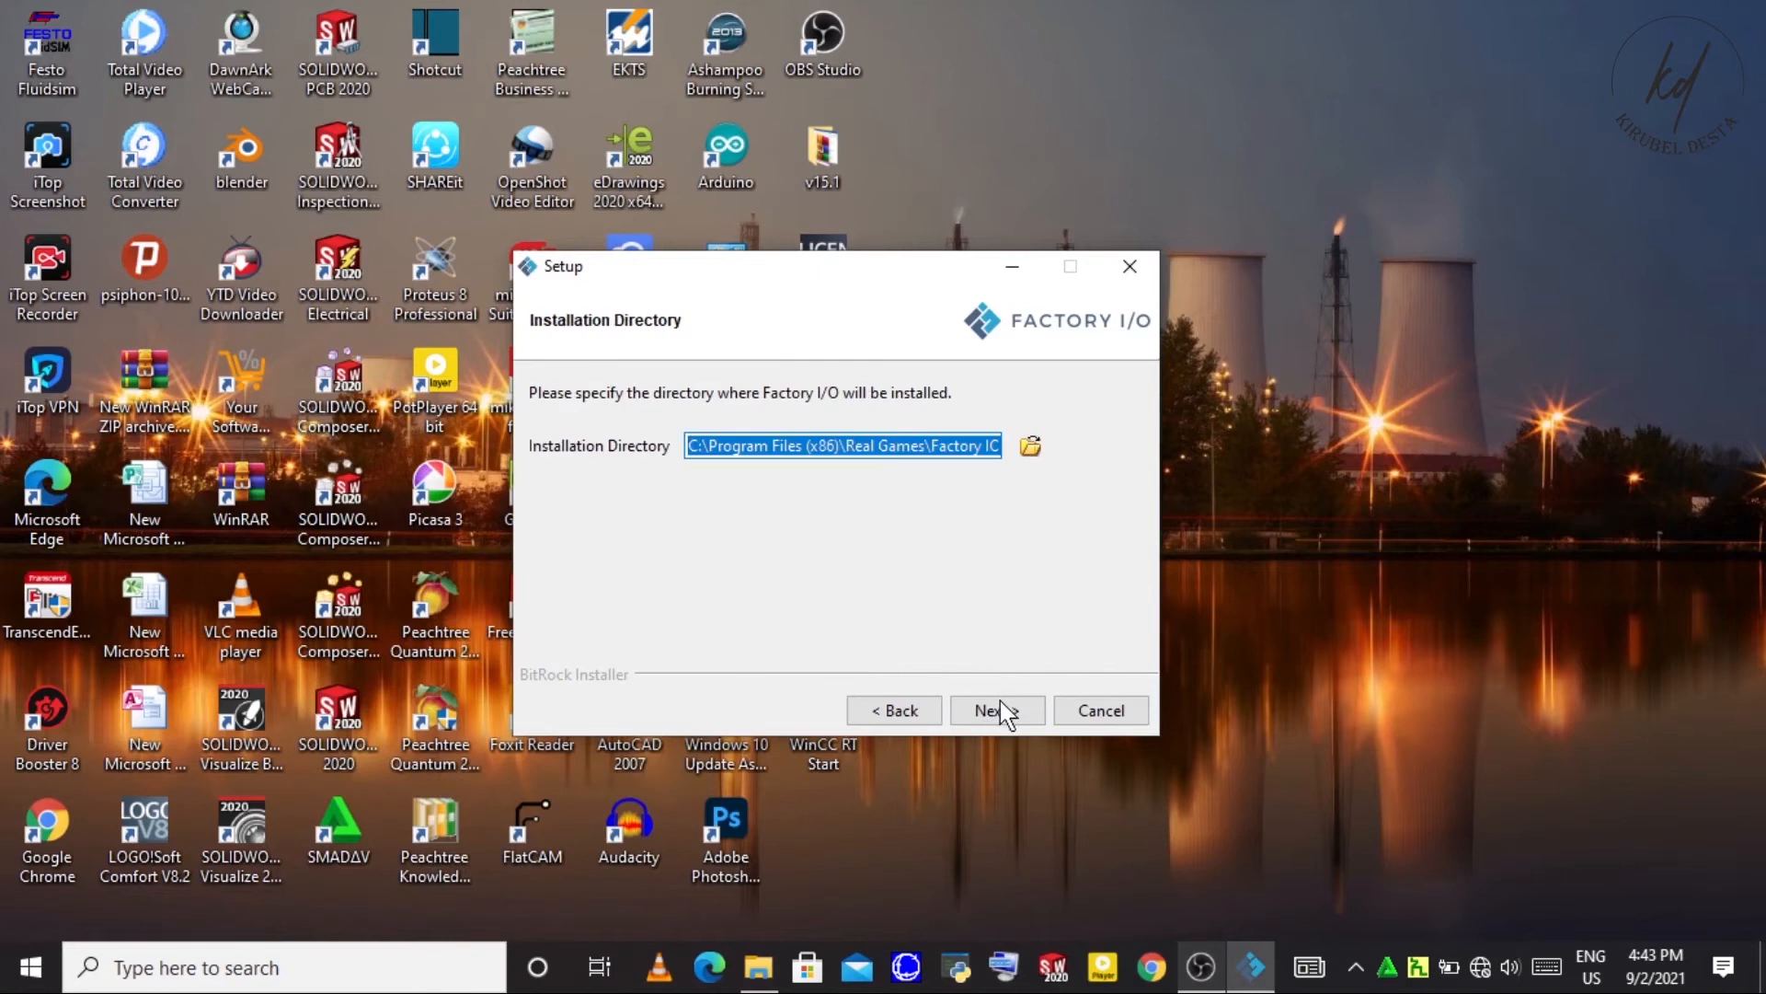
left_click(994, 710)
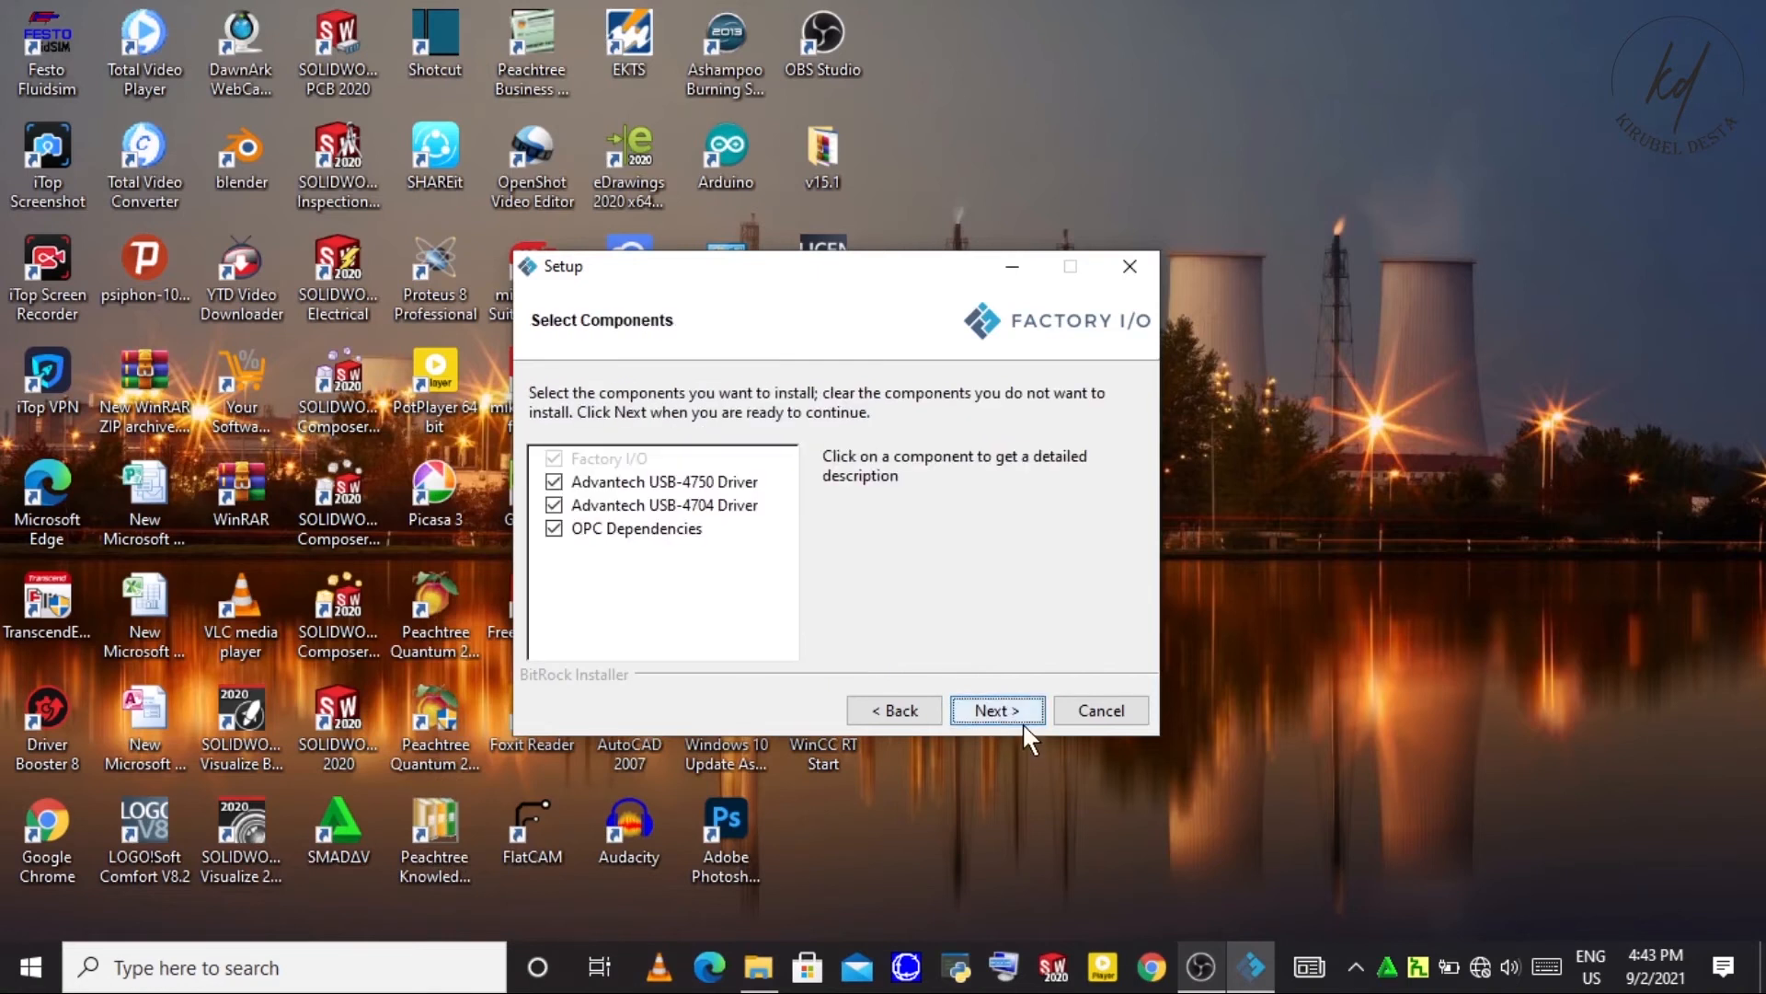
left_click(995, 710)
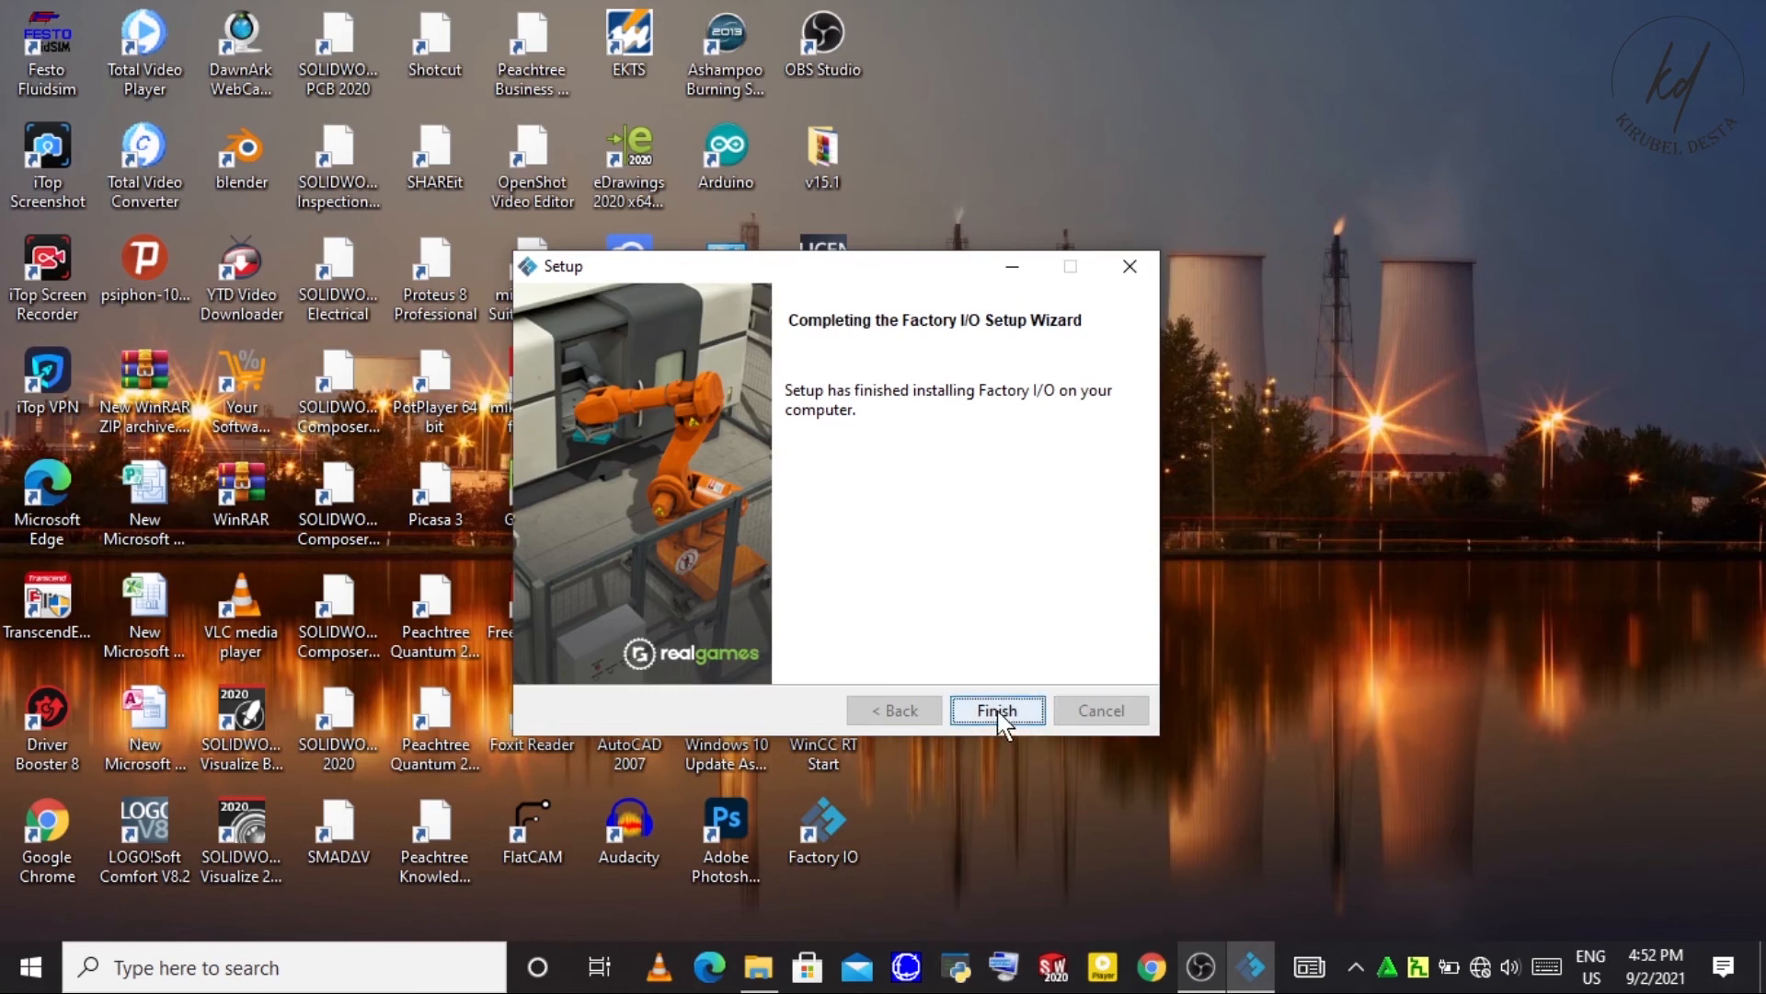
left_click(996, 710)
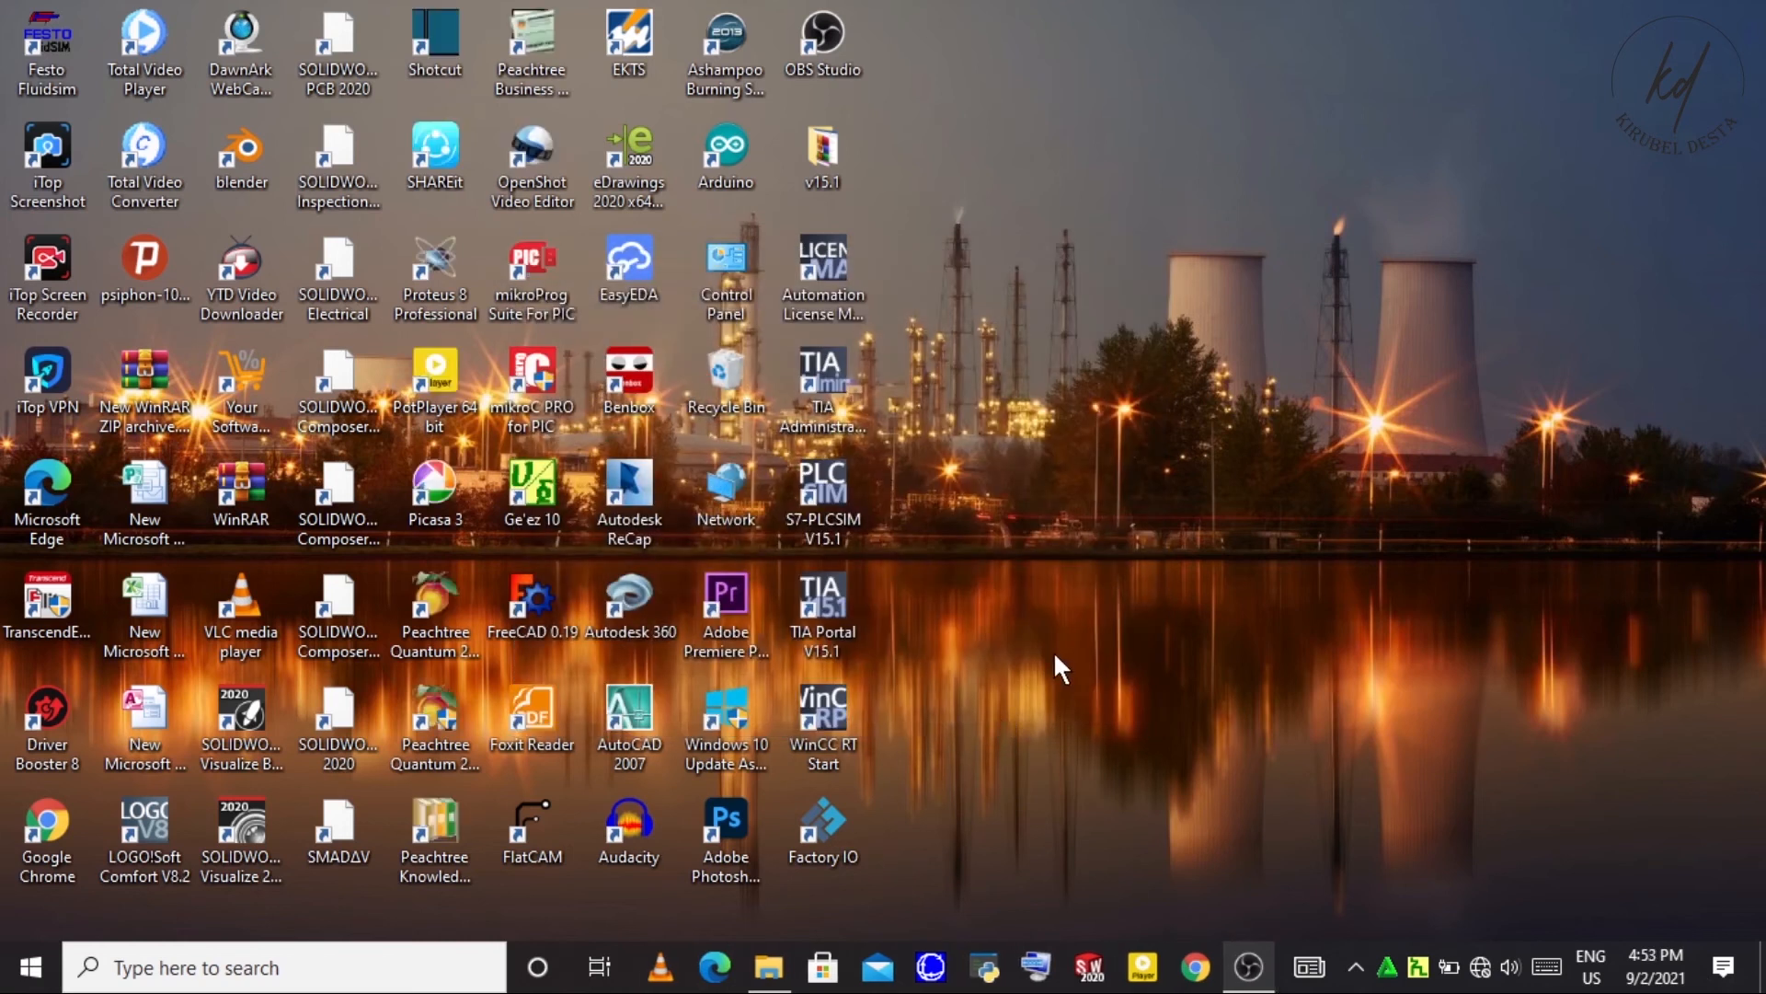
mouse_move(823, 823)
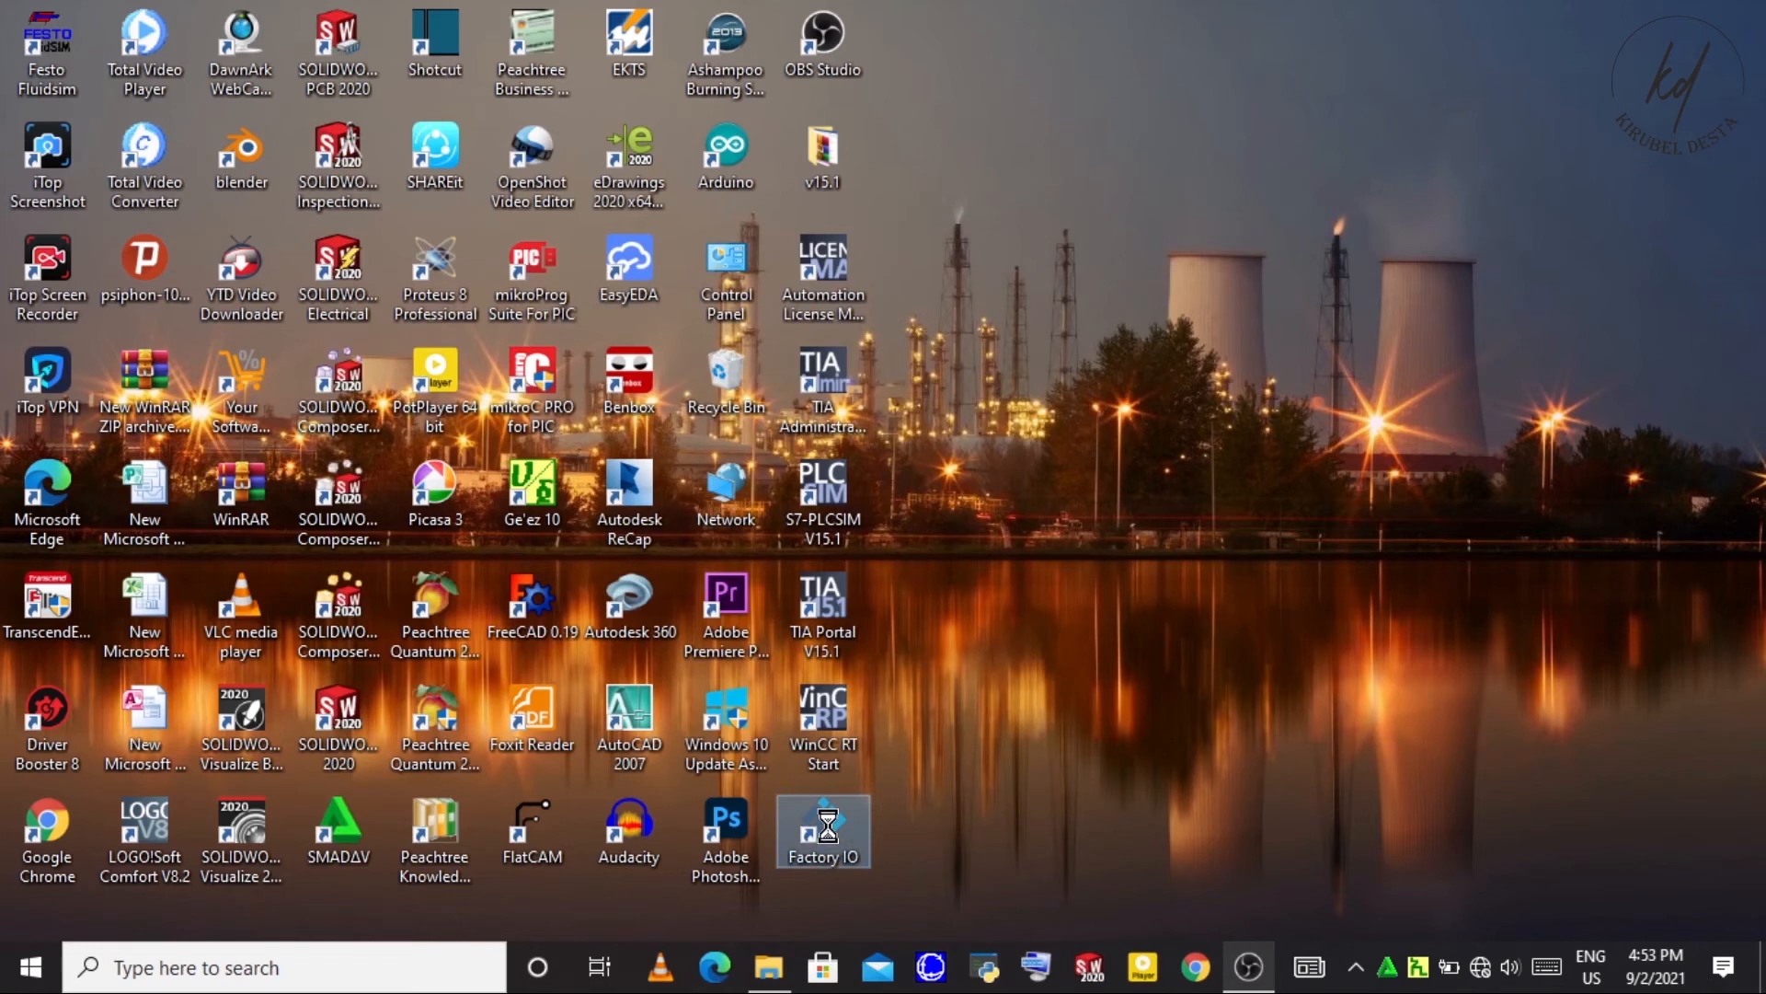
- Launch Factory IO from its new desktop shortcut
right_click(824, 831)
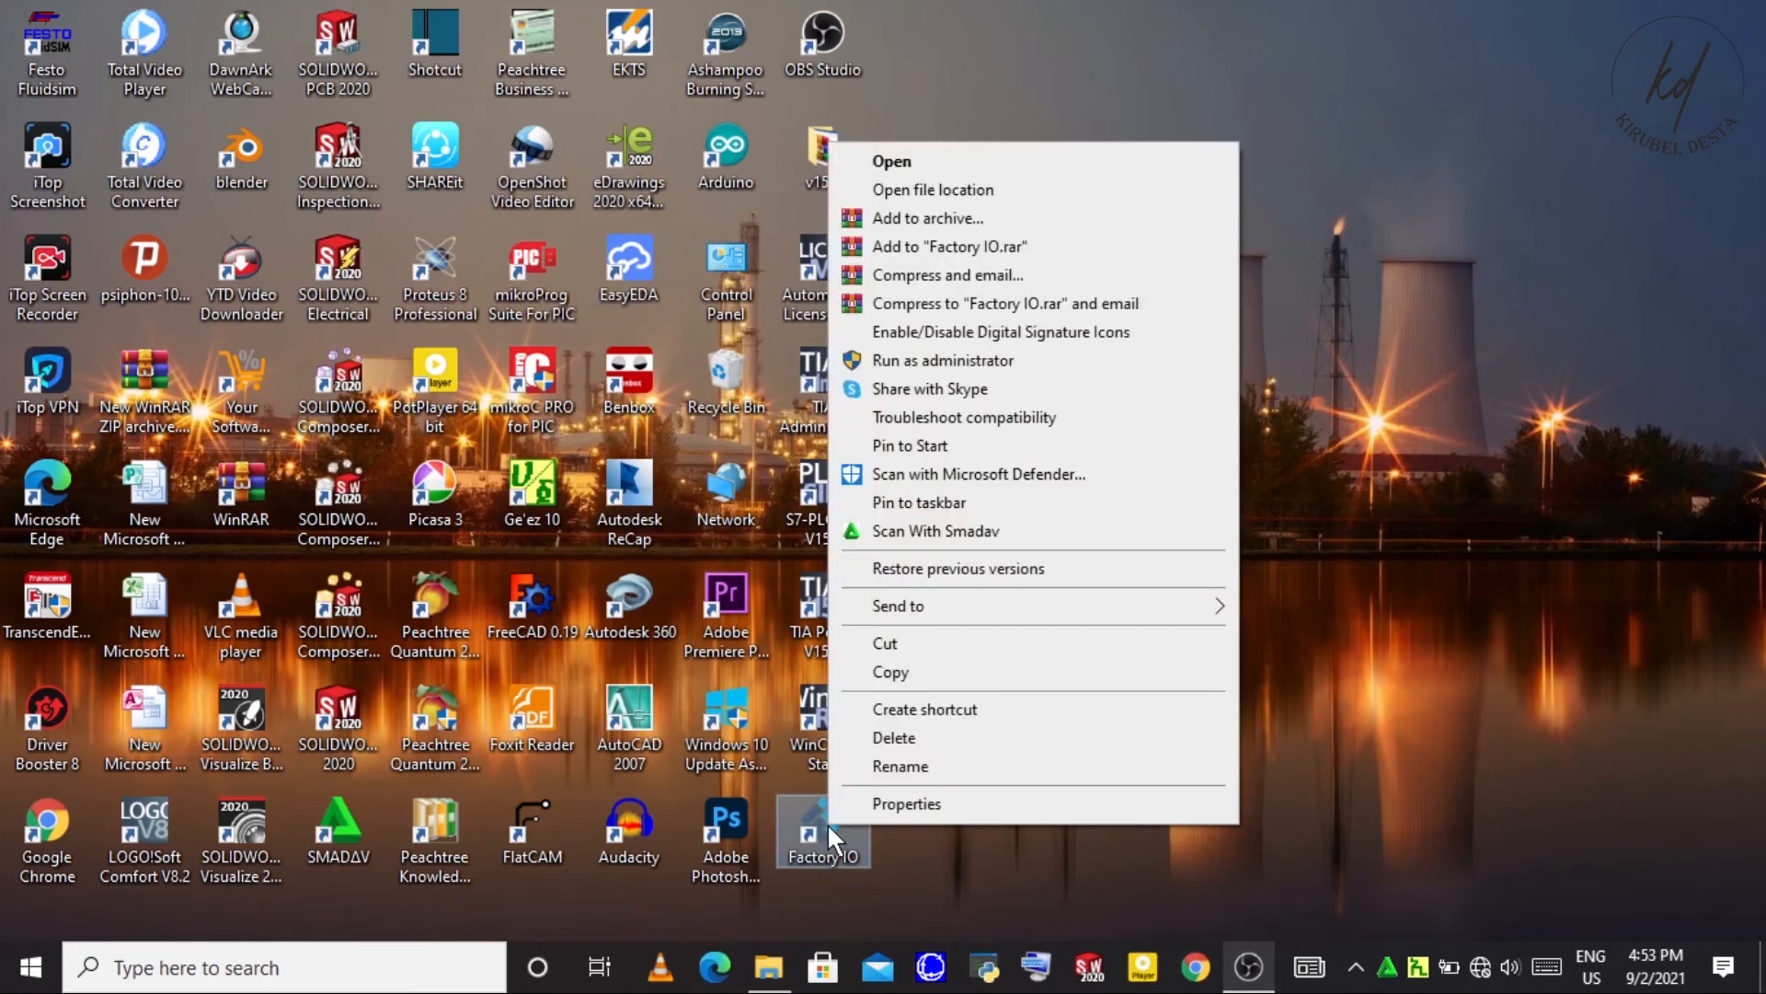
mouse_move(1036, 359)
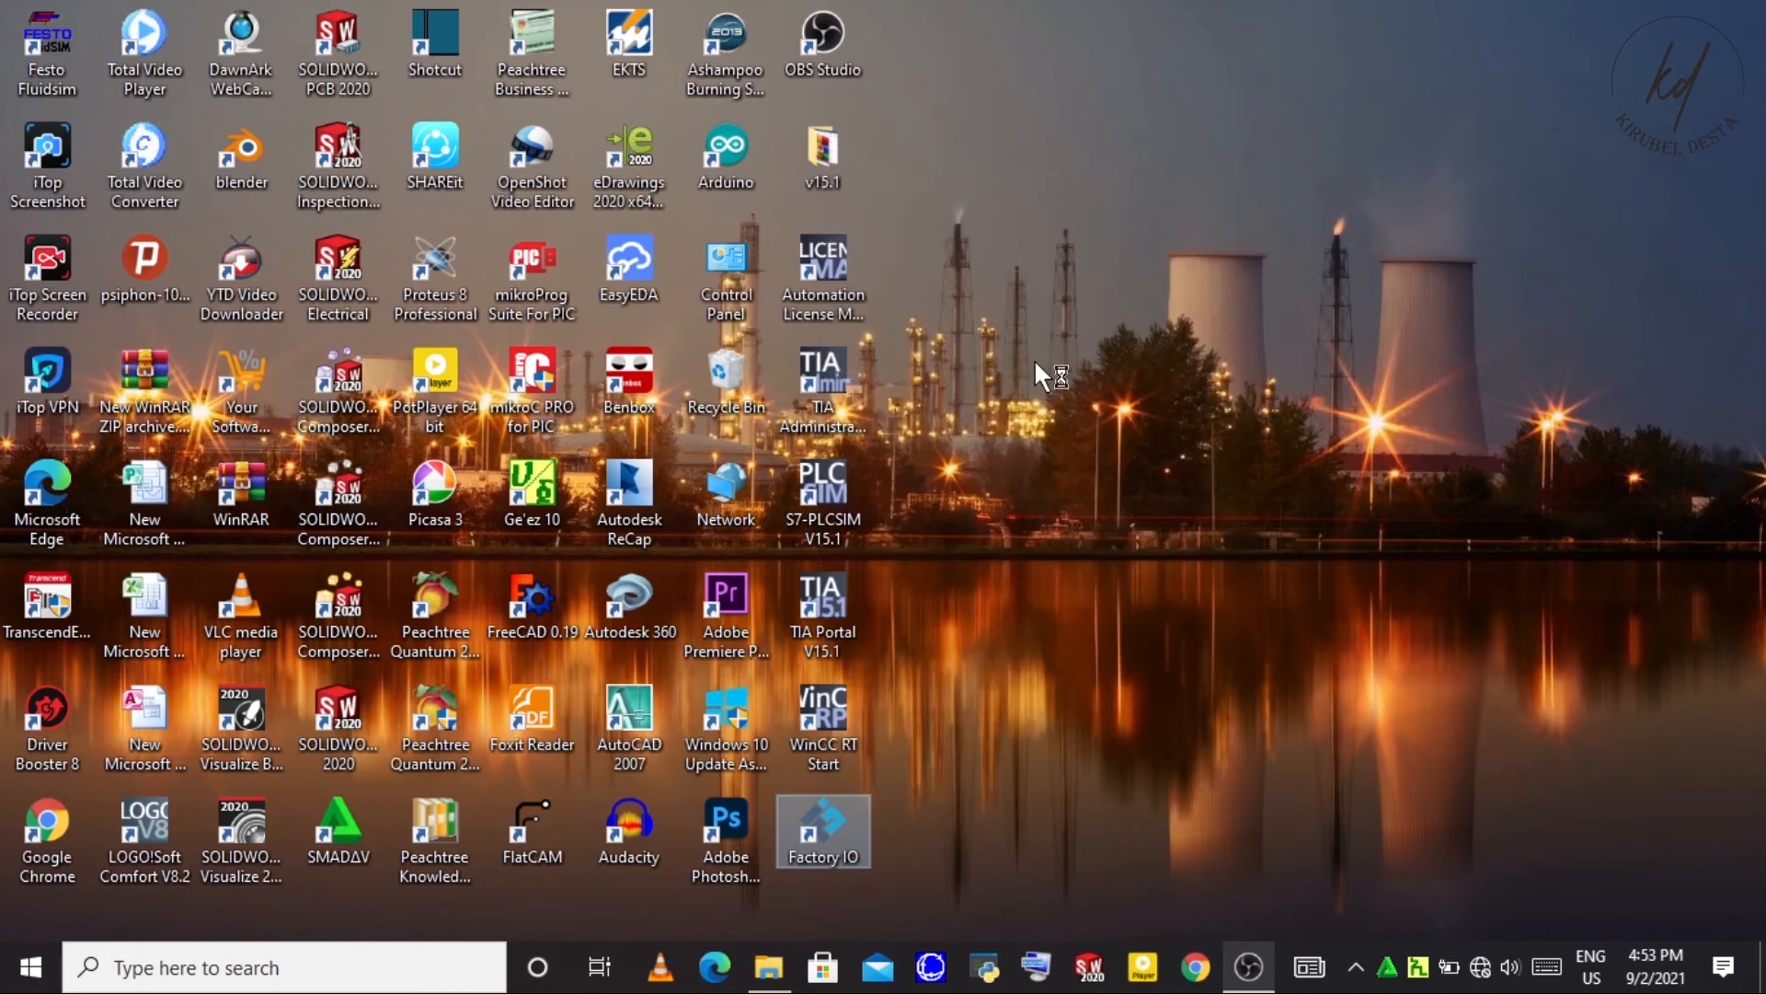
double_click(824, 831)
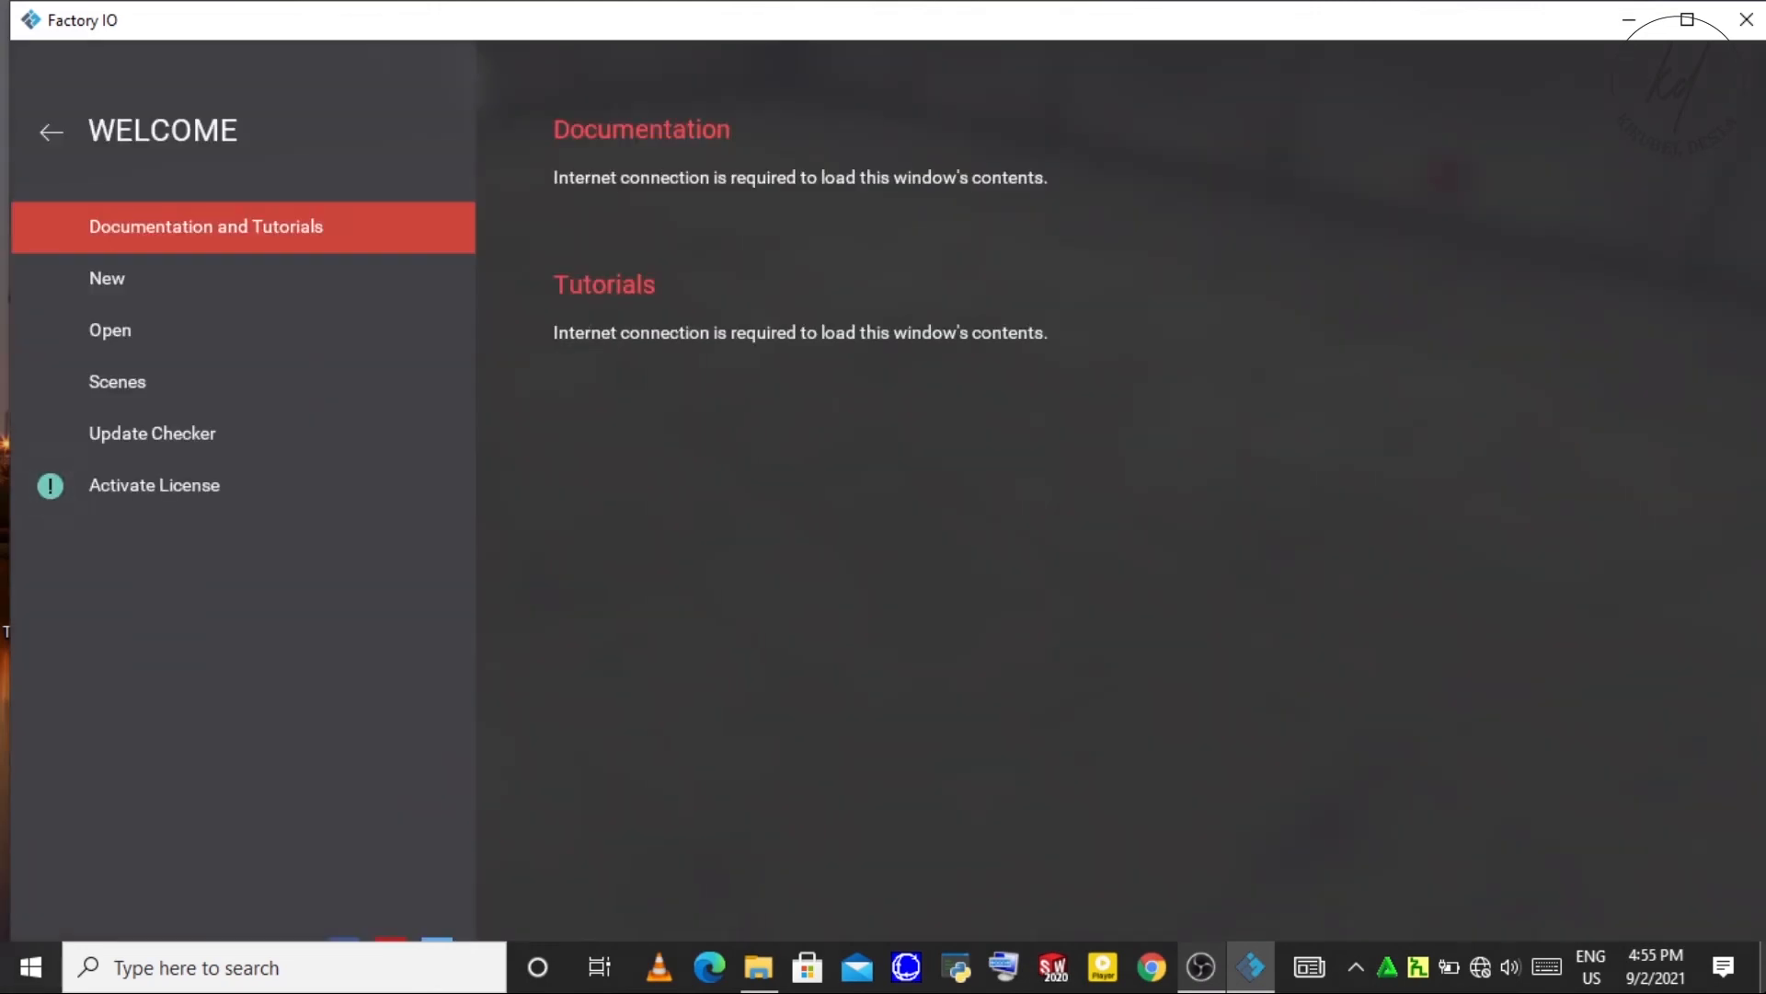
mouse_move(83, 518)
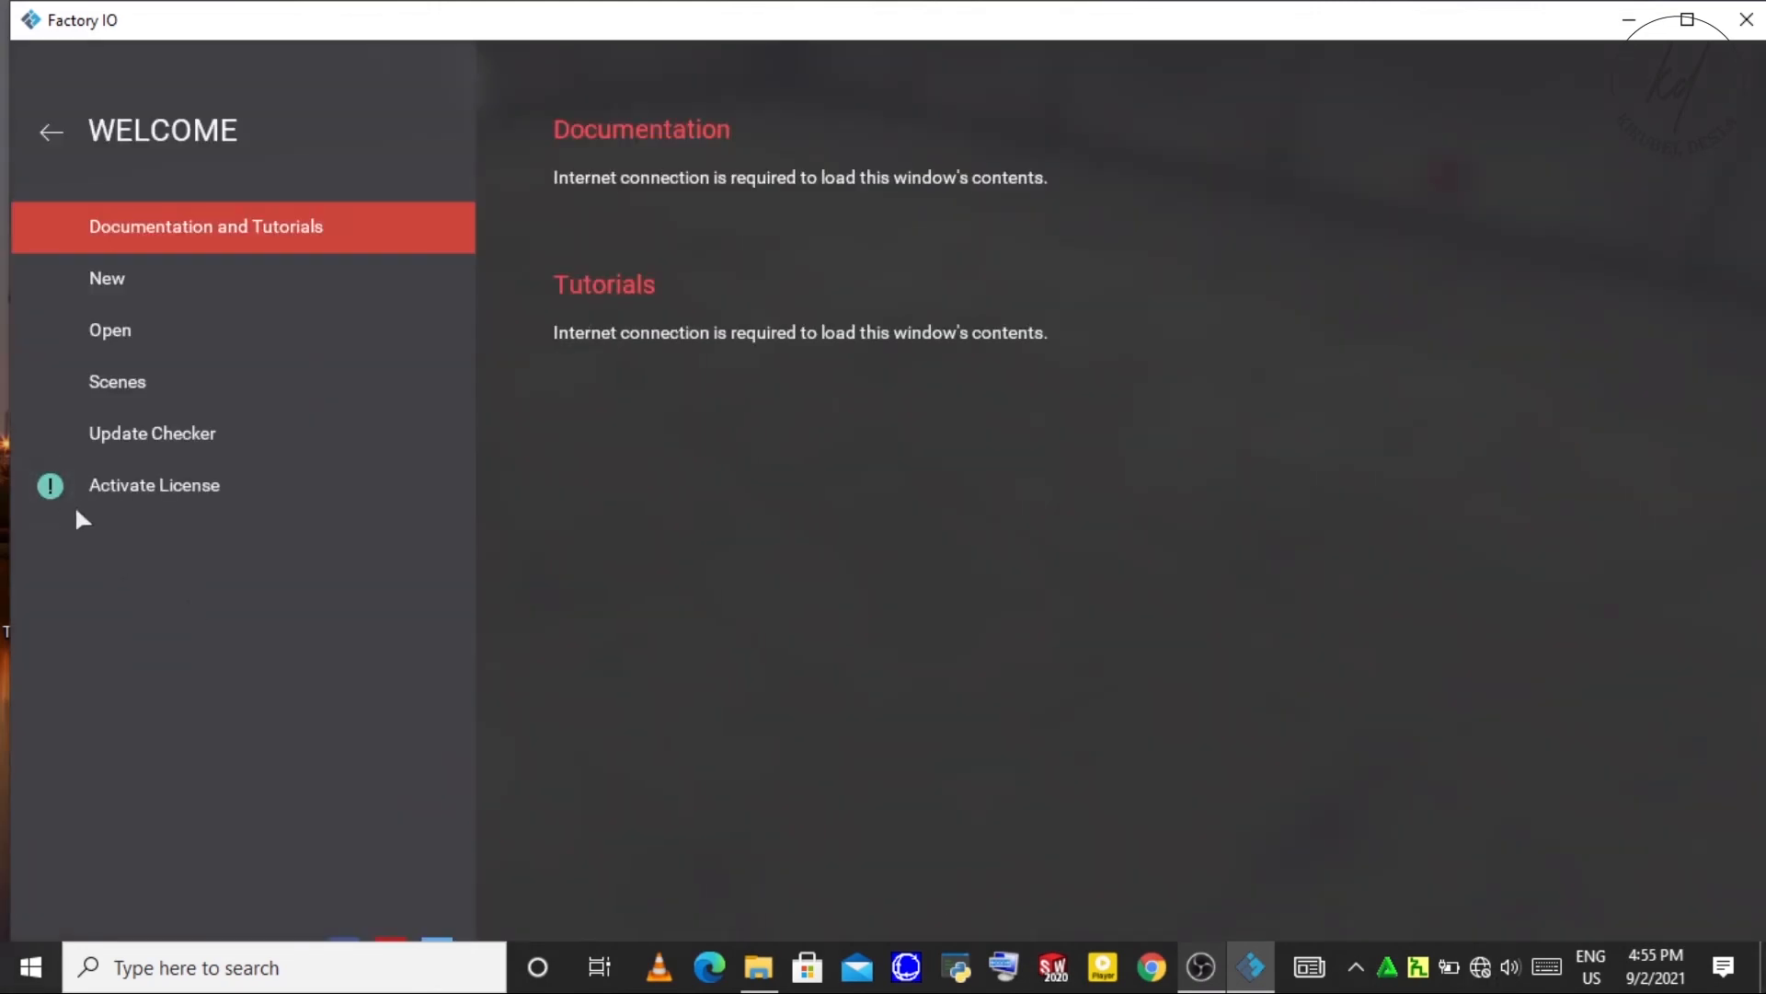
mouse_move(159, 500)
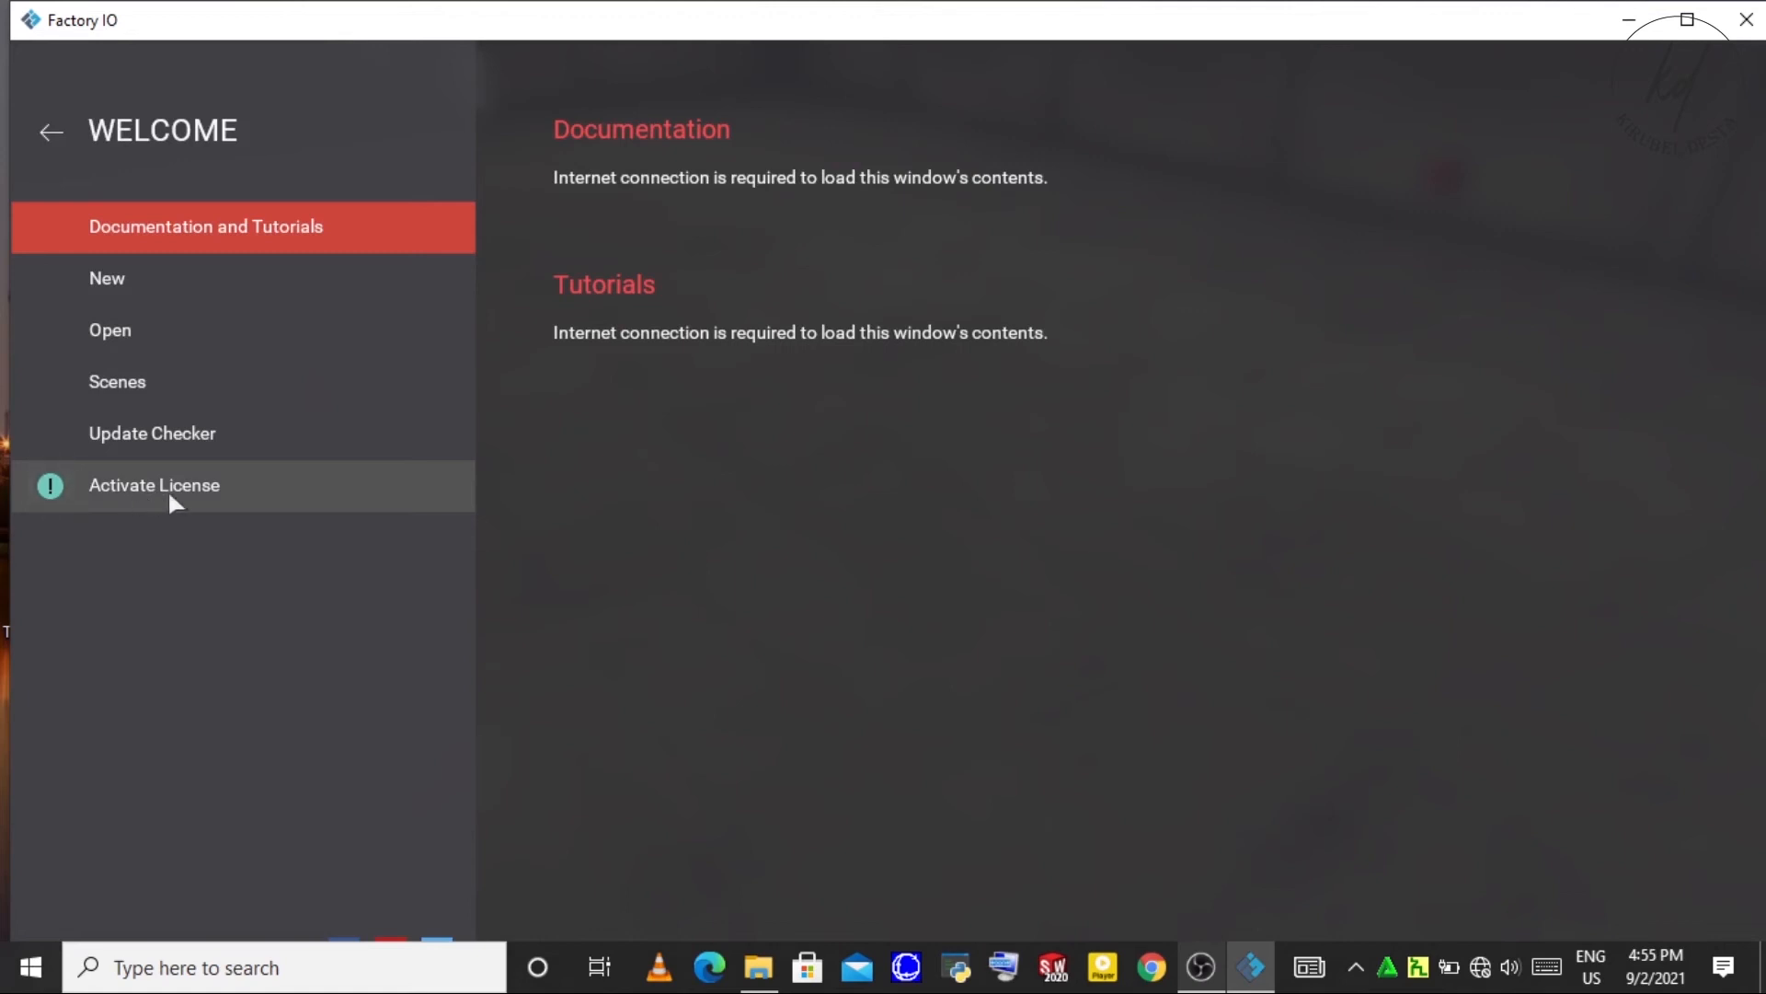
mouse_move(152, 302)
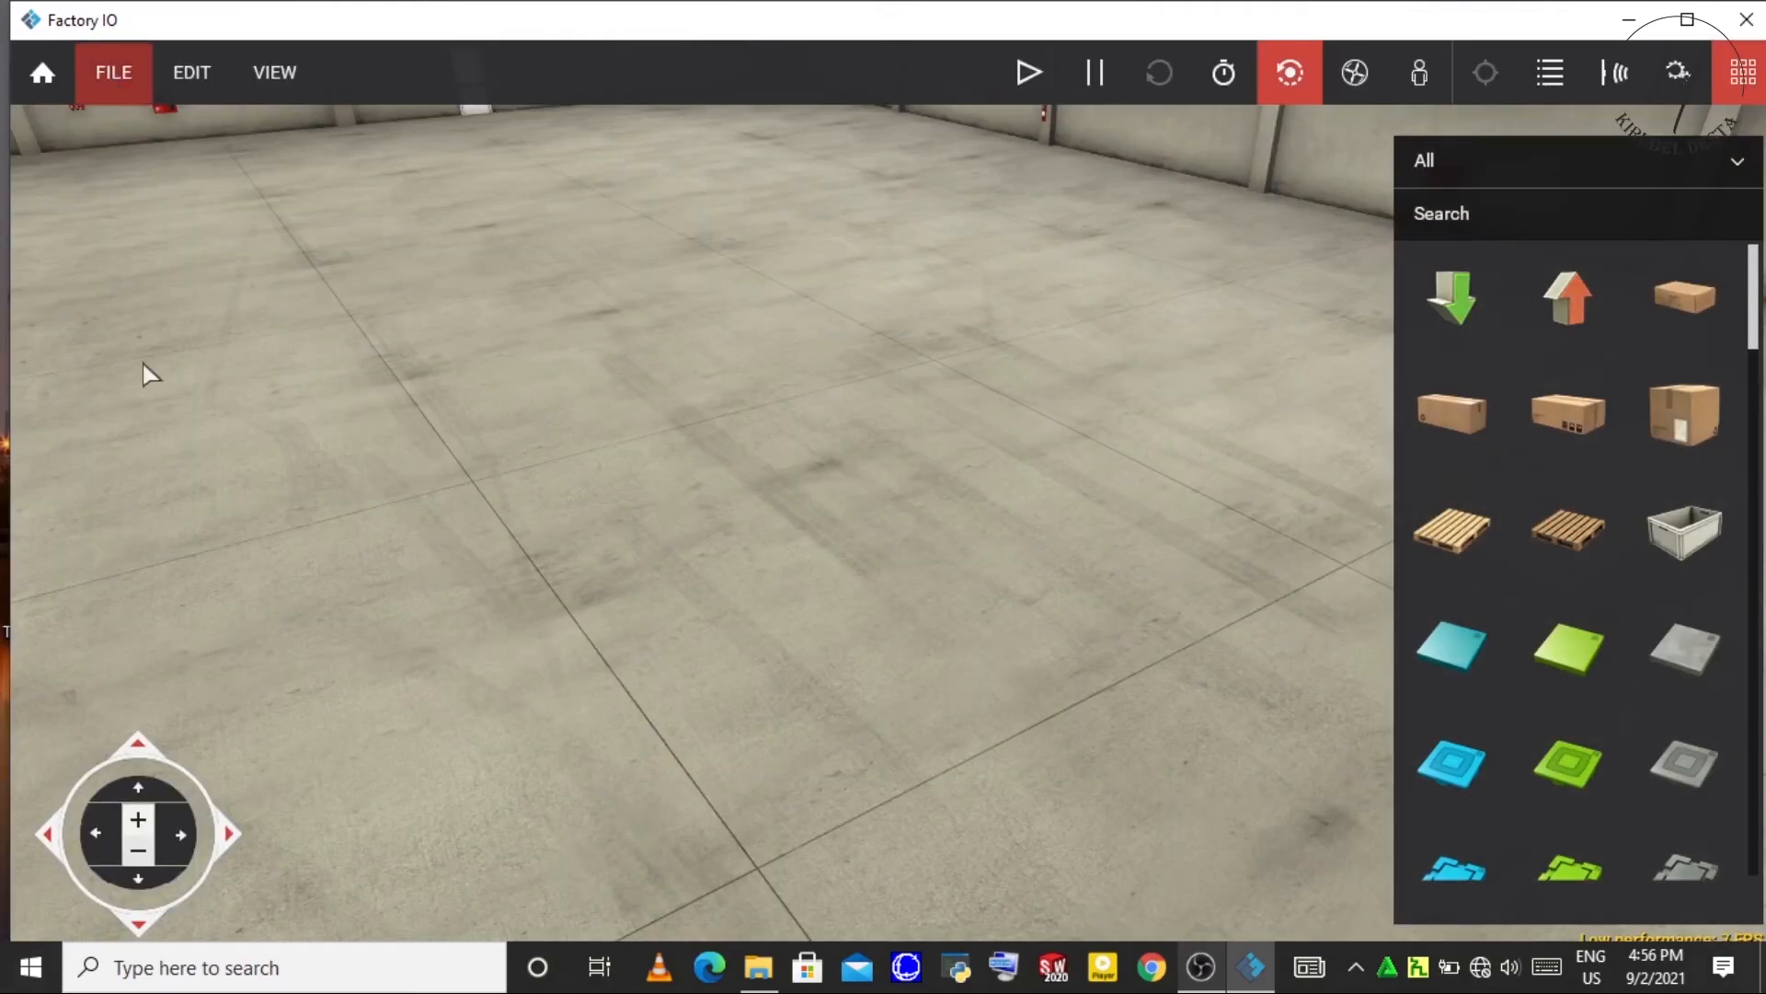
- Show the Drivers page via the File menu, viewing the driver list while keeping None selected
left_click(113, 72)
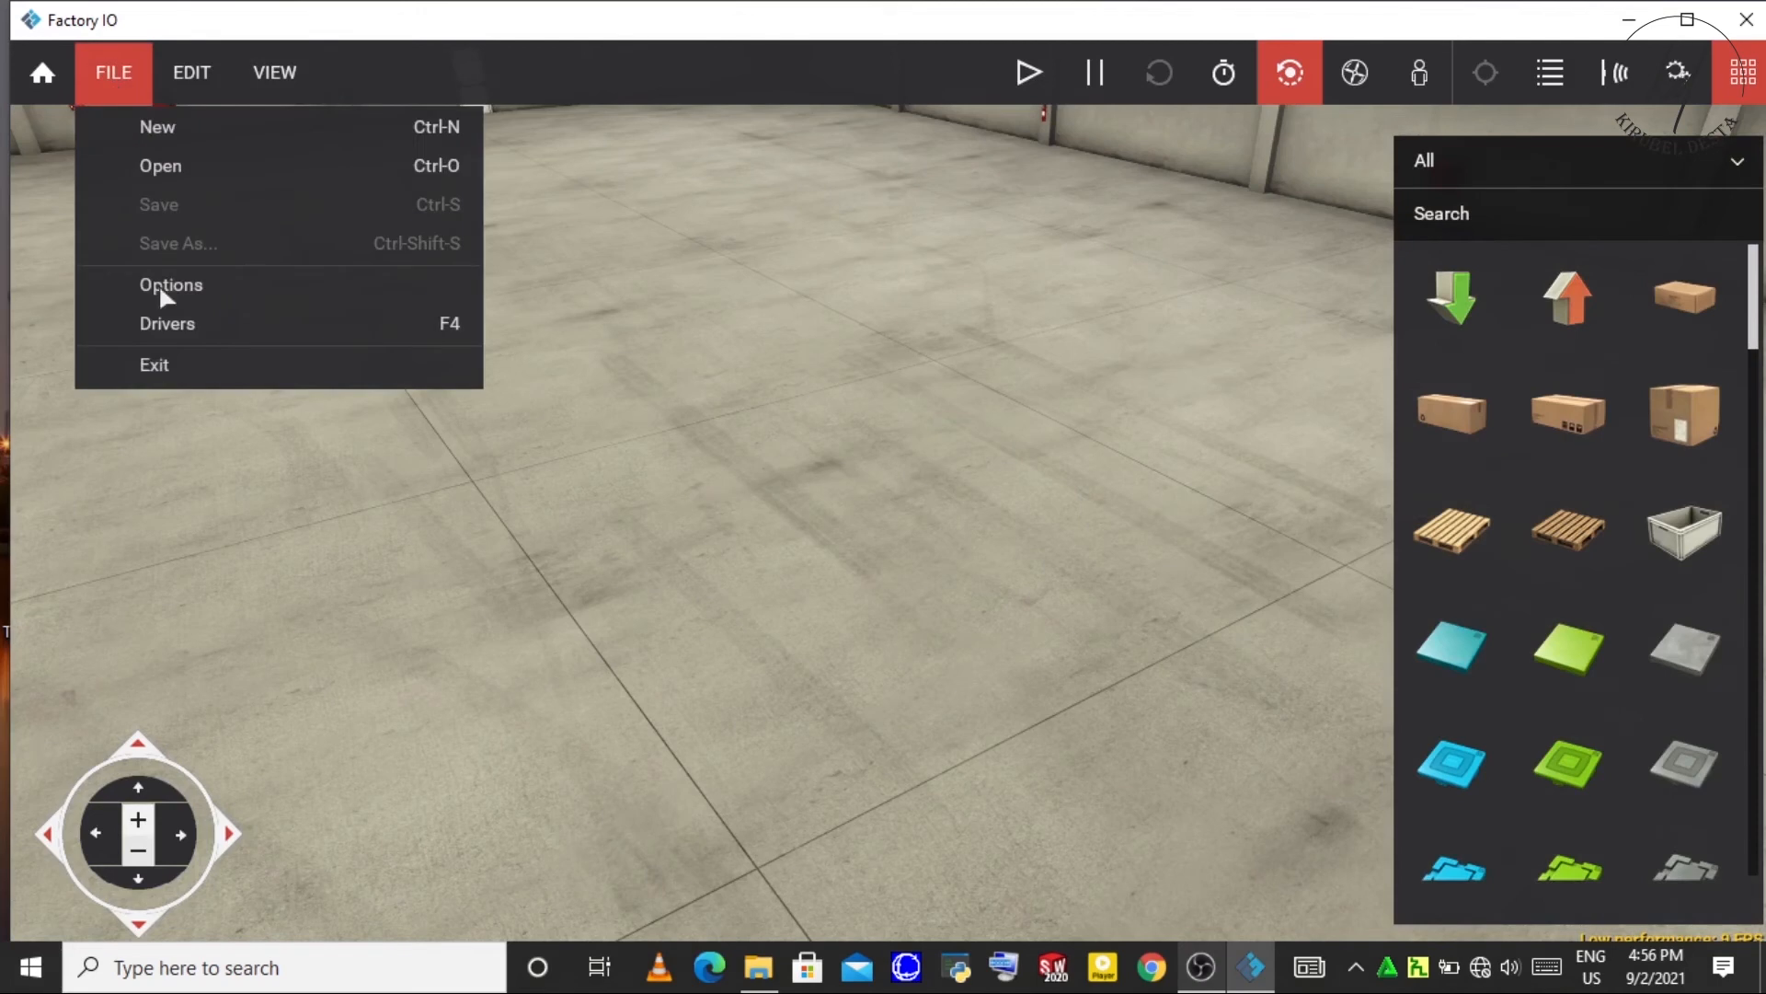
left_click(168, 324)
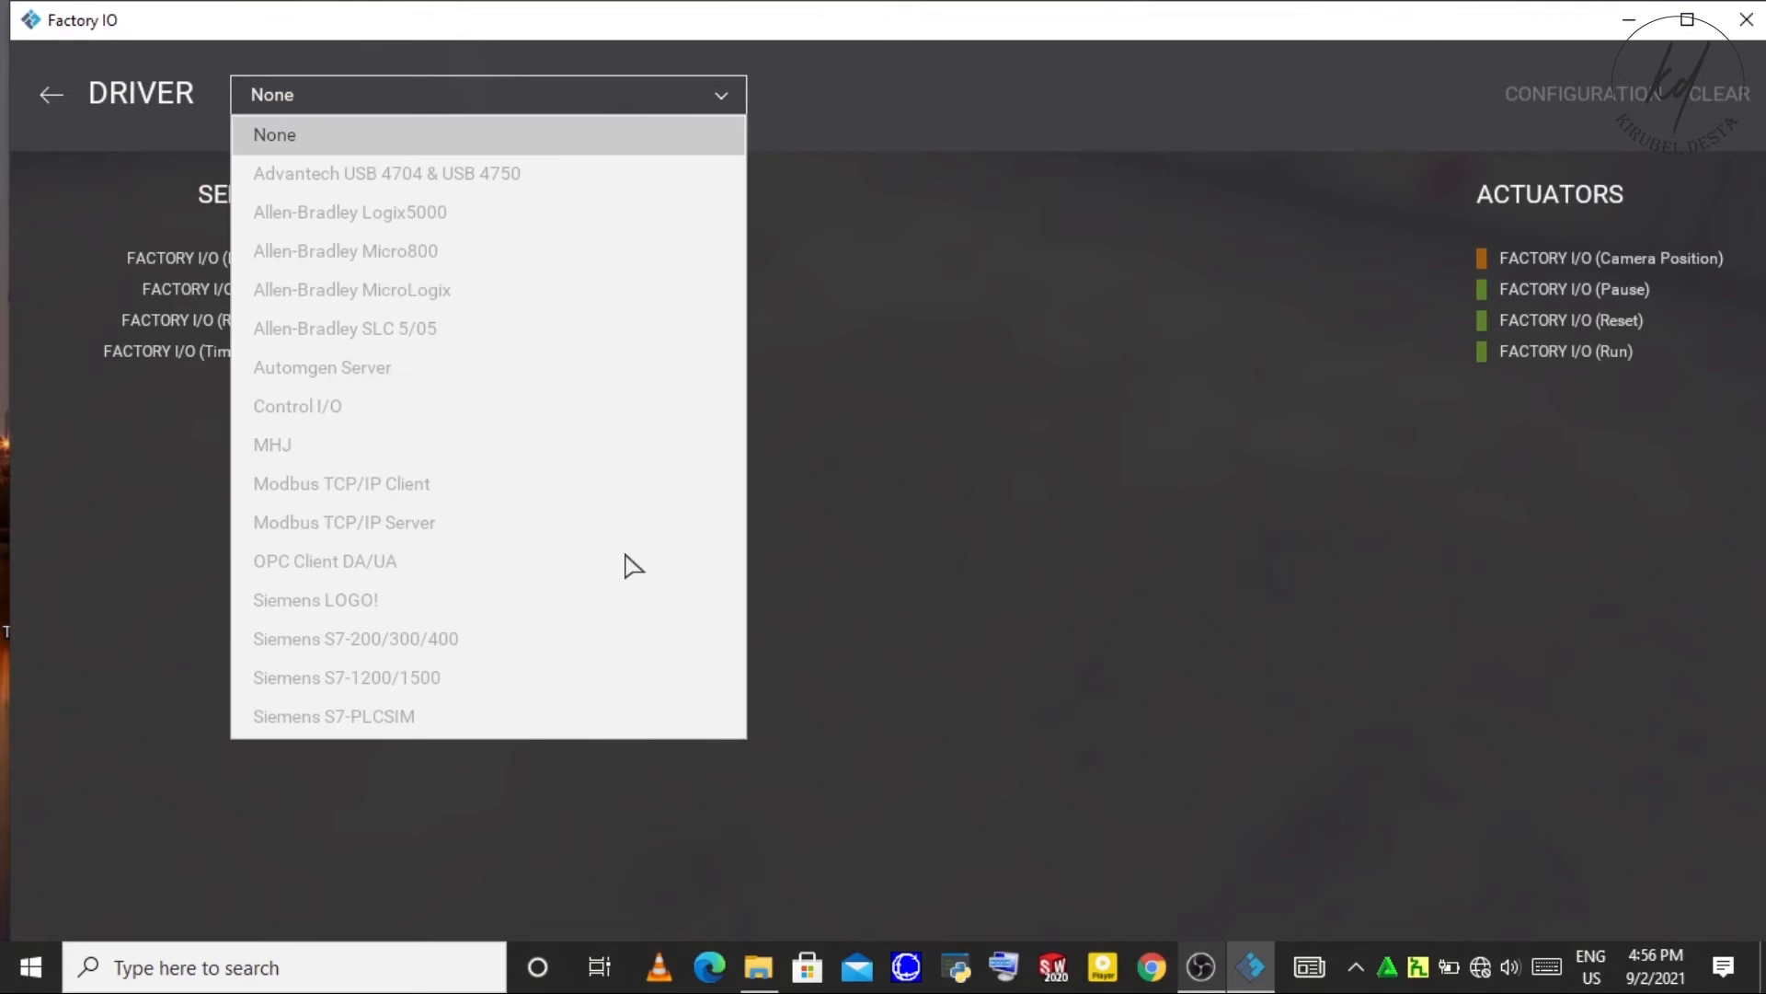
mouse_move(606, 541)
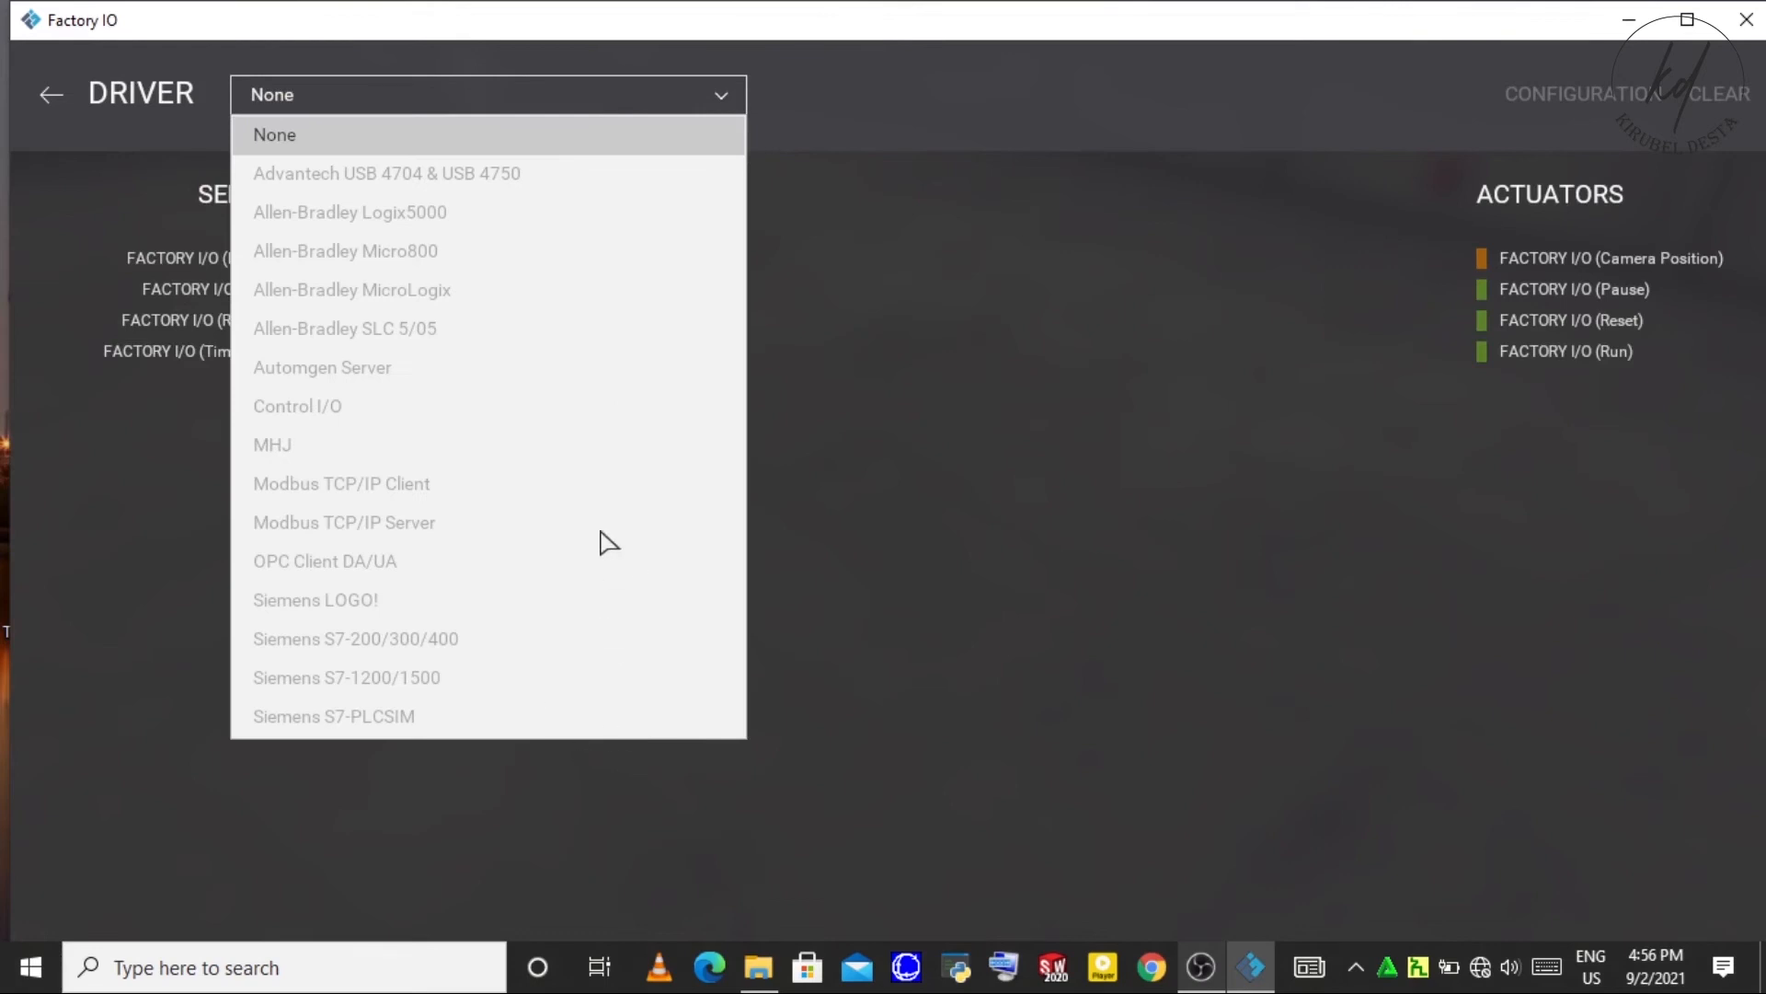
left_click(274, 134)
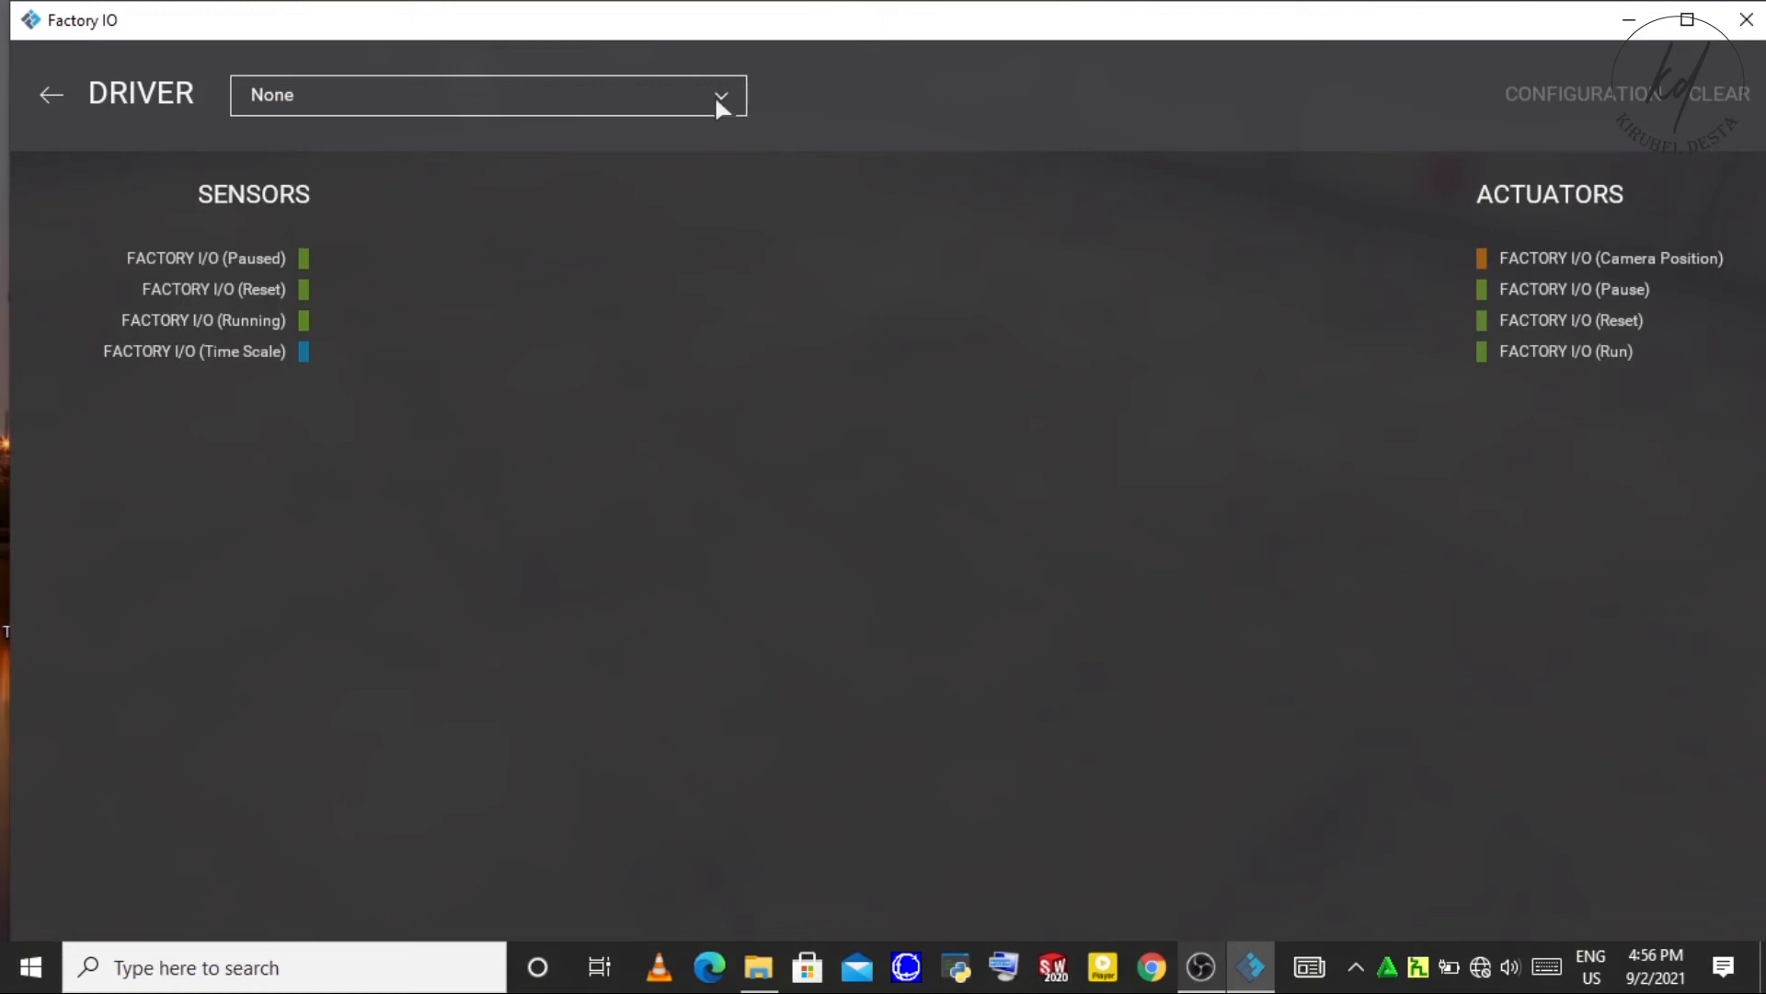
left_click(721, 94)
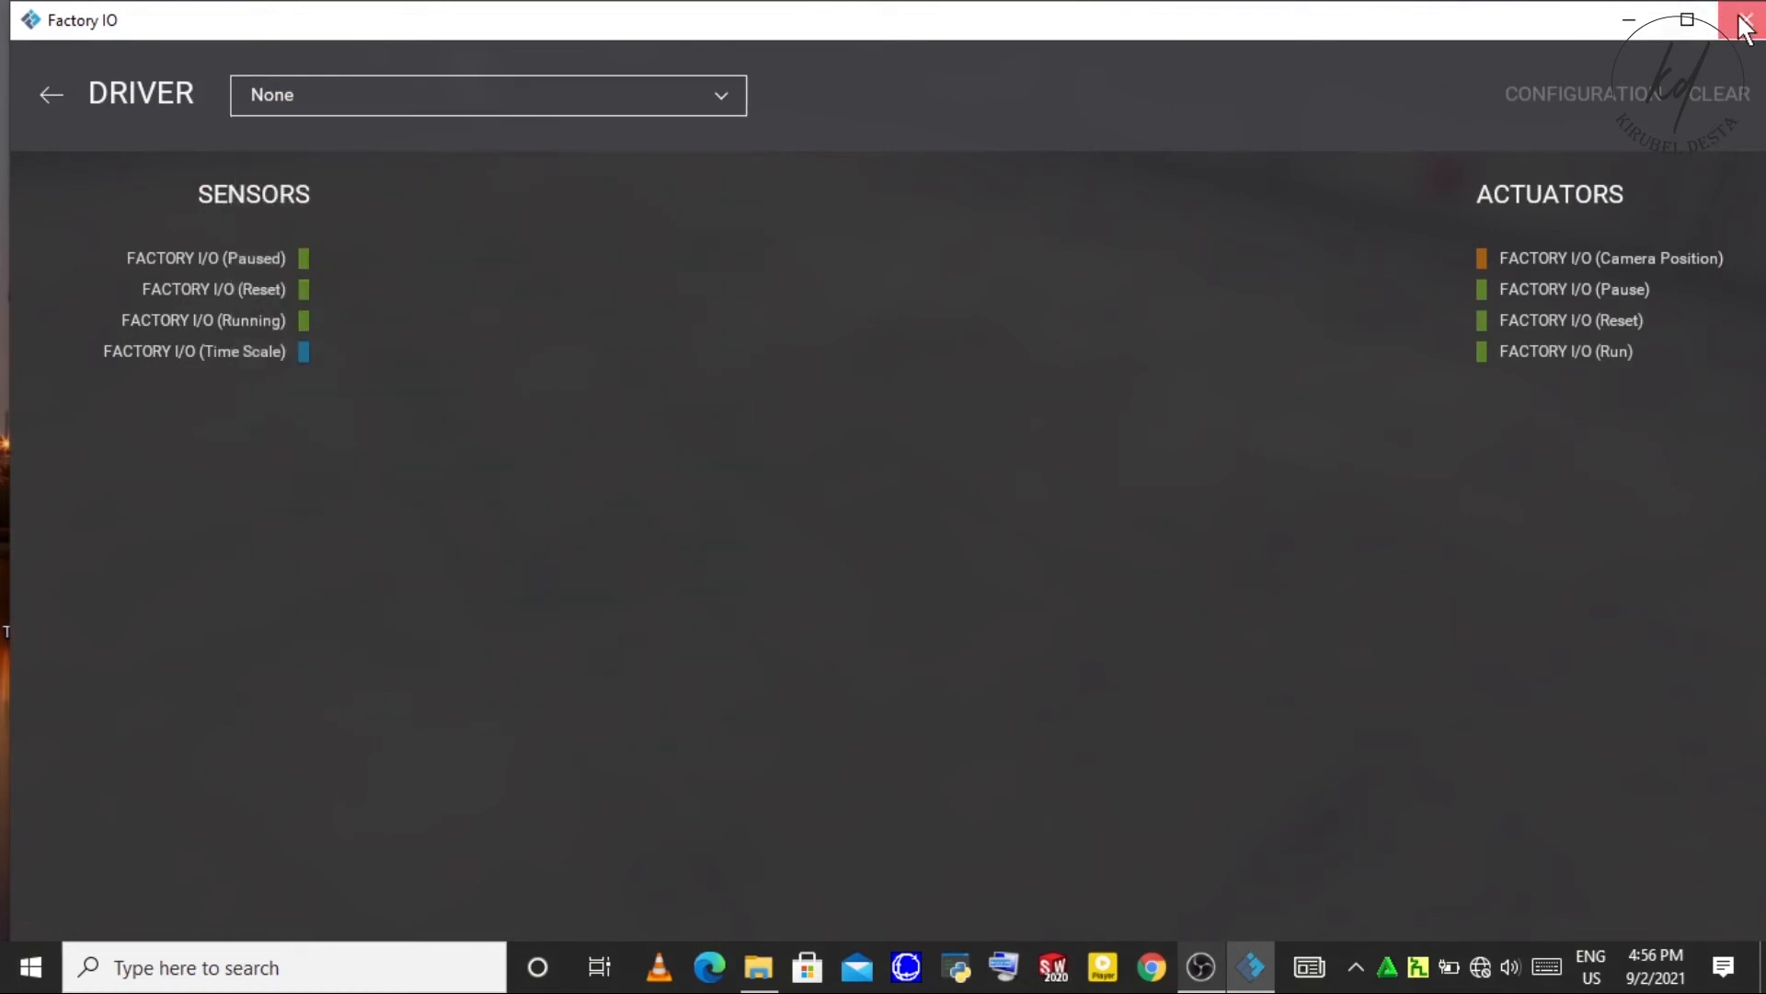
- Close Factory IO and reopen the v15.1 folder from the desktop
left_click(1739, 20)
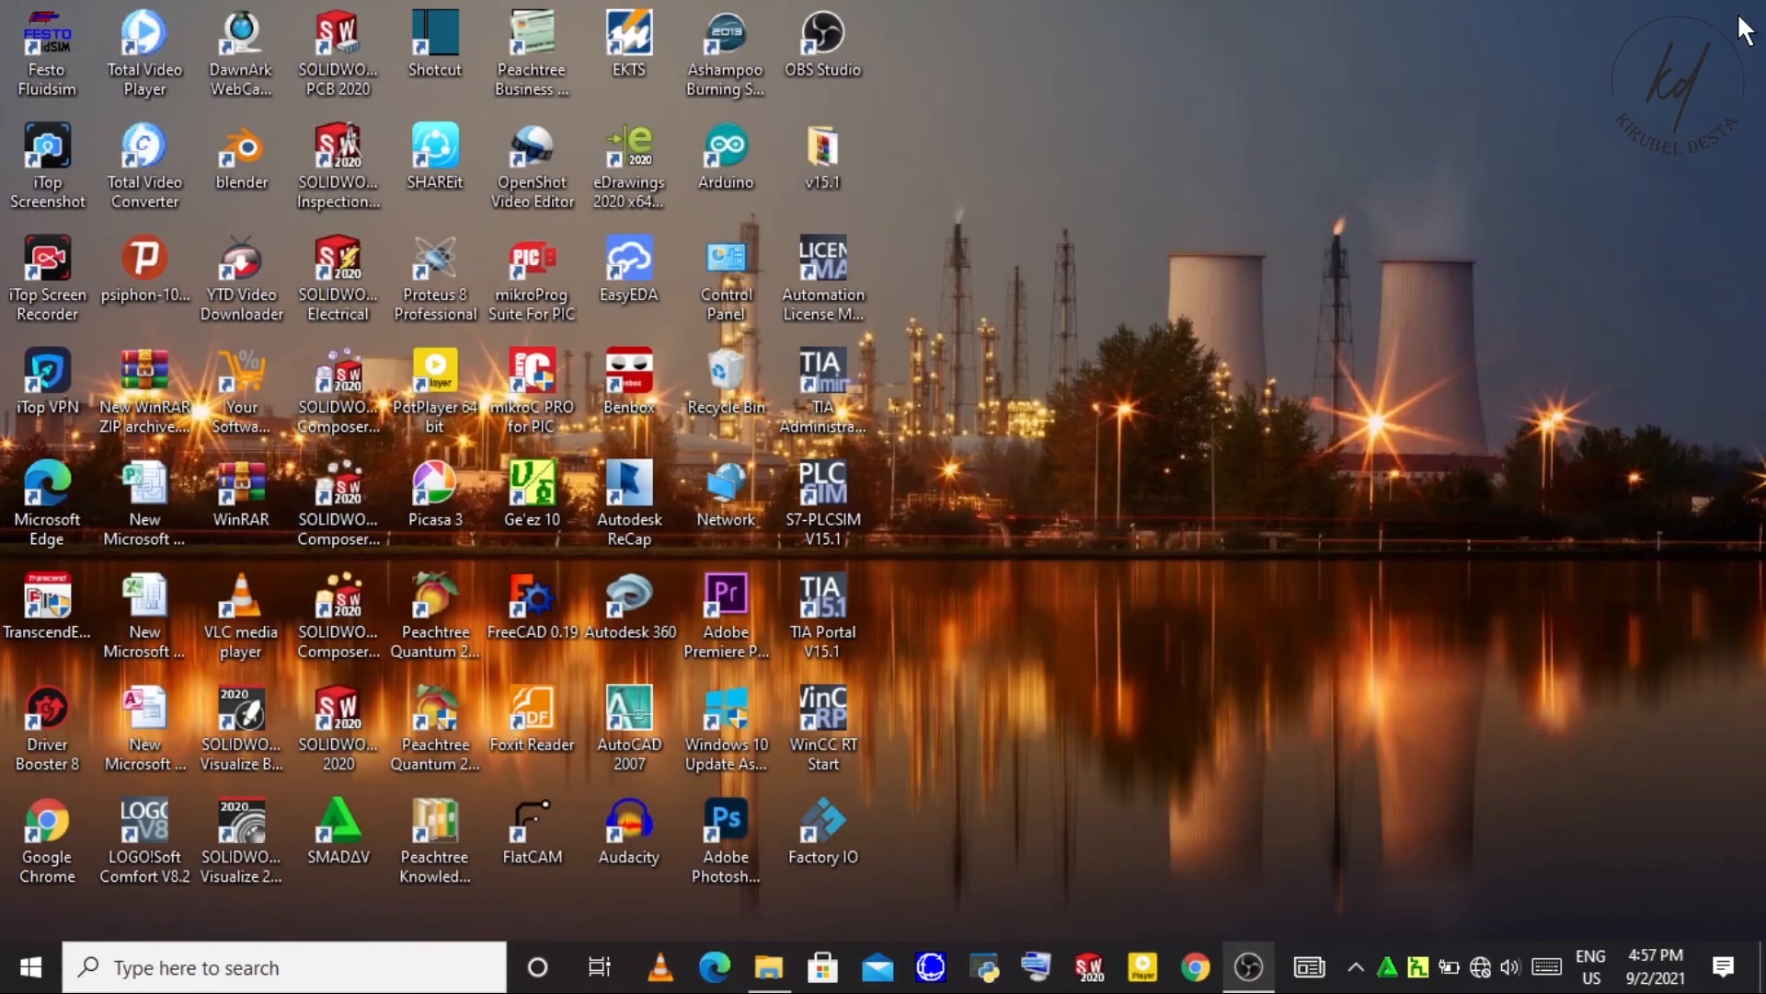
mouse_move(1071, 725)
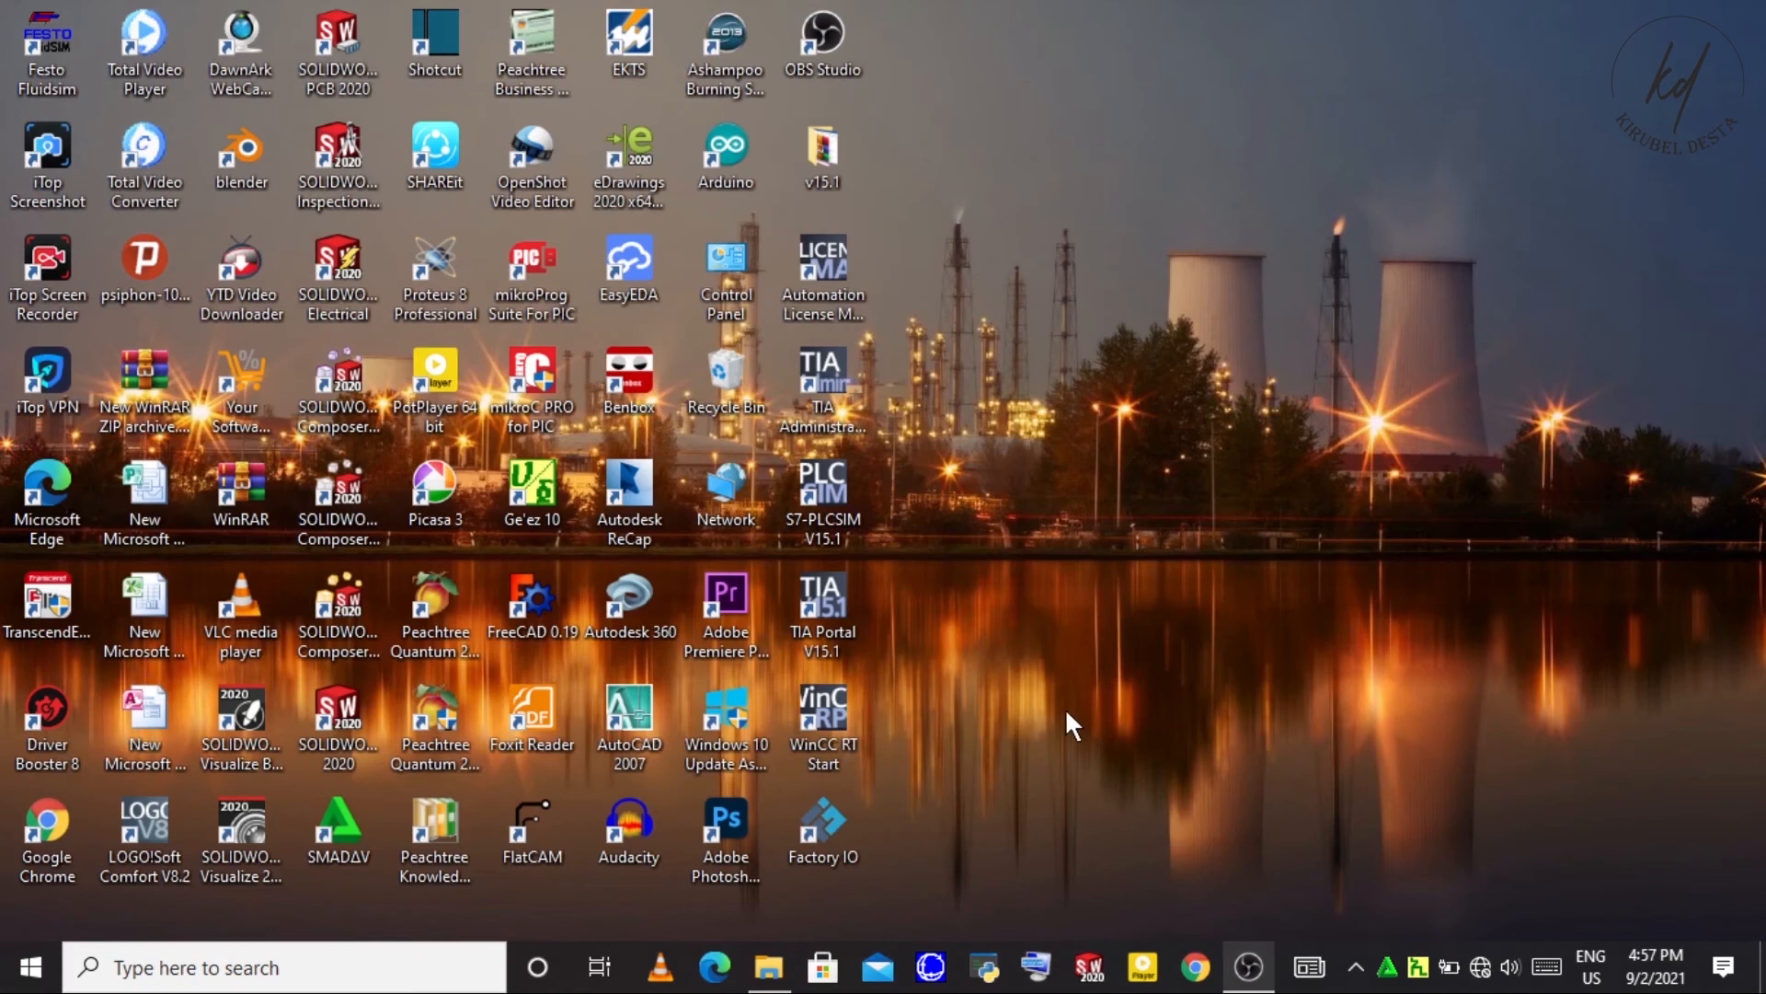
mouse_move(828, 918)
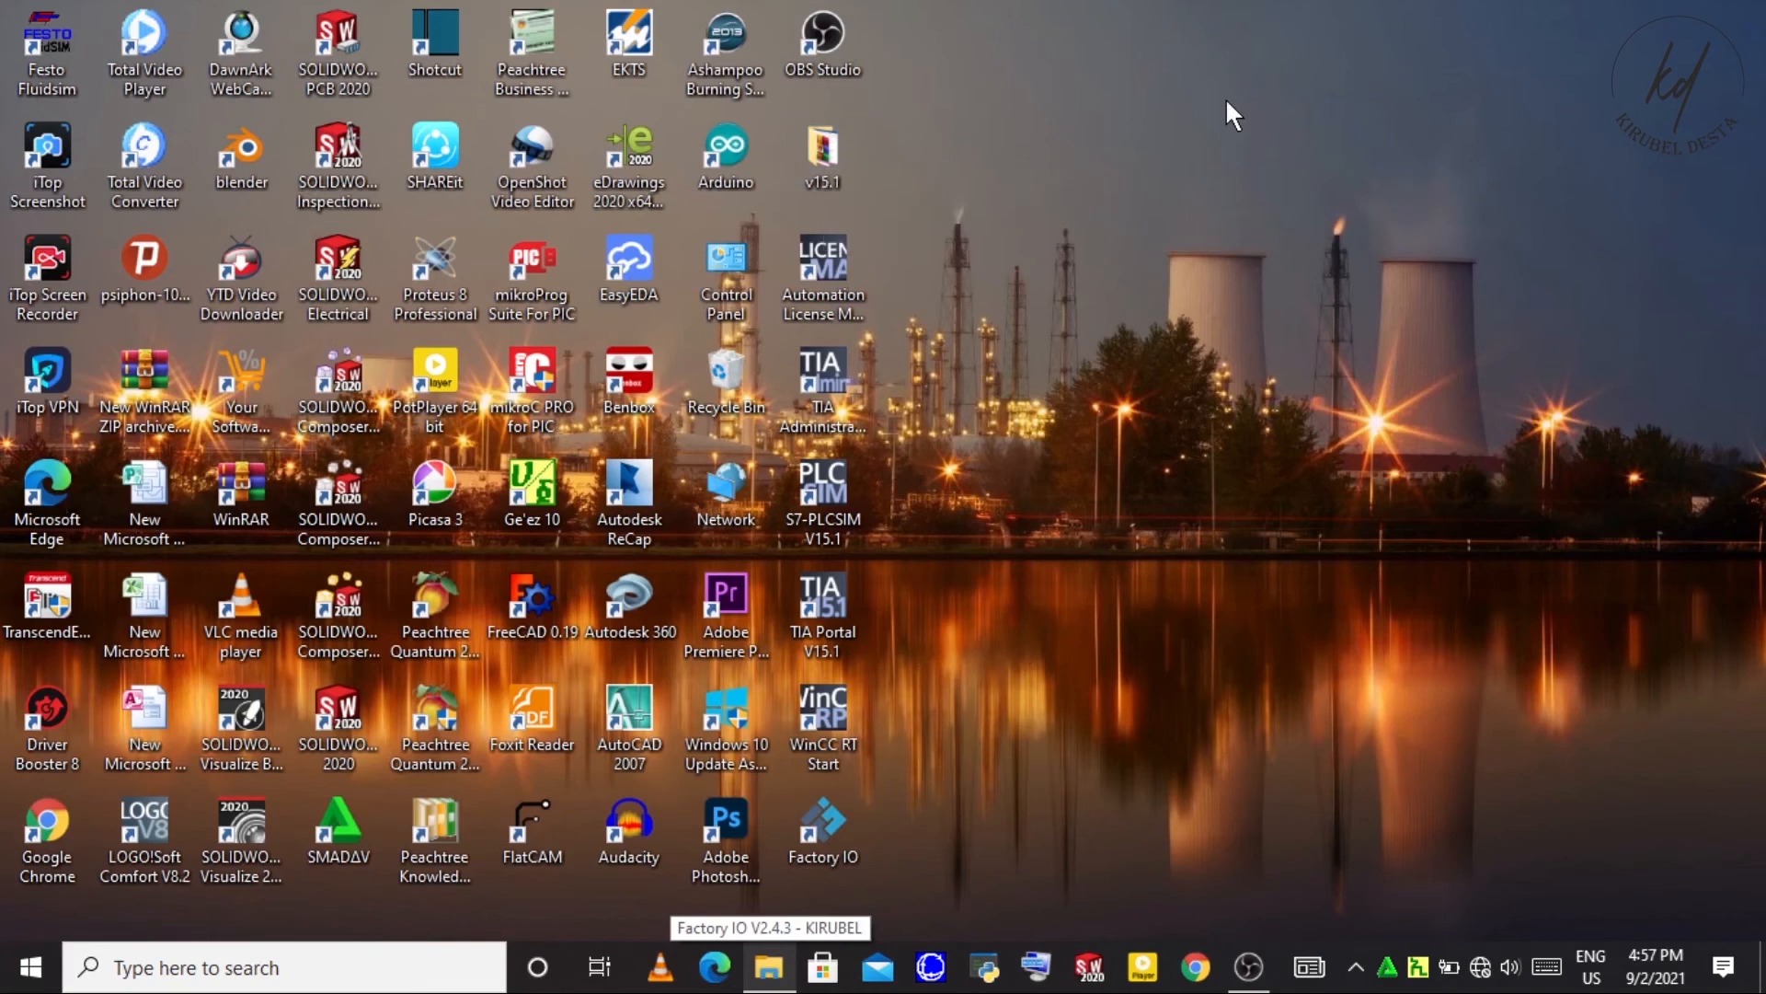
double_click(822, 152)
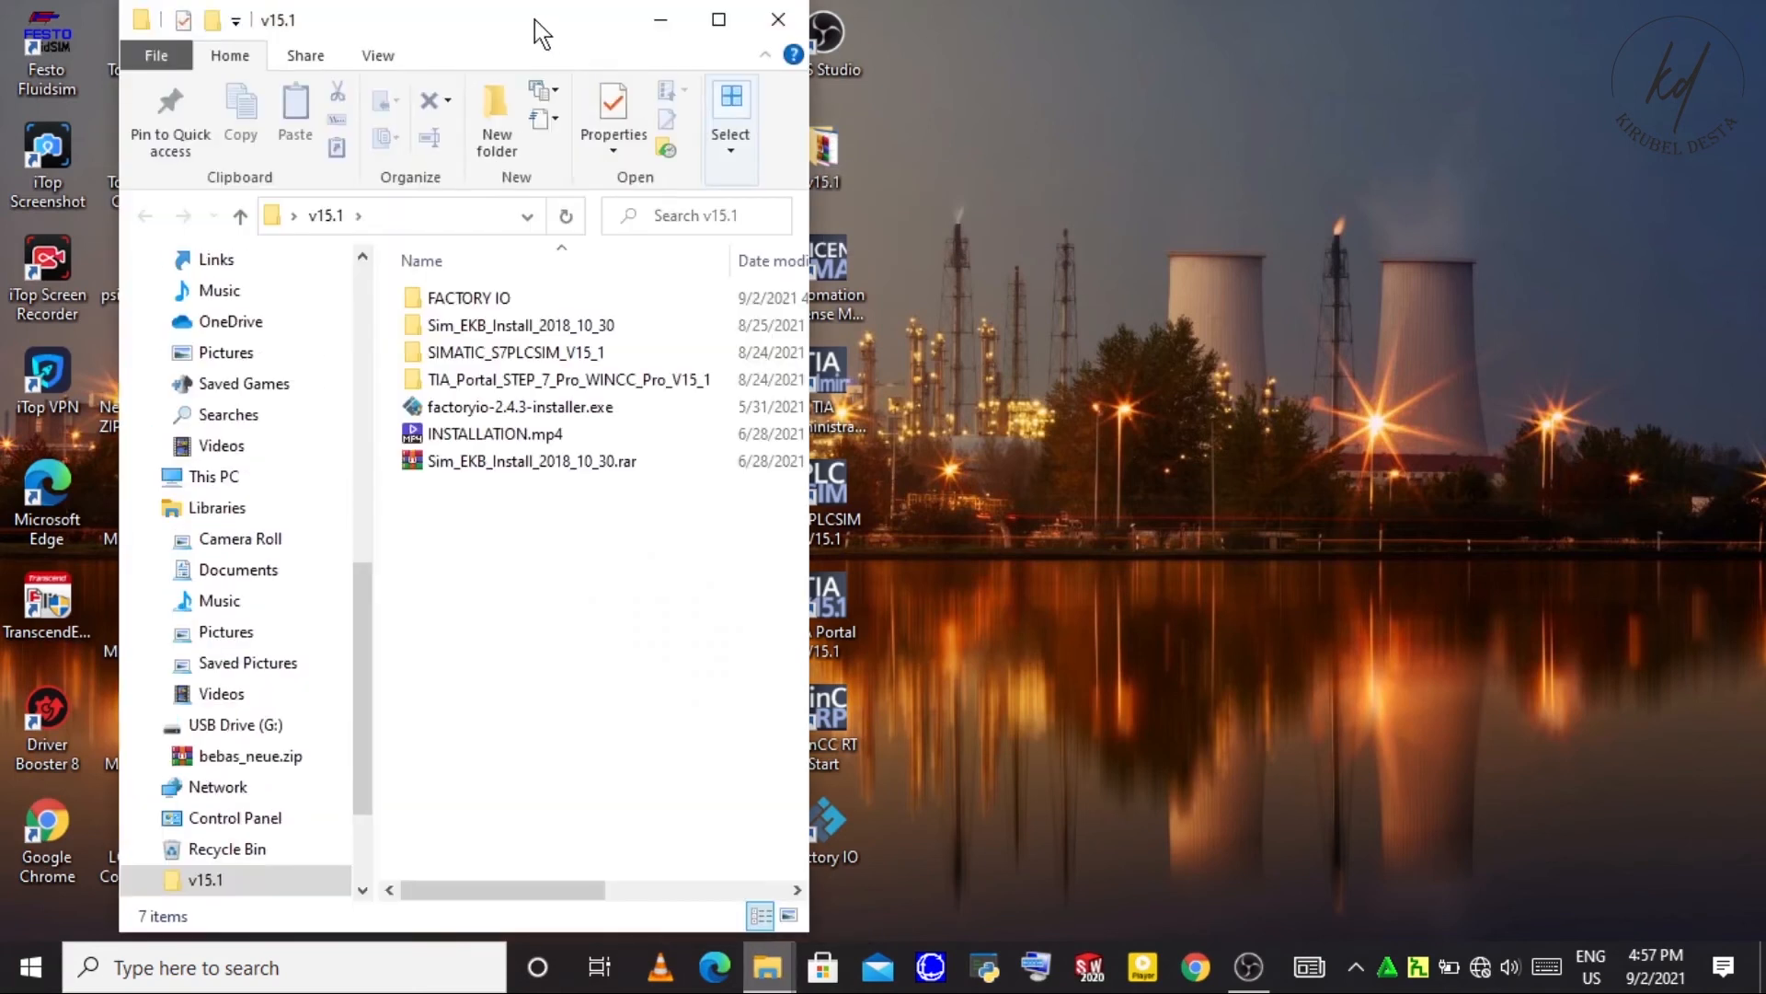
- Navigate into Factory IO V2.4.3 - KIRUBEL > Crack and copy the cracked Factory IO.exe
left_click(468, 298)
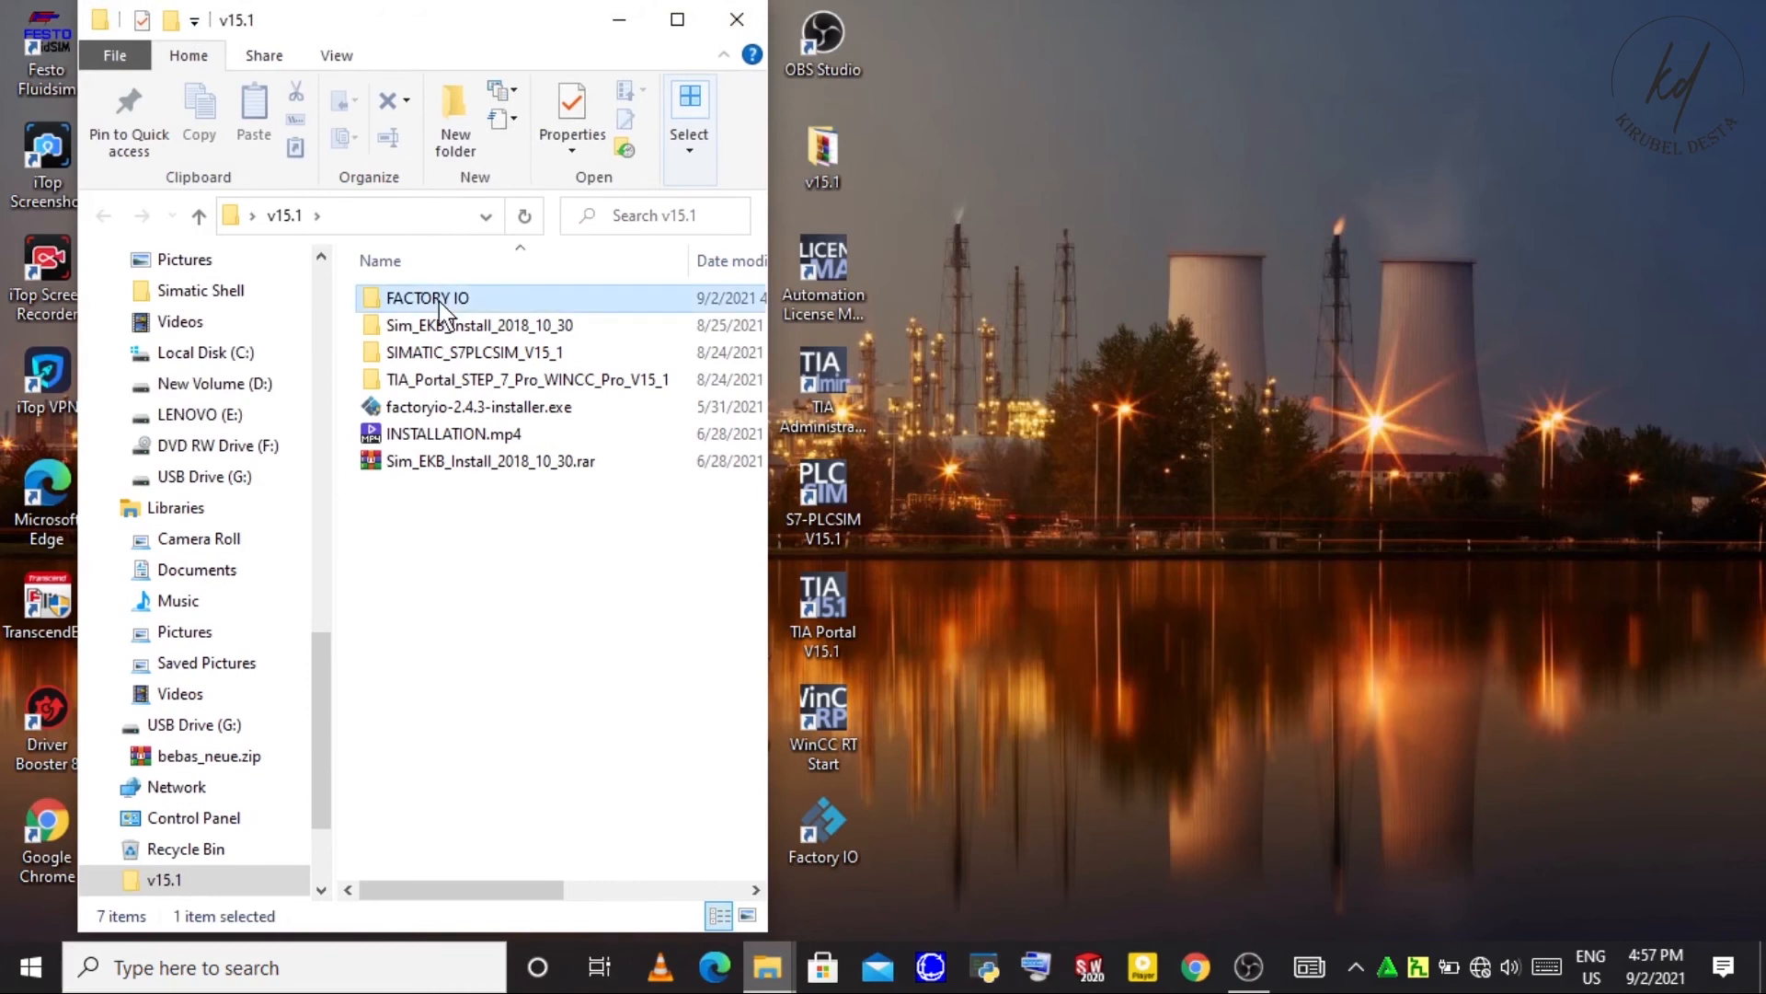
double_click(425, 298)
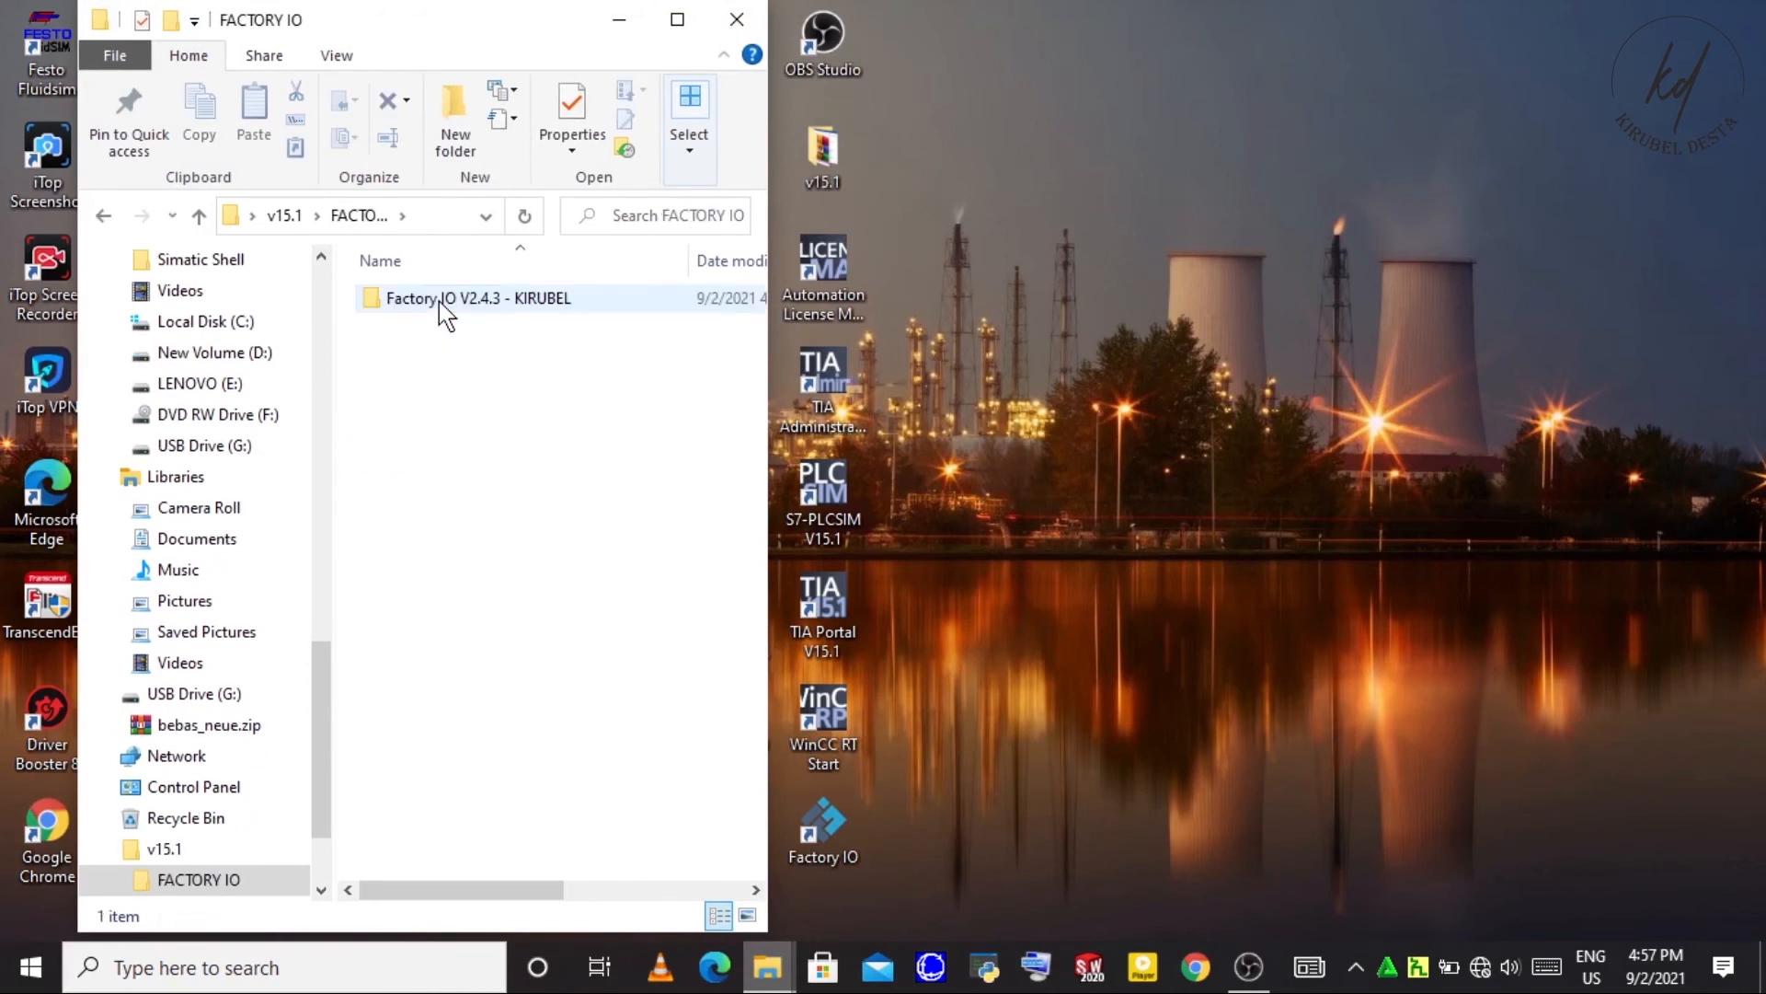
double_click(478, 298)
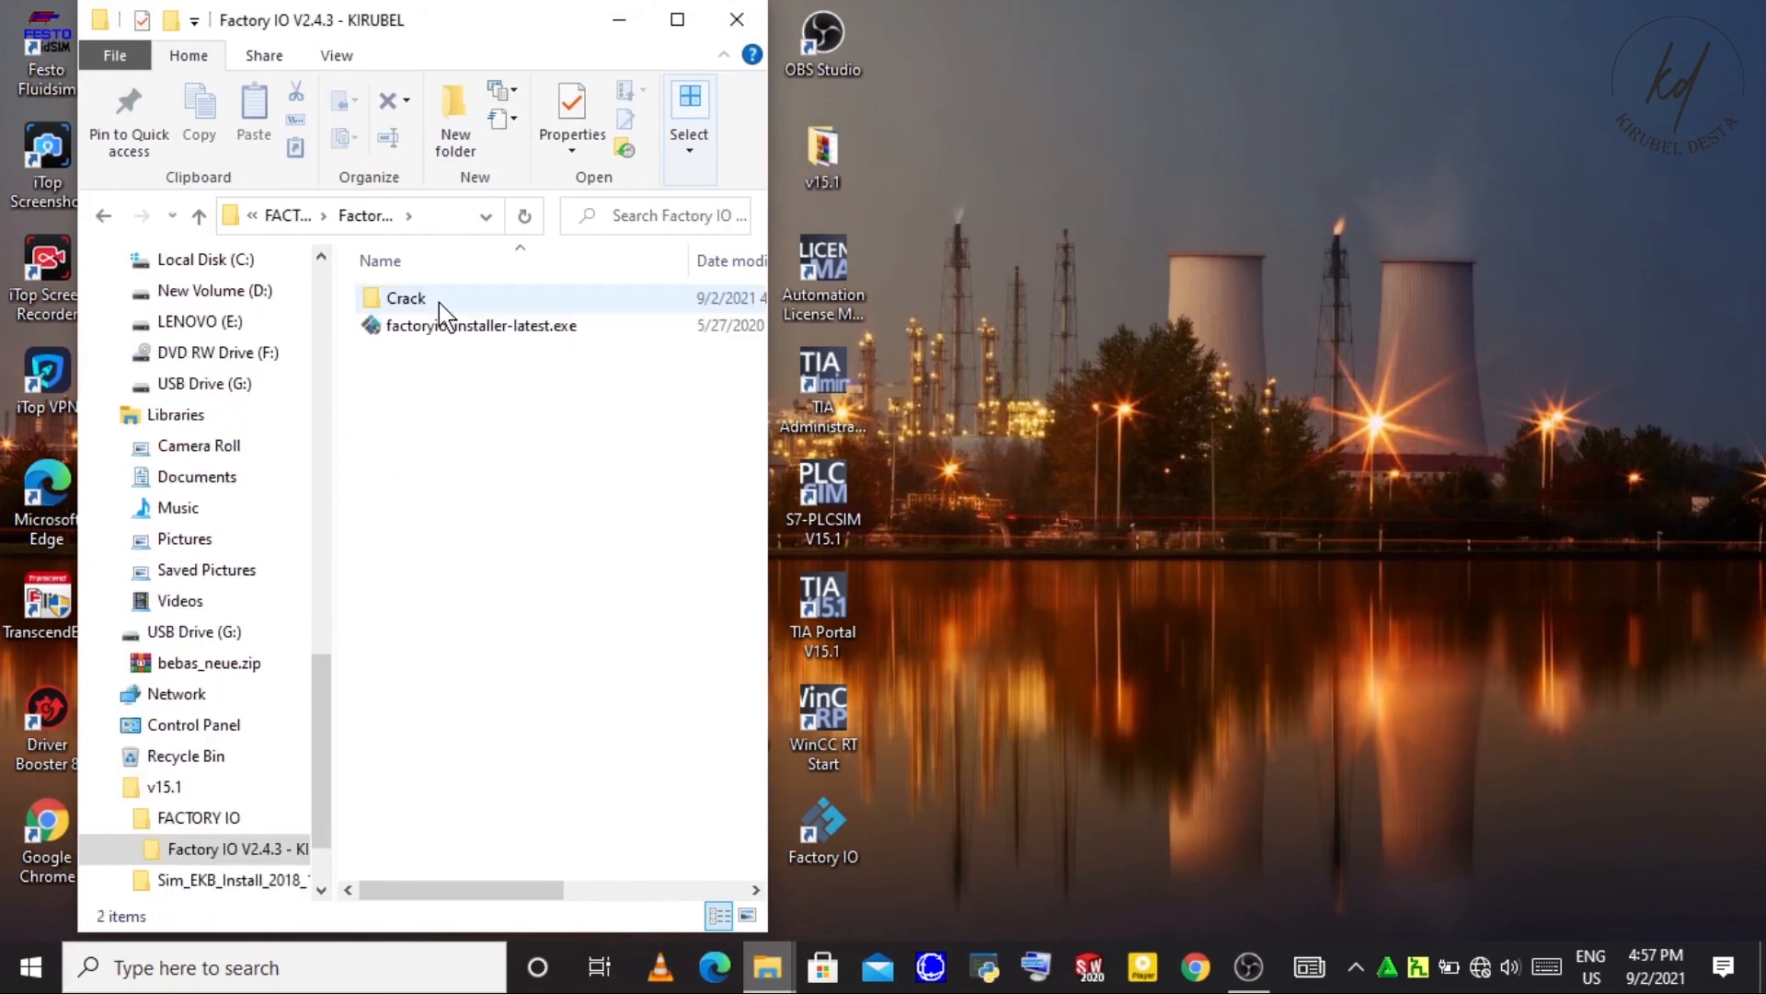
double_click(404, 298)
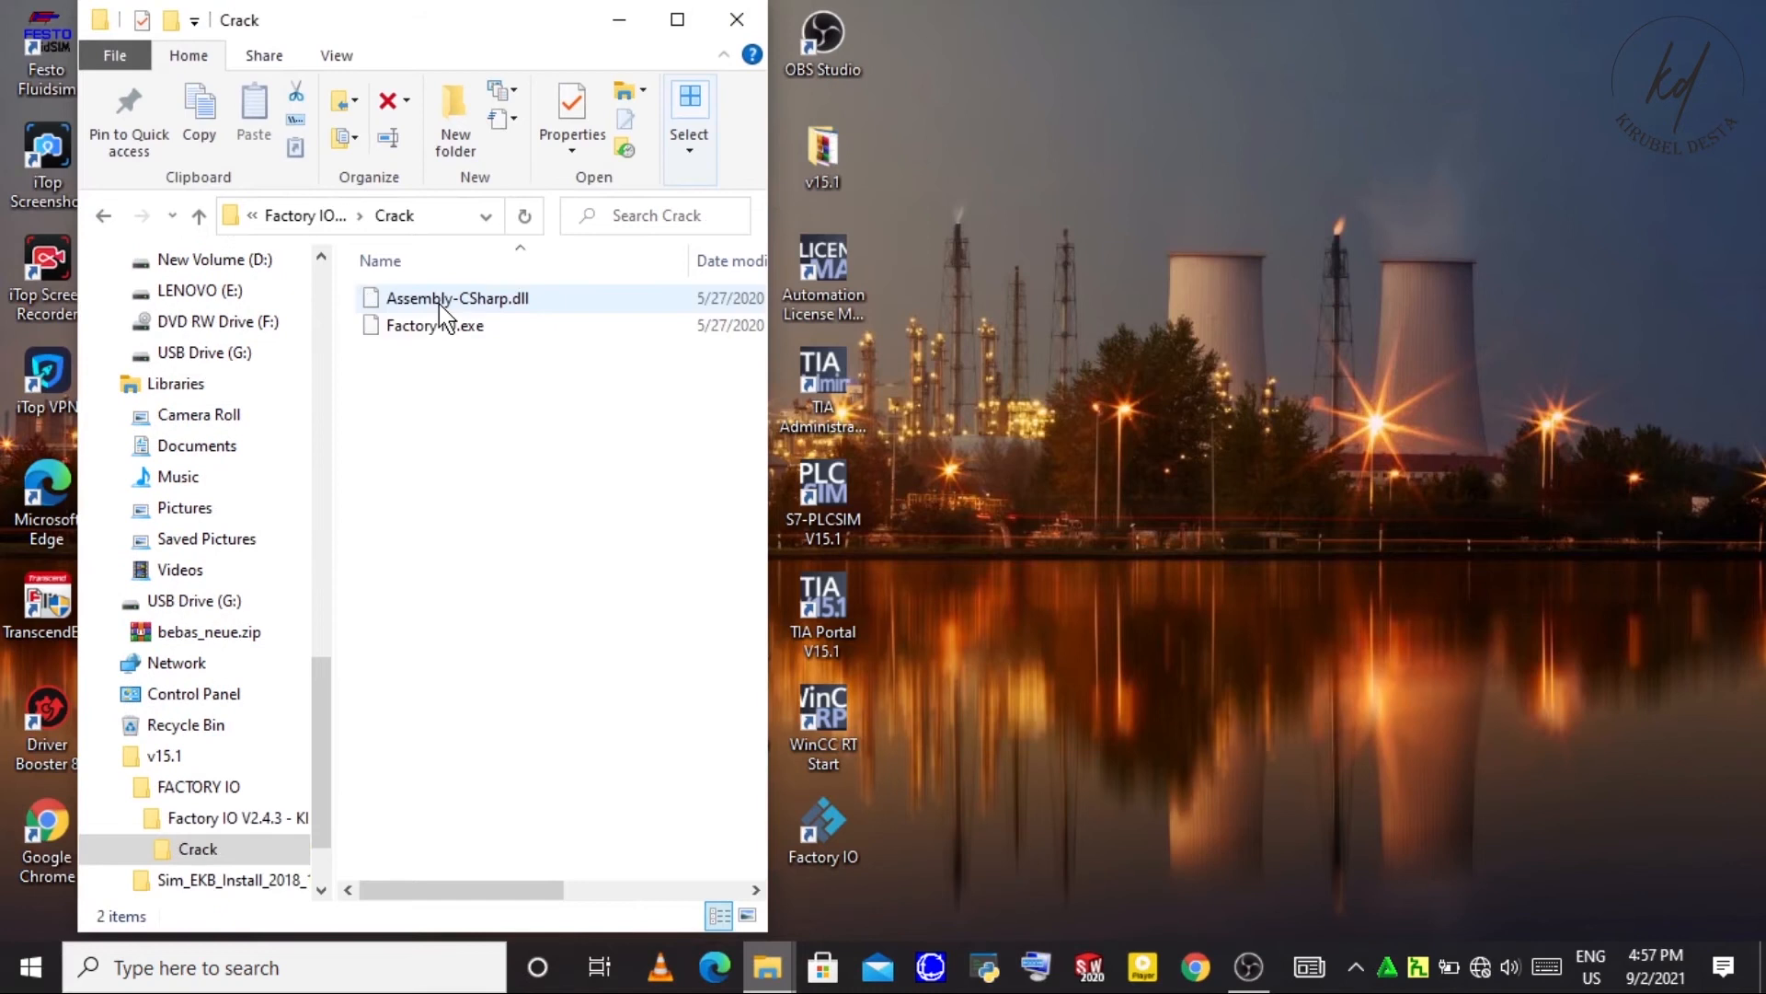
left_click(434, 324)
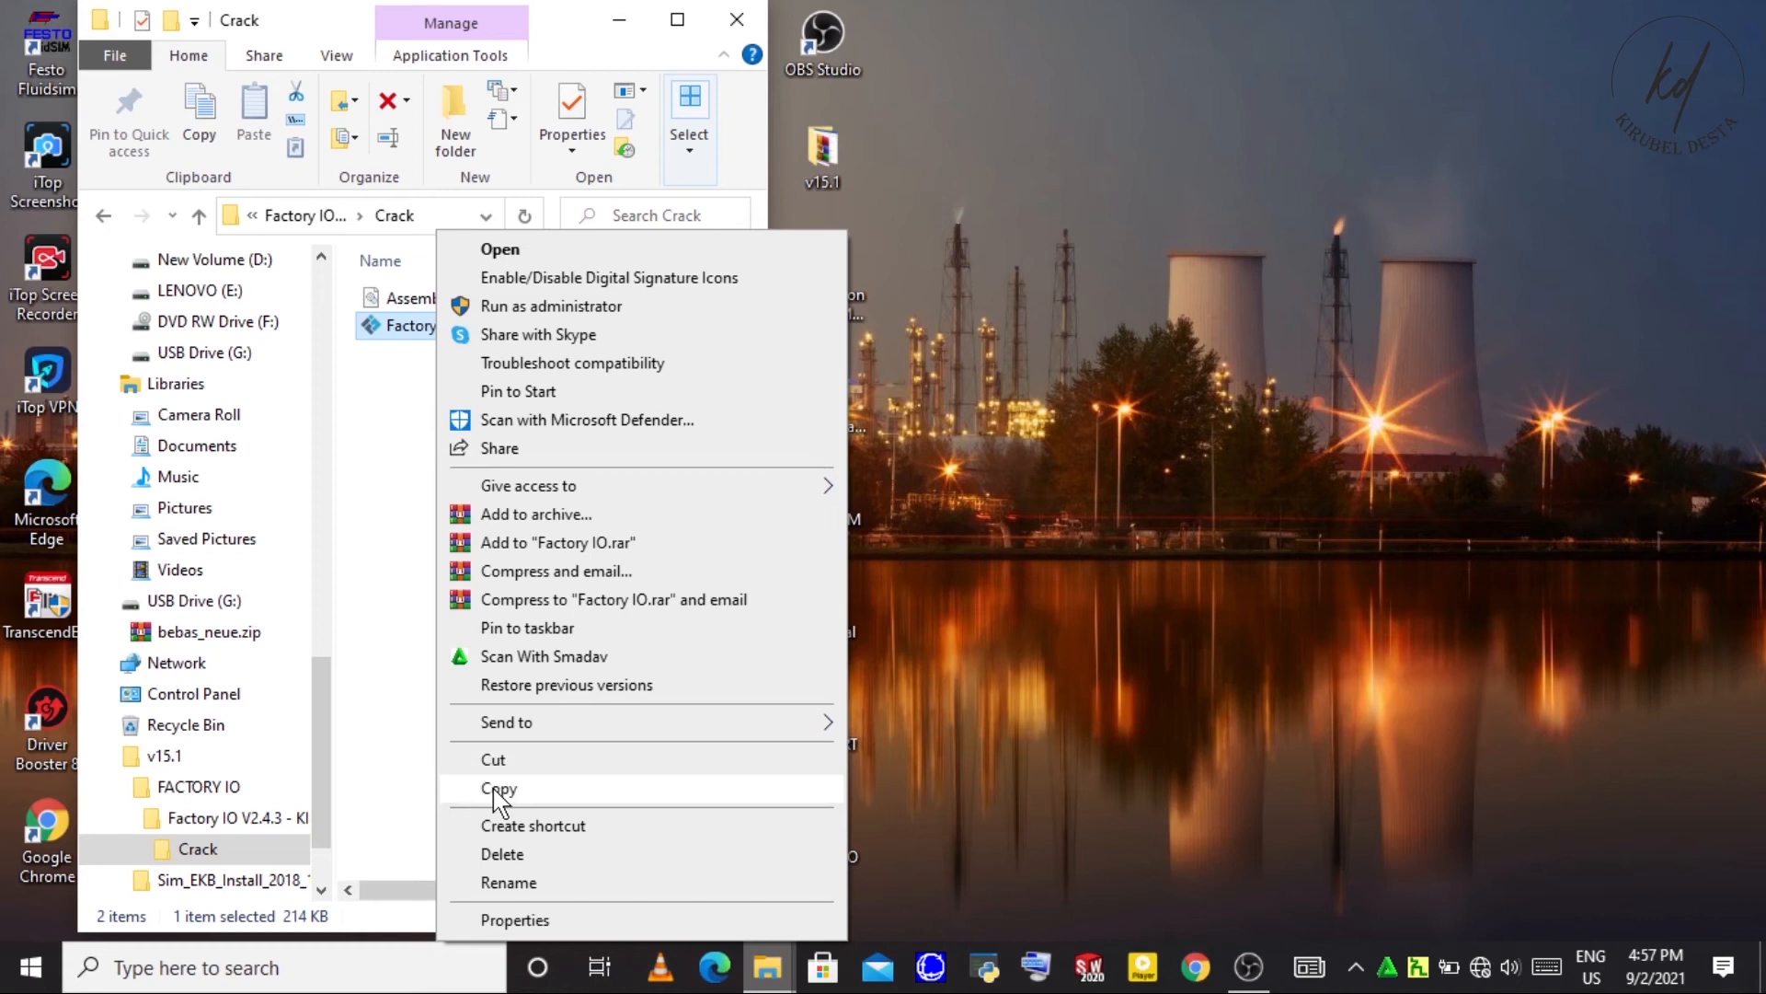
left_click(499, 788)
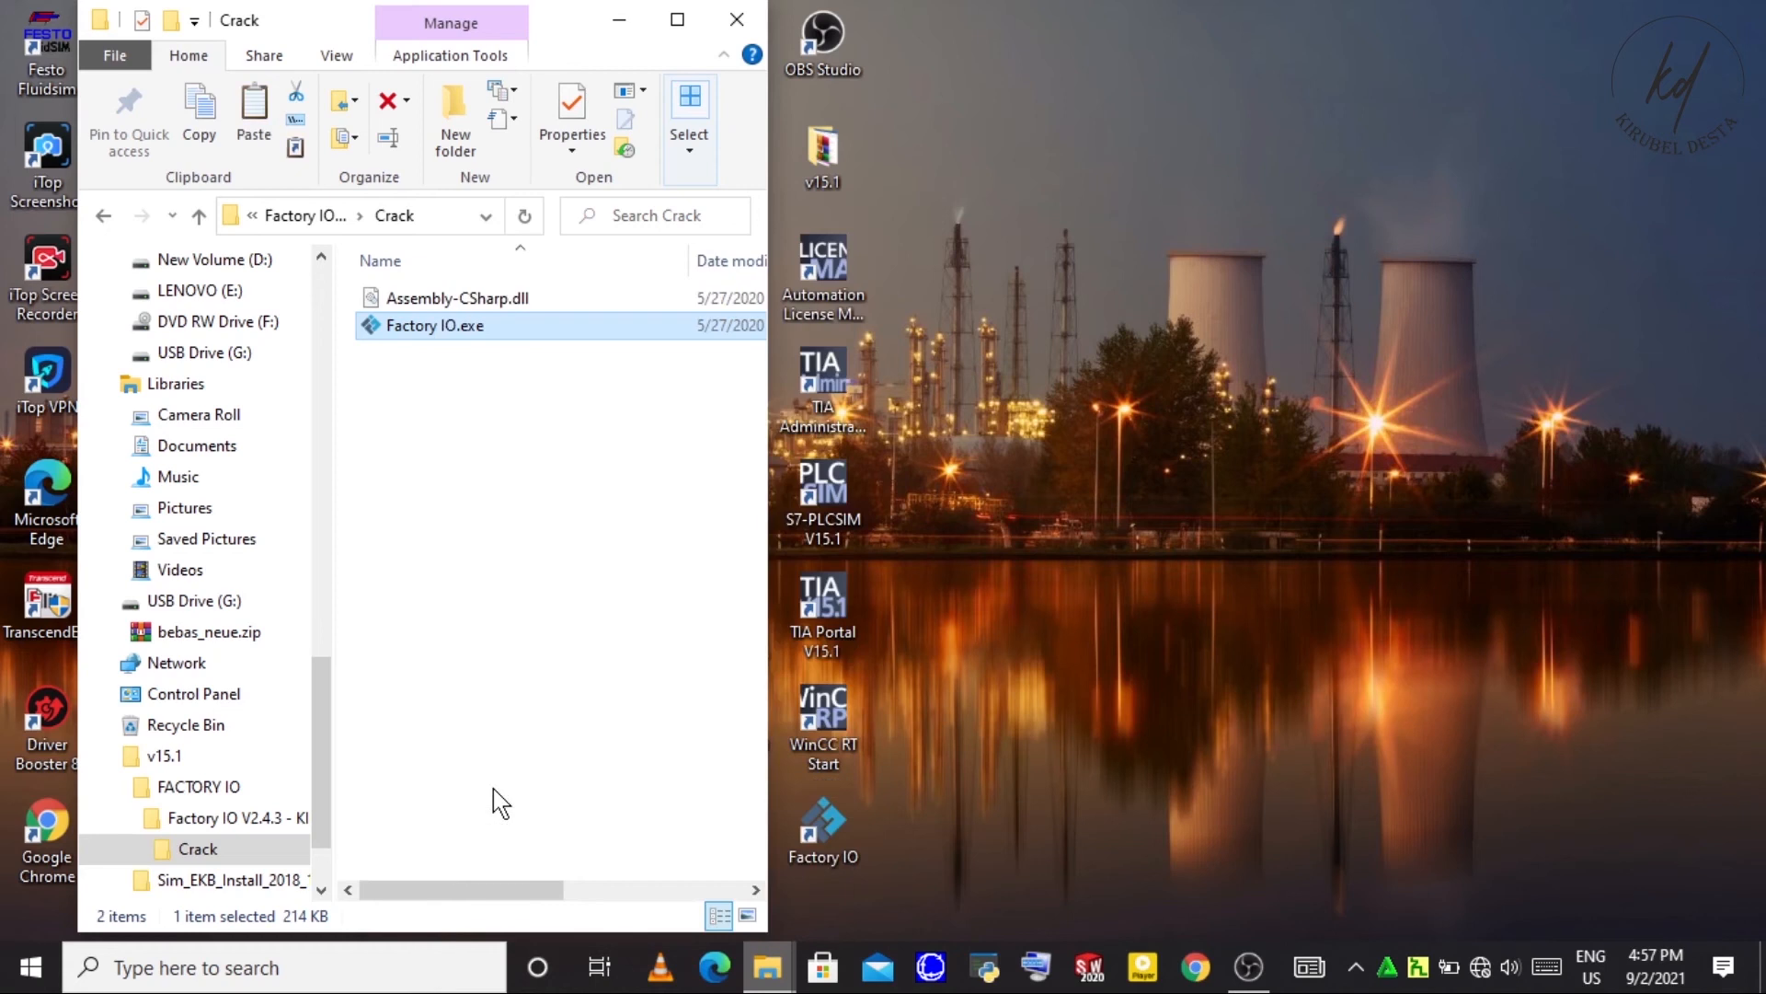
scroll("up", 3)
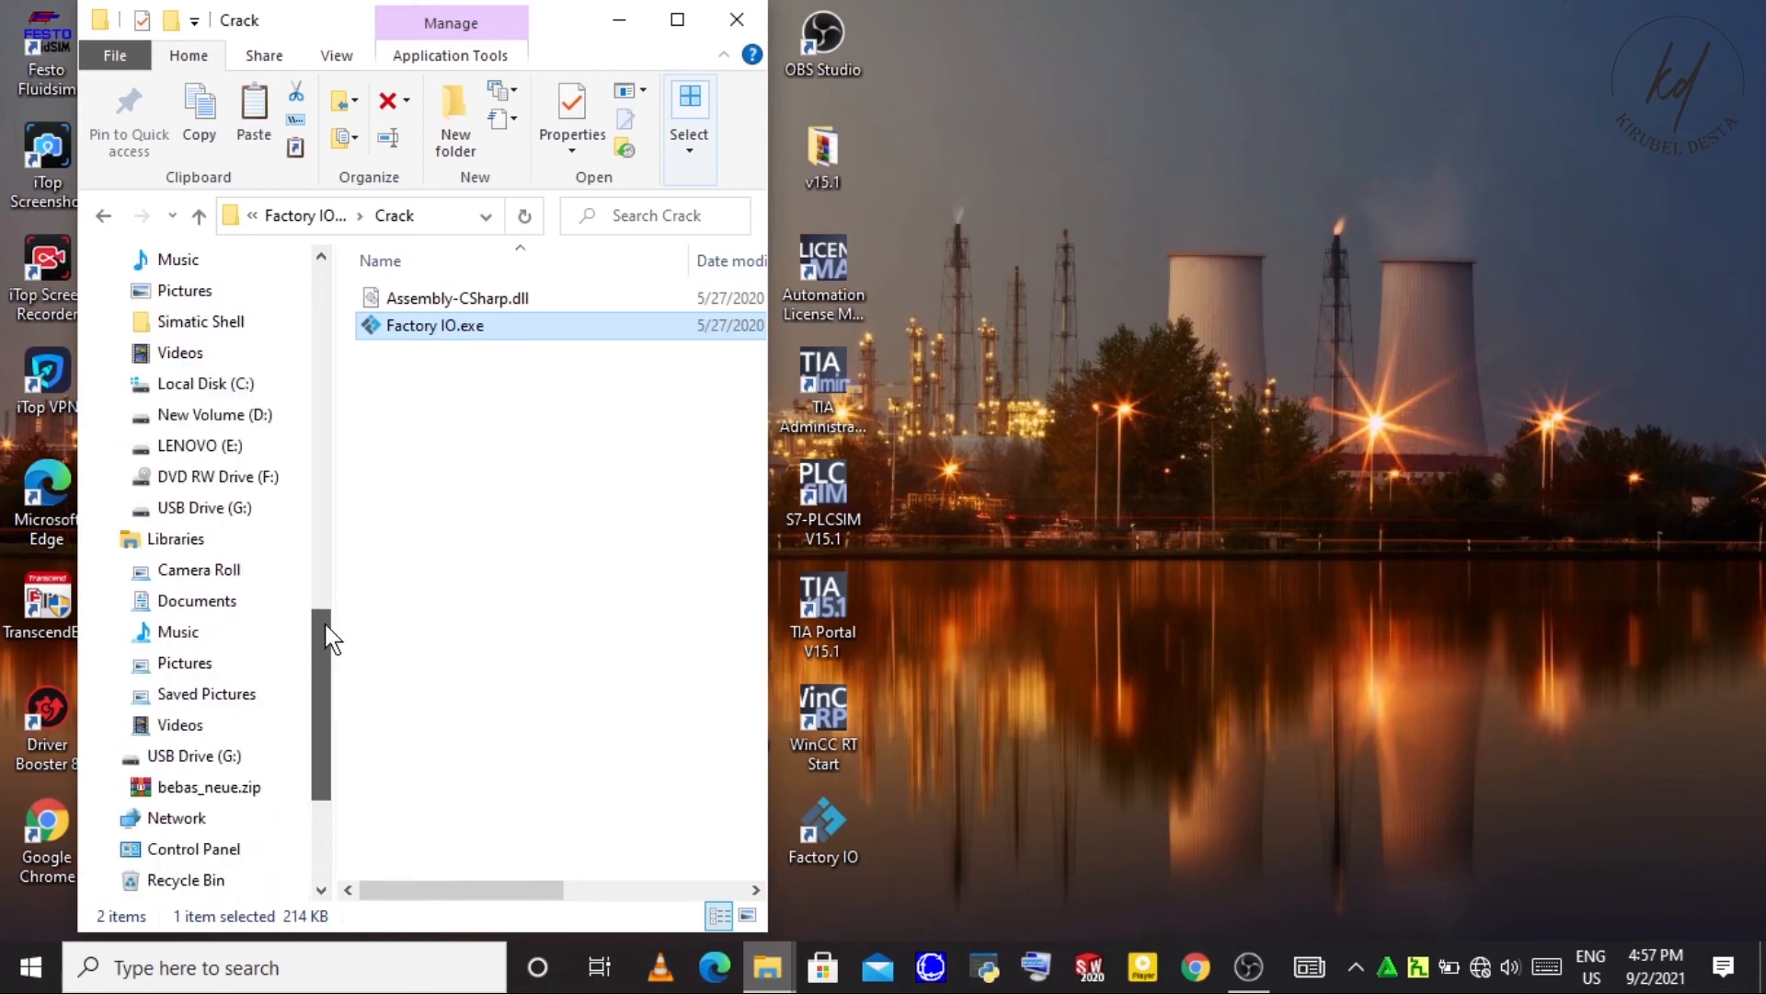
- Browse to Program Files (x86) > Real Games > Factory IO, the installed program folder
left_click(208, 383)
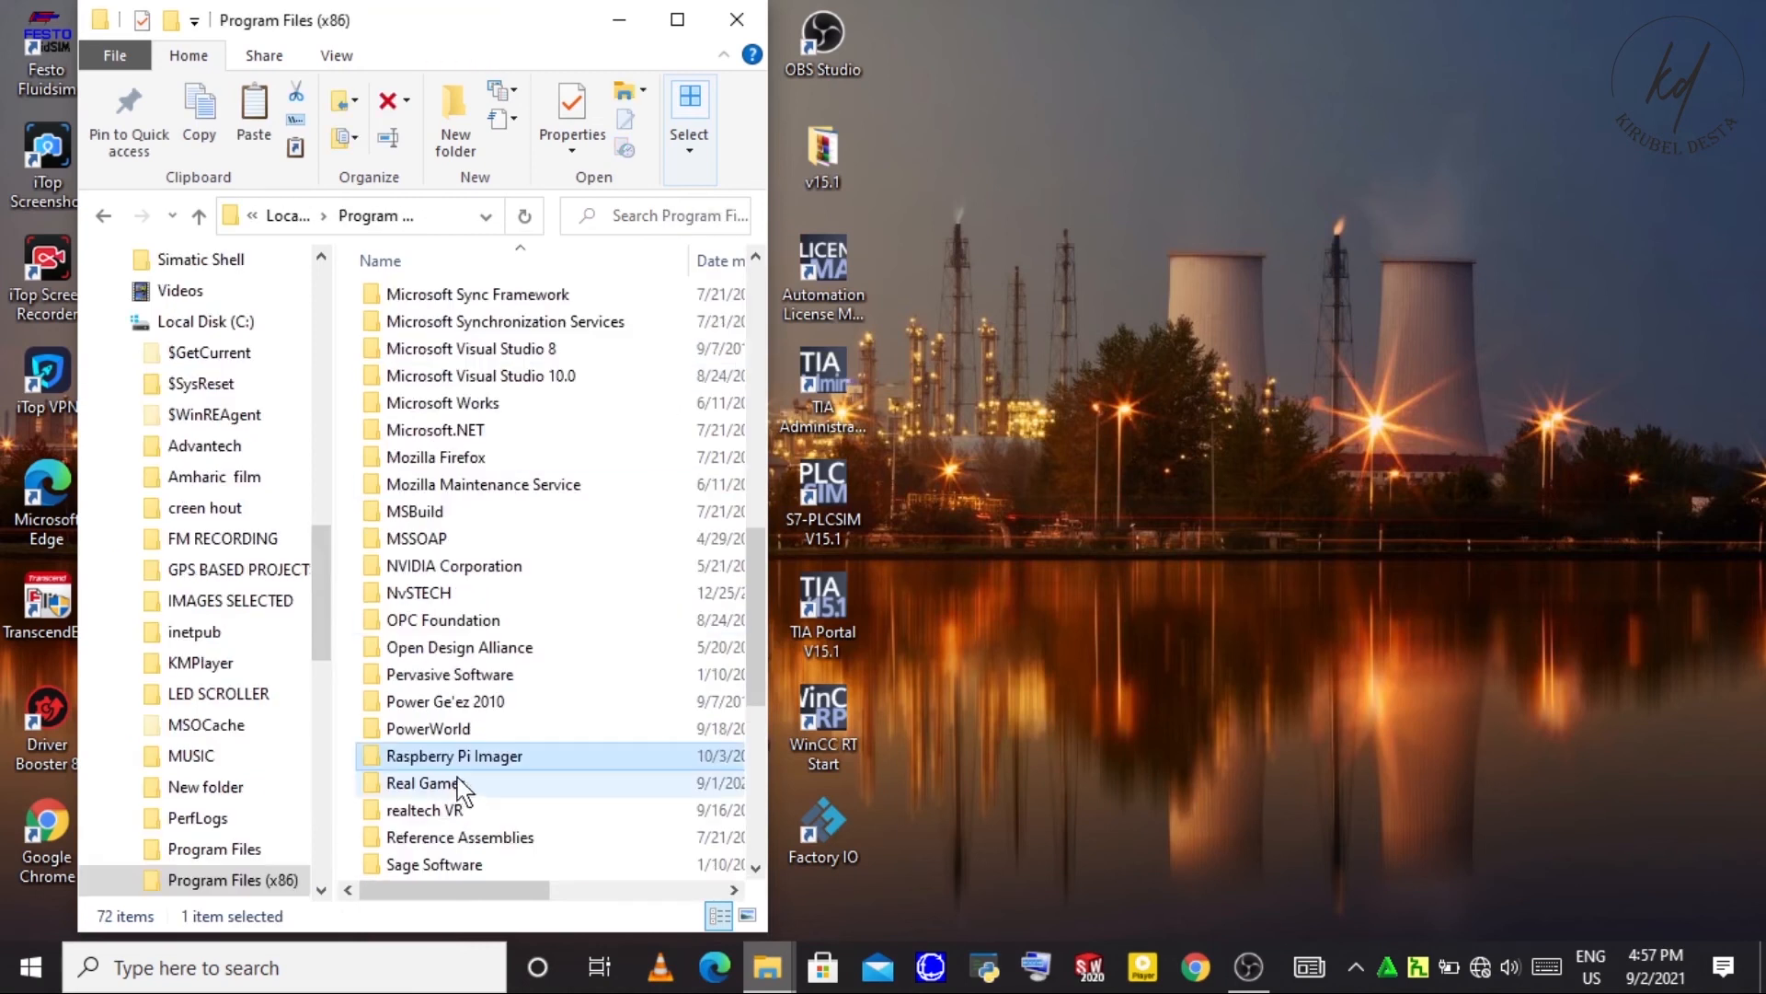
double_click(425, 782)
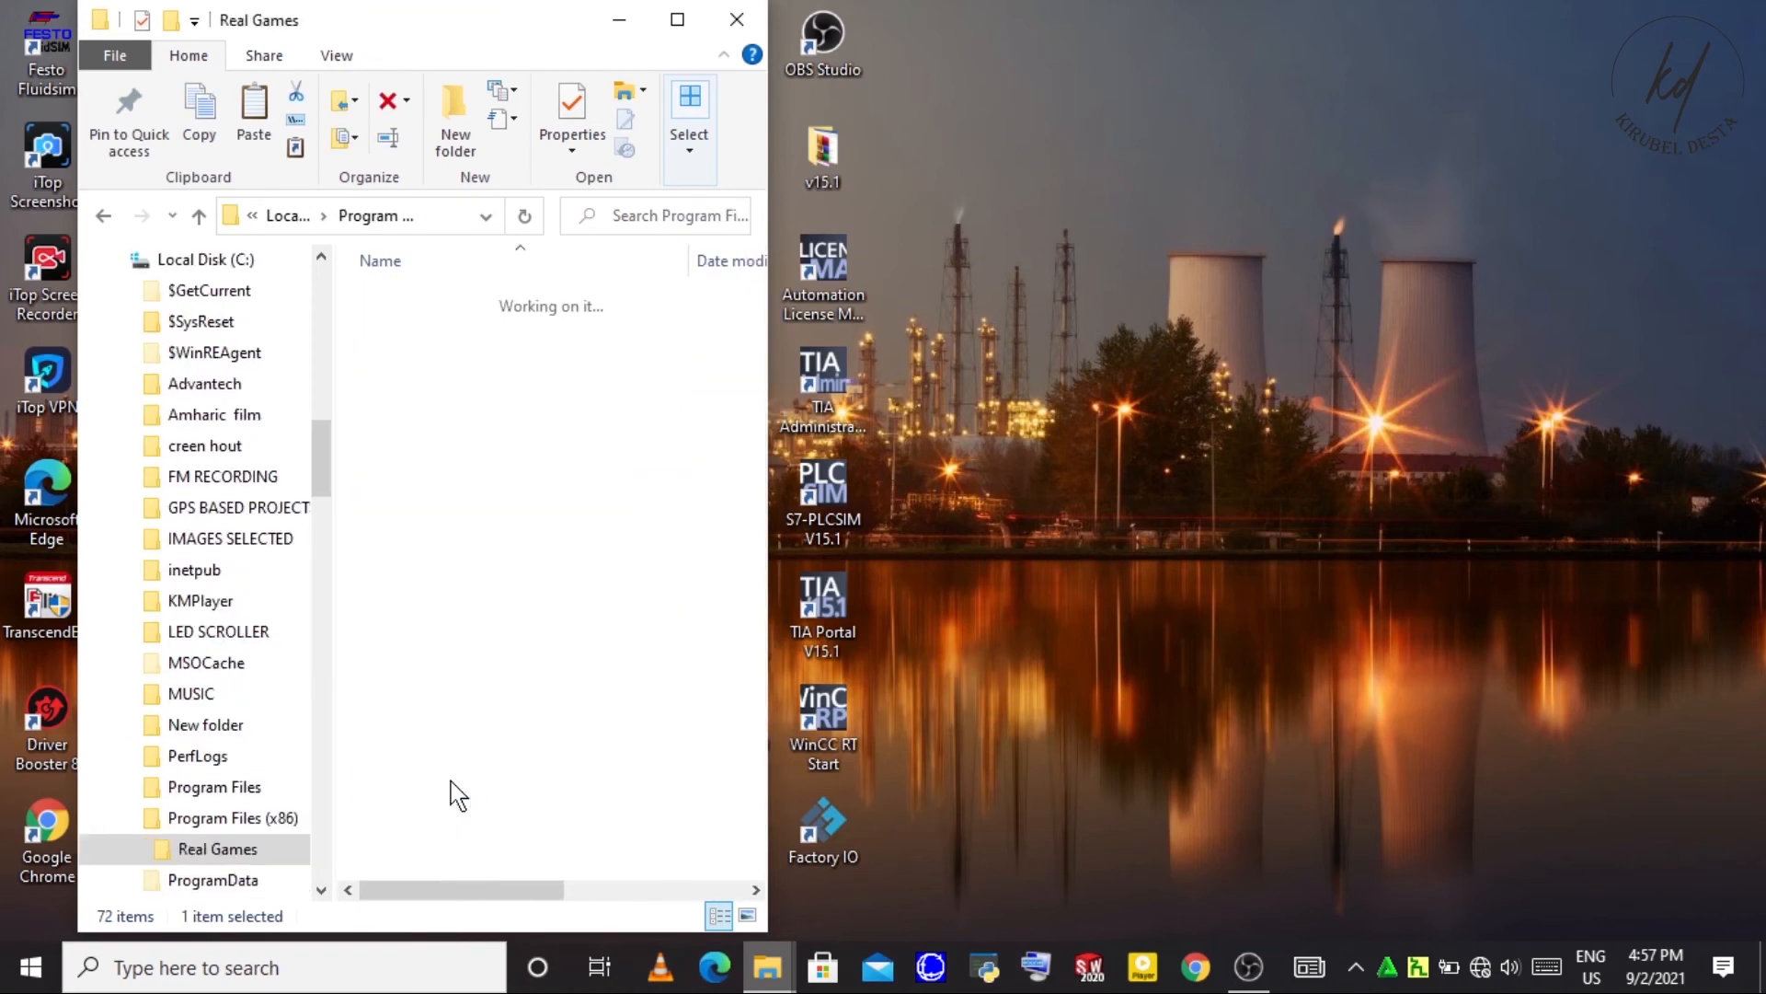
double_click(215, 849)
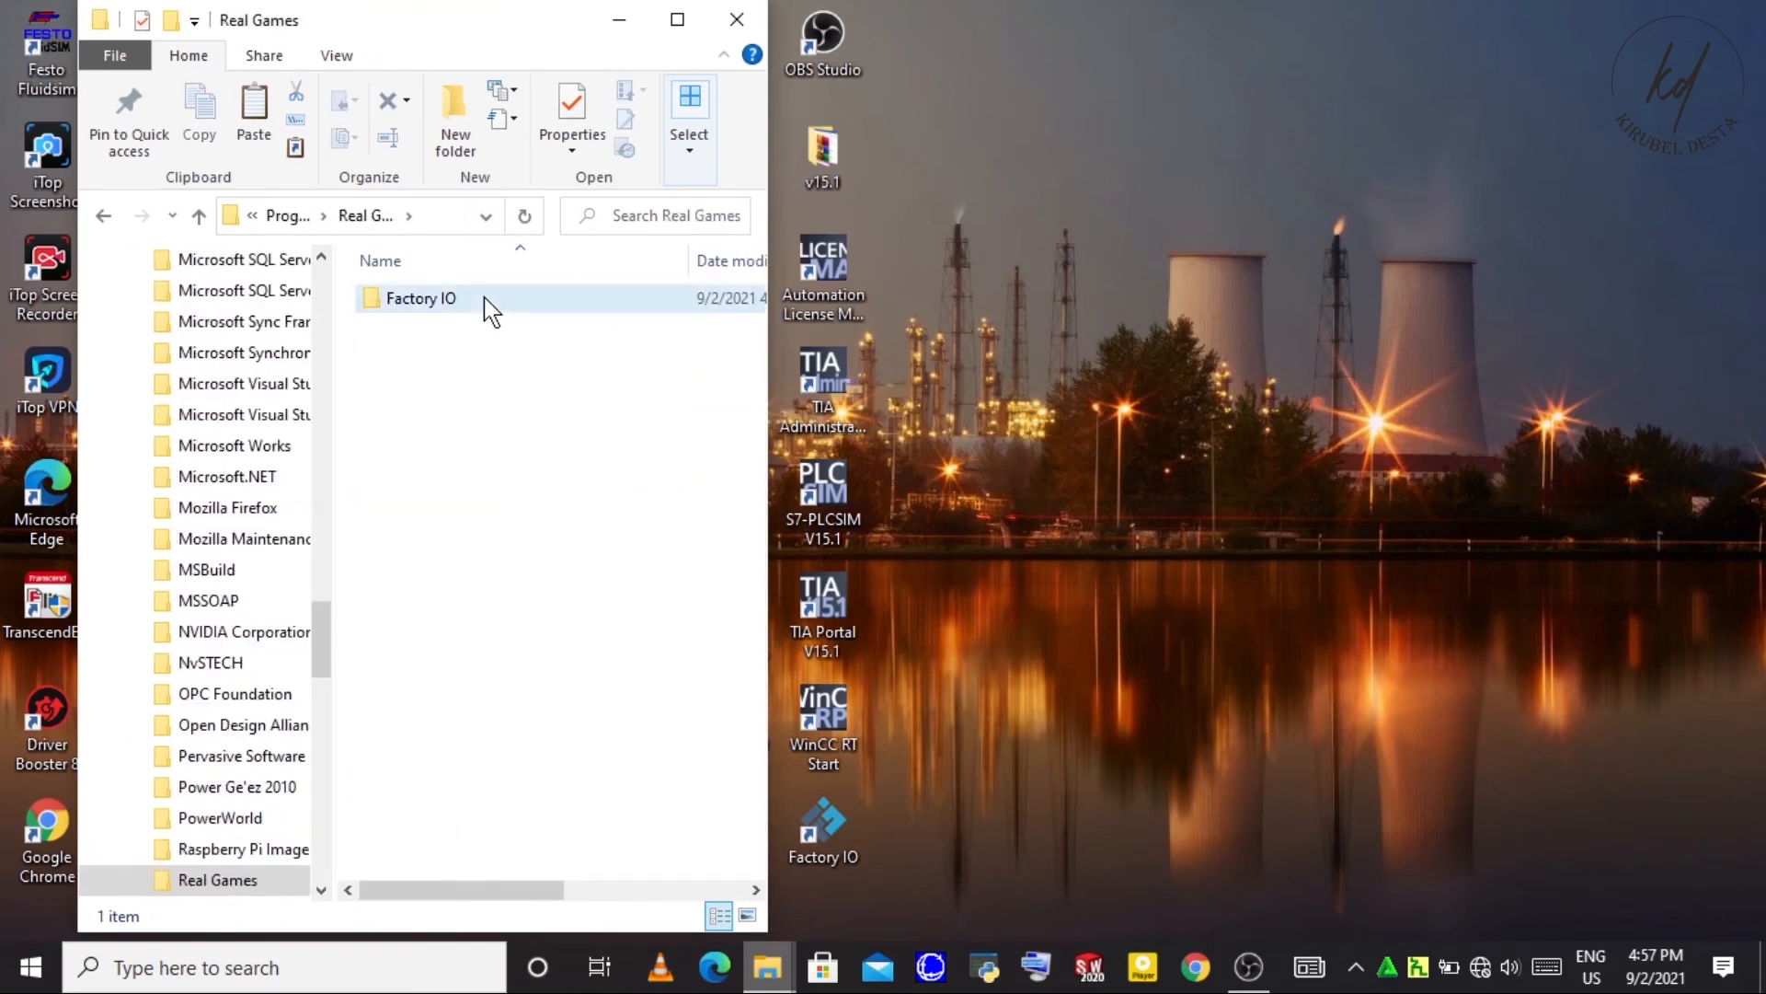
double_click(420, 298)
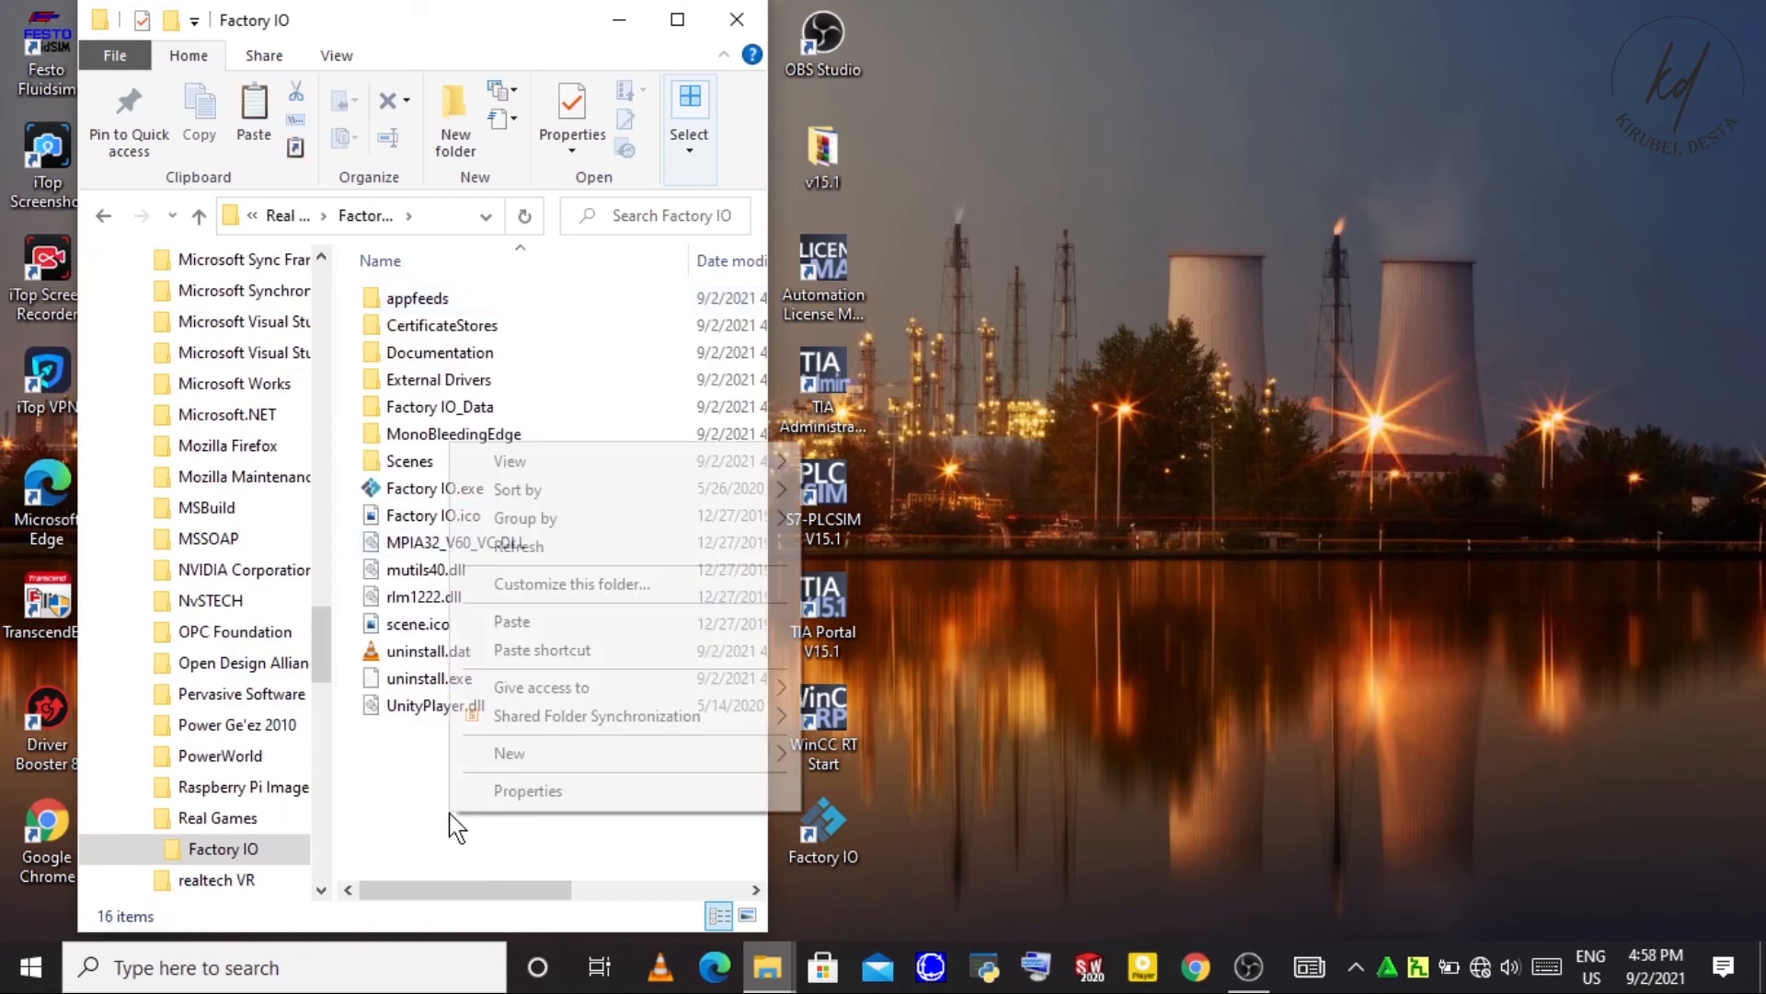
mouse_move(544, 633)
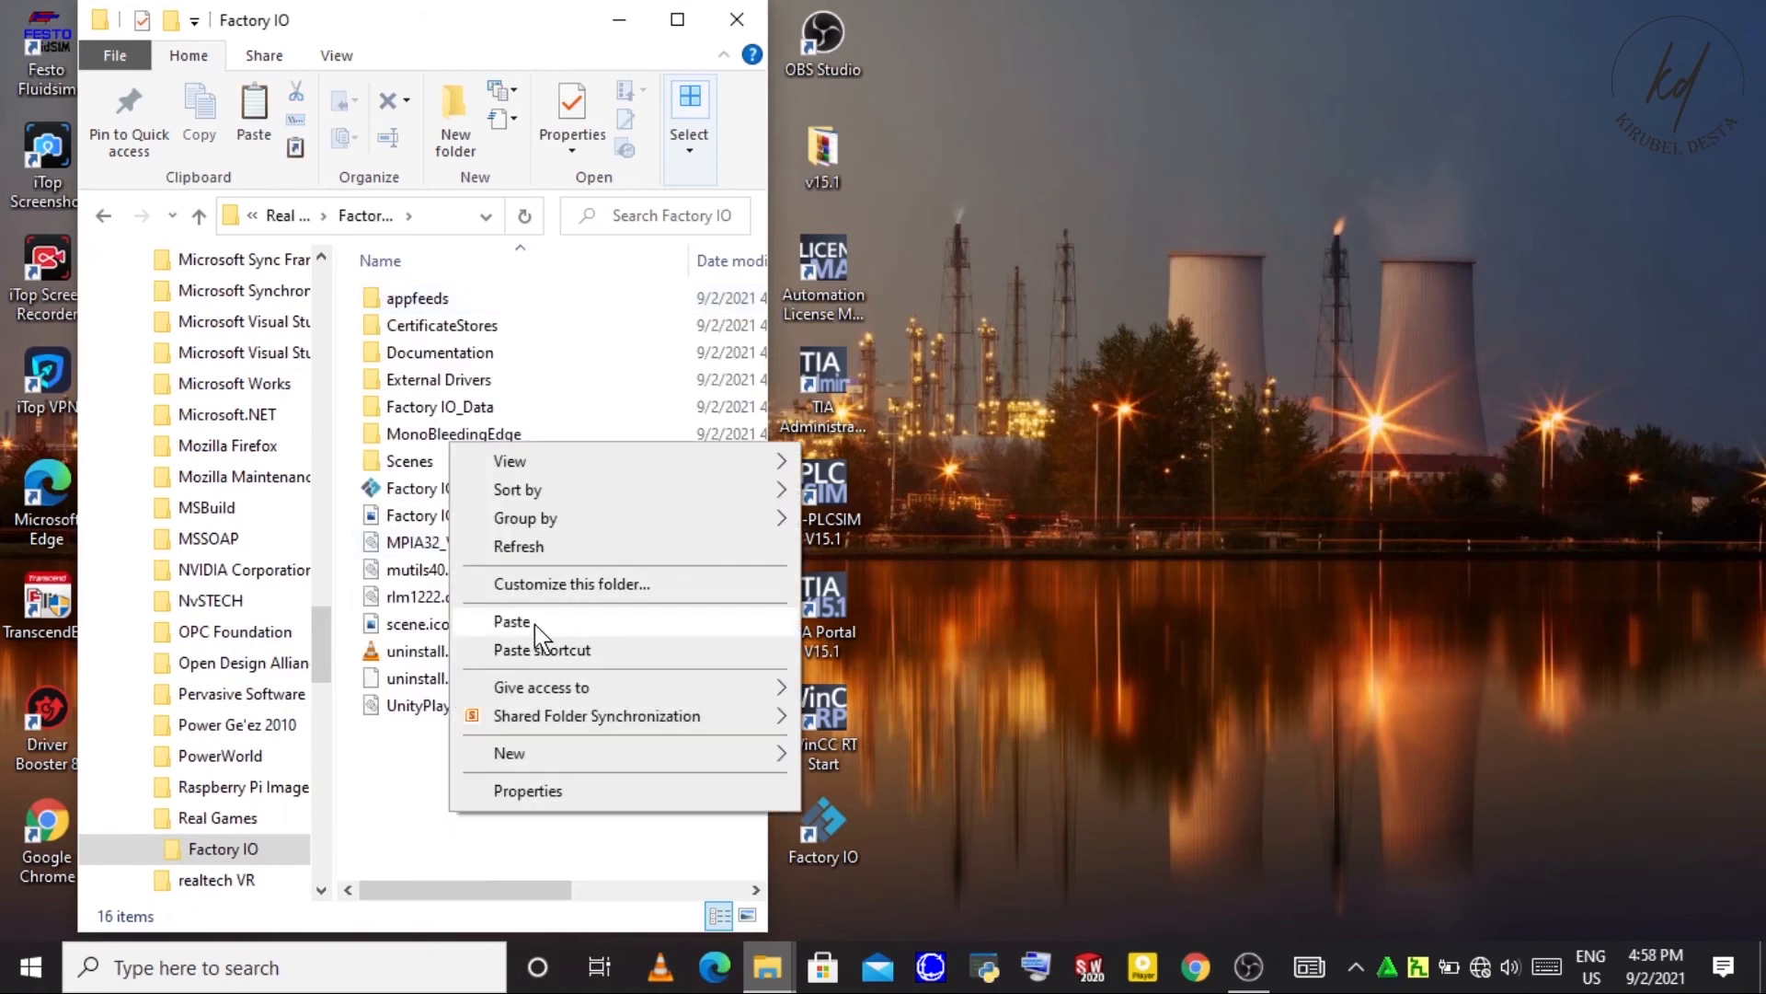
- Paste Factory IO.exe, replacing the existing file and granting administrator permission
left_click(511, 620)
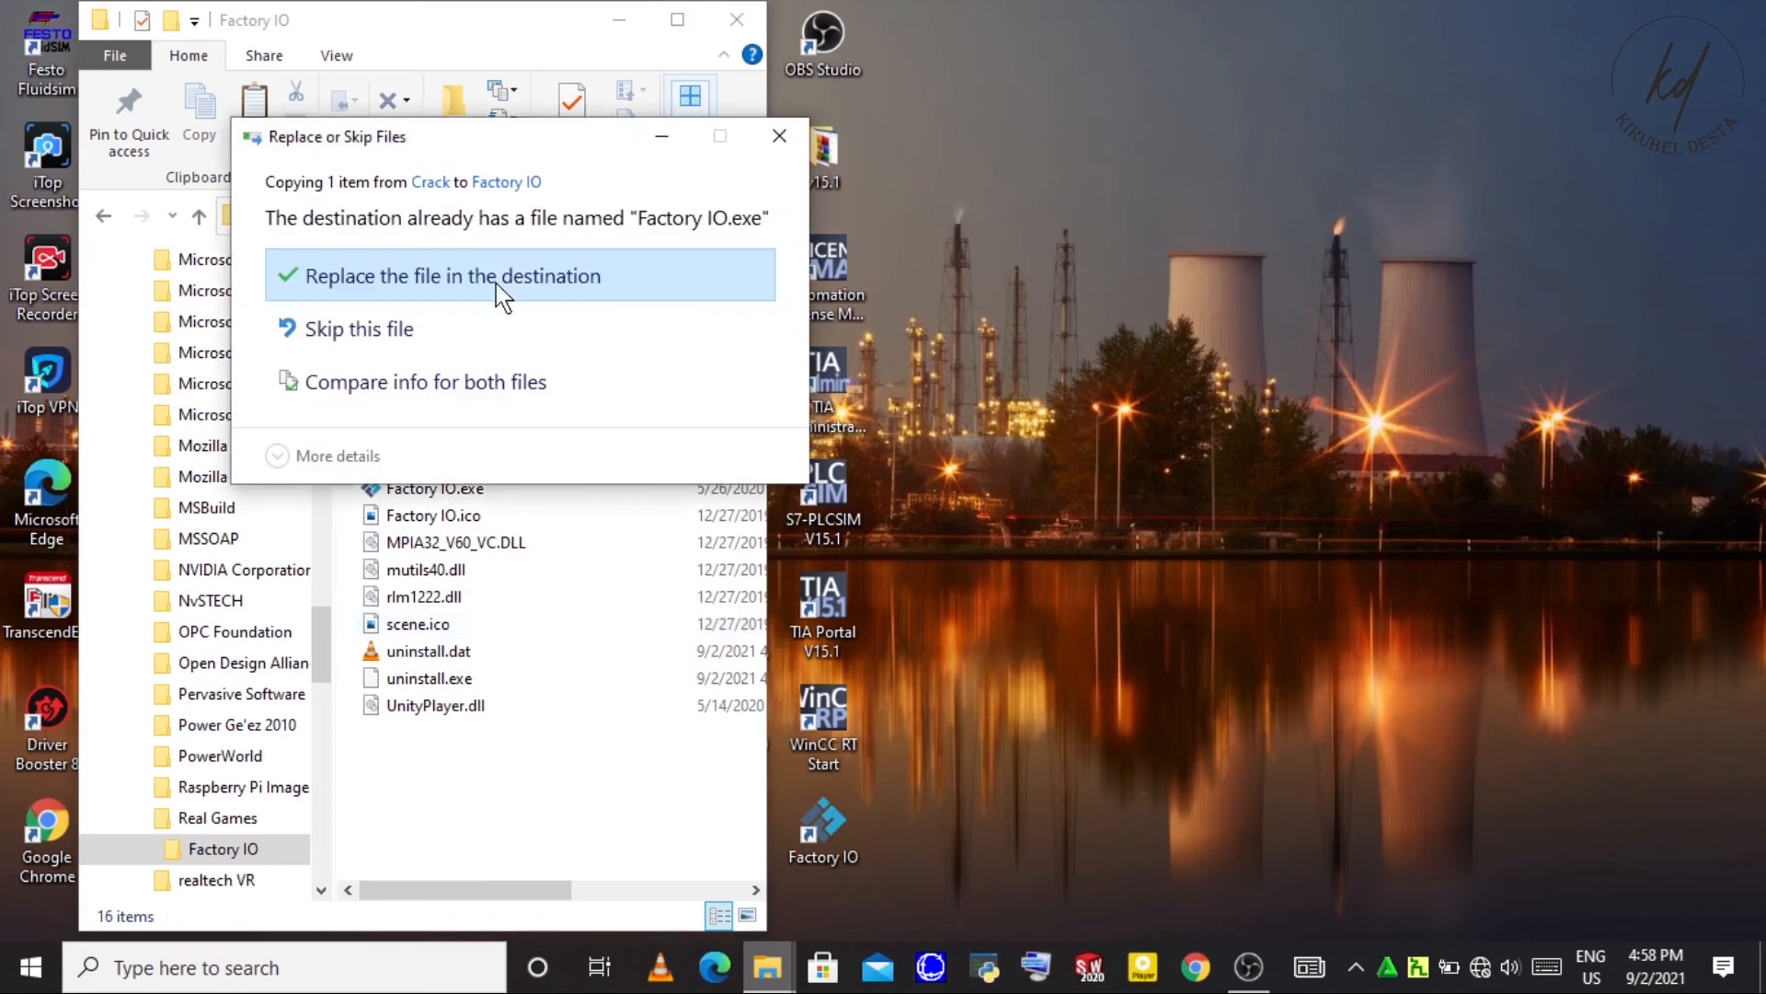
left_click(449, 275)
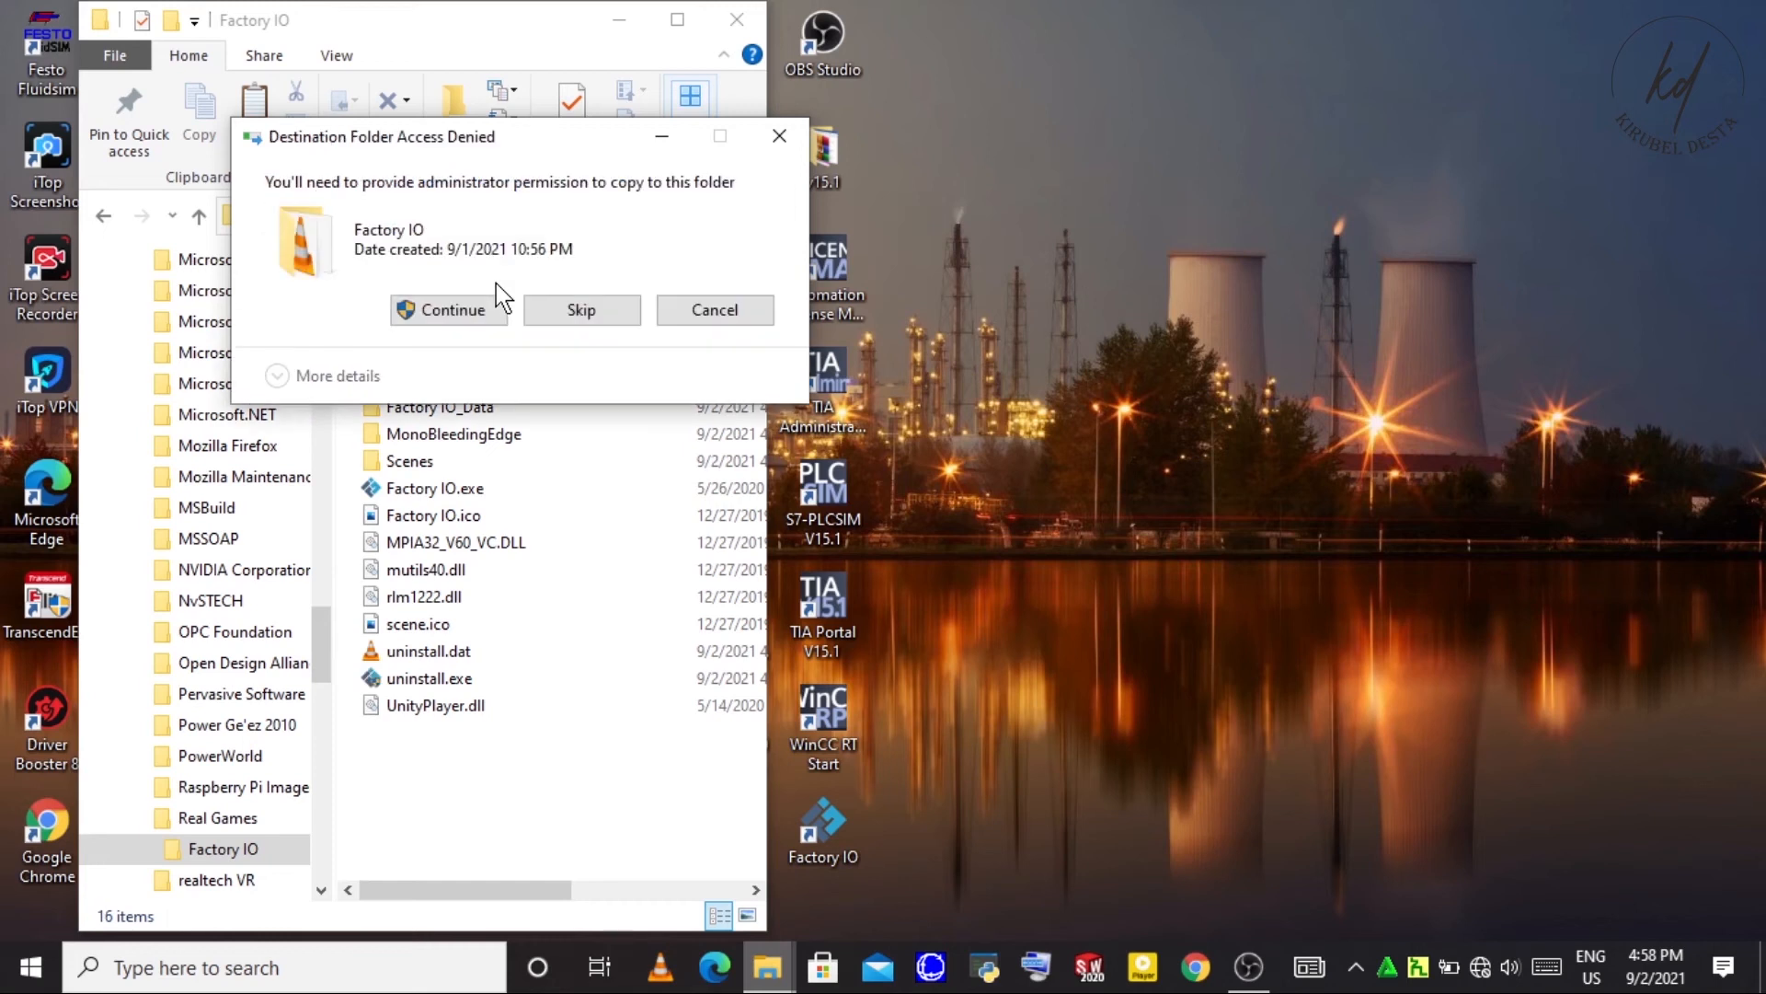
mouse_move(449, 309)
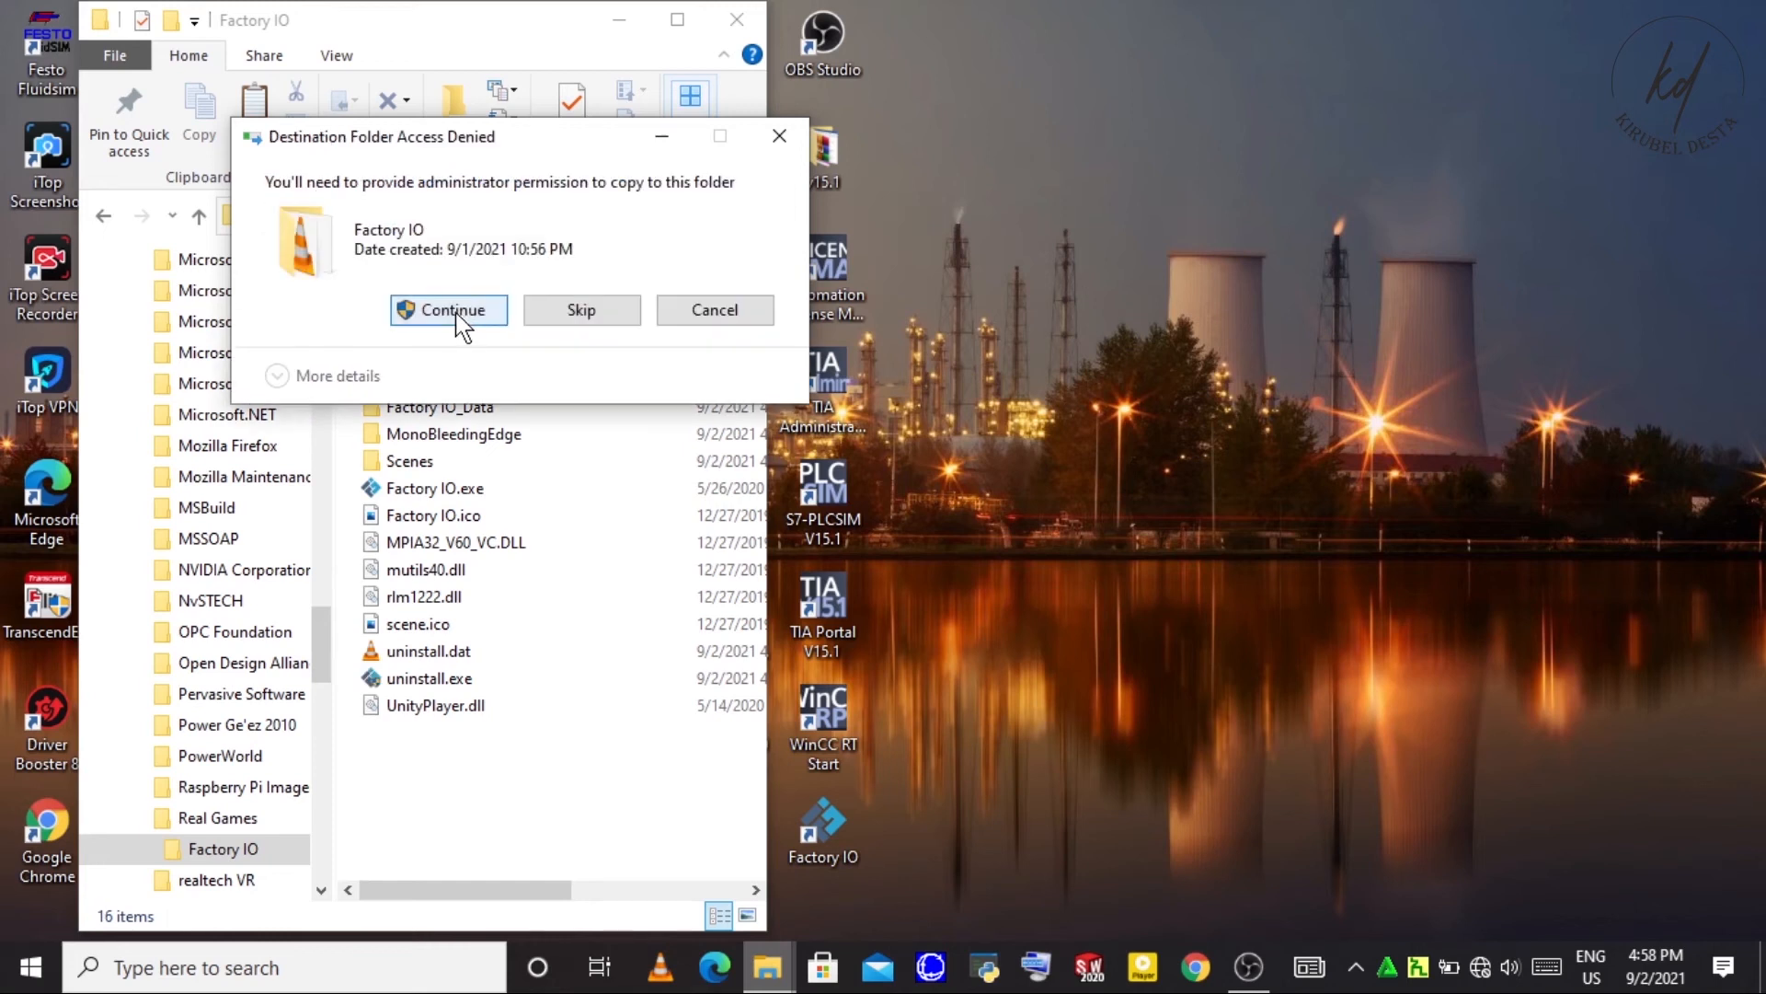
left_click(447, 309)
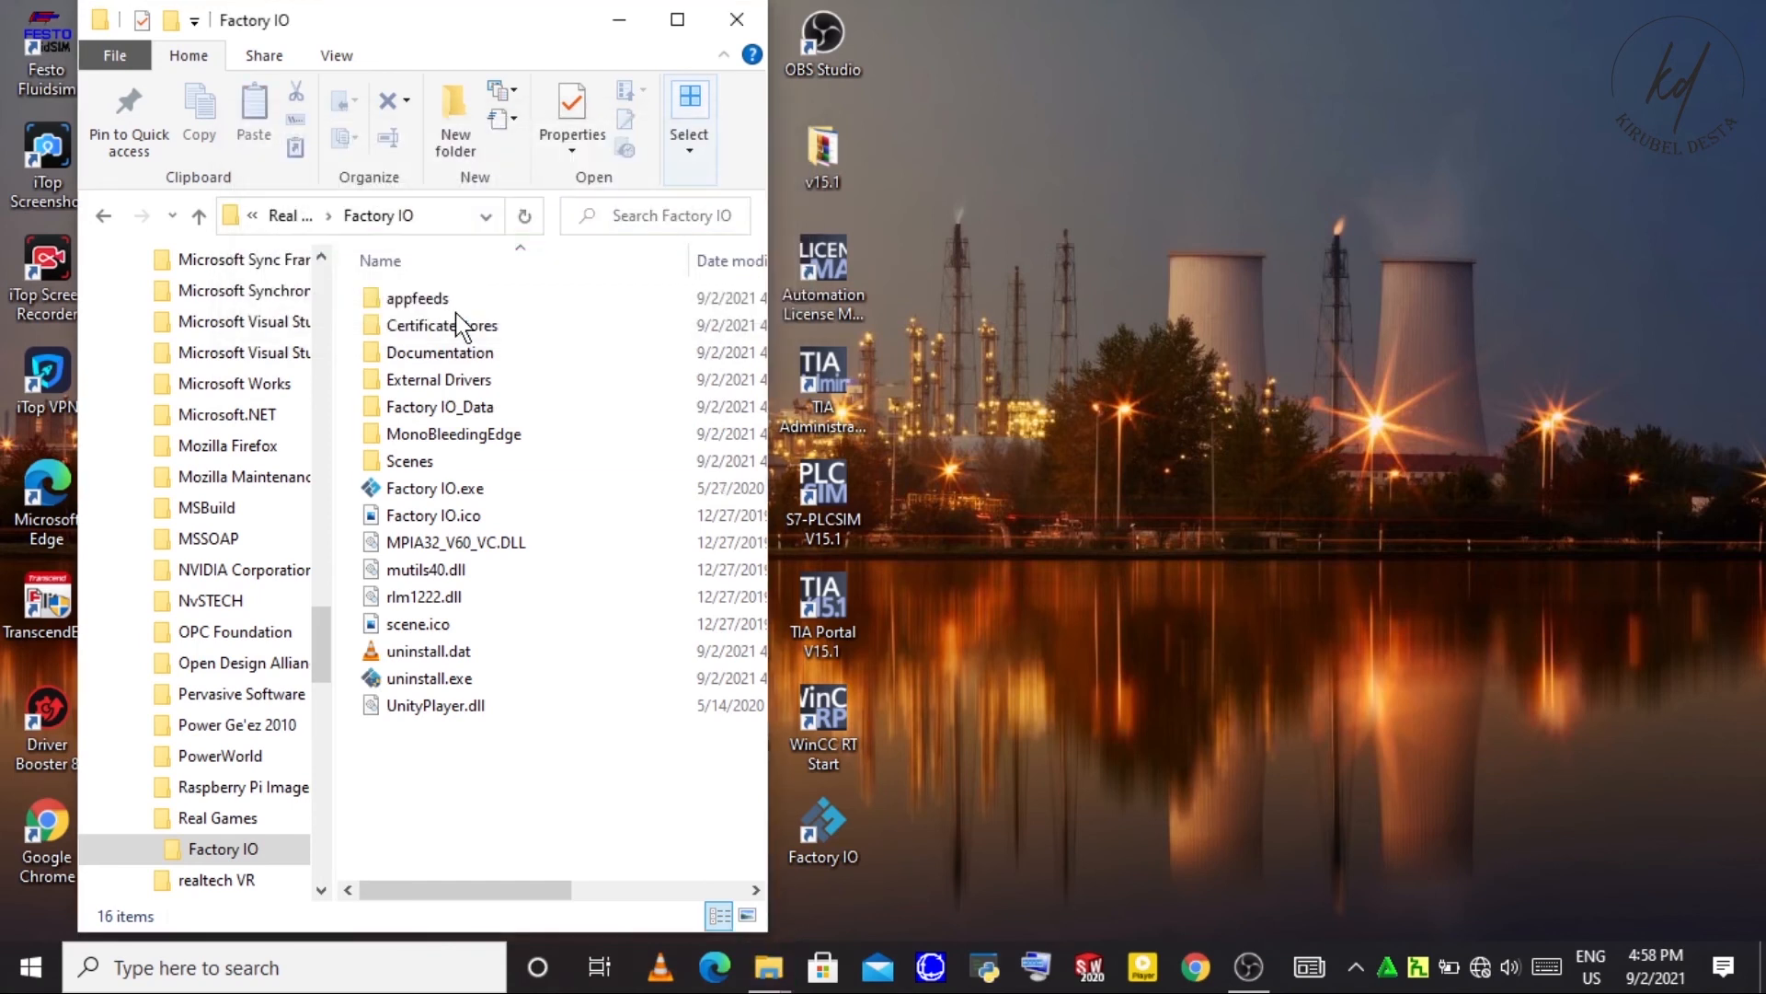
- Return to the Crack folder and copy Assembly-CSharp.dll for the next replacement
left_click(243, 848)
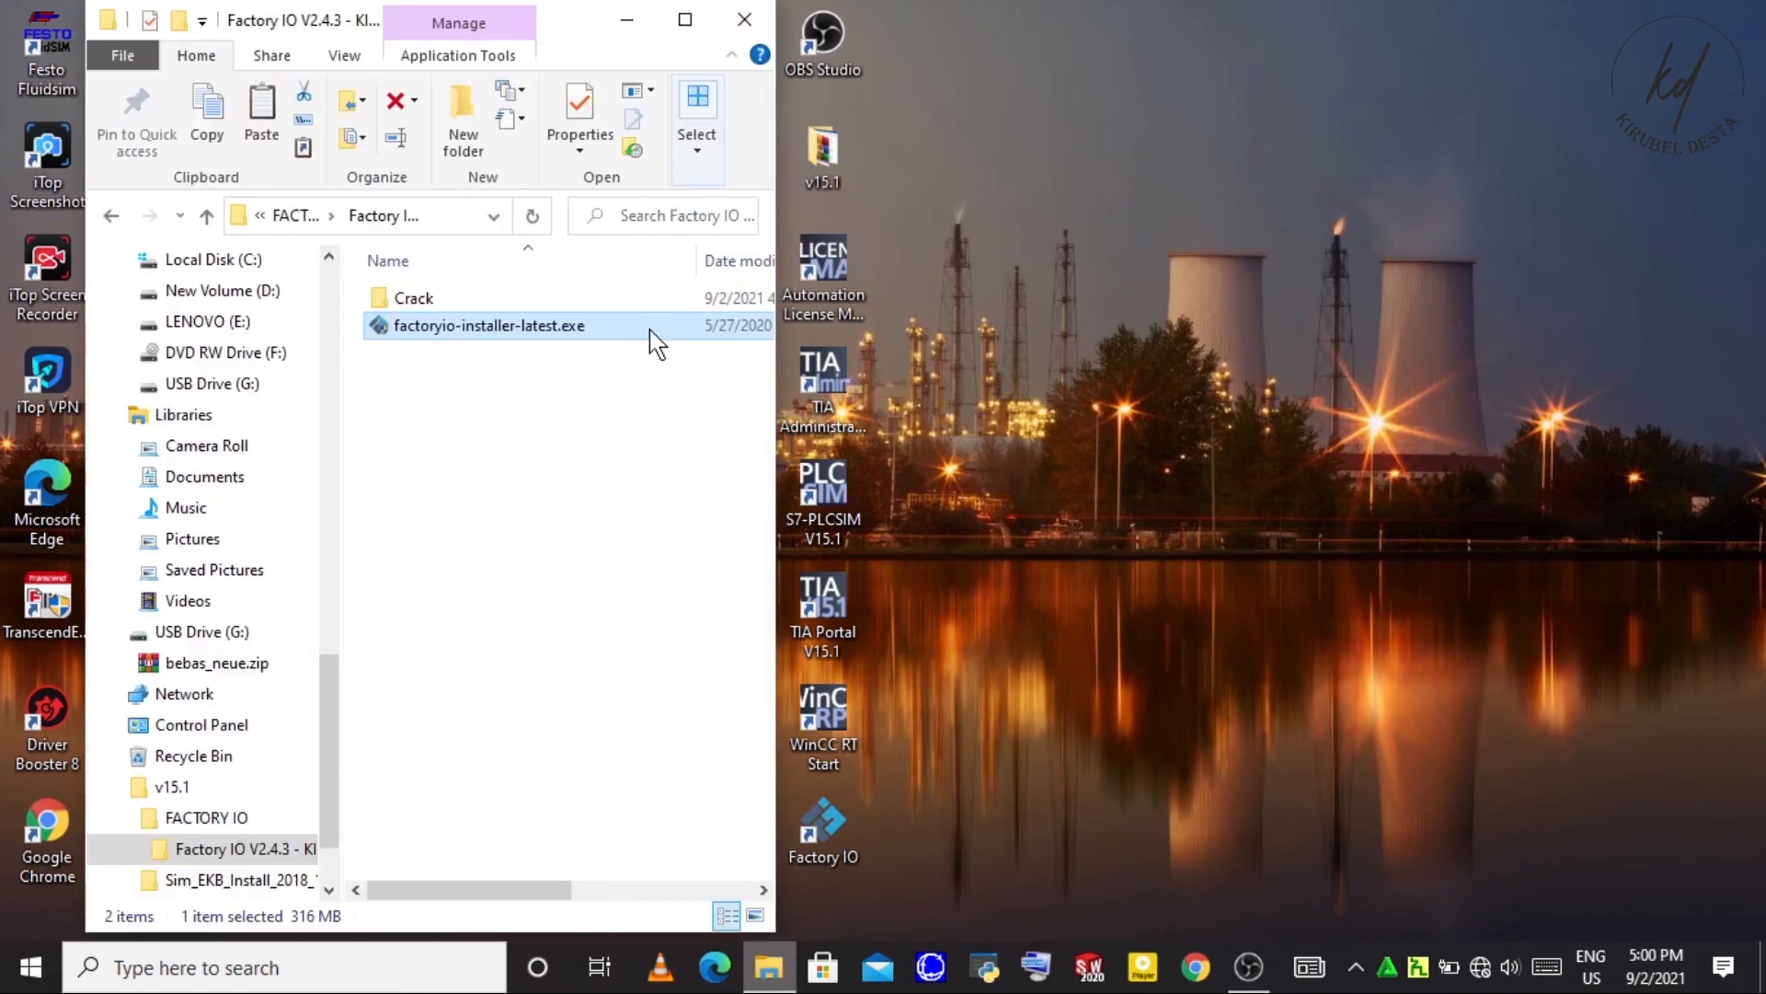
left_click(412, 298)
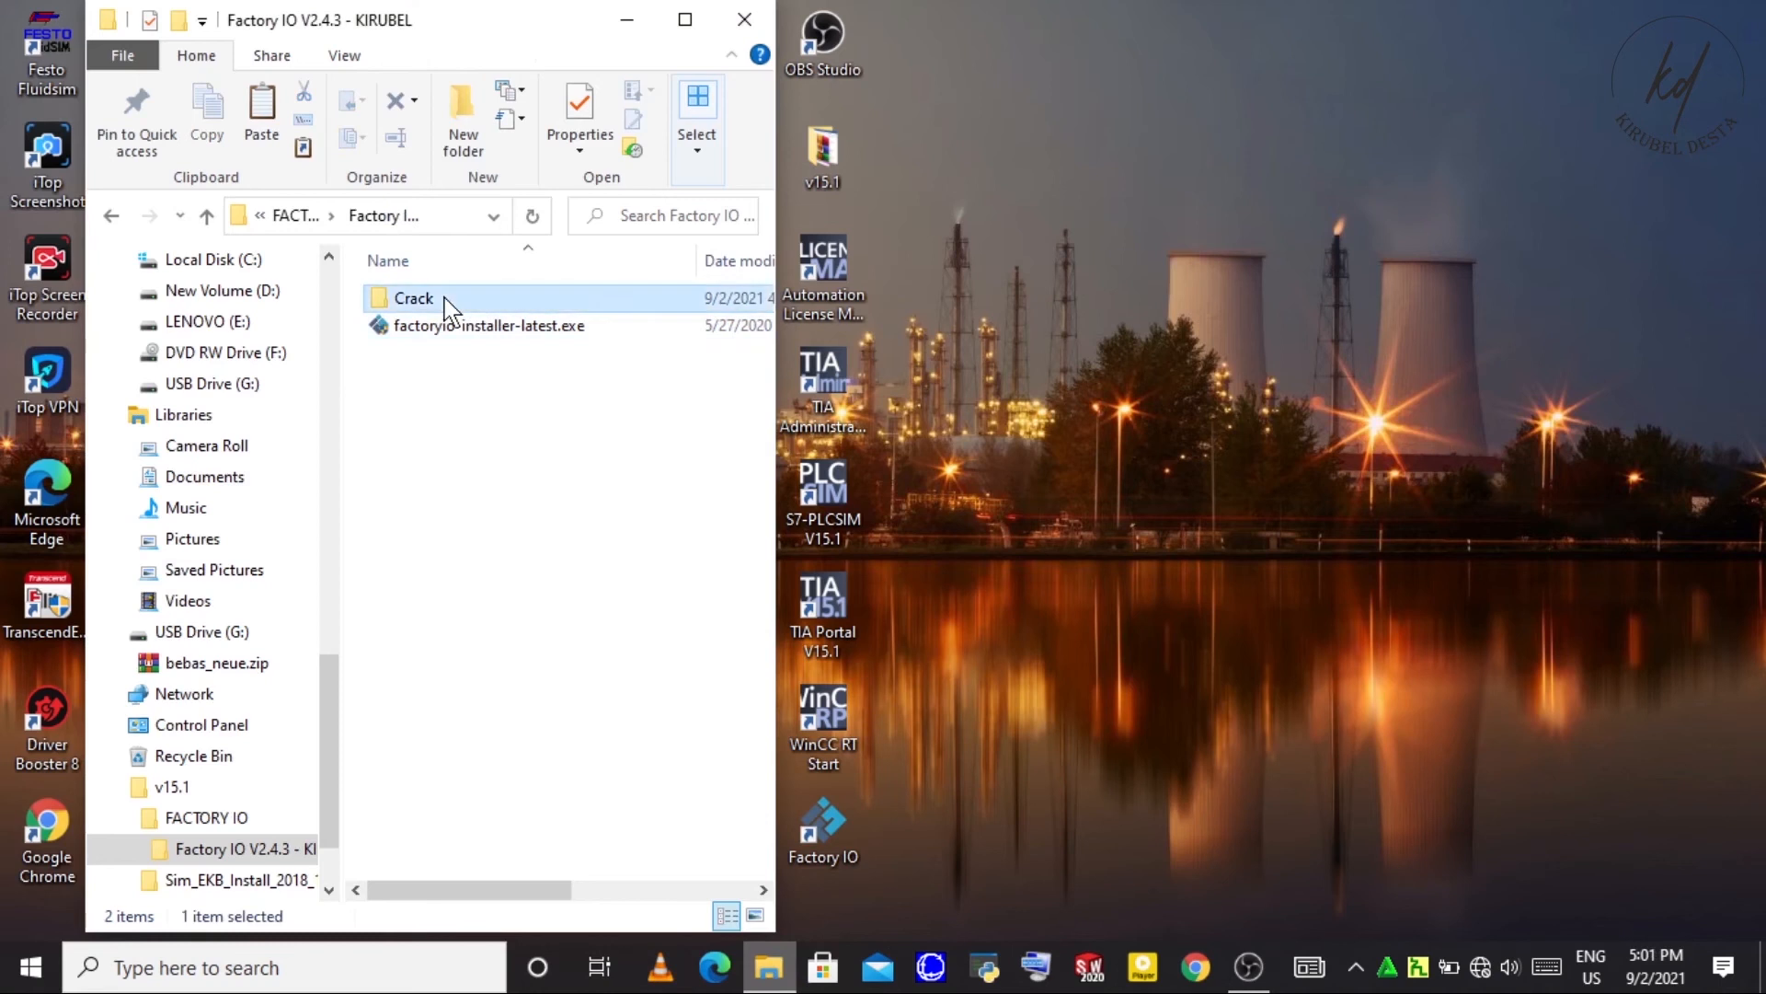
double_click(412, 299)
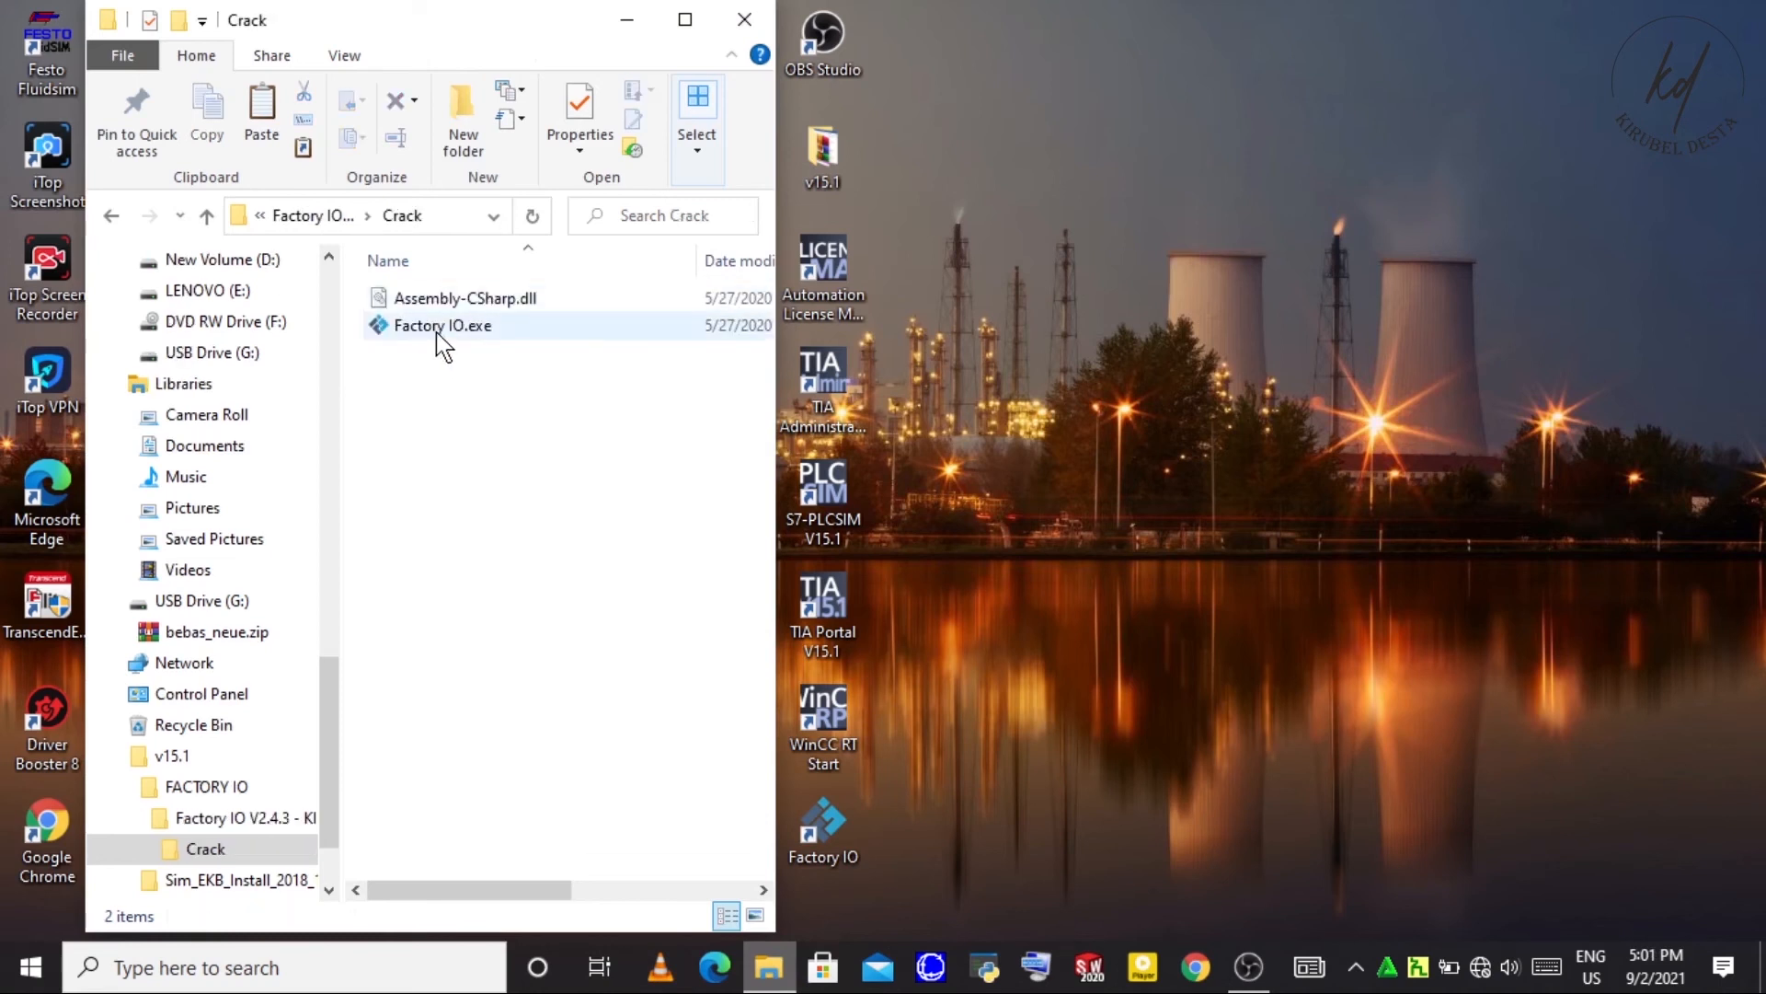
left_click(464, 298)
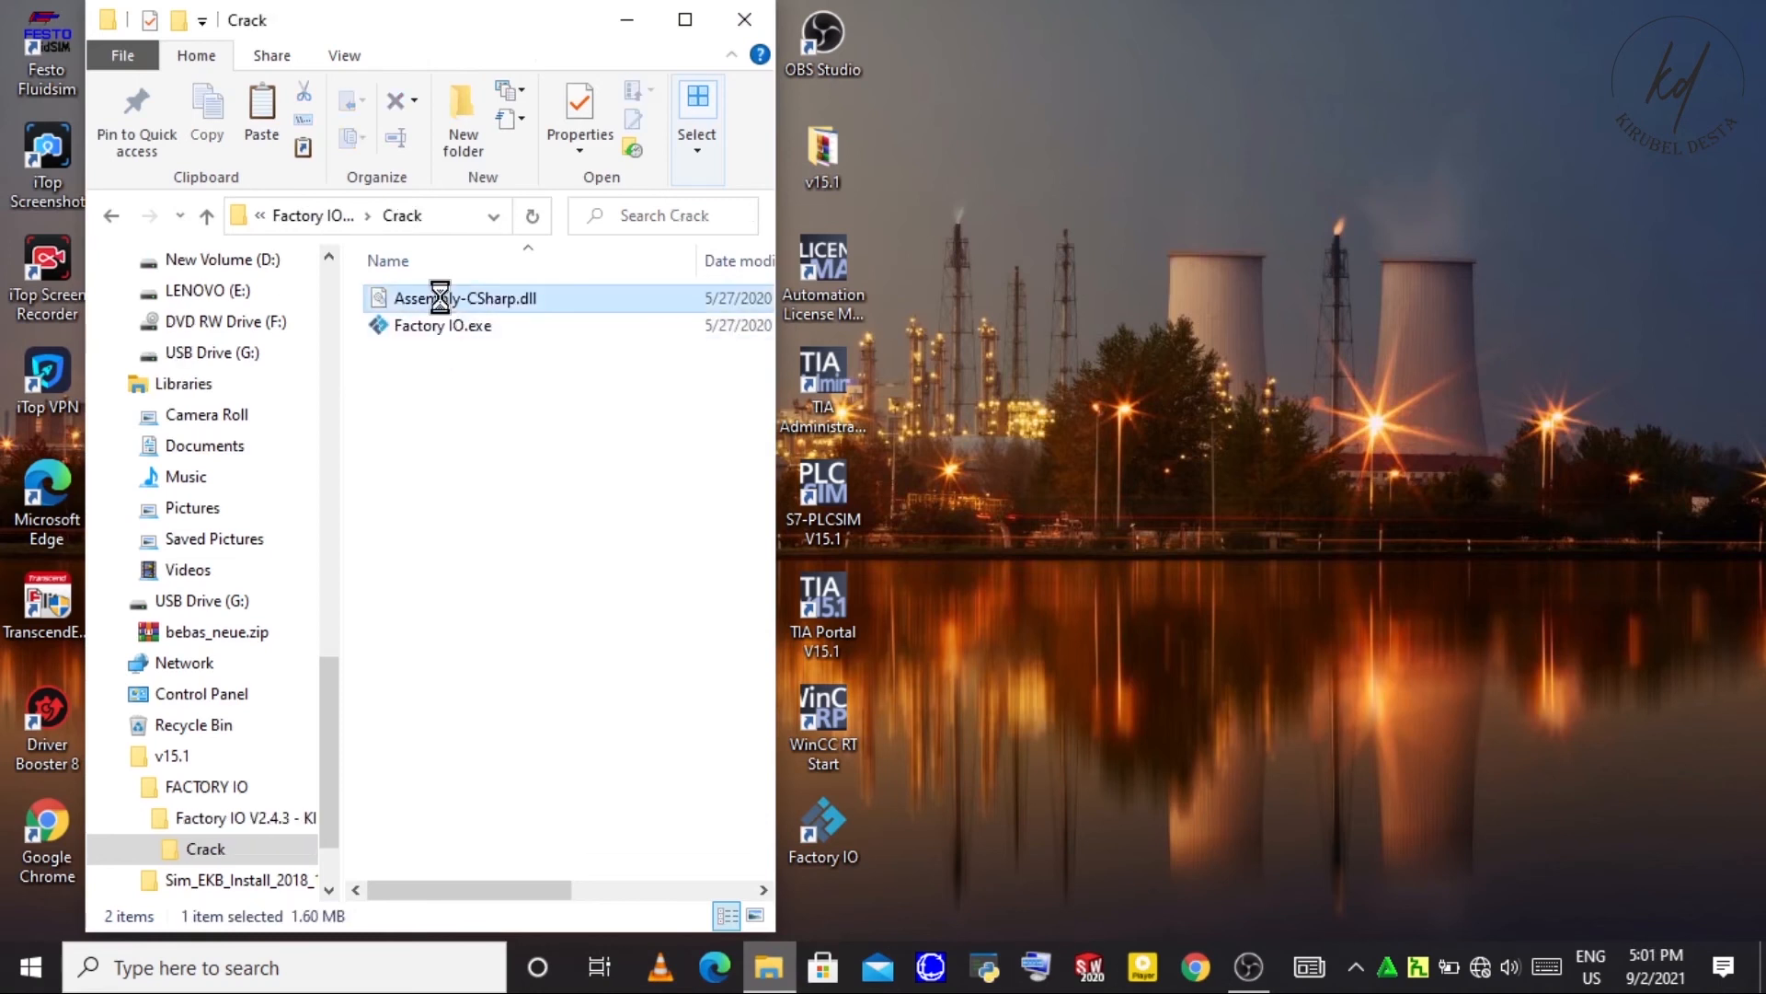
right_click(466, 298)
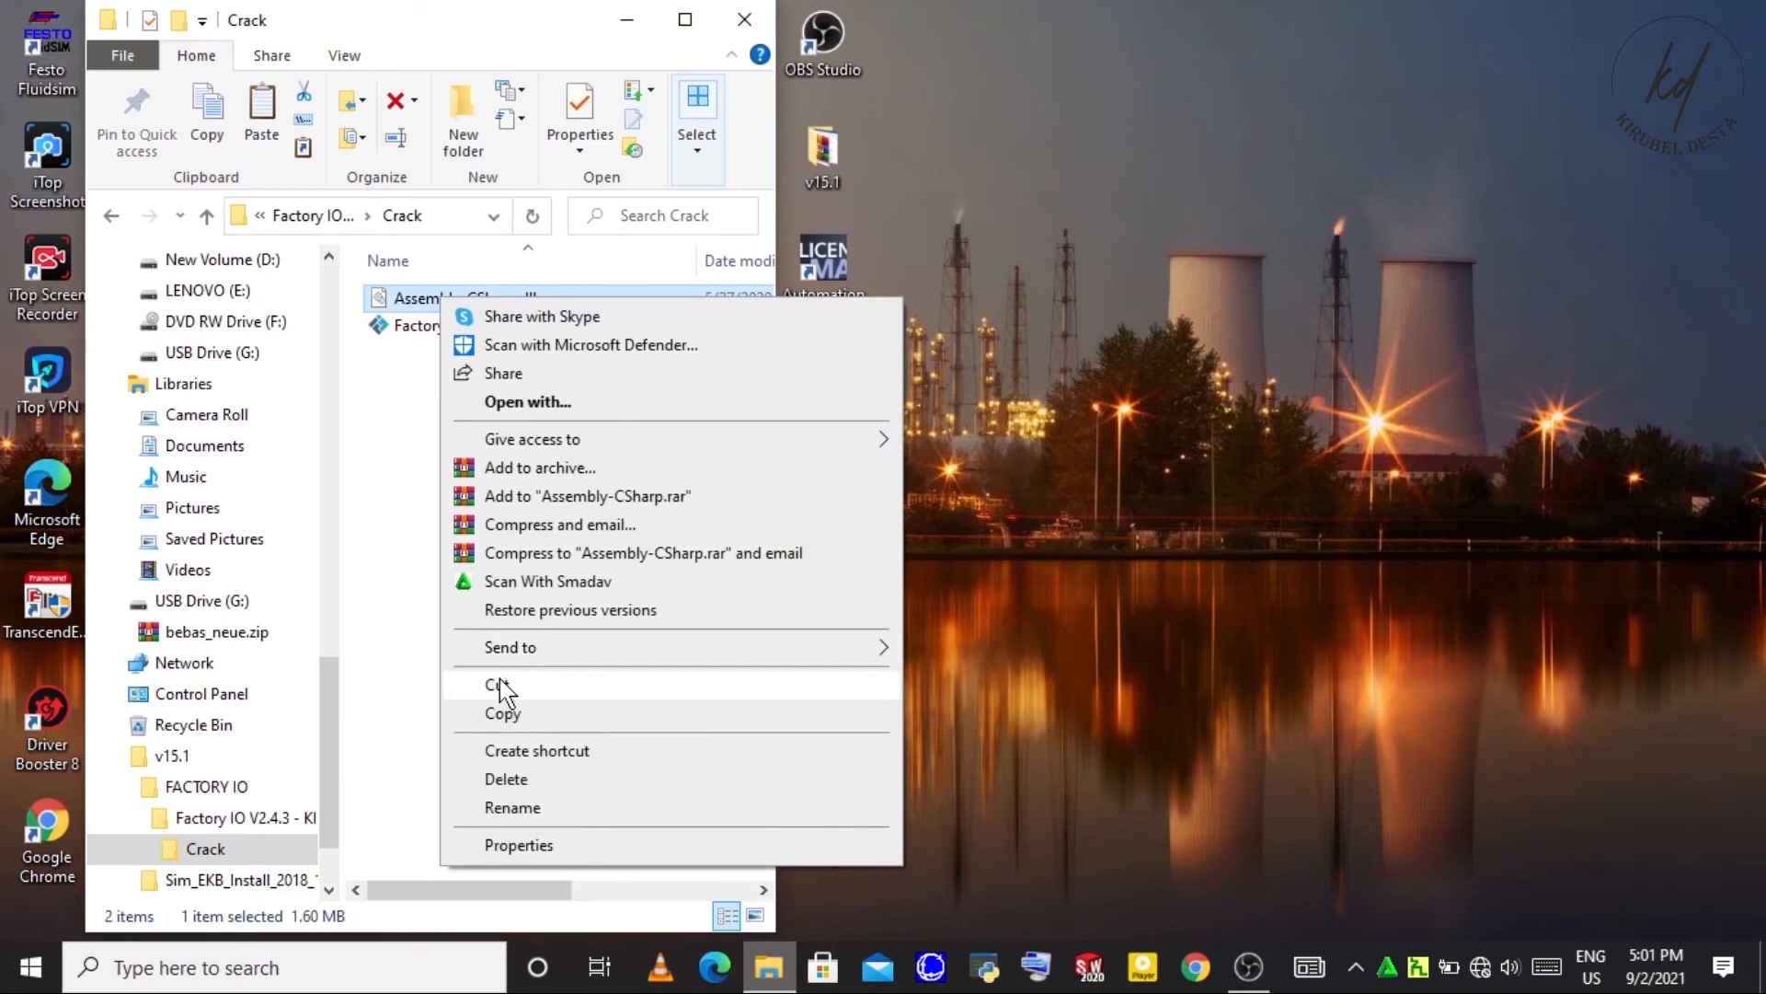
left_click(500, 687)
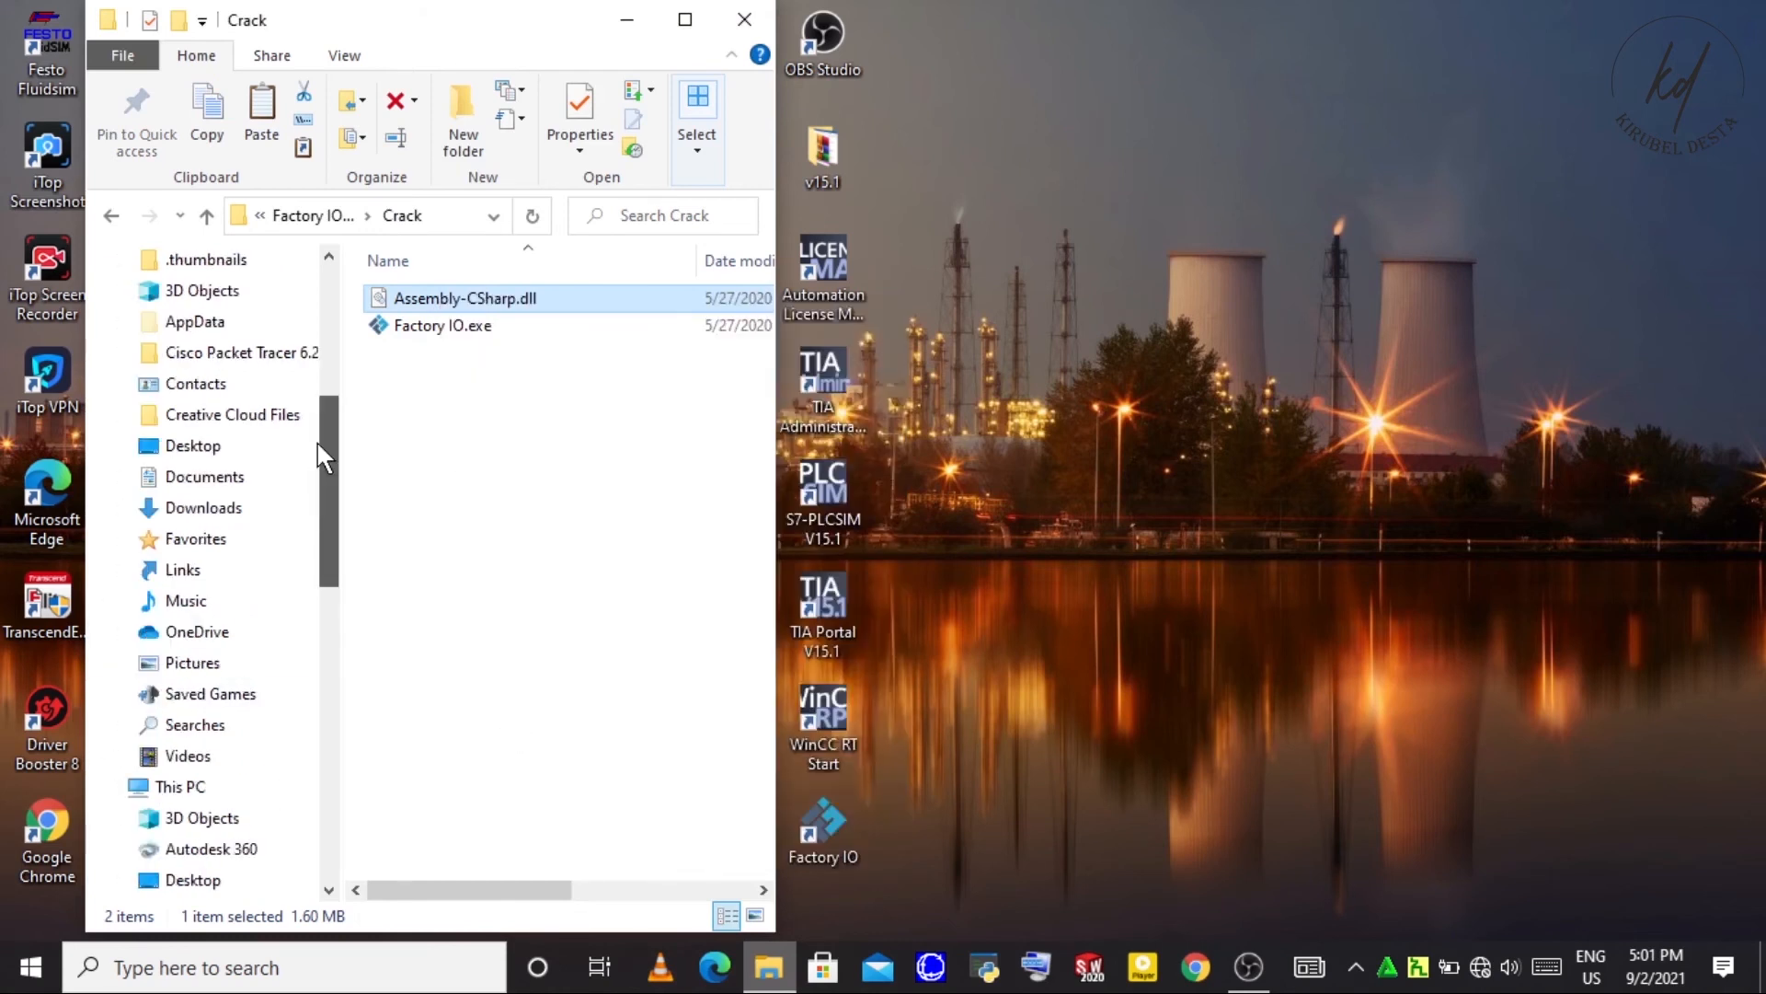
scroll("down", 3)
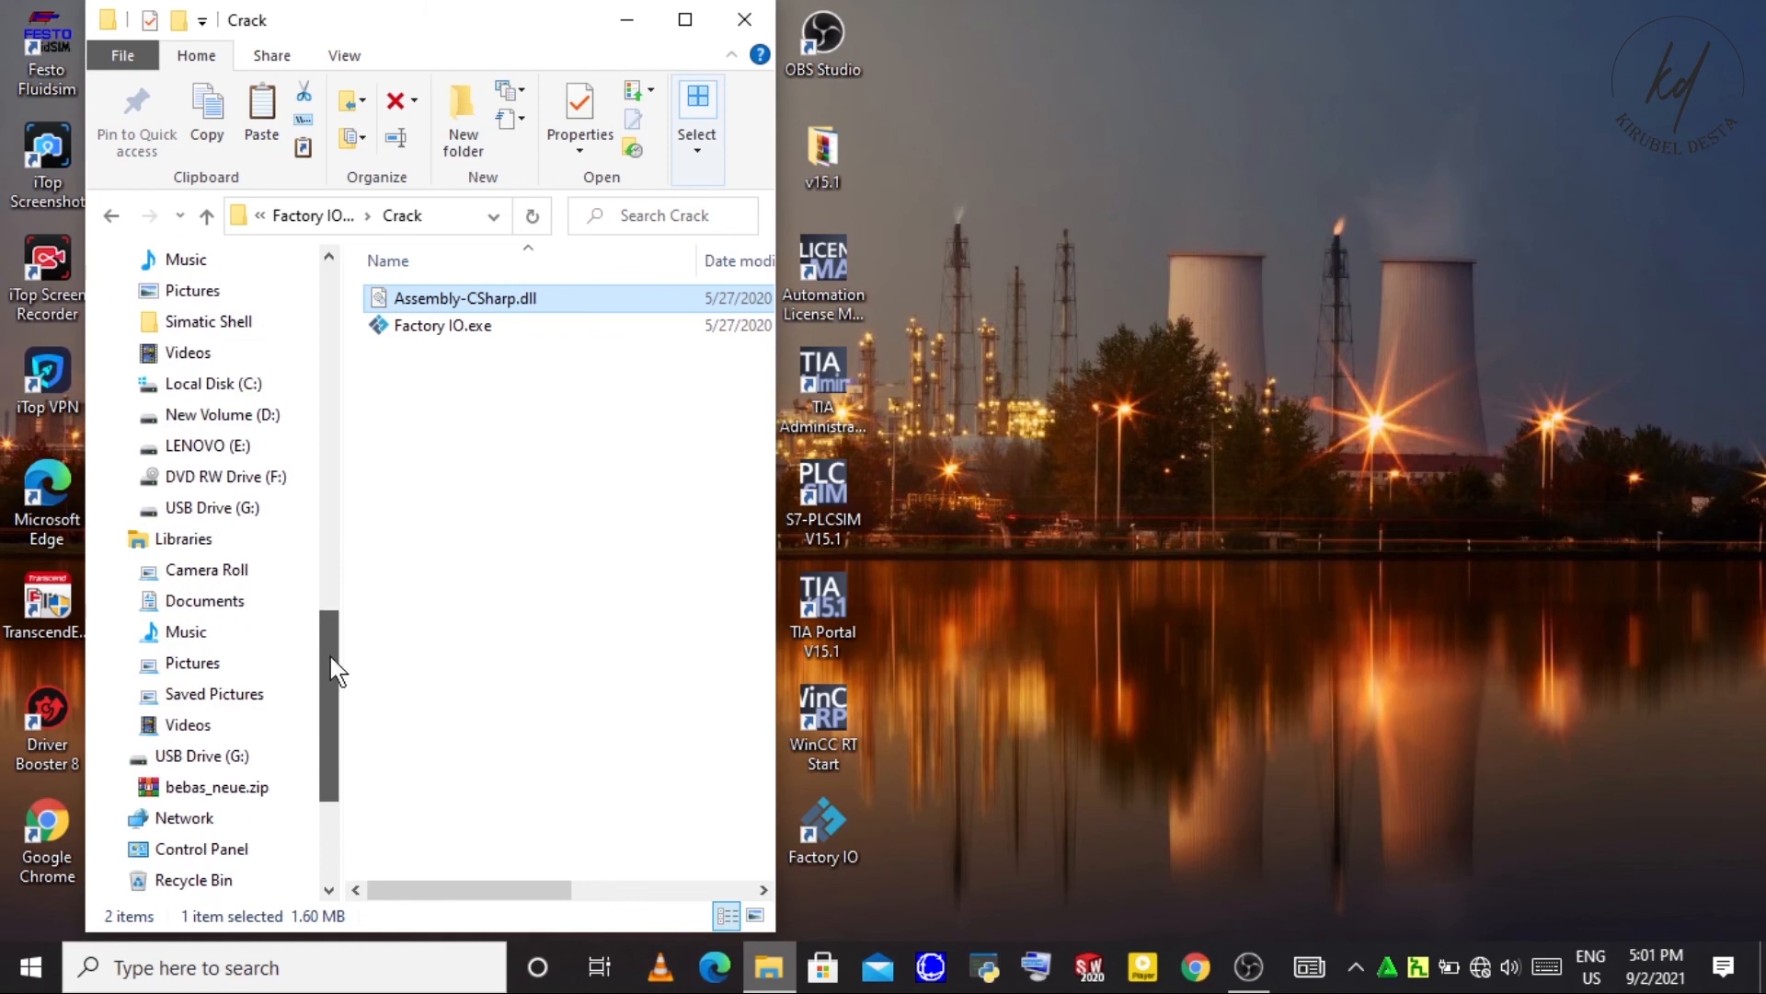
- Navigate into Local Disk (C:) > Program Files (x86) > Real Games
left_click(214, 383)
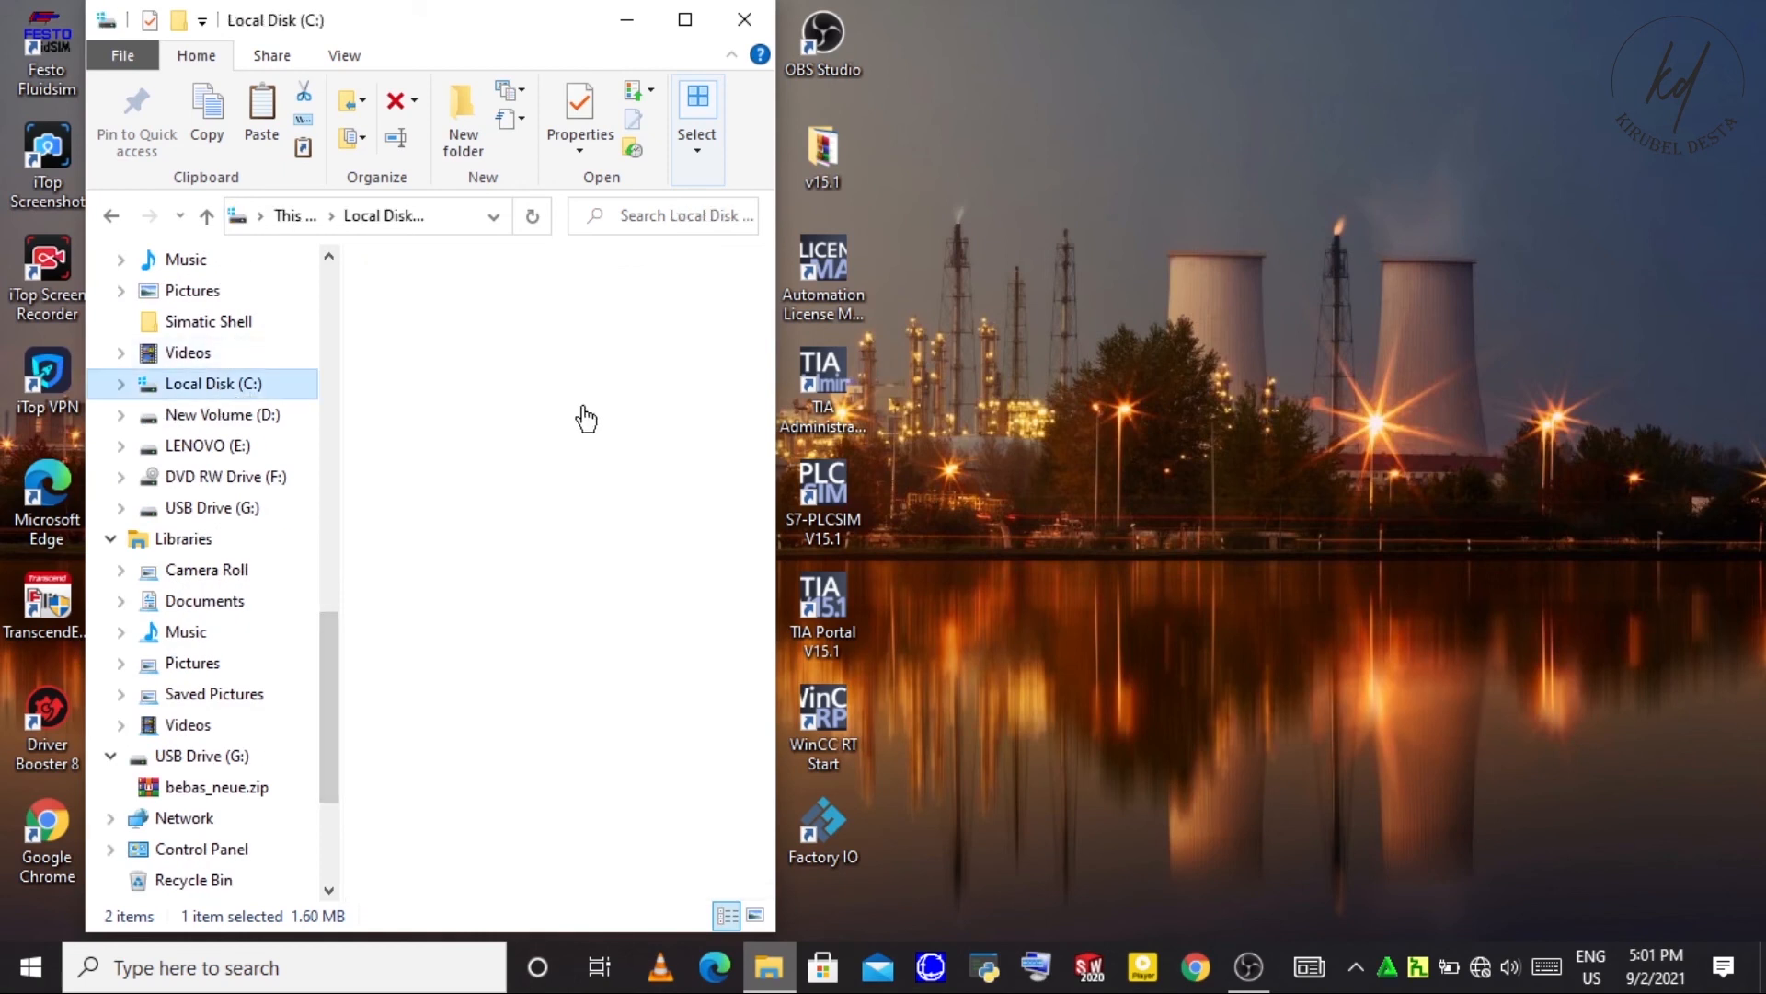
double_click(213, 382)
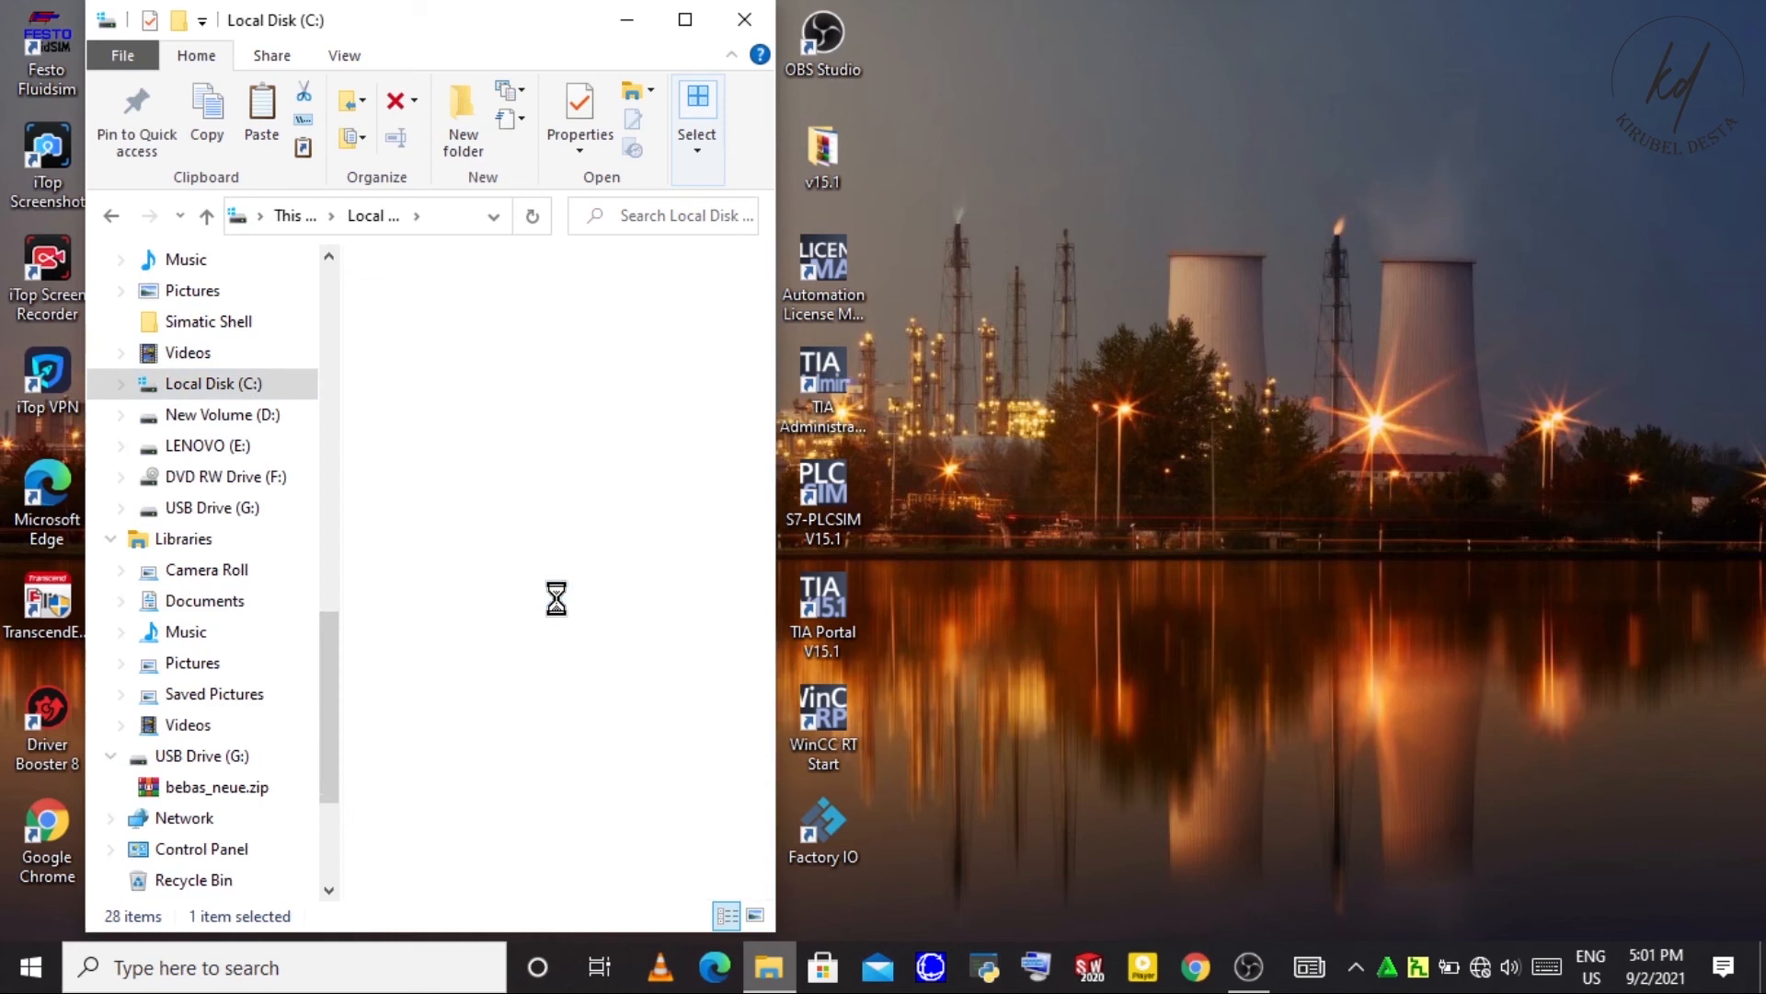
double_click(245, 879)
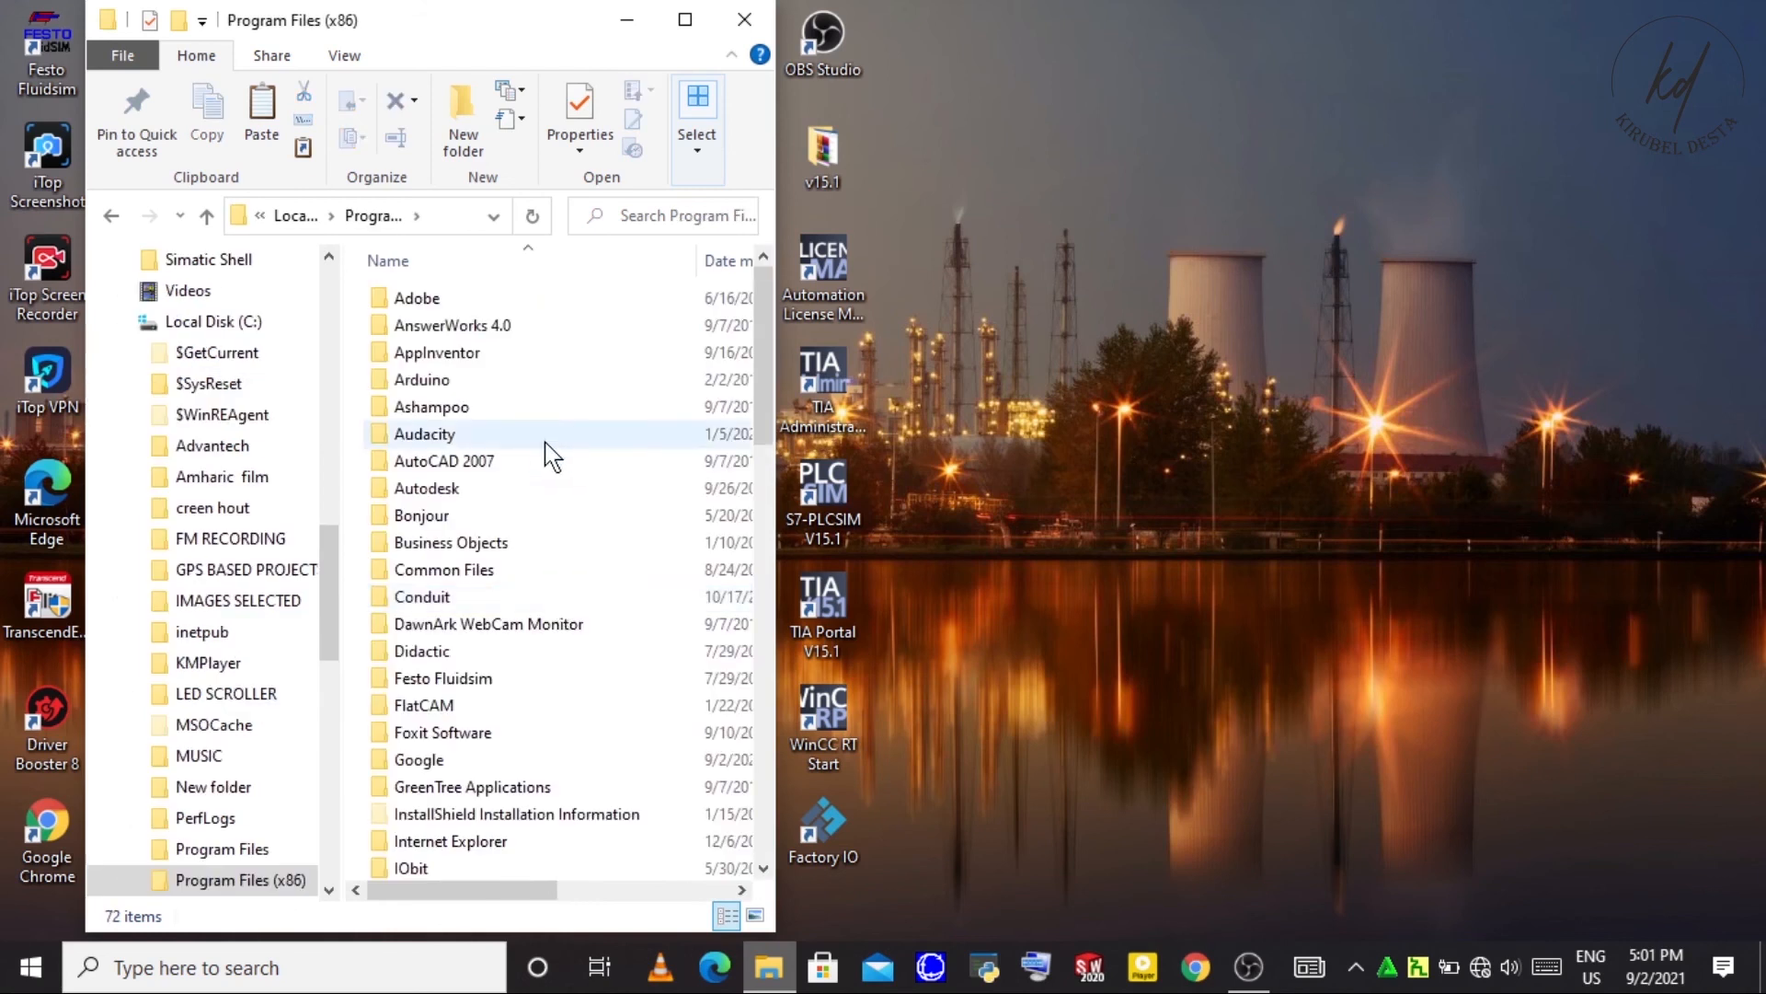
left_click(473, 785)
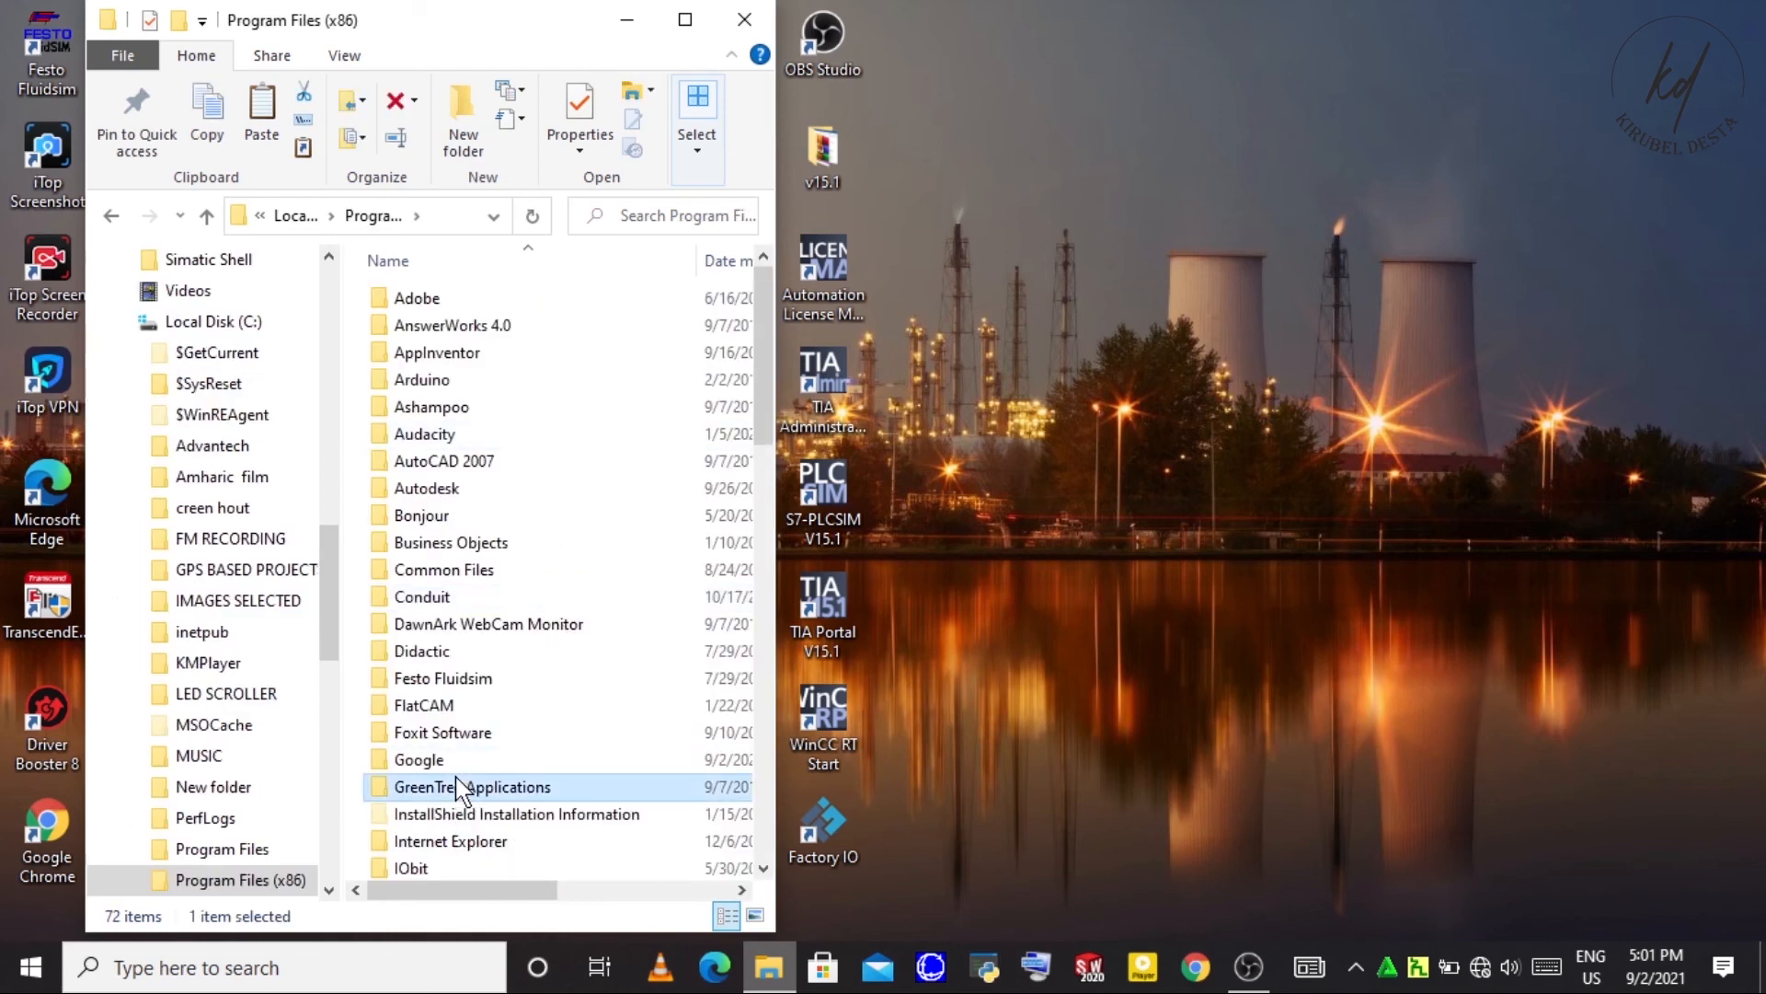
scroll("down", 3)
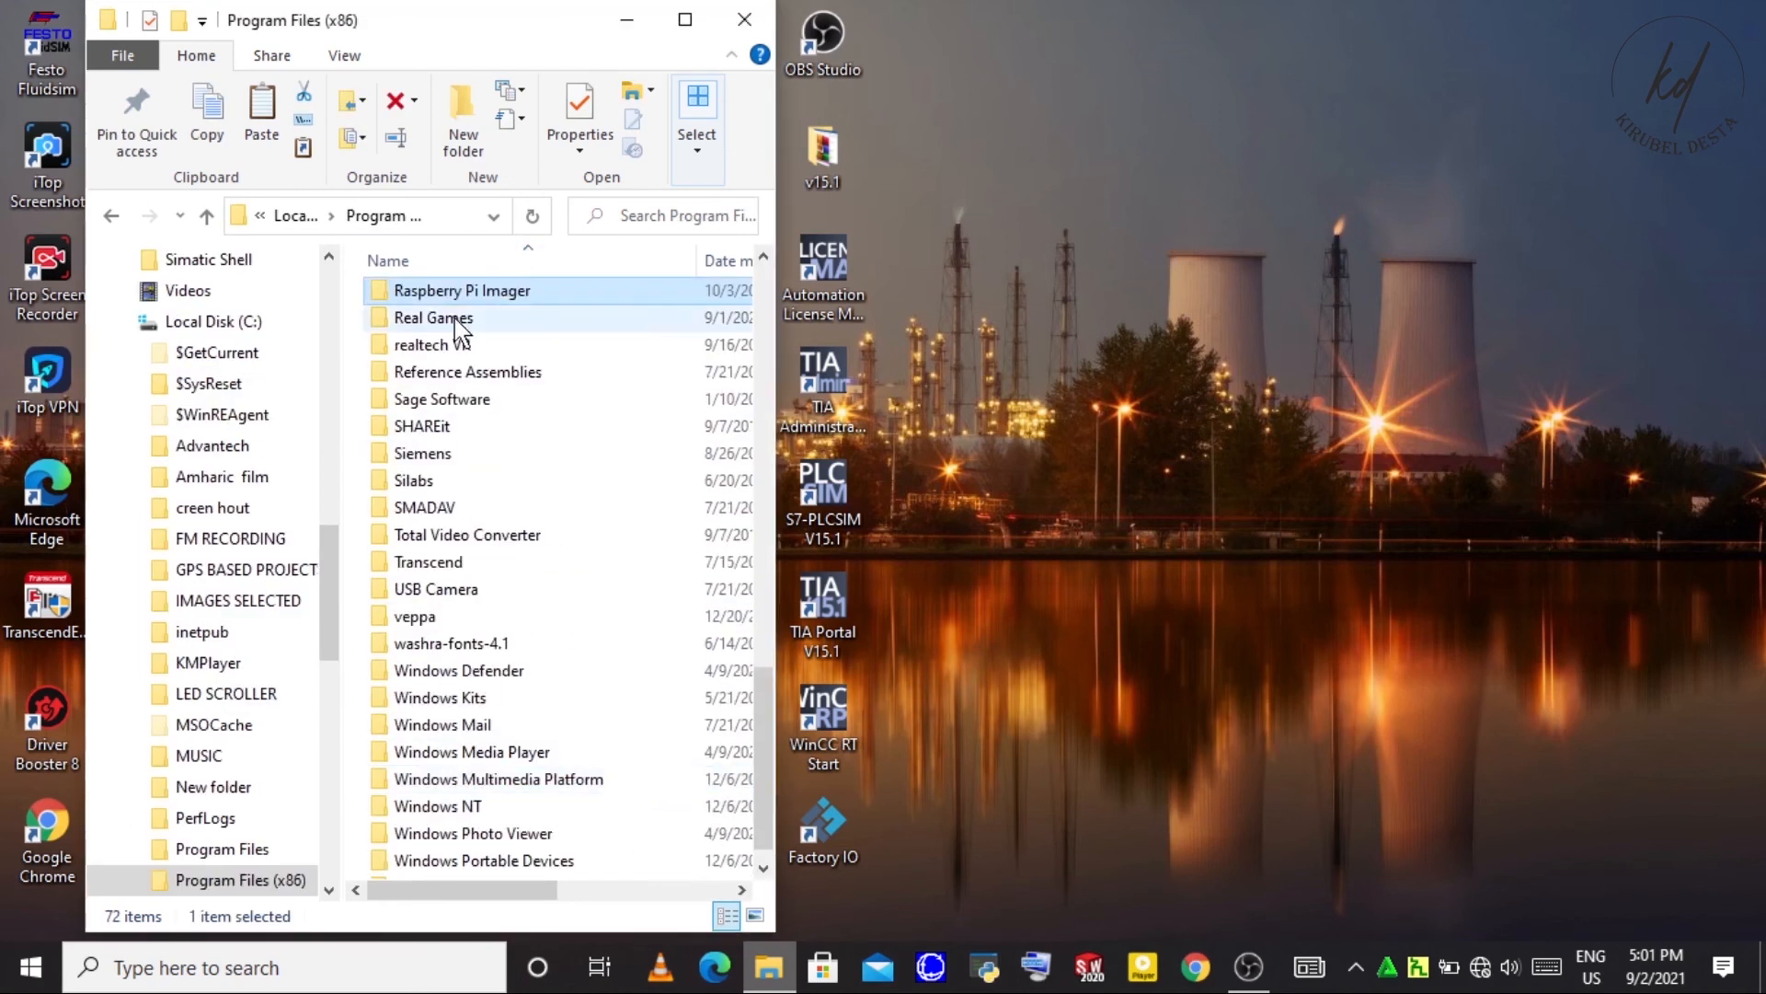
double_click(433, 317)
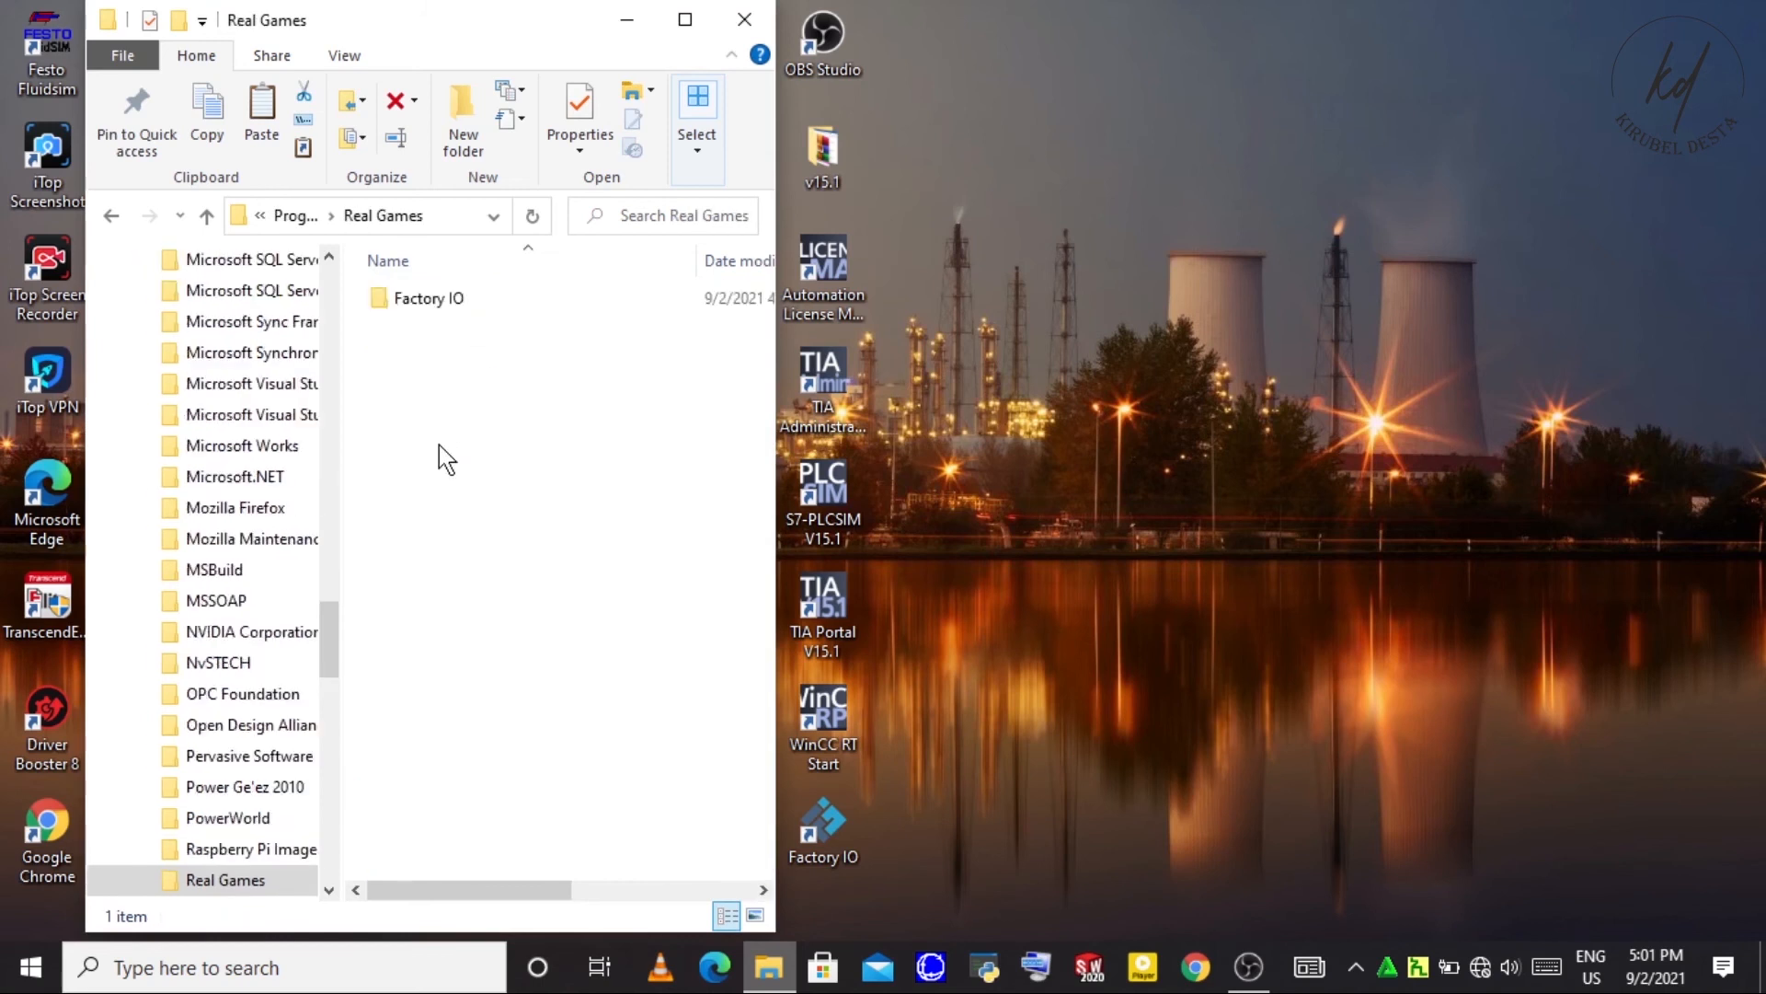
- Enter the installed Factory IO folder and then its Factory IO_Data subfolder
left_click(426, 298)
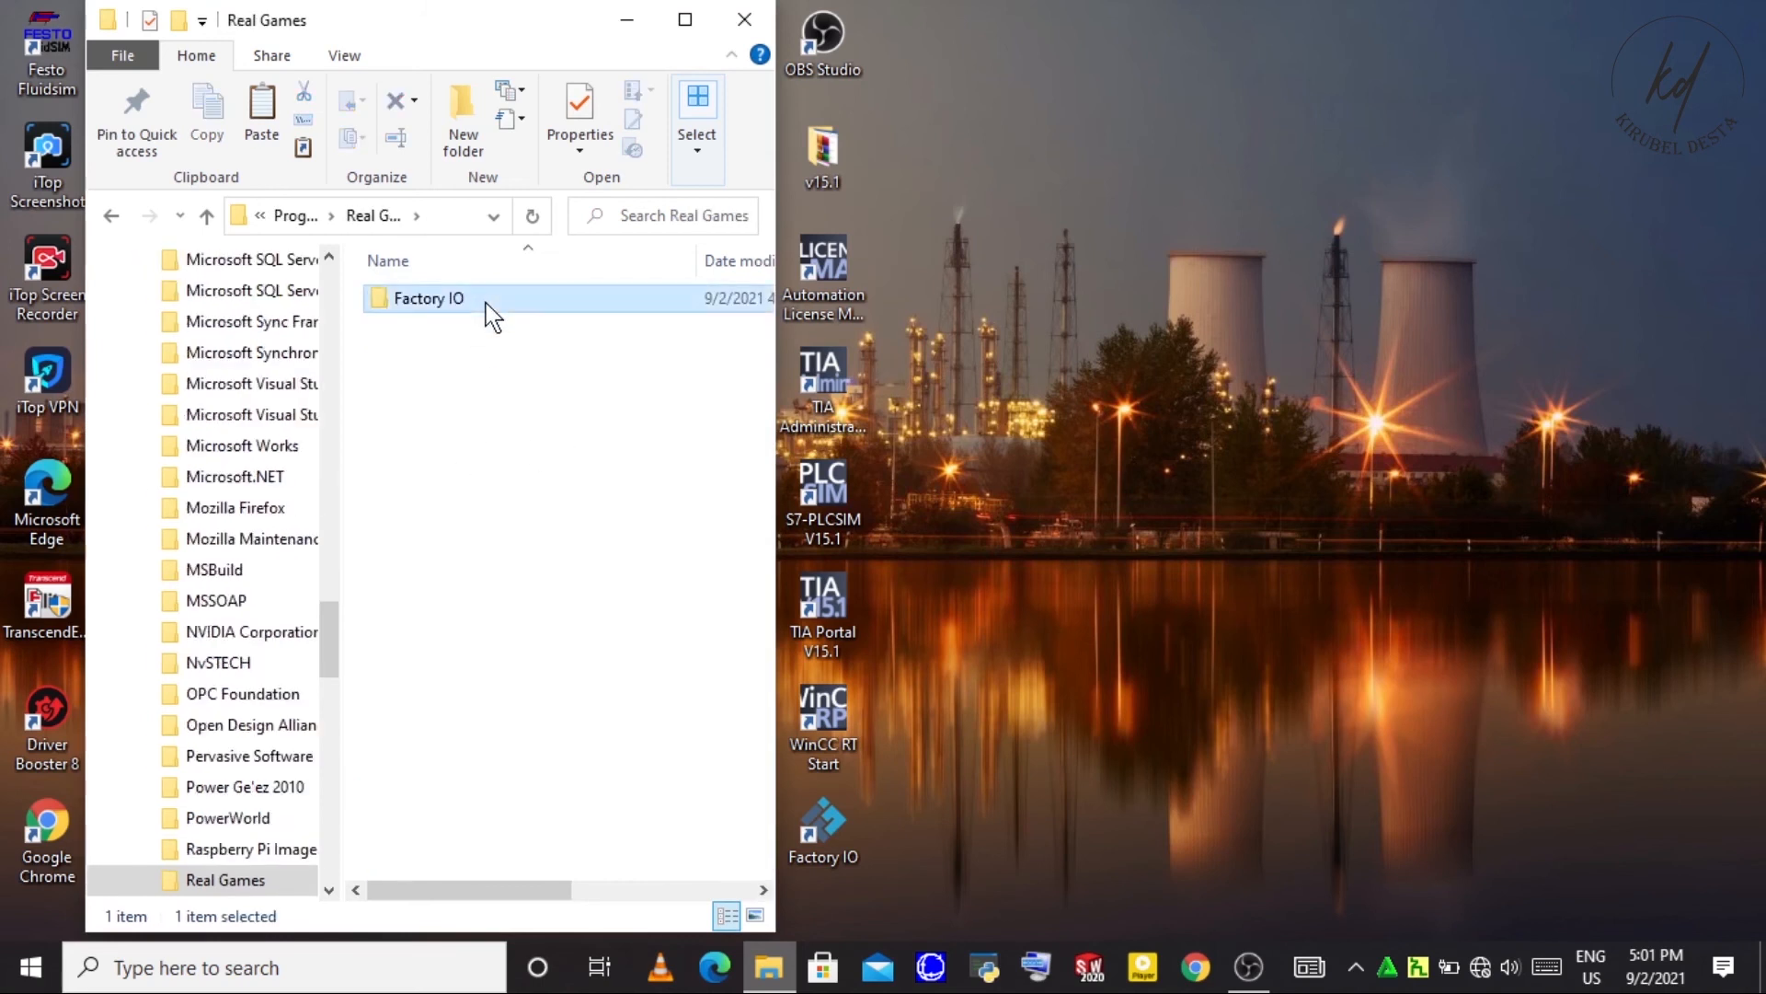
double_click(427, 298)
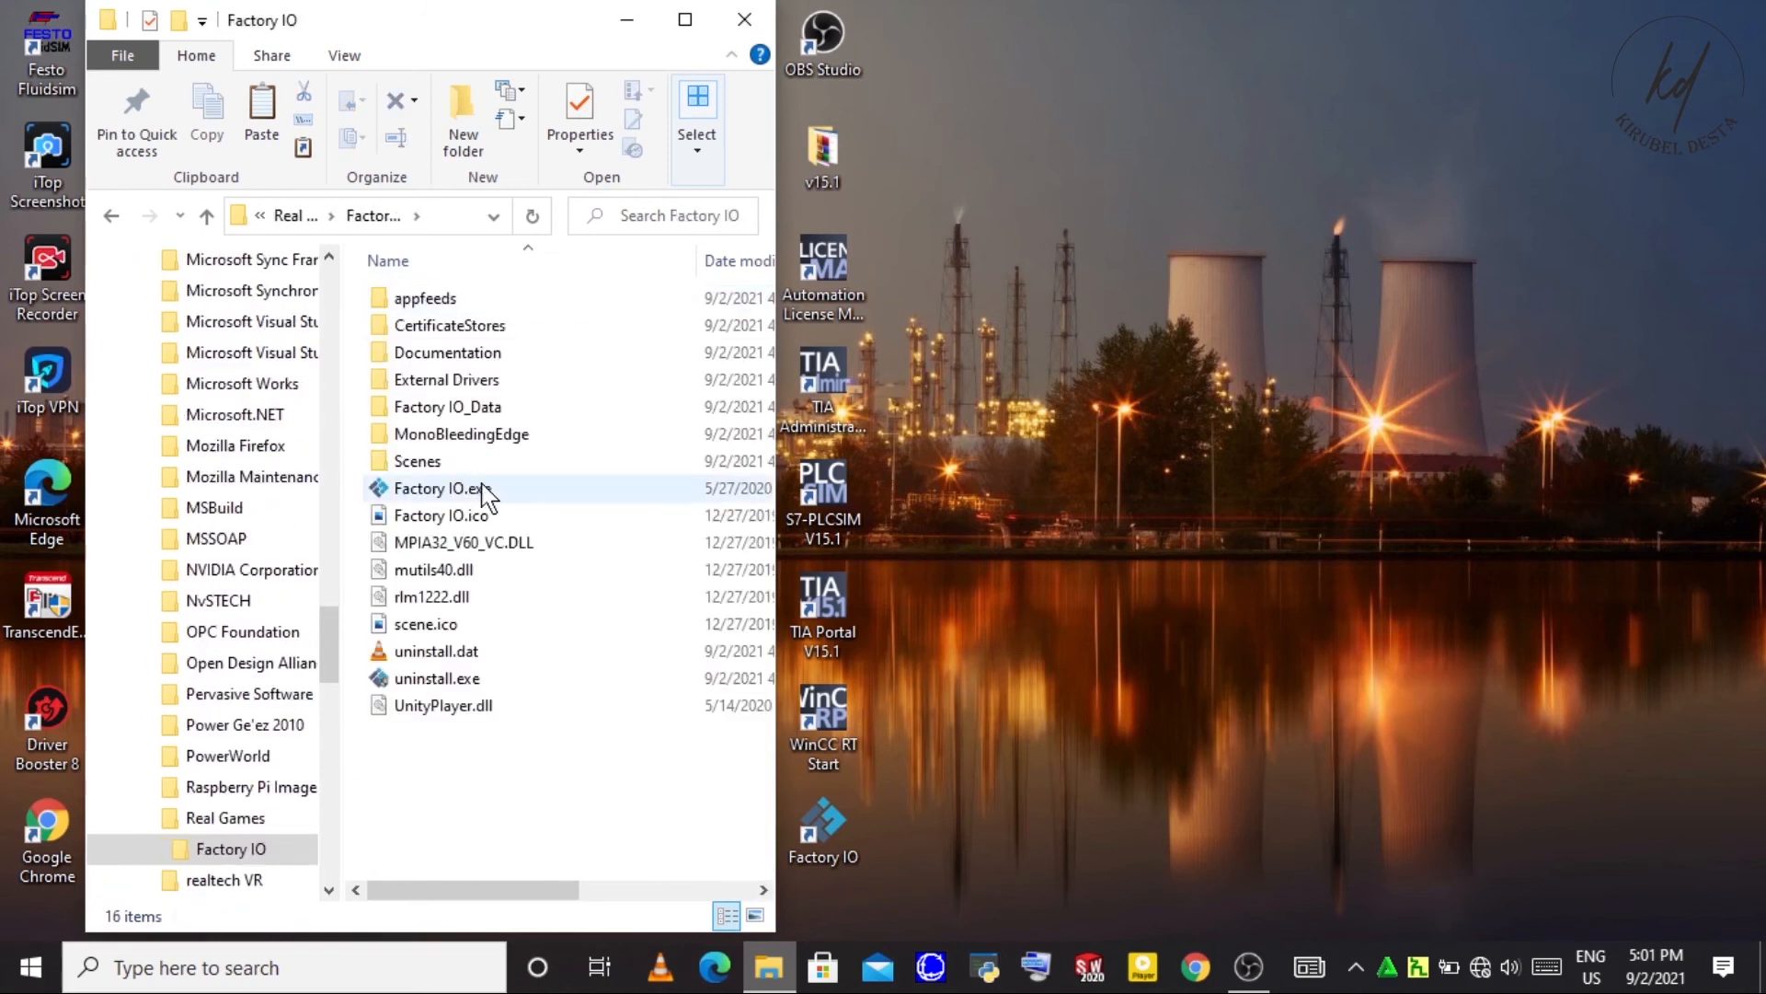
left_click(447, 405)
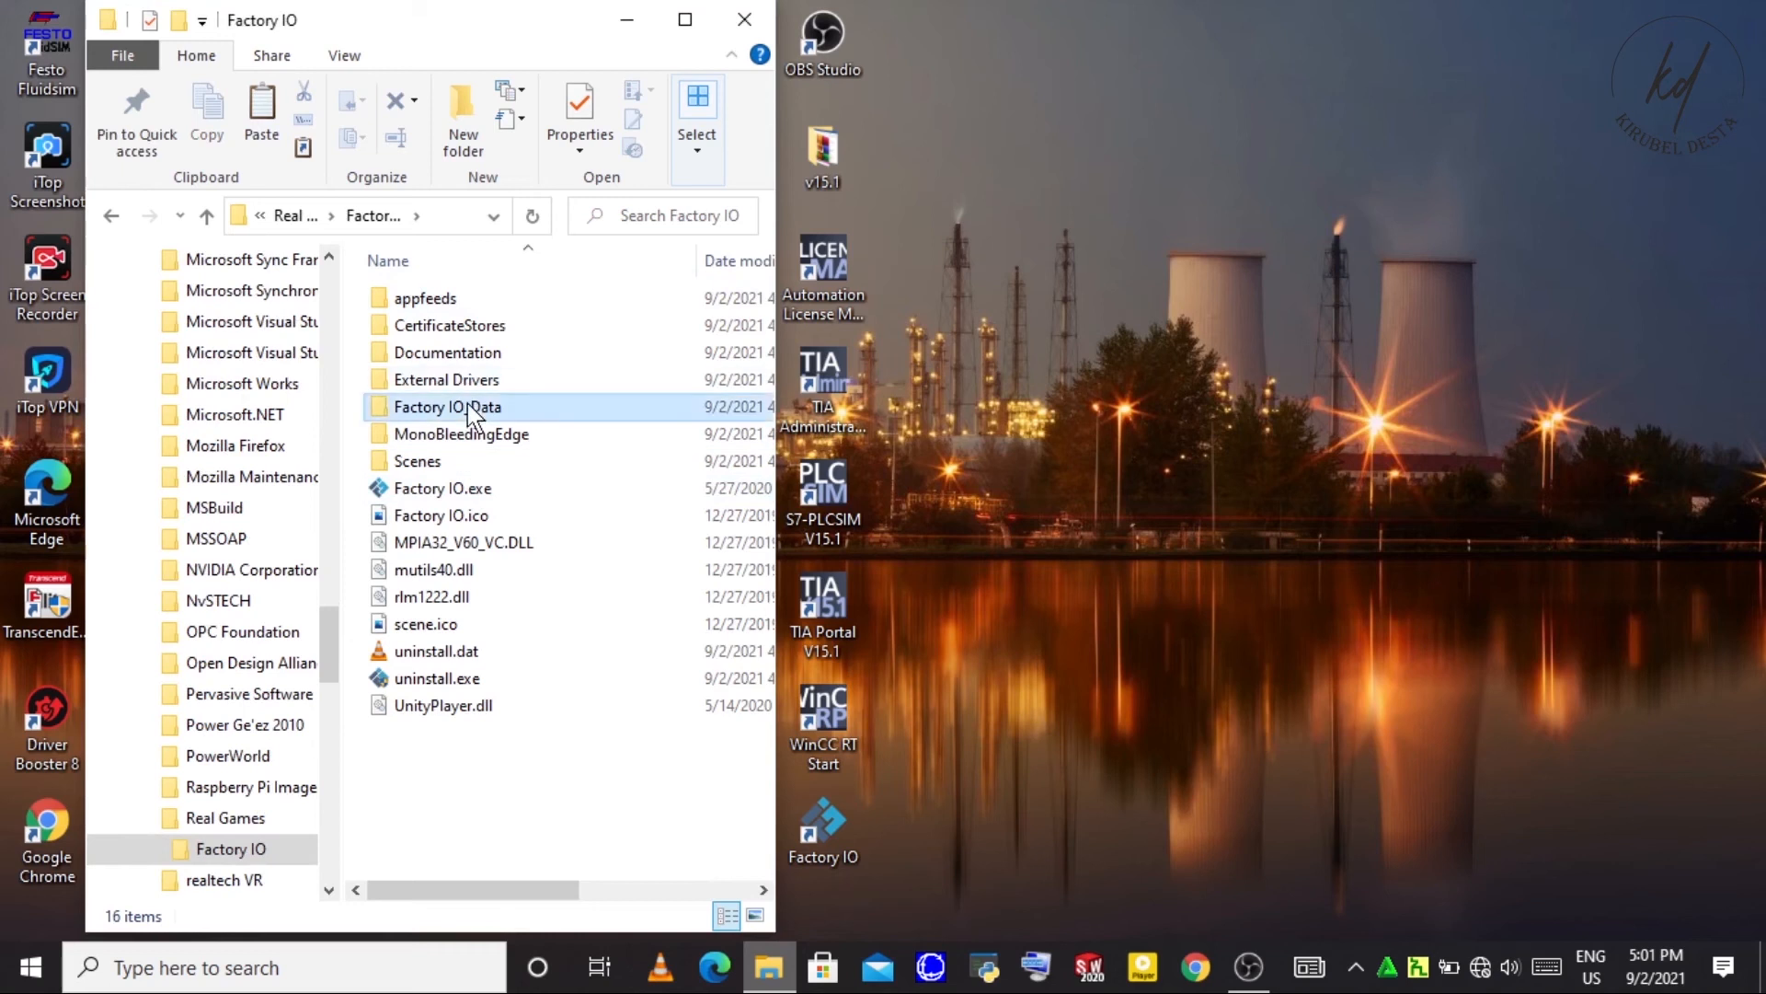
double_click(447, 407)
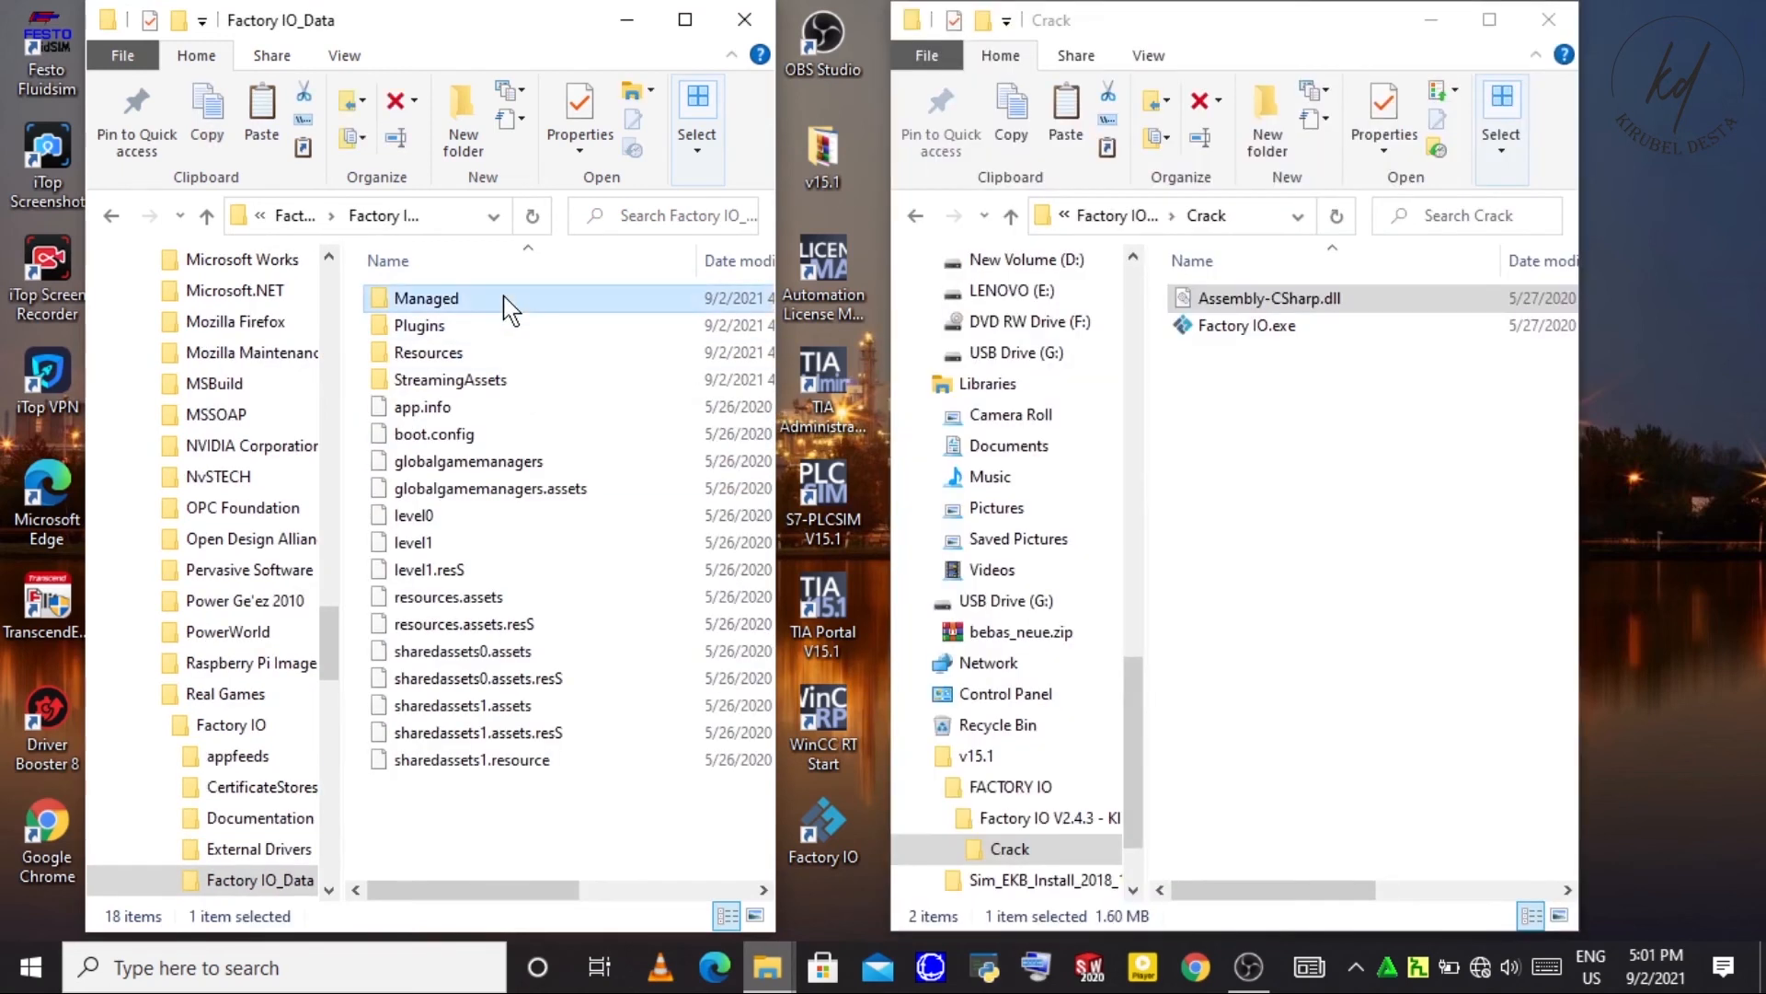
- Enter the Managed folder and inspect the original Assembly-CSharp.dll, dismissing the system file warning
double_click(425, 298)
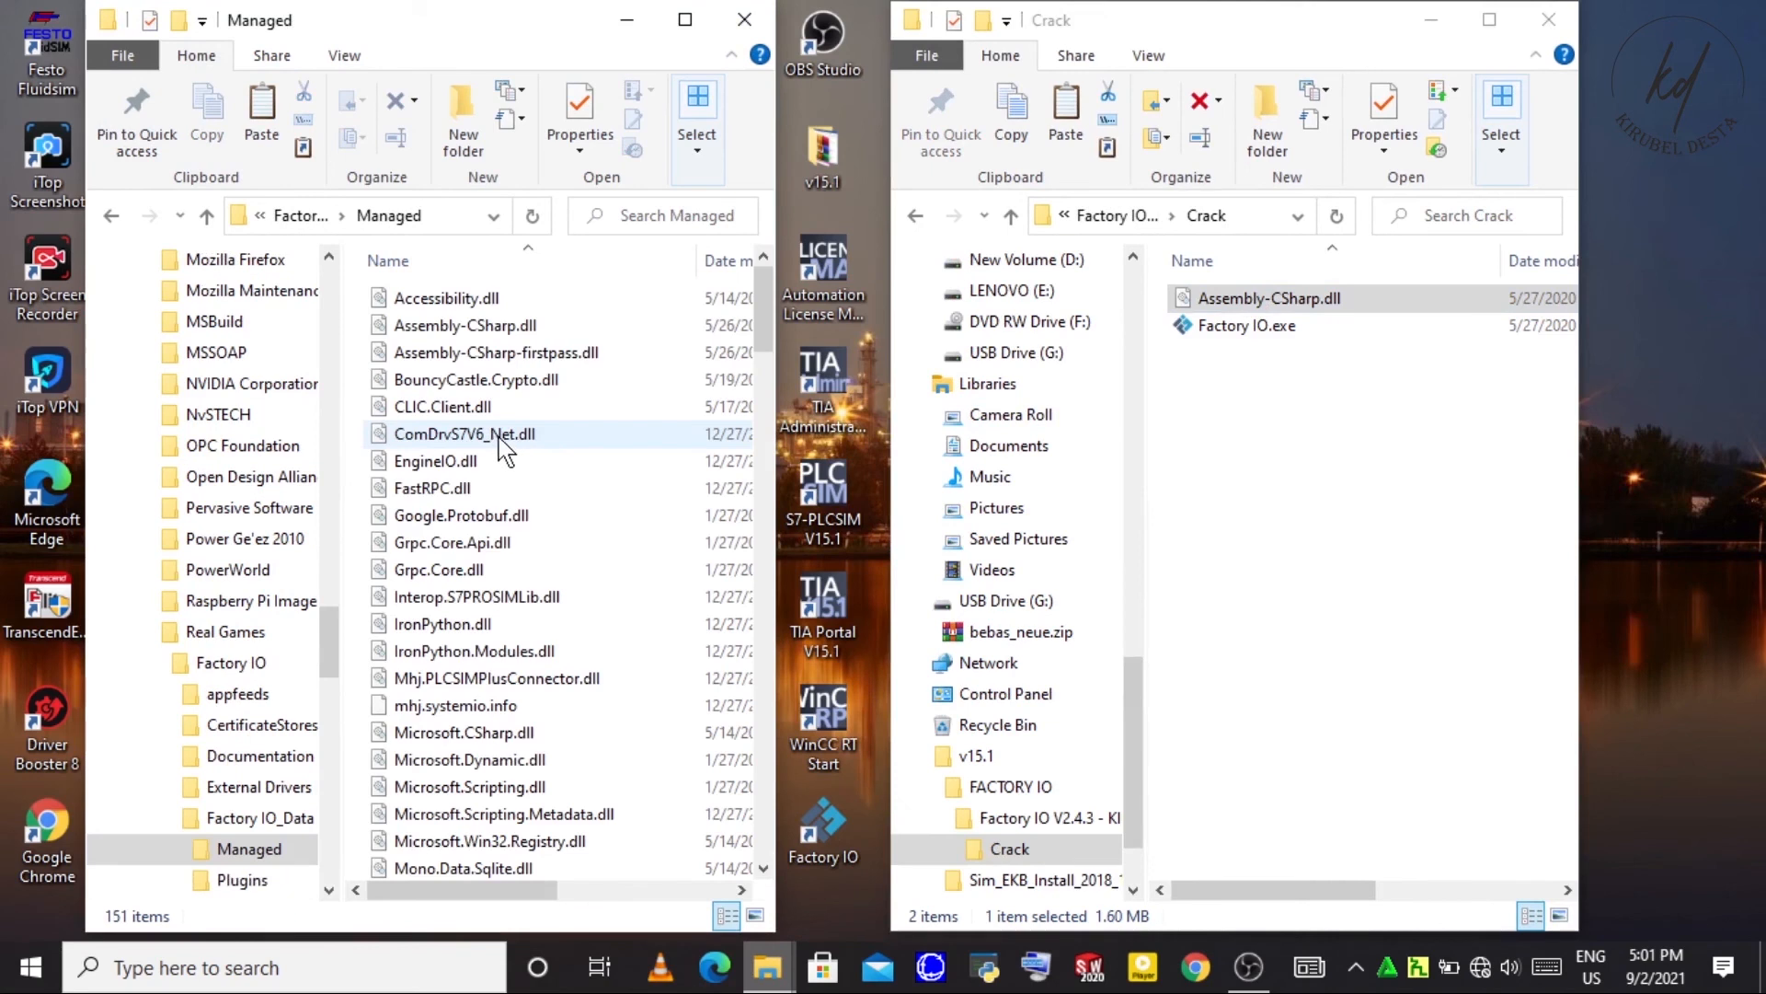
left_click(464, 324)
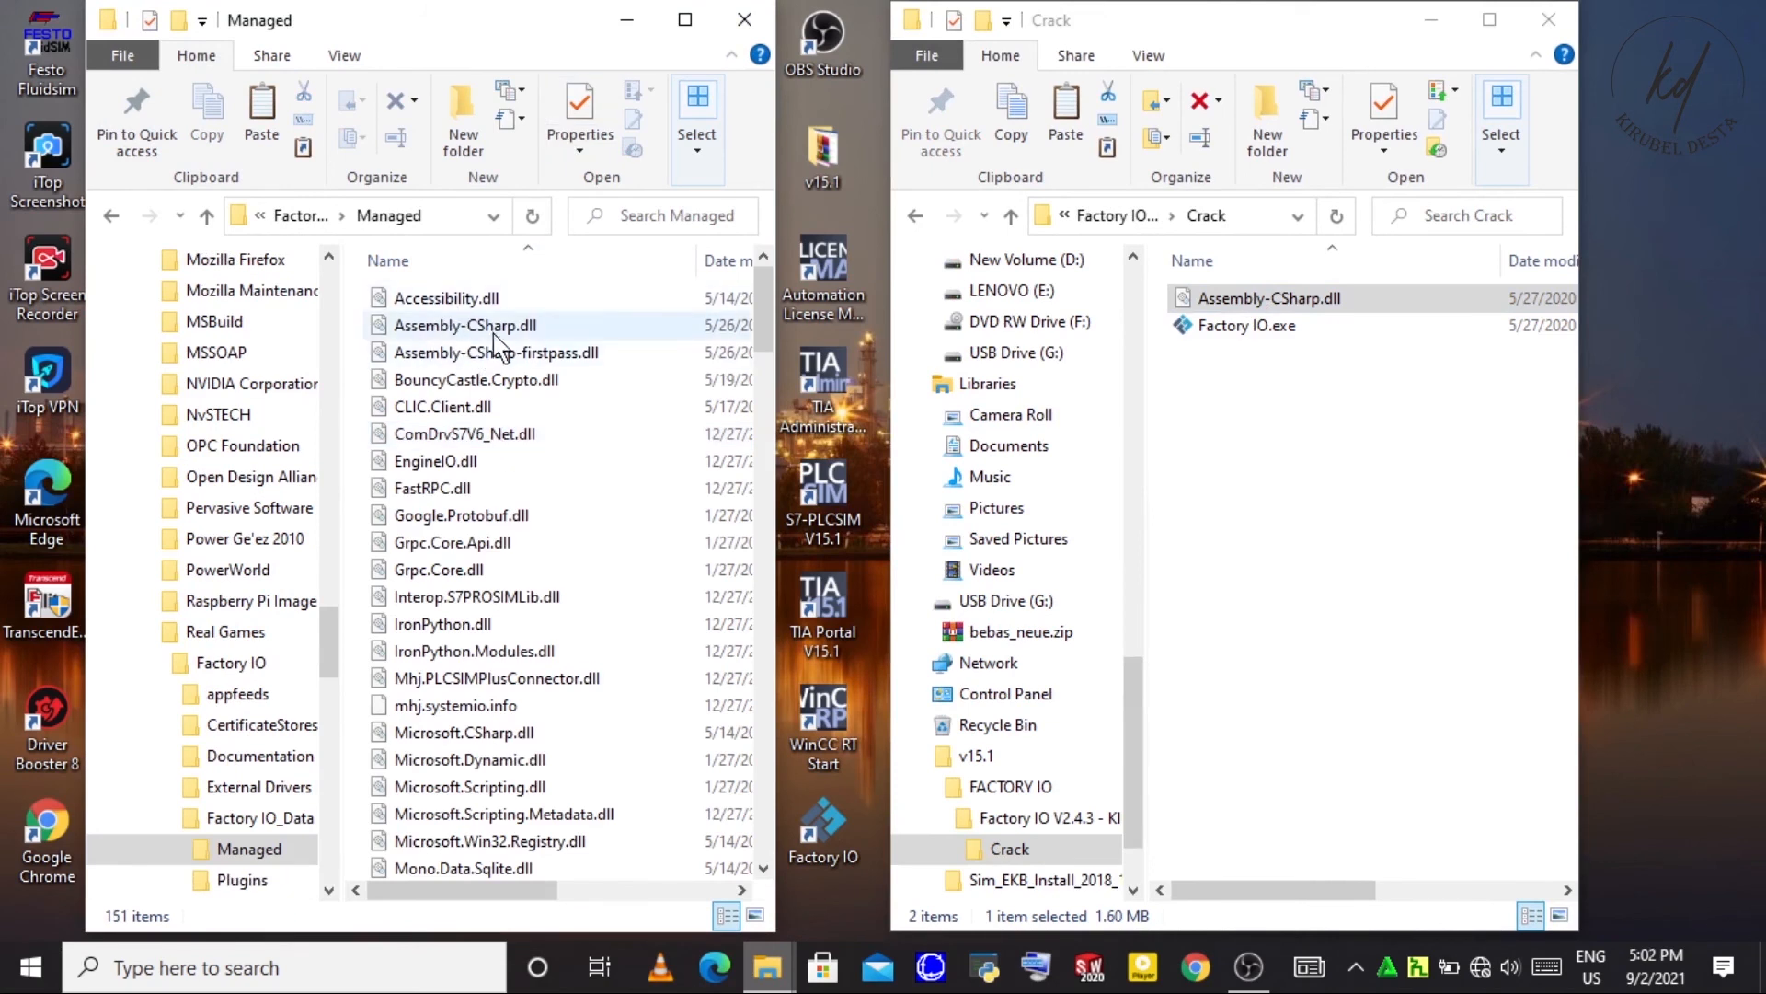
double_click(464, 324)
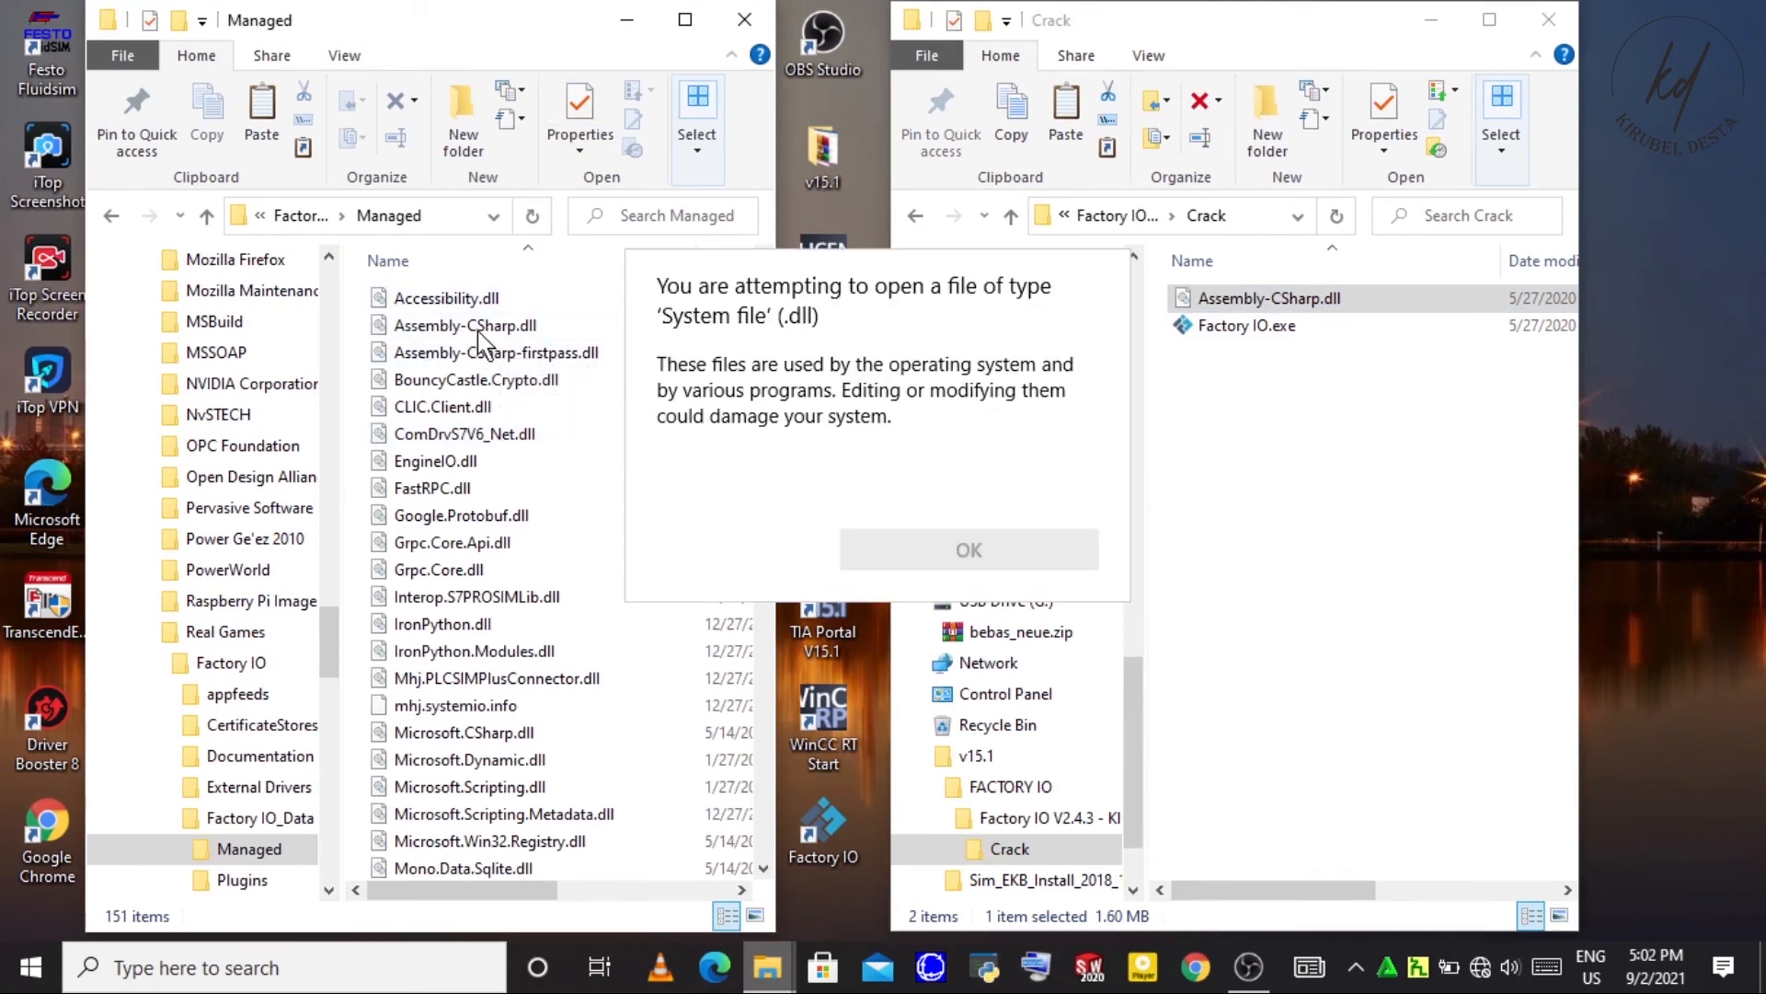
left_click(967, 550)
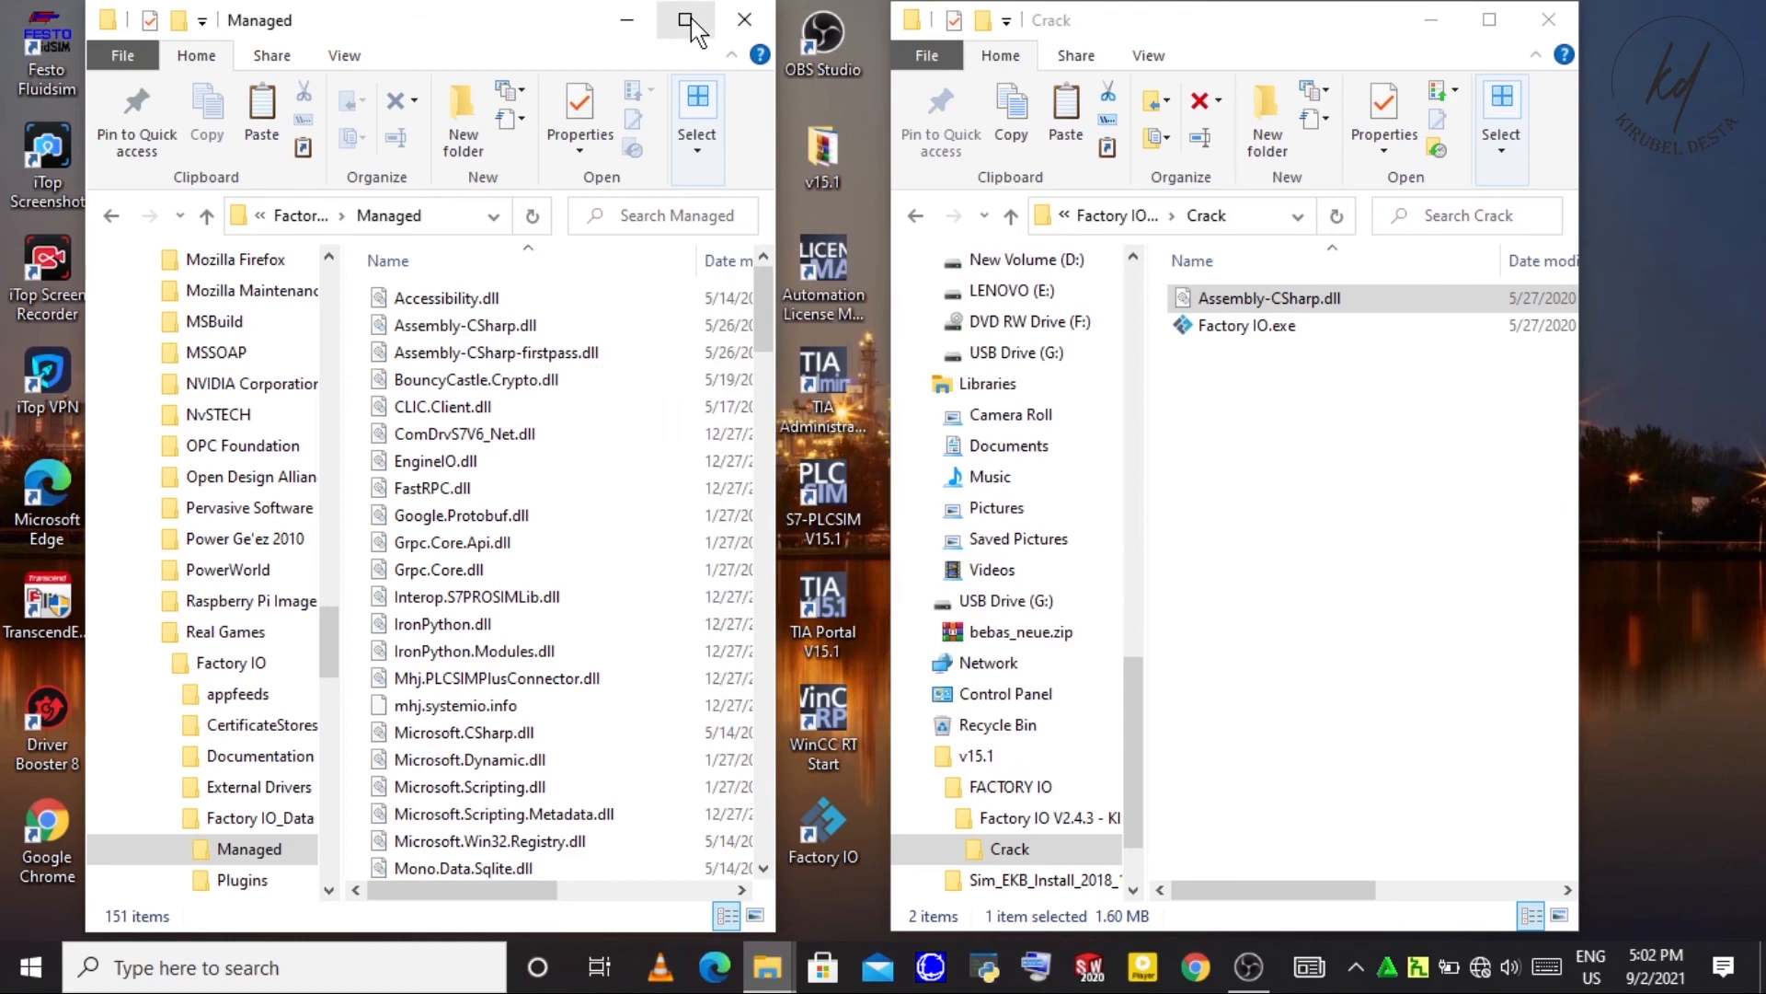
left_click(686, 20)
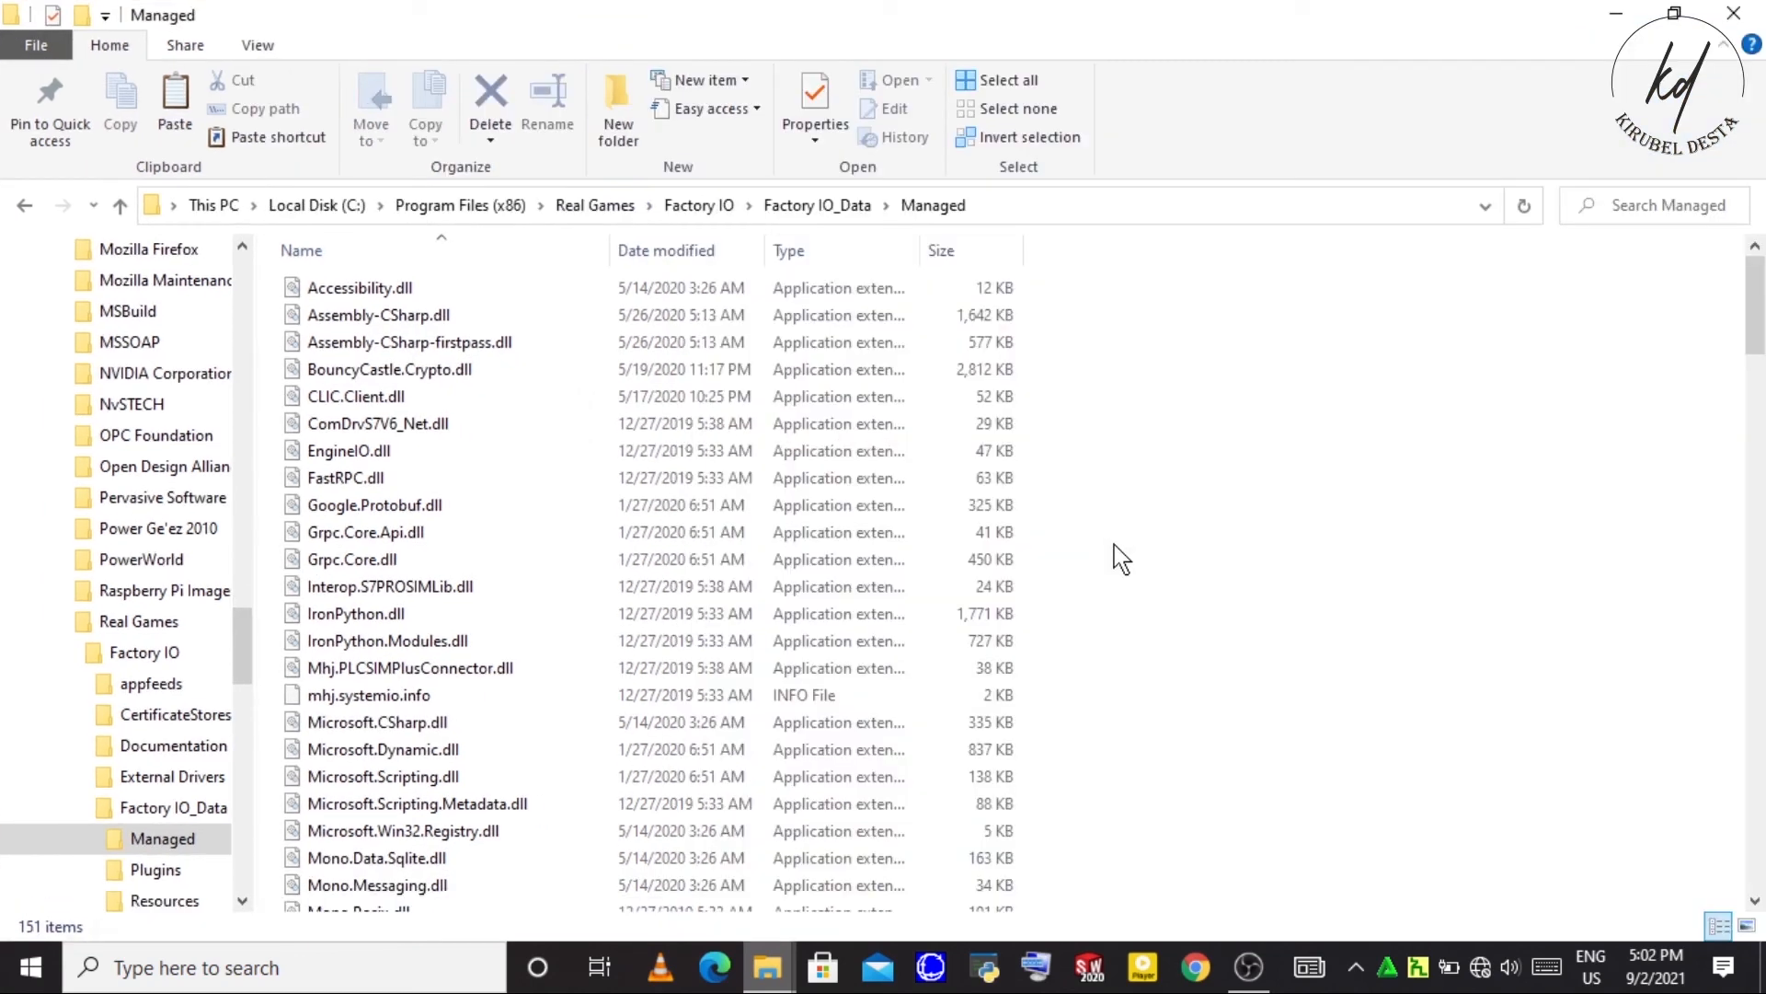
- Paste the Crack Assembly-CSharp.dll into Managed, replacing the original with administrator permission
right_click(1120, 554)
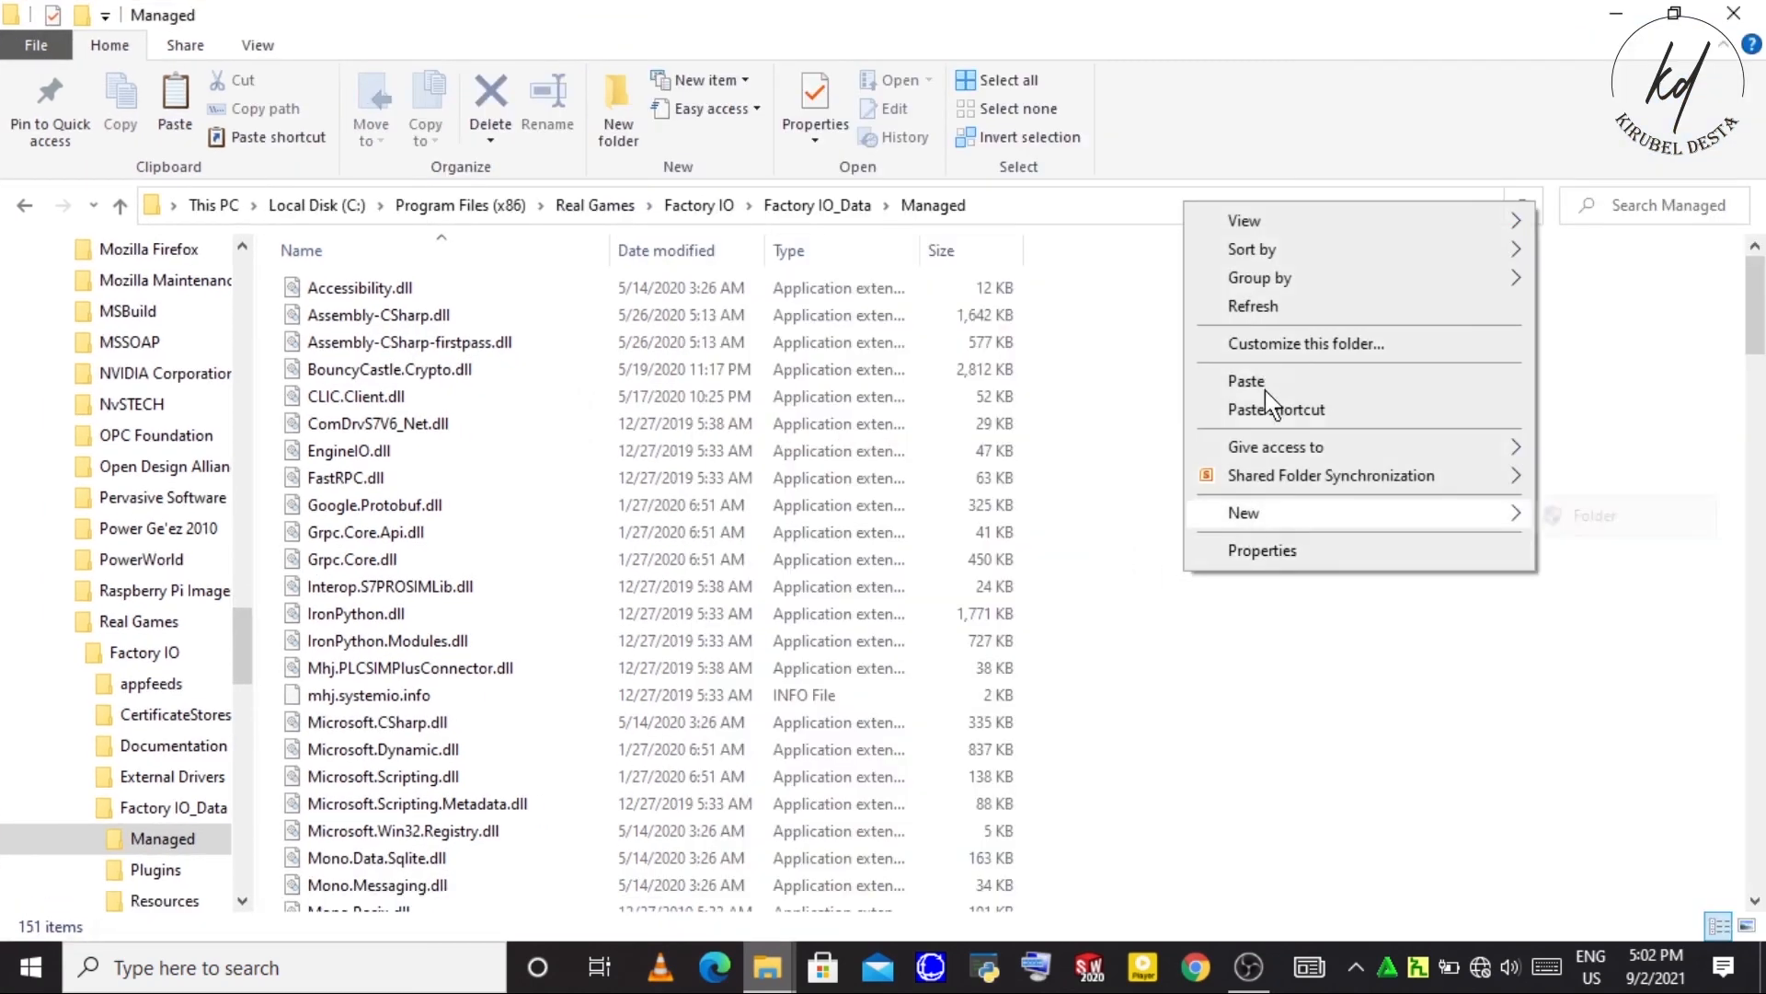
left_click(1246, 381)
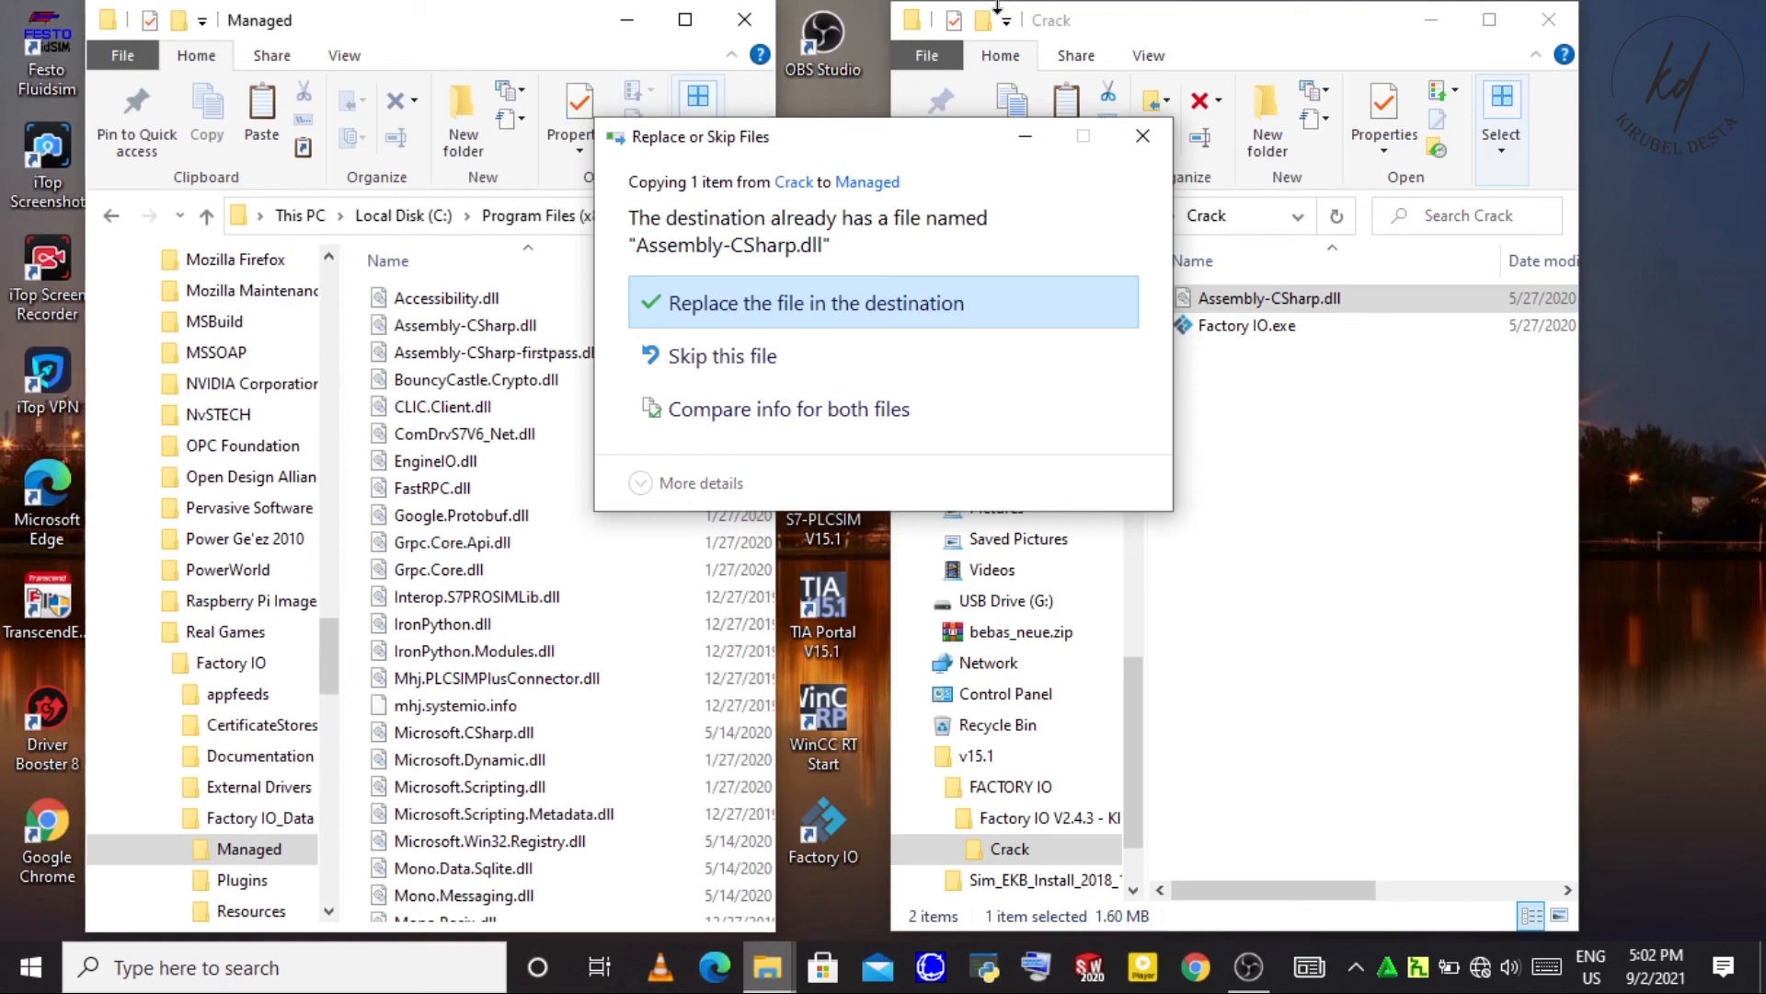
left_click(815, 302)
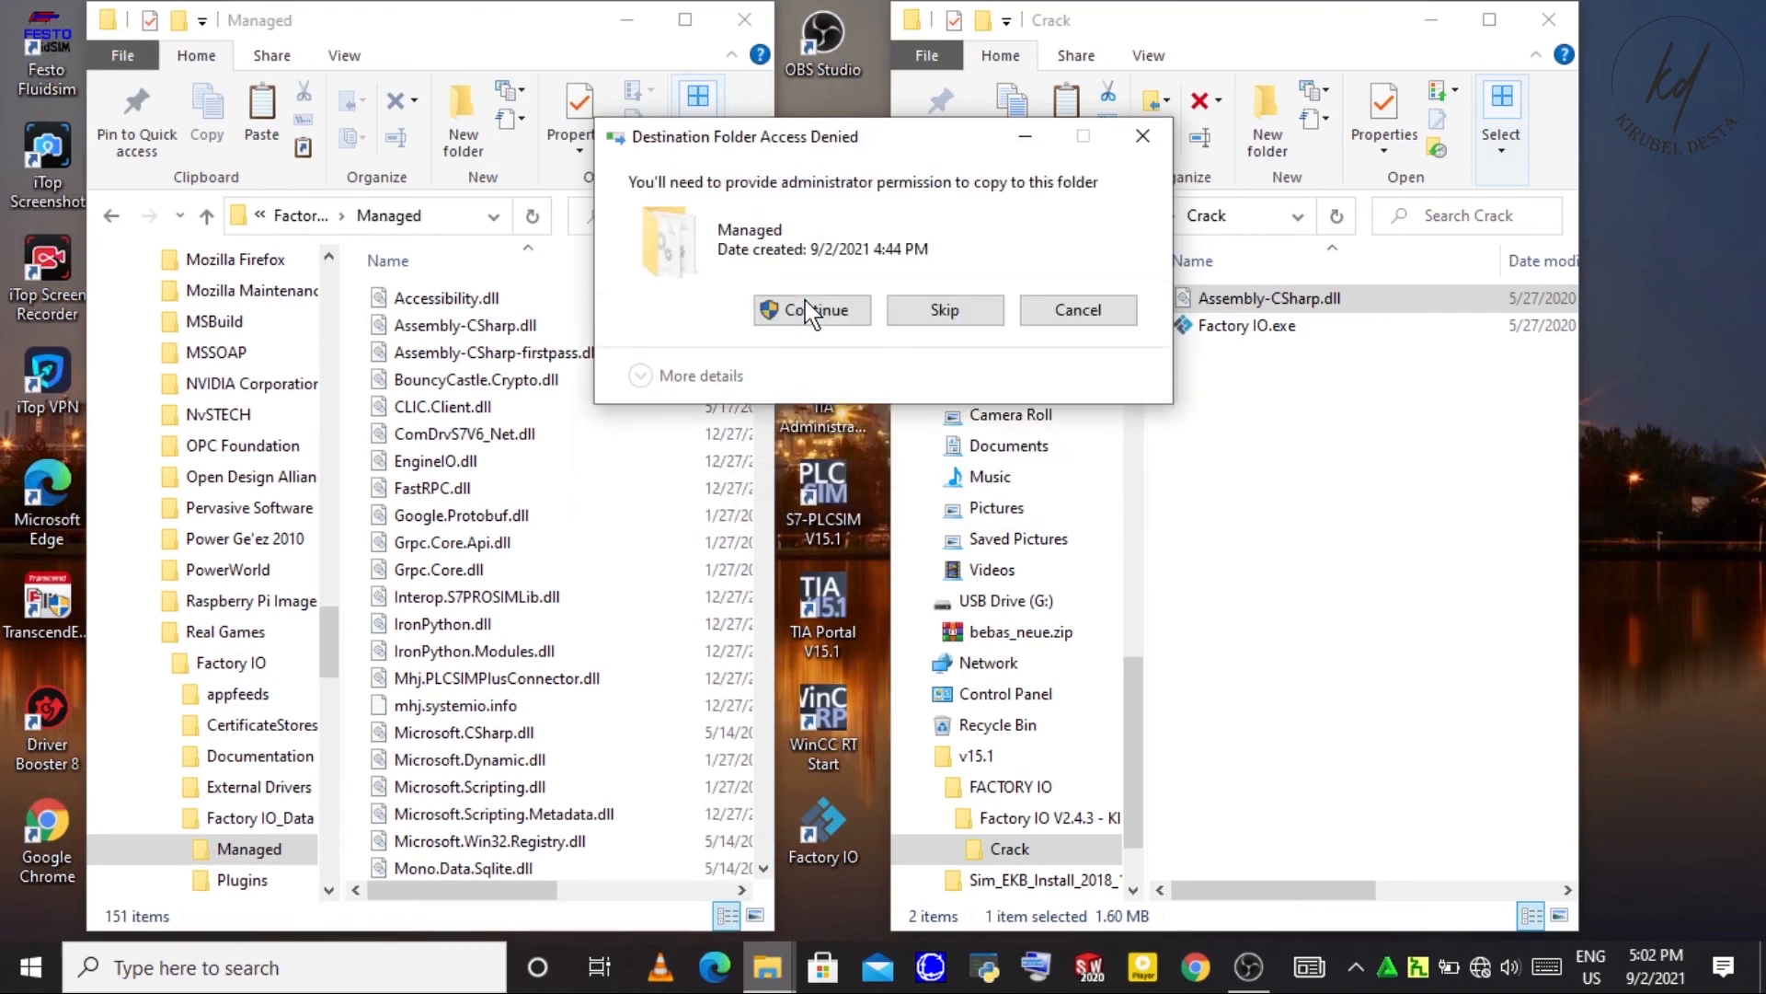
left_click(809, 309)
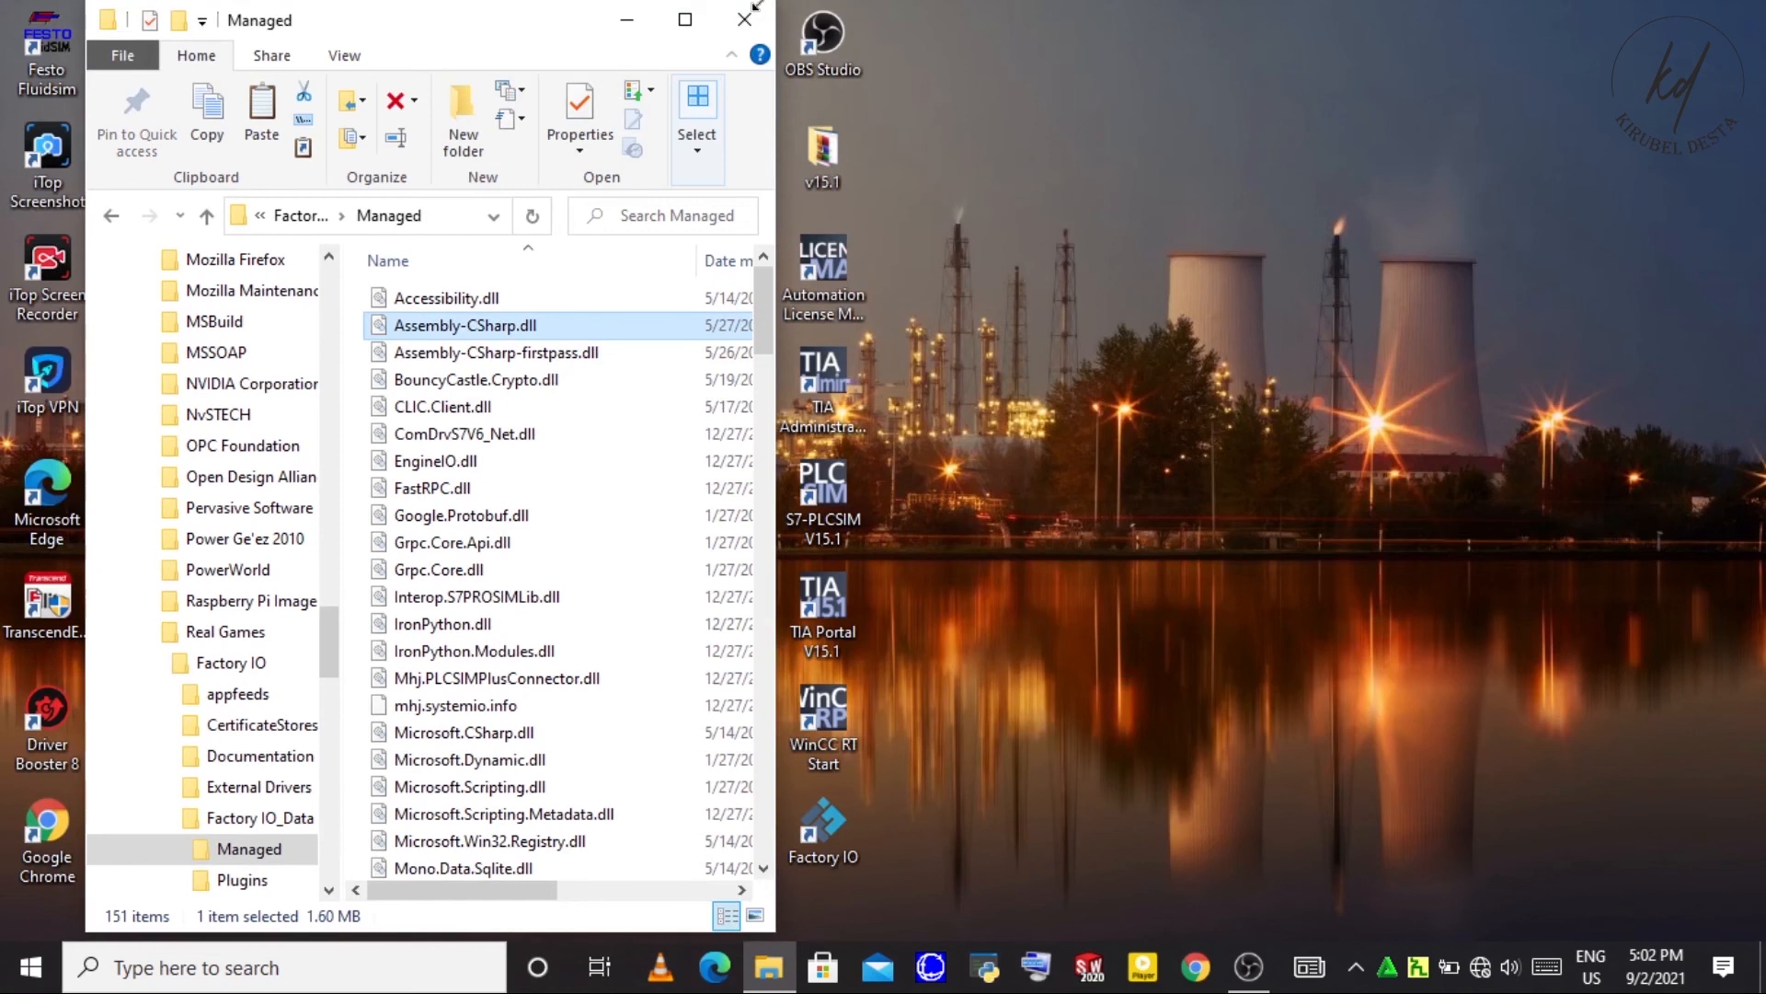
- Close the Managed folder window and launch Factory IO from its desktop shortcut
left_click(743, 19)
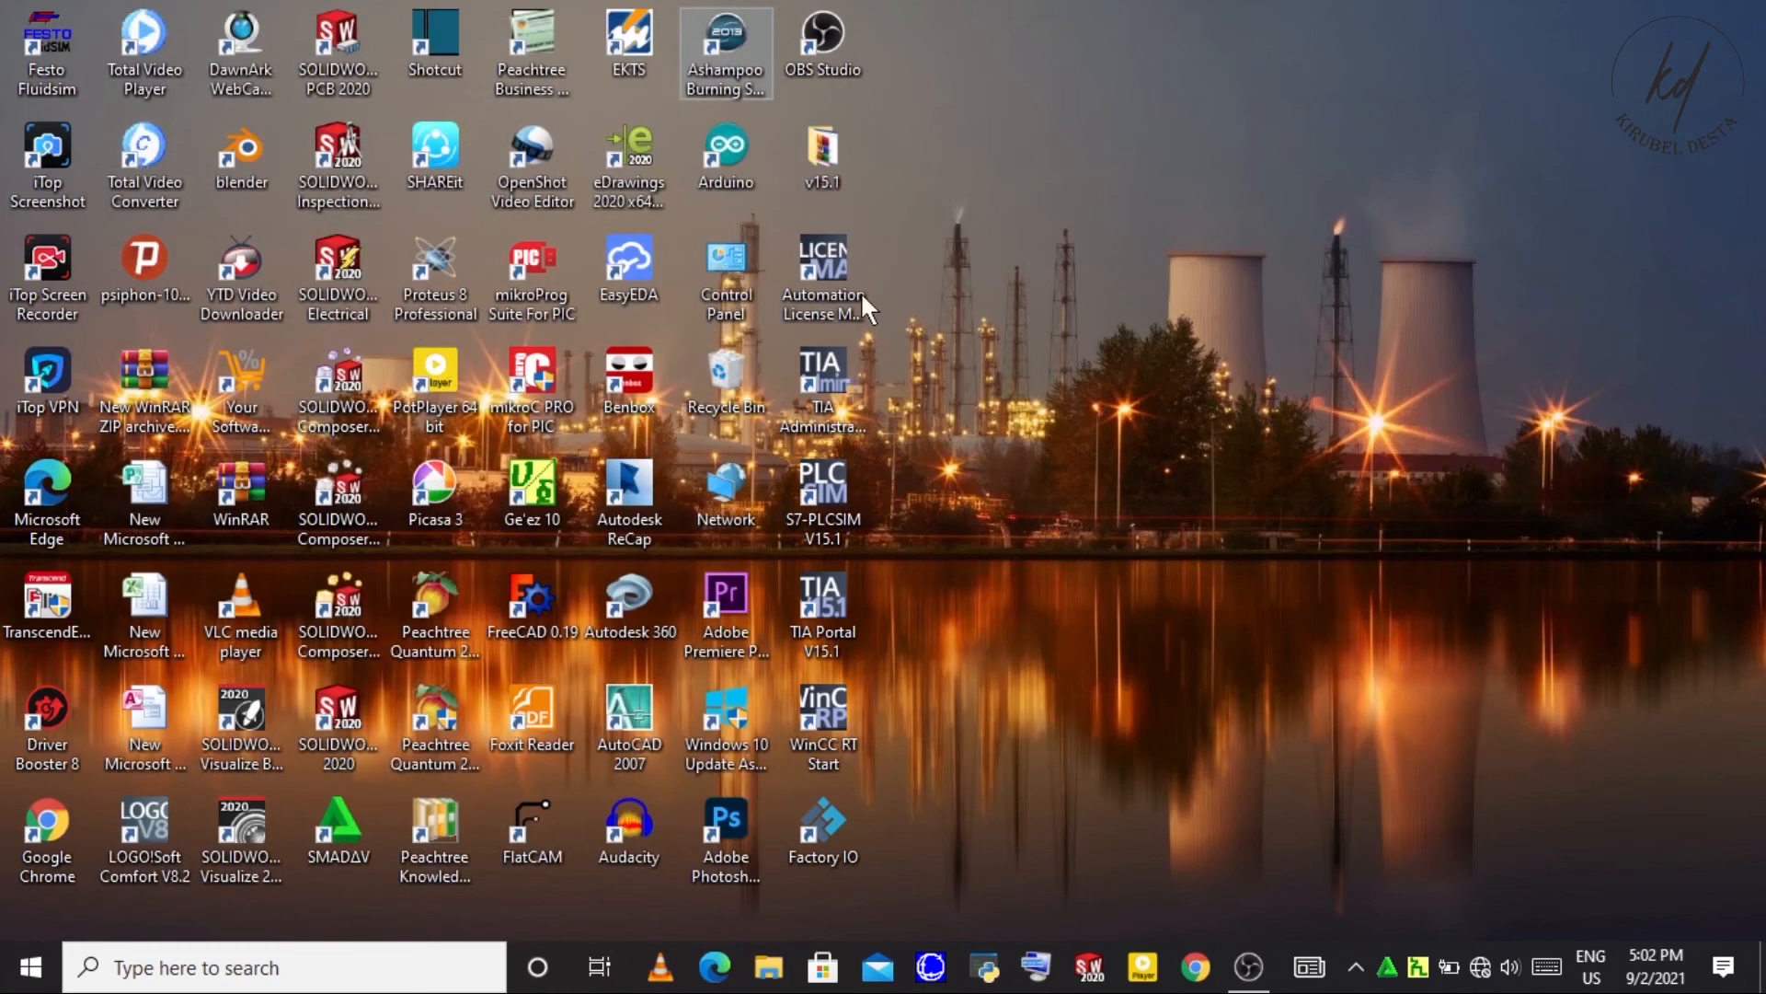
mouse_move(1087, 366)
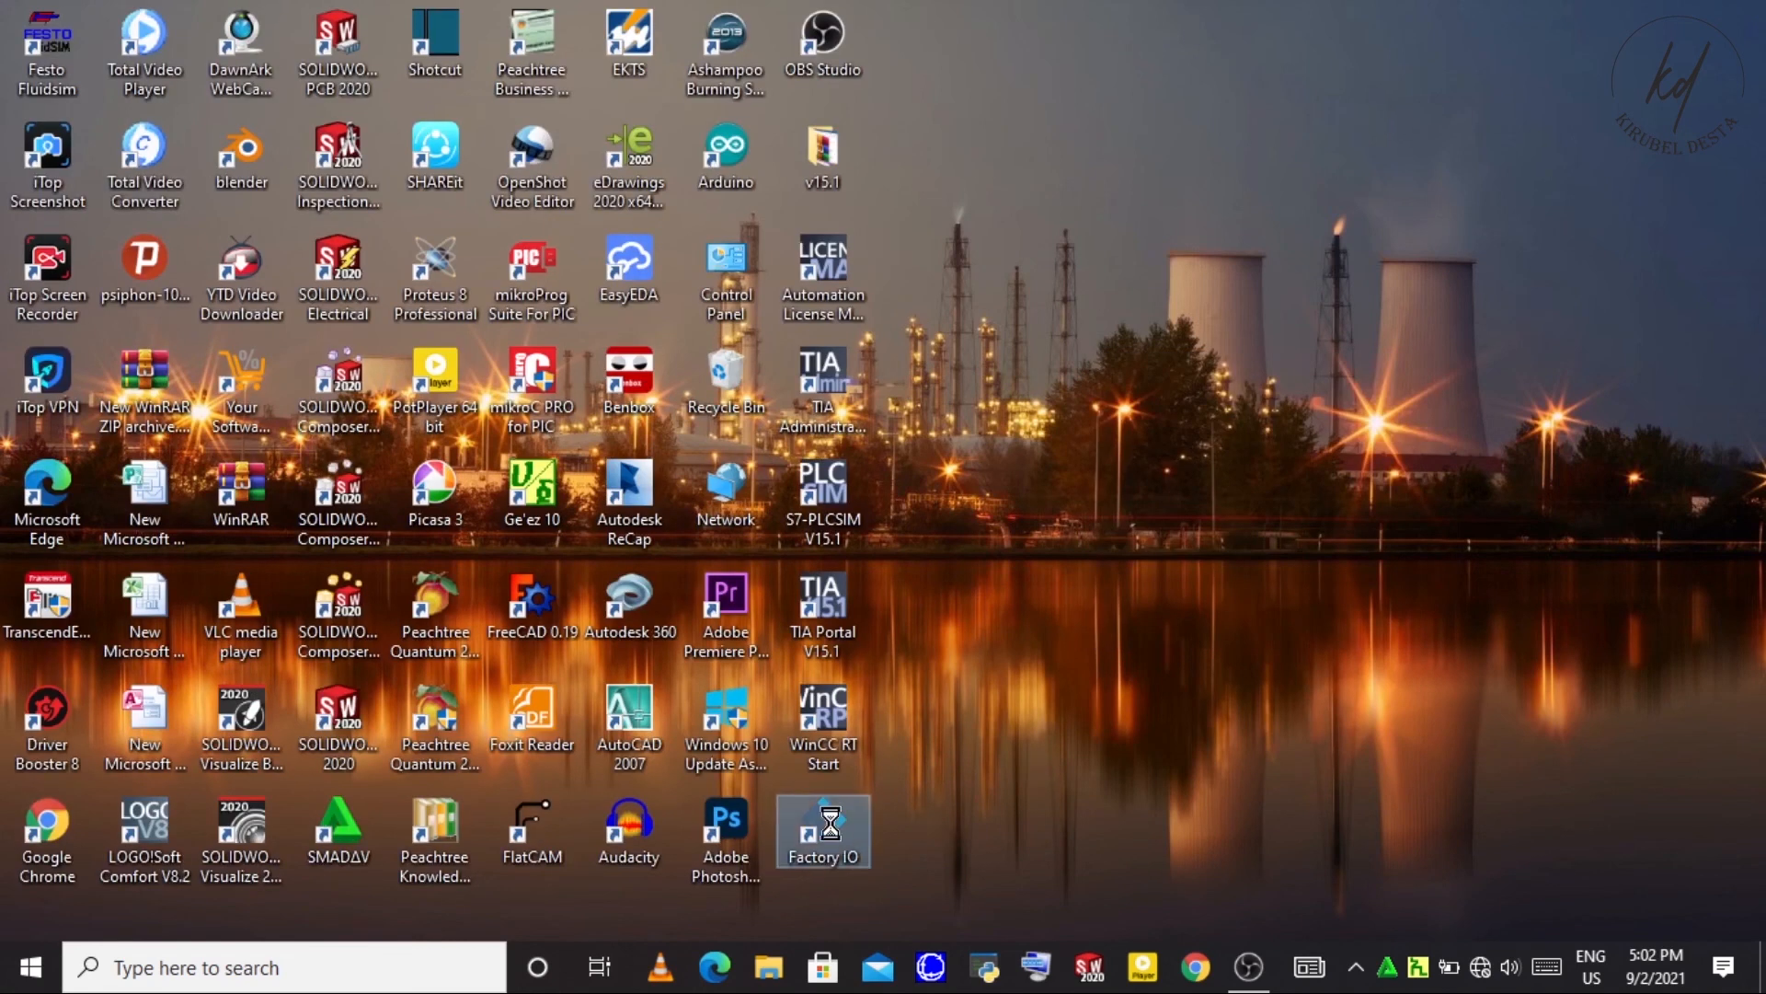
right_click(824, 831)
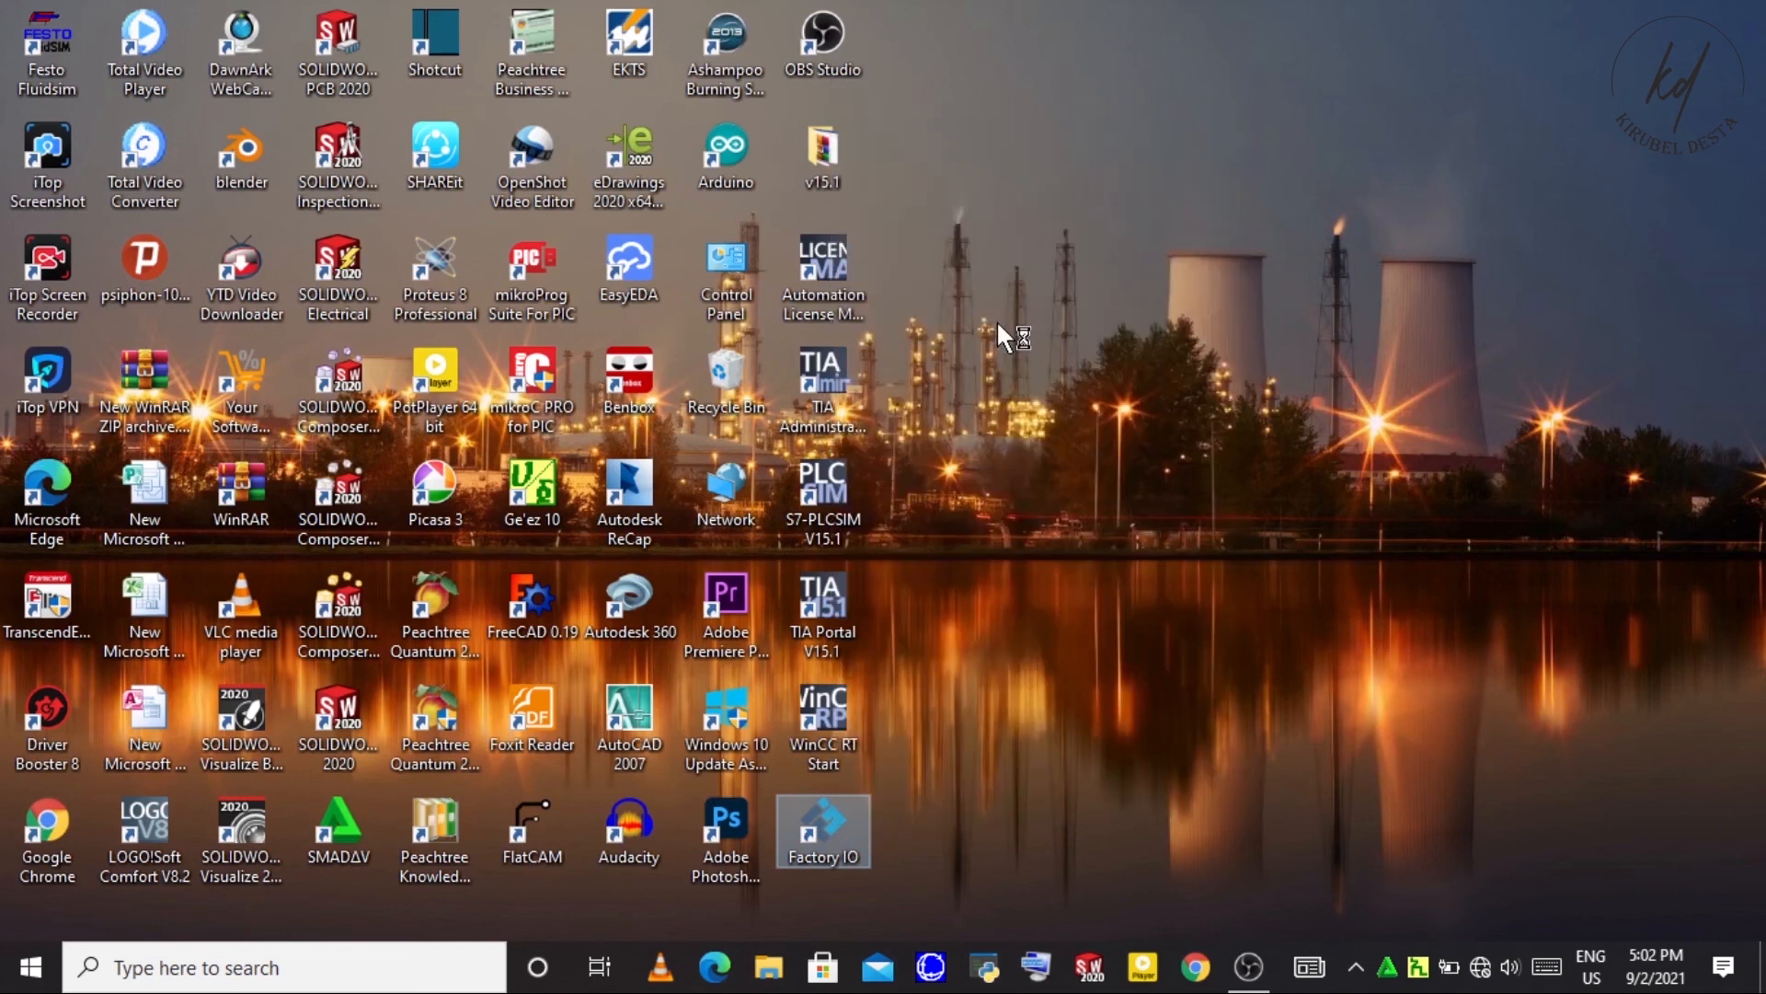
double_click(825, 832)
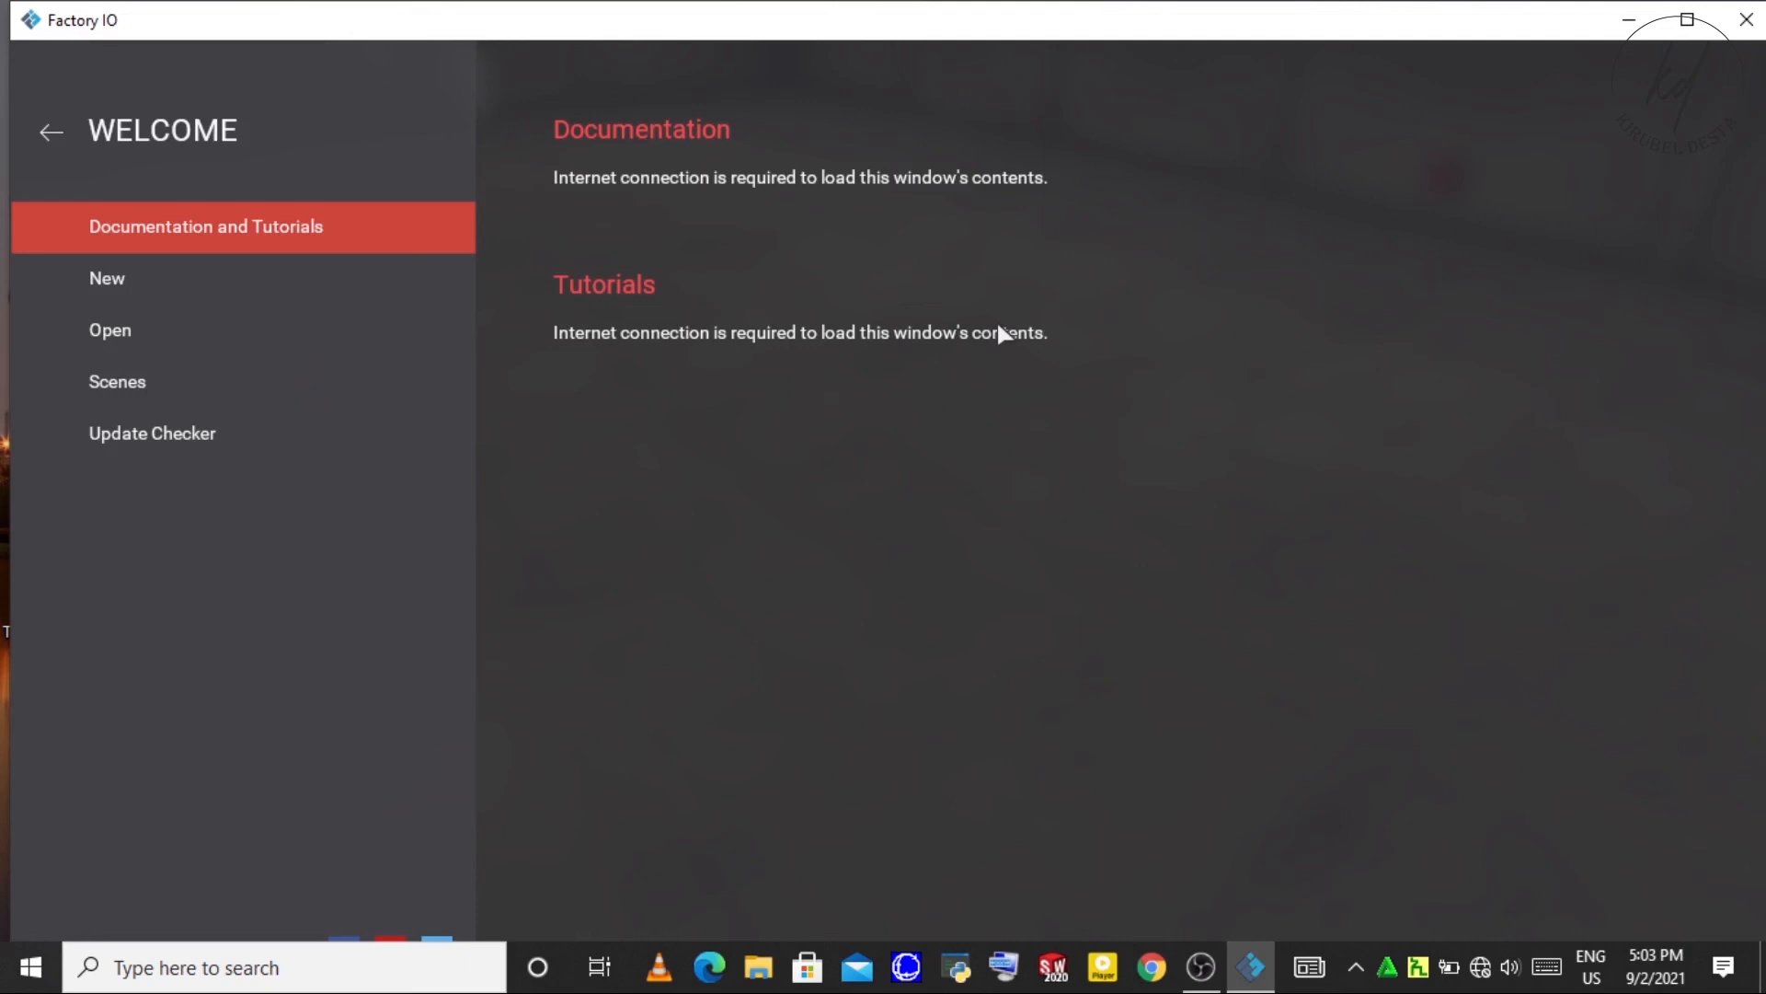
mouse_move(107, 277)
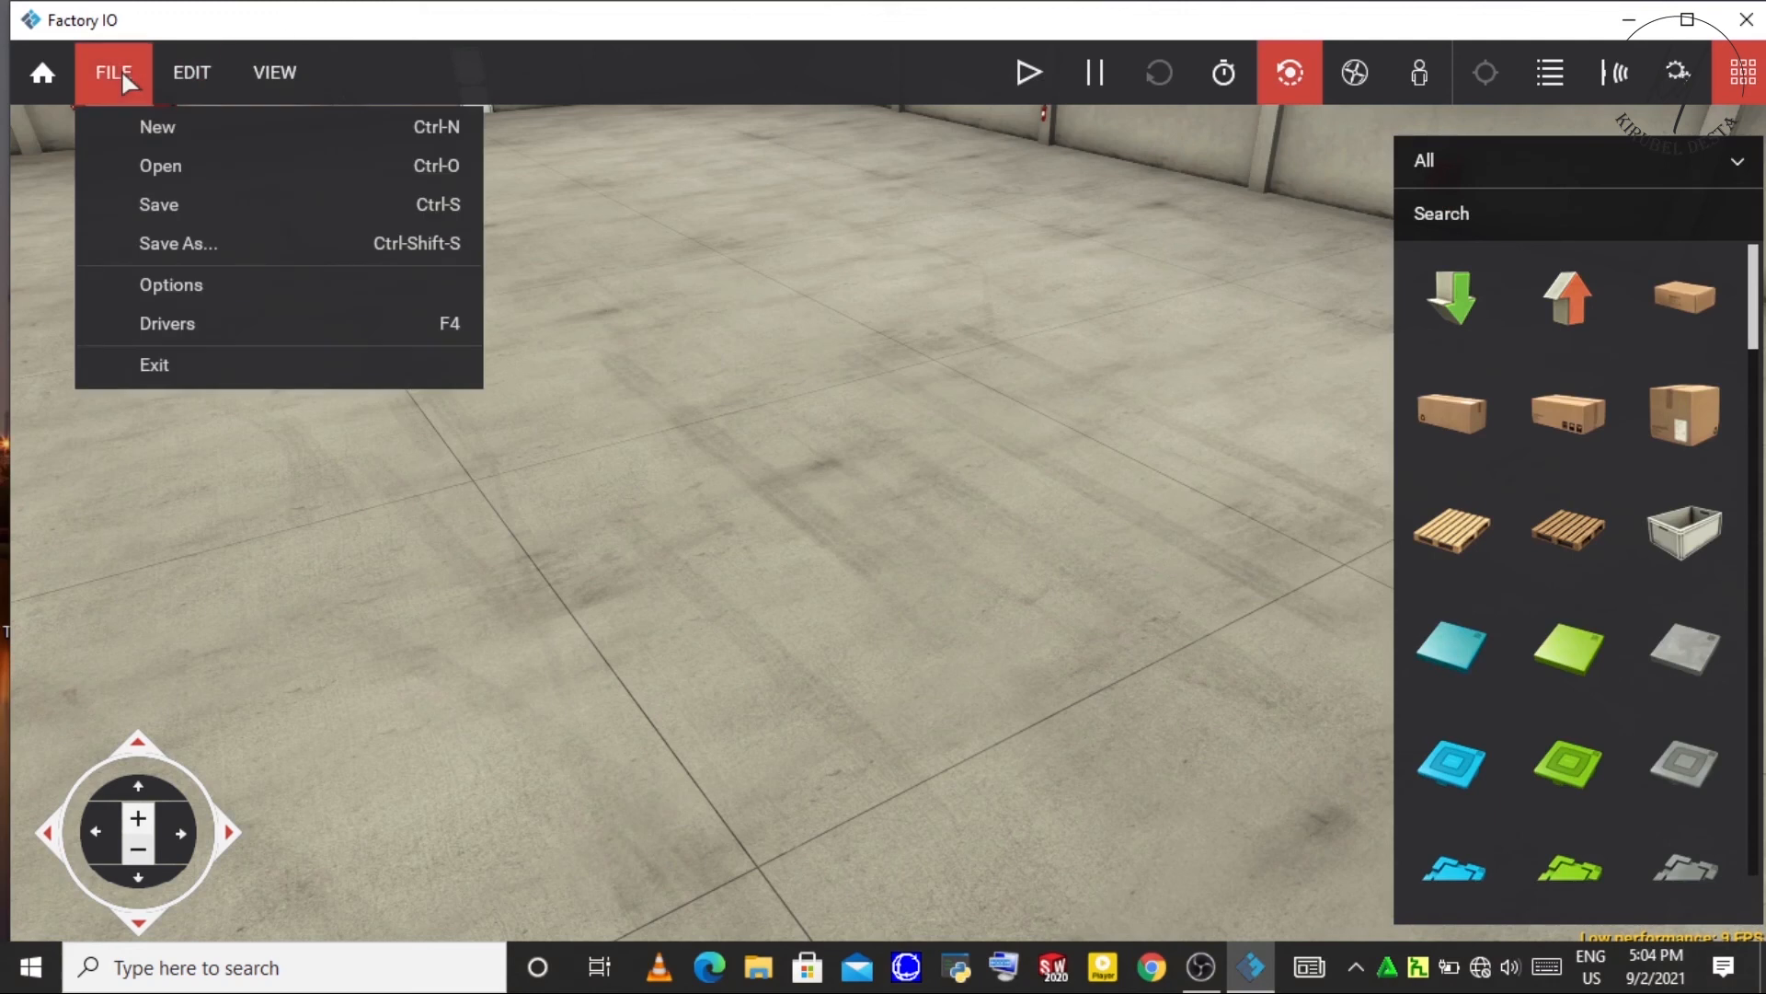
- Visit the Drivers page, leave the driver as None, and return to the empty scene
left_click(168, 324)
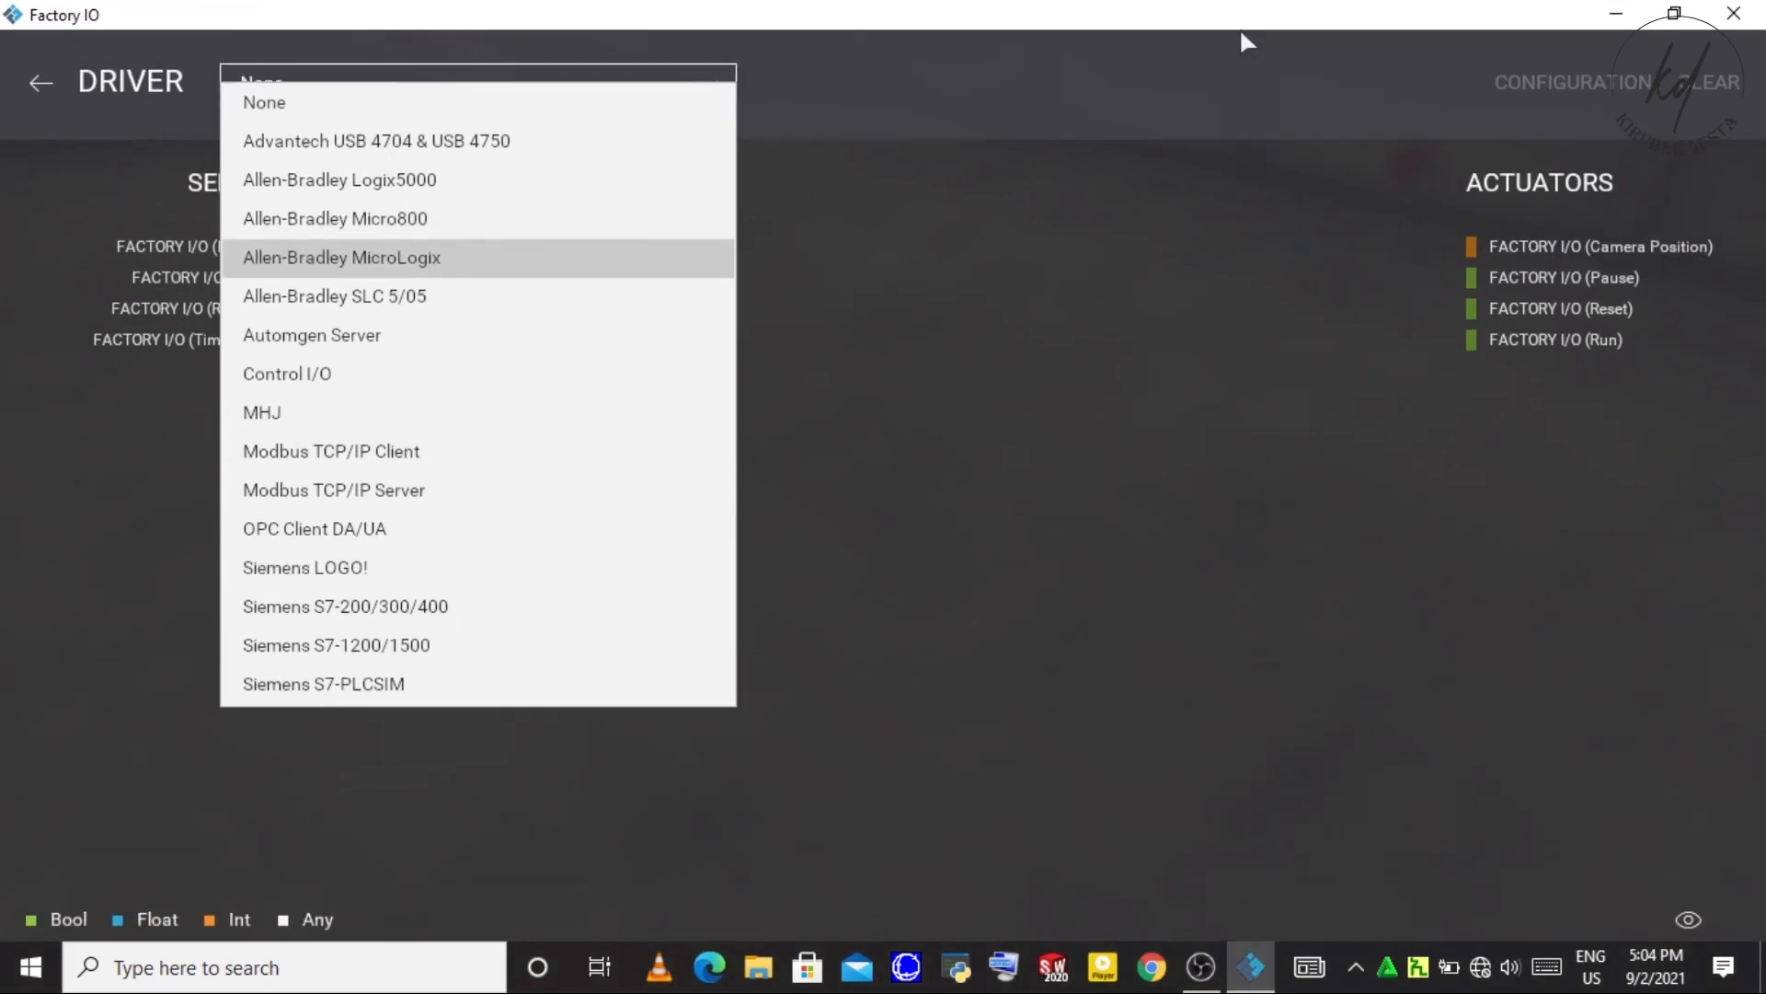
mouse_move(1172, 565)
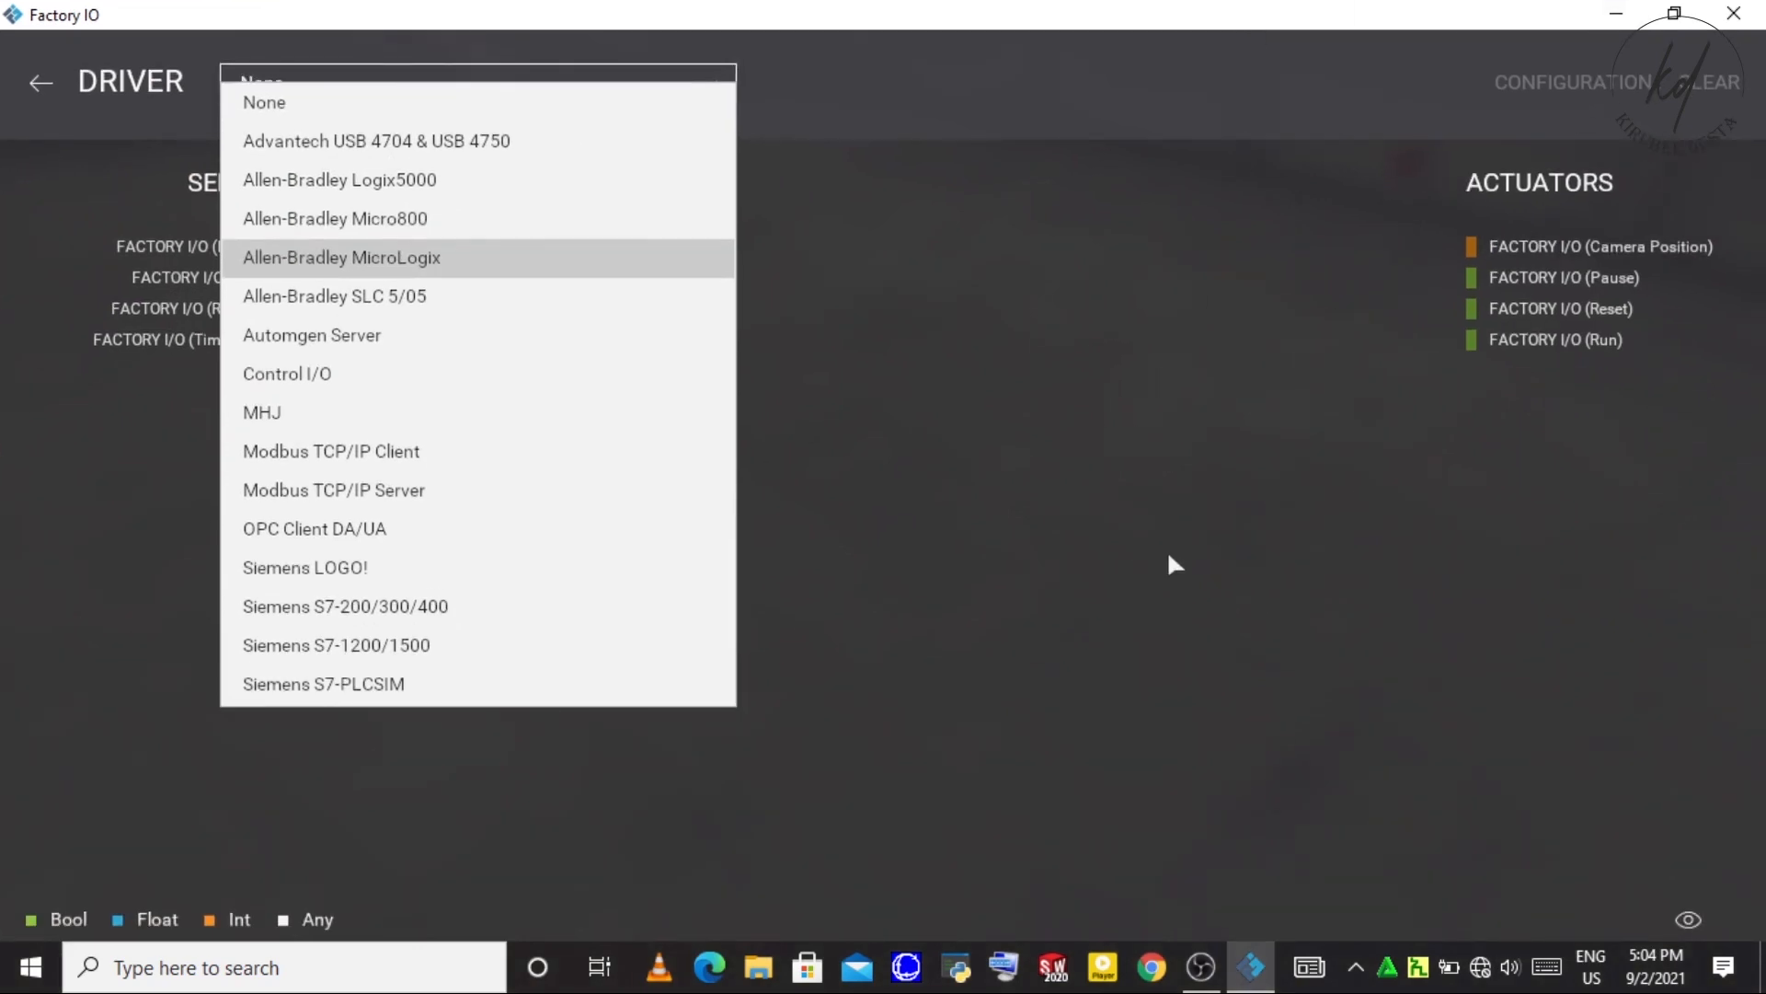
left_click(263, 101)
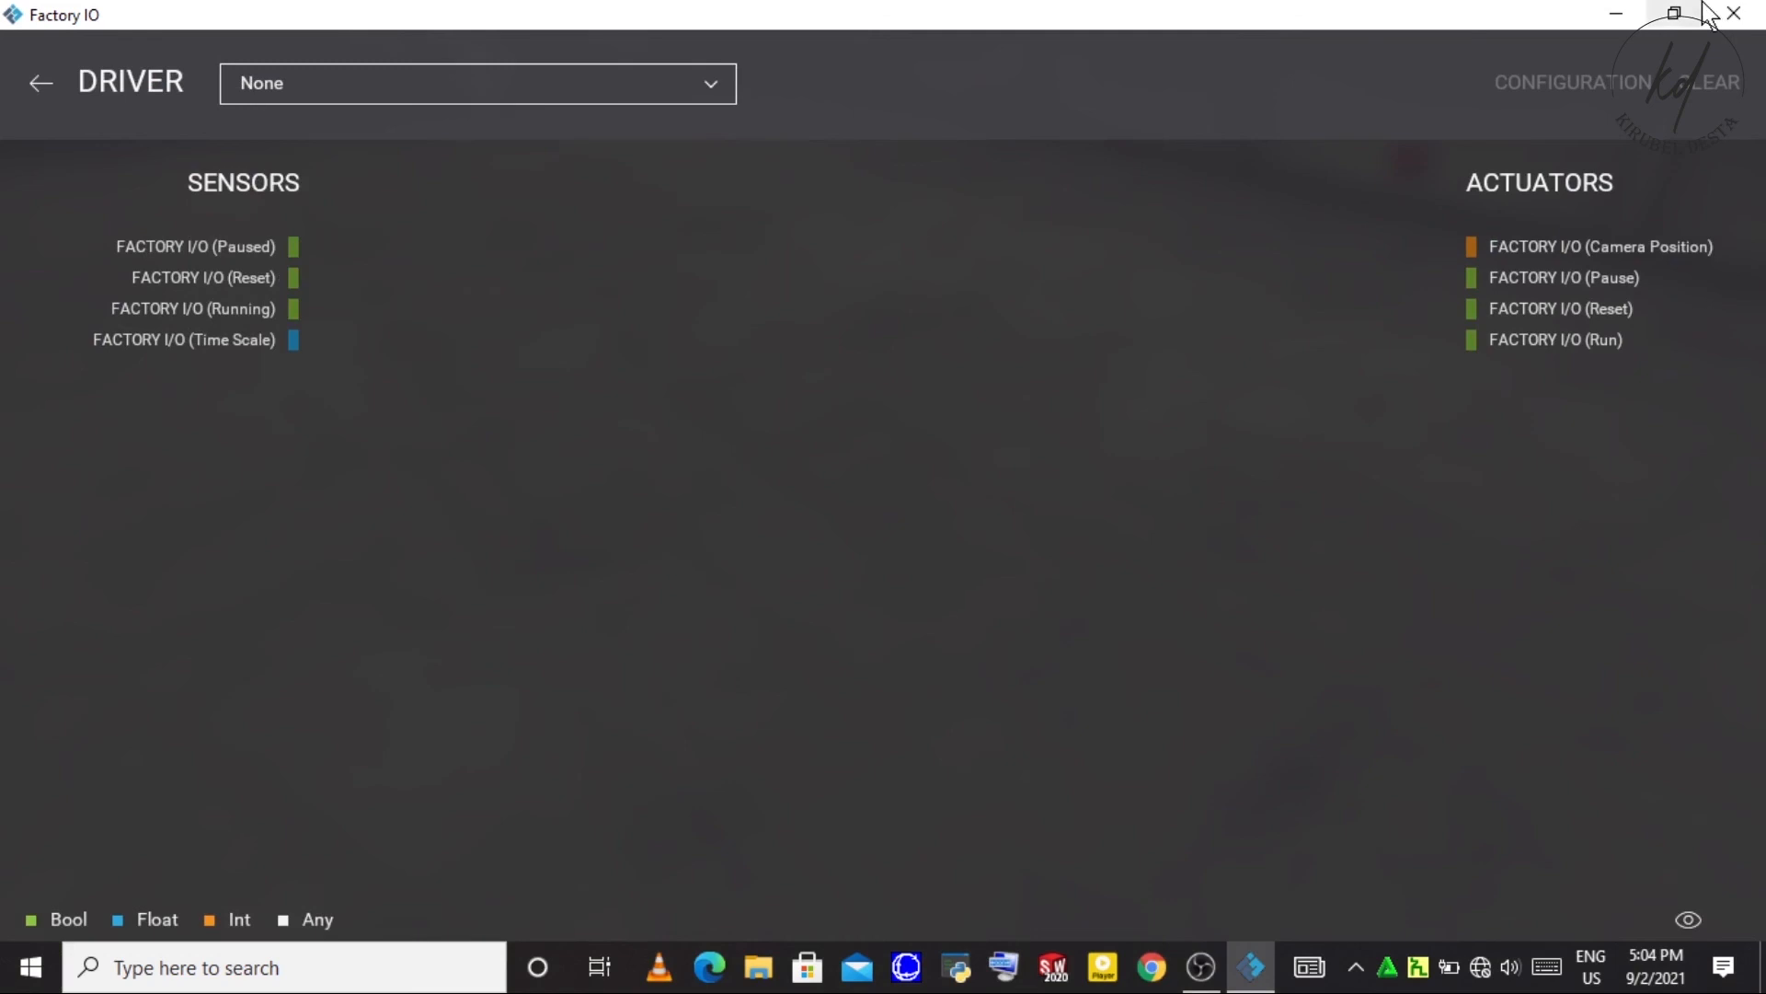
mouse_move(42, 99)
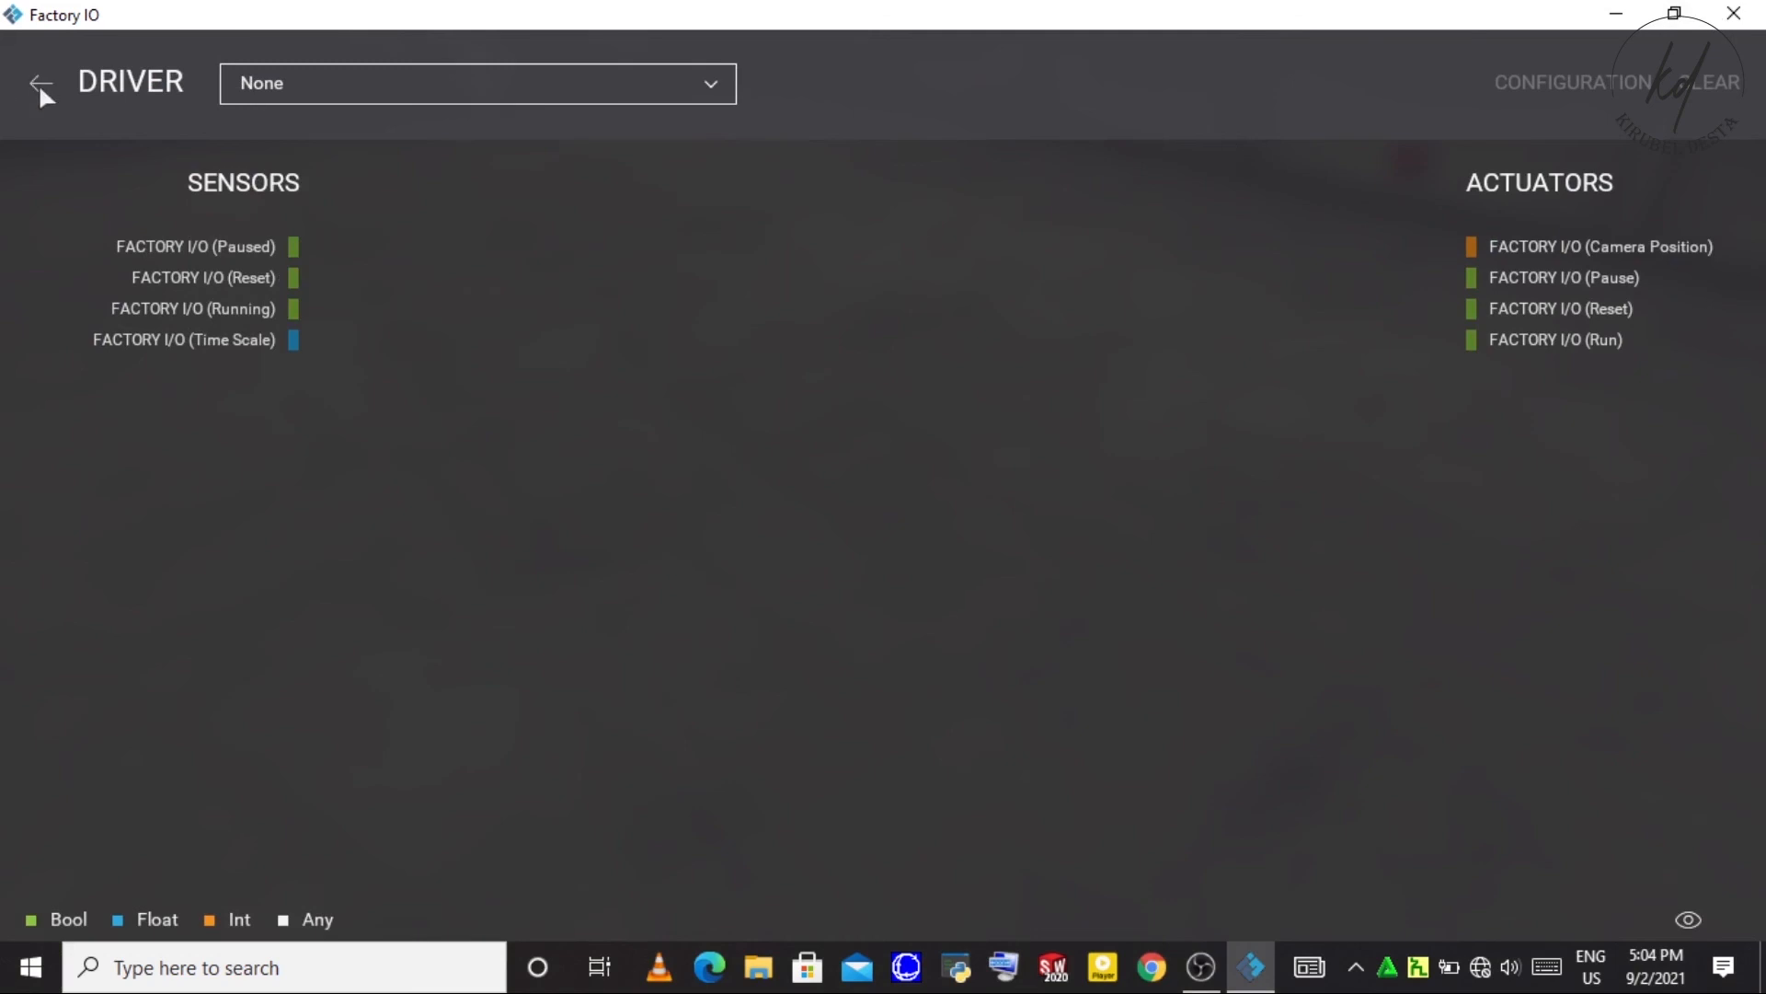
left_click(40, 83)
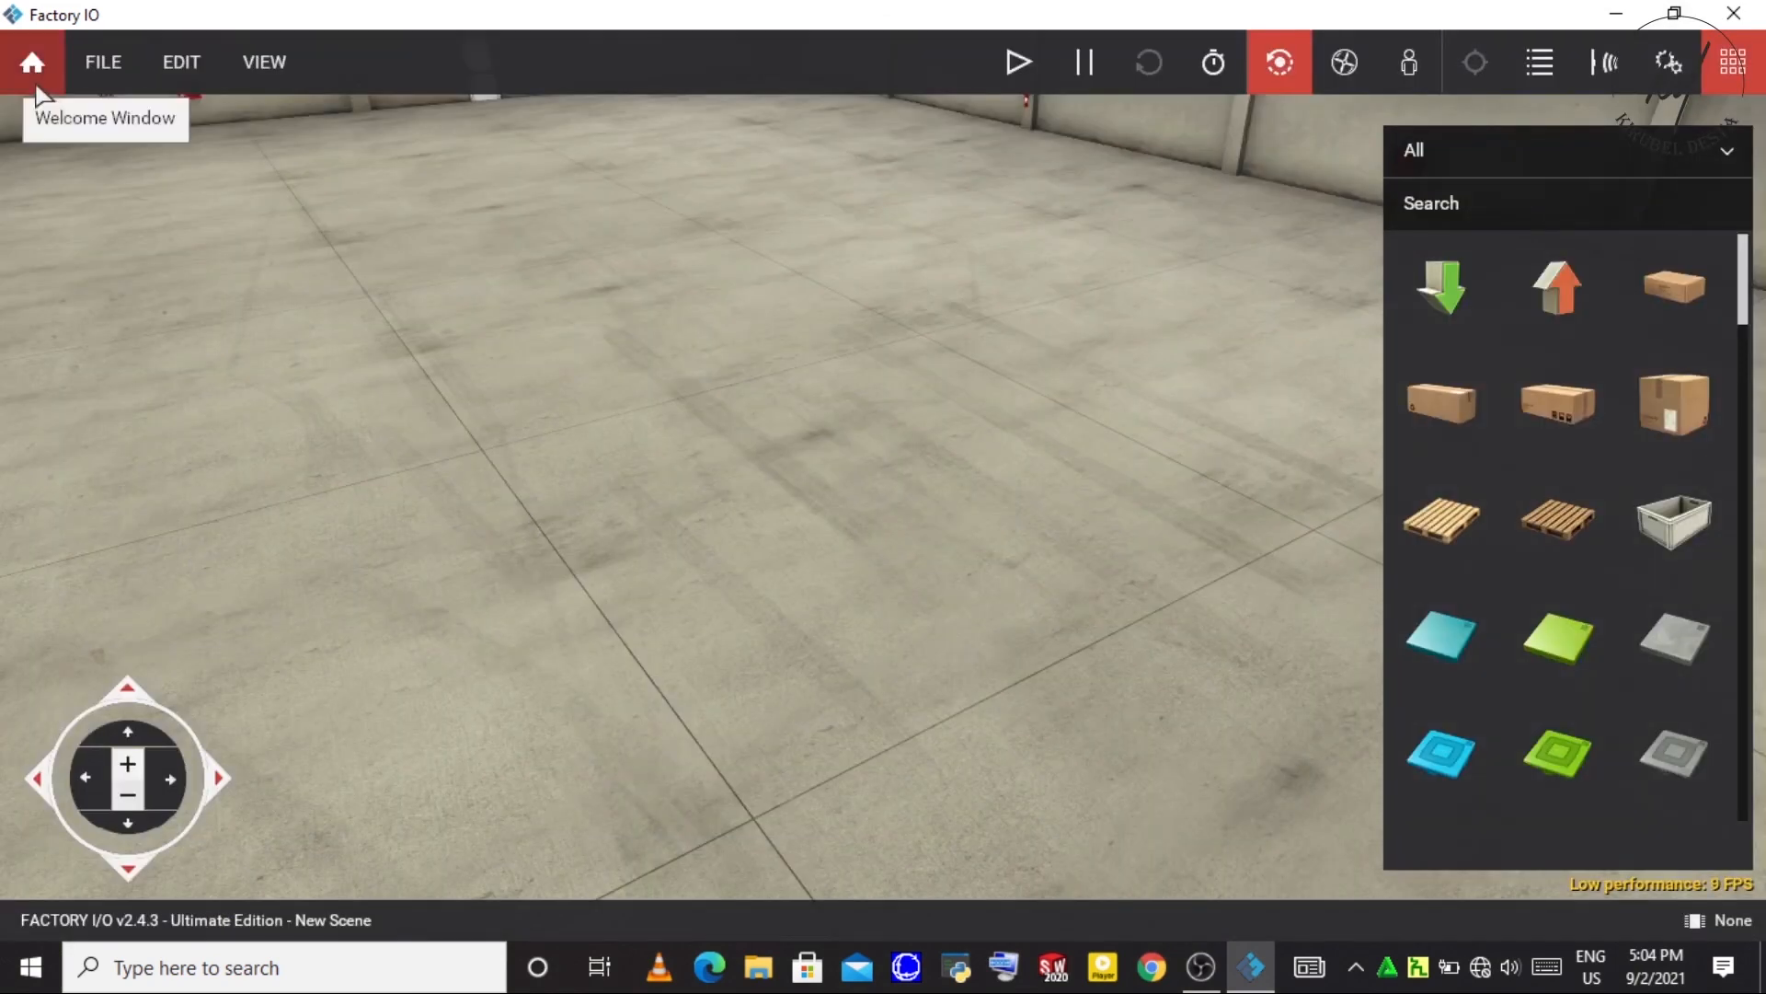
- Browse the built-in Scenes list down to Sorting Station, then return to the Welcome window
left_click(31, 63)
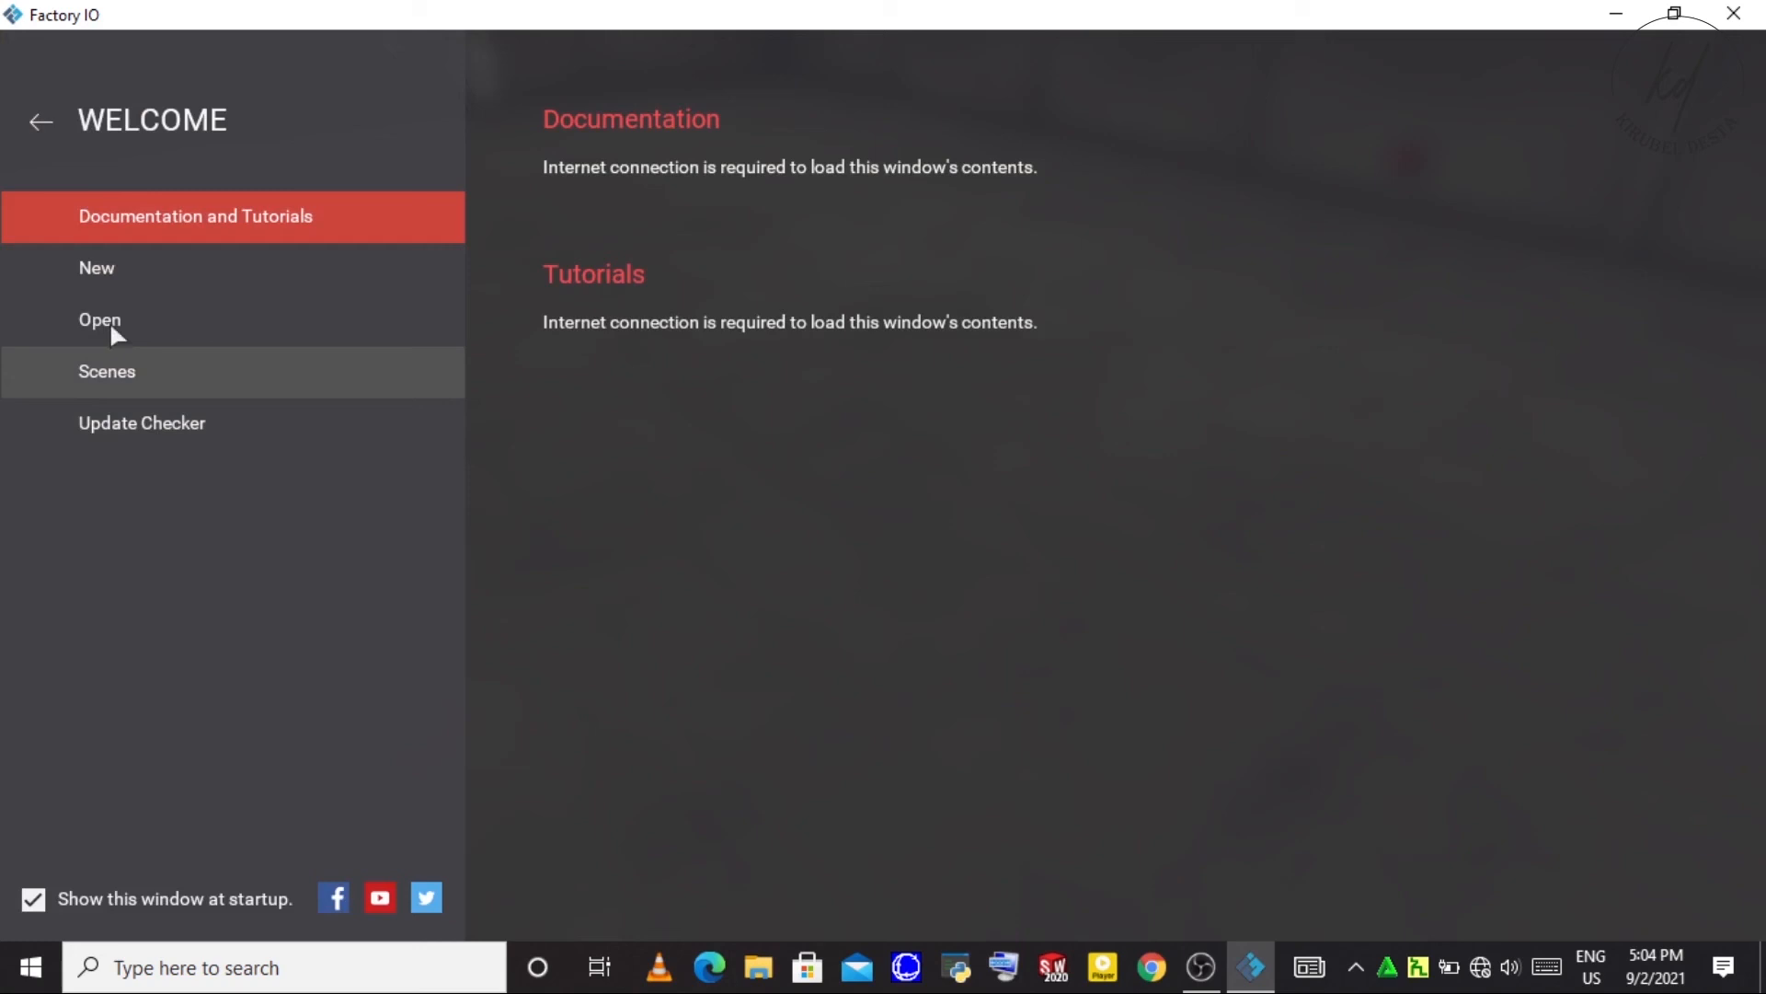
left_click(106, 370)
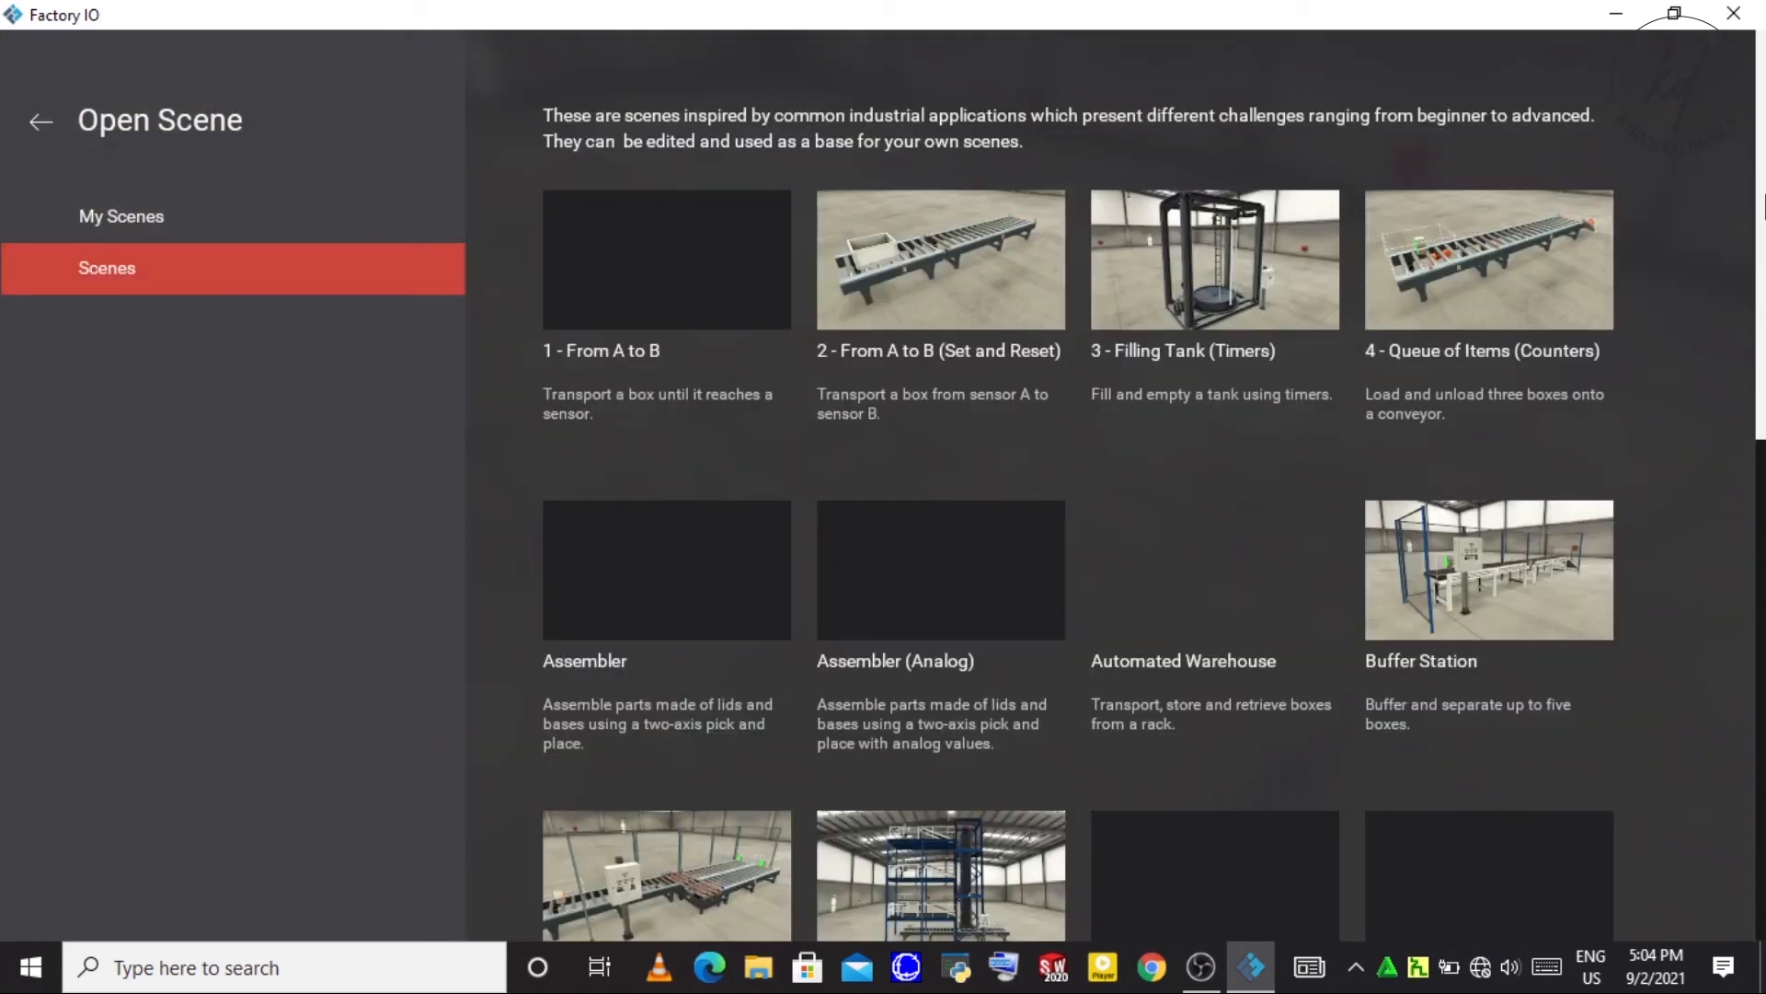
scroll("down", 3)
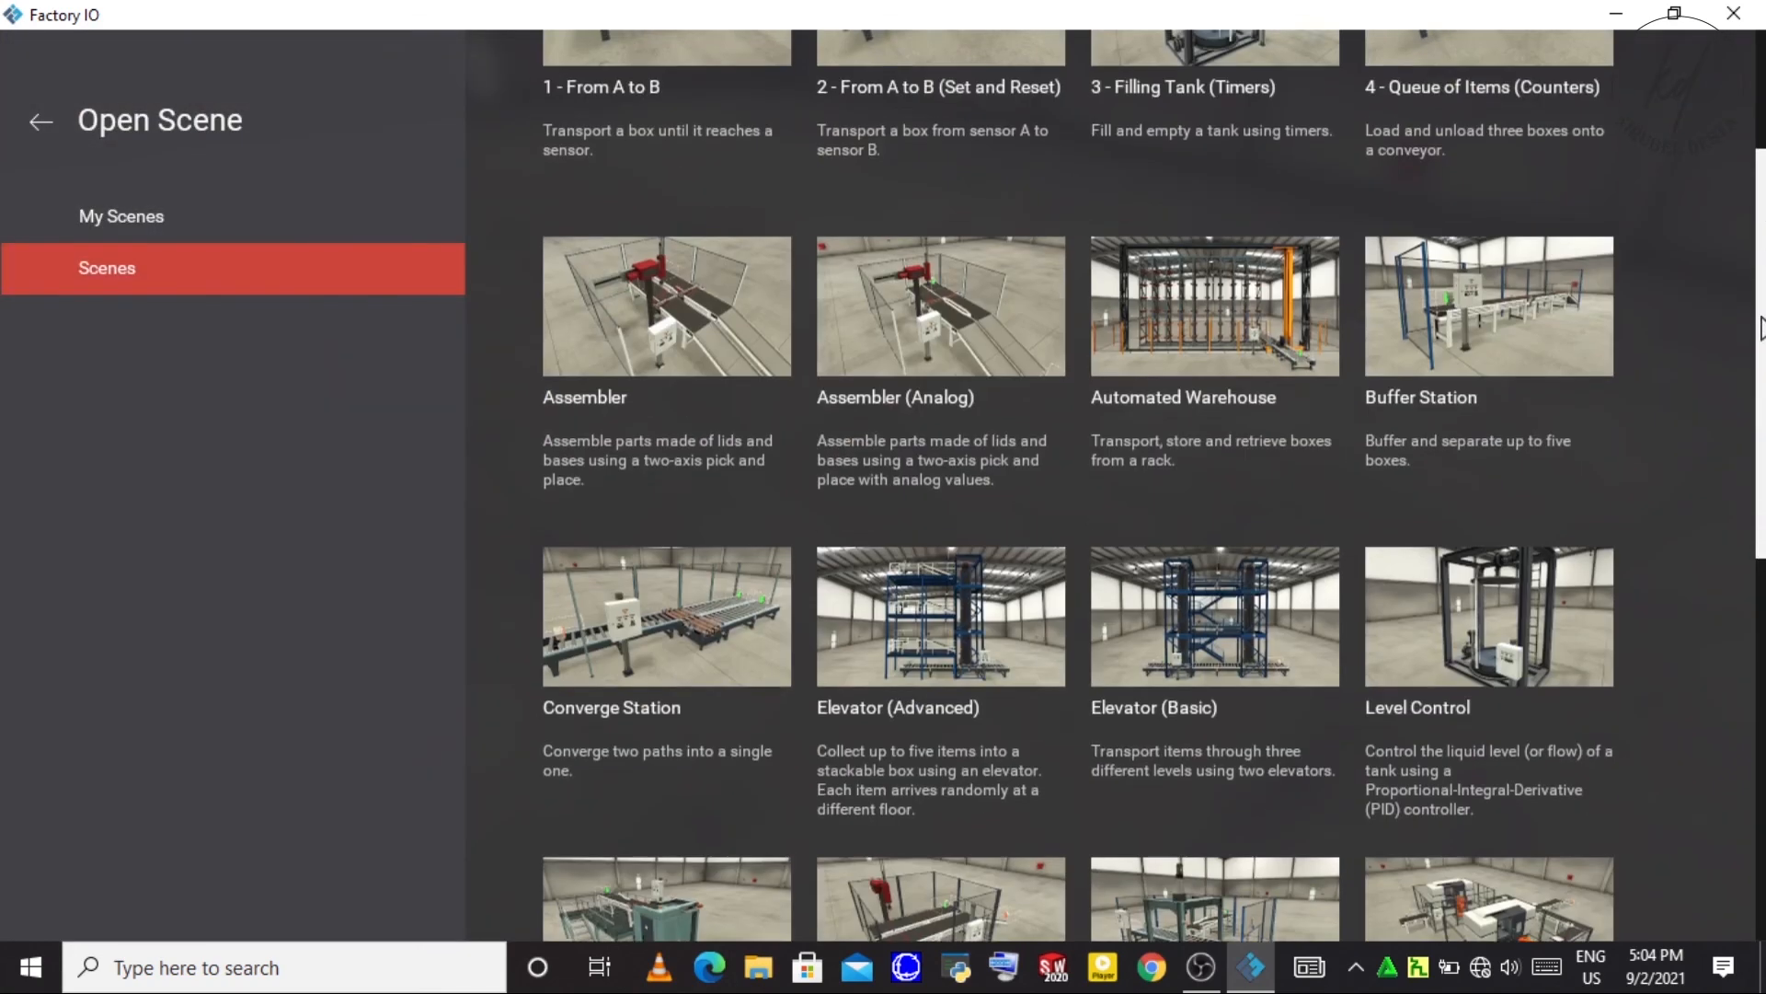
scroll("down", 3)
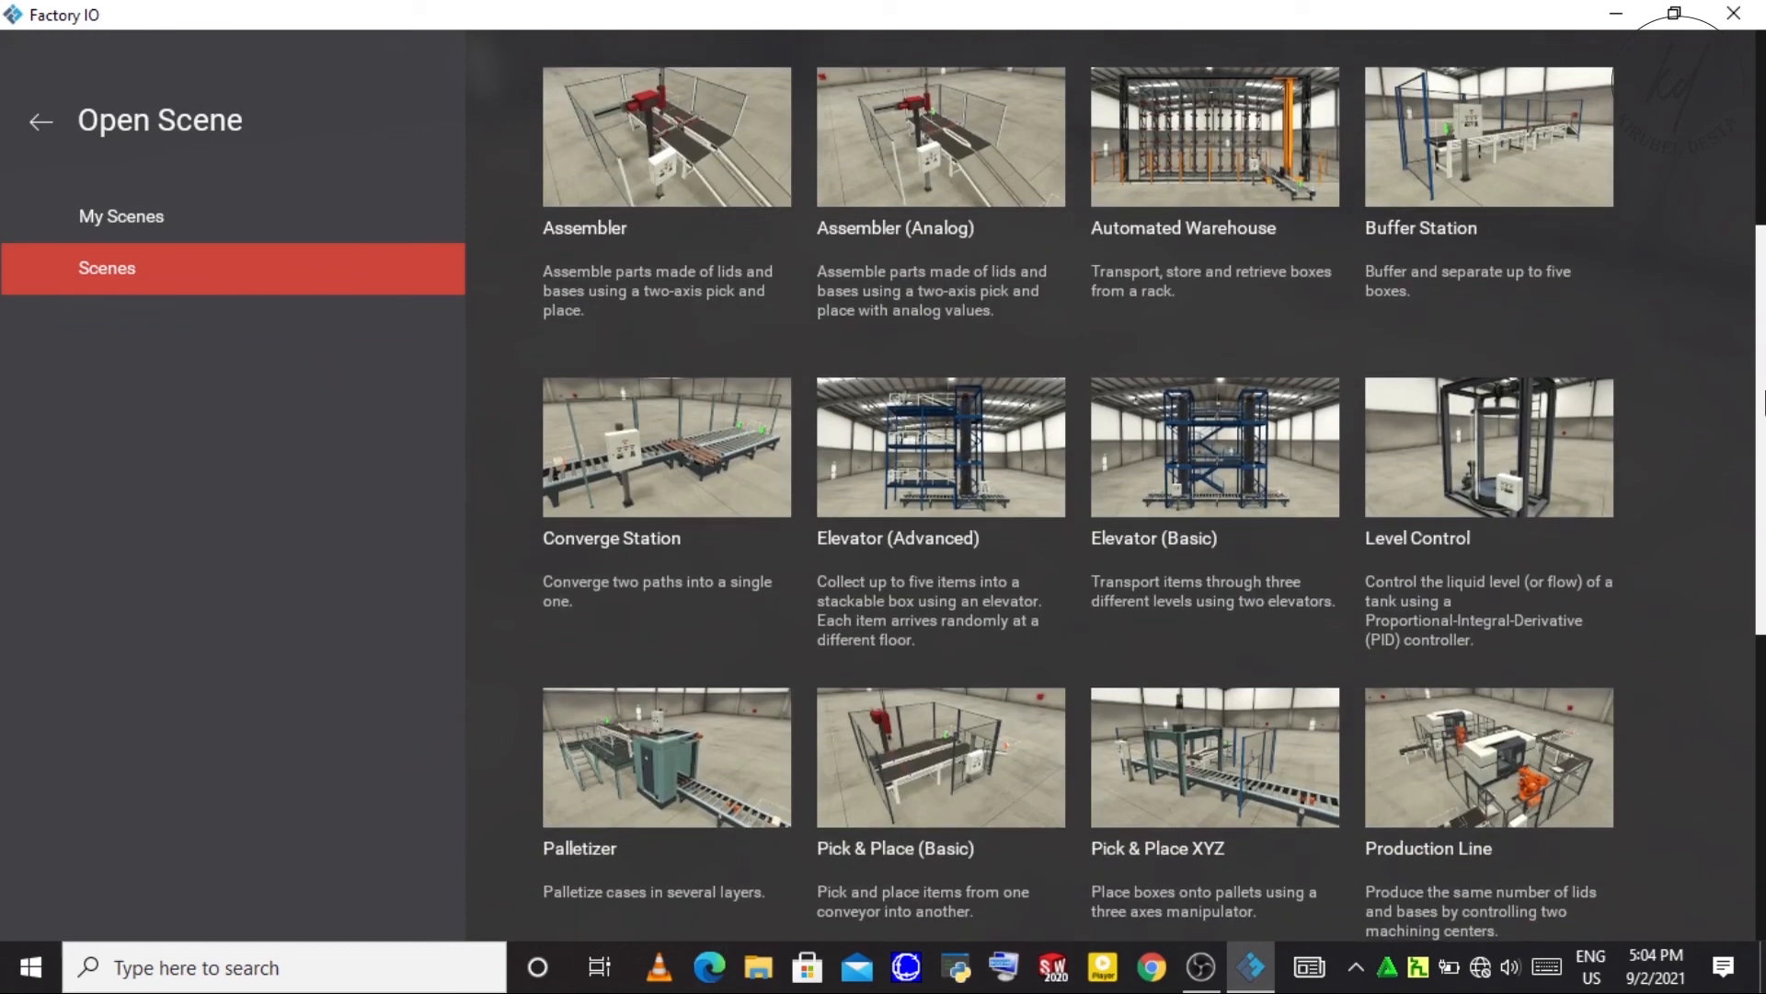
scroll("down", 3)
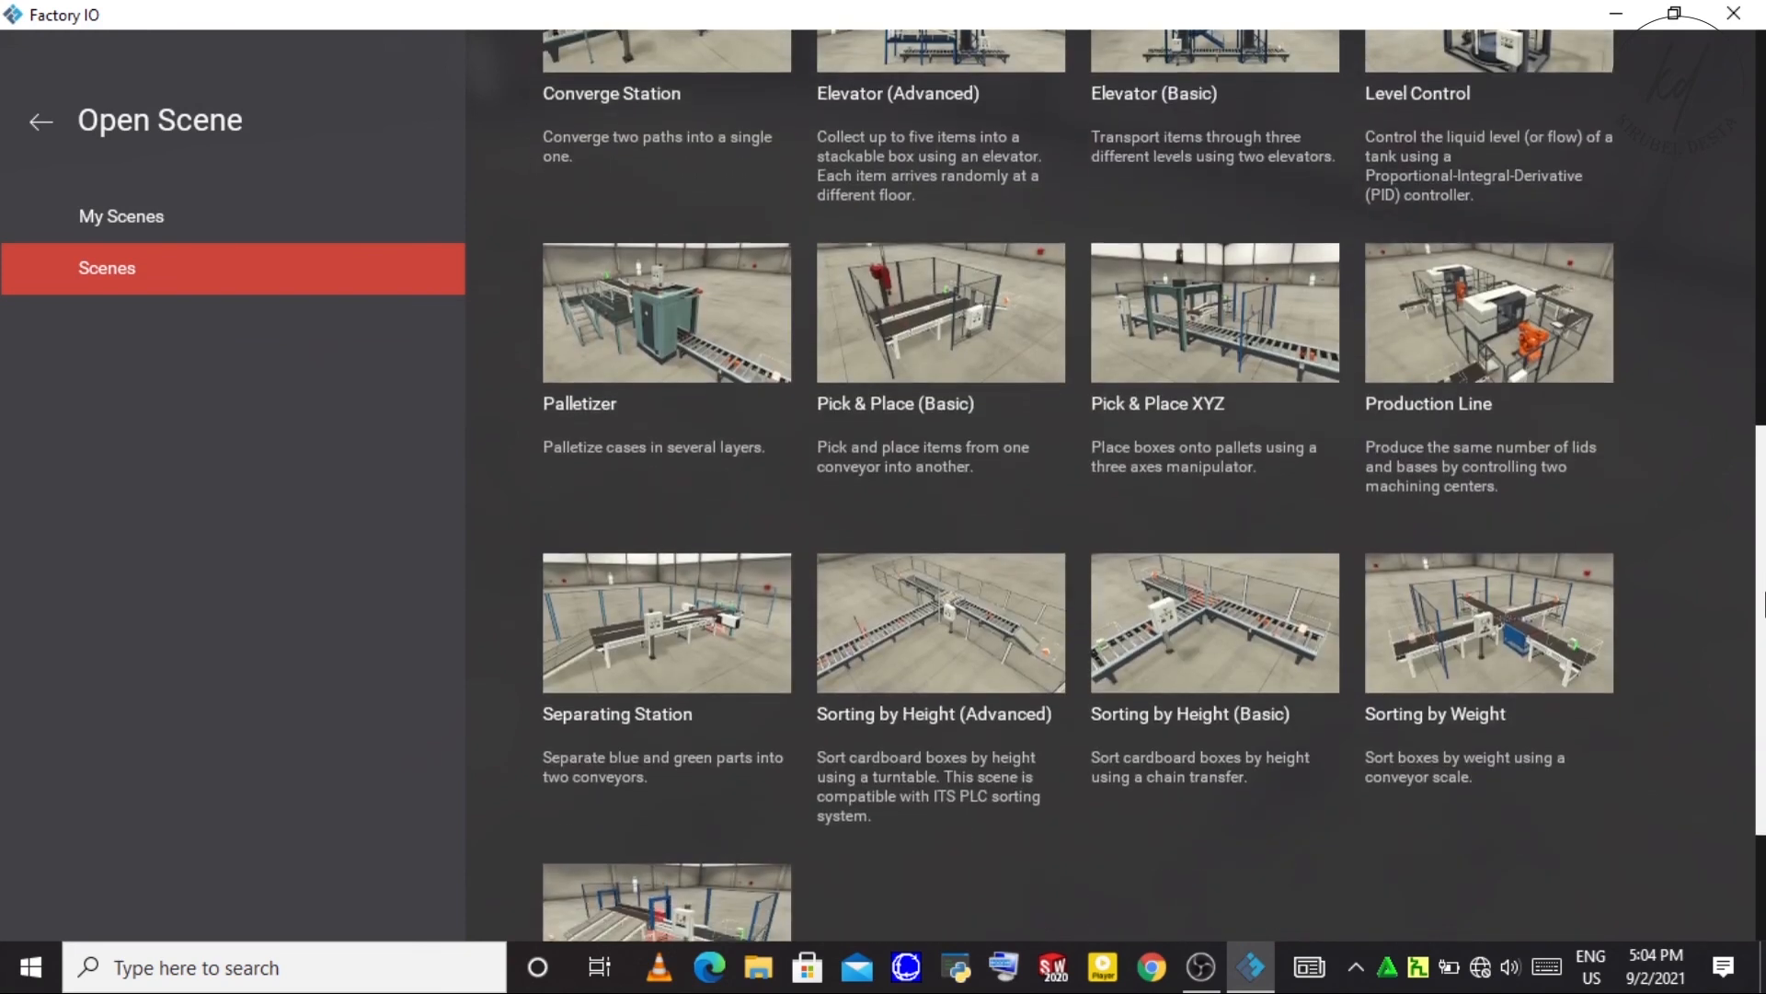
scroll("down", 3)
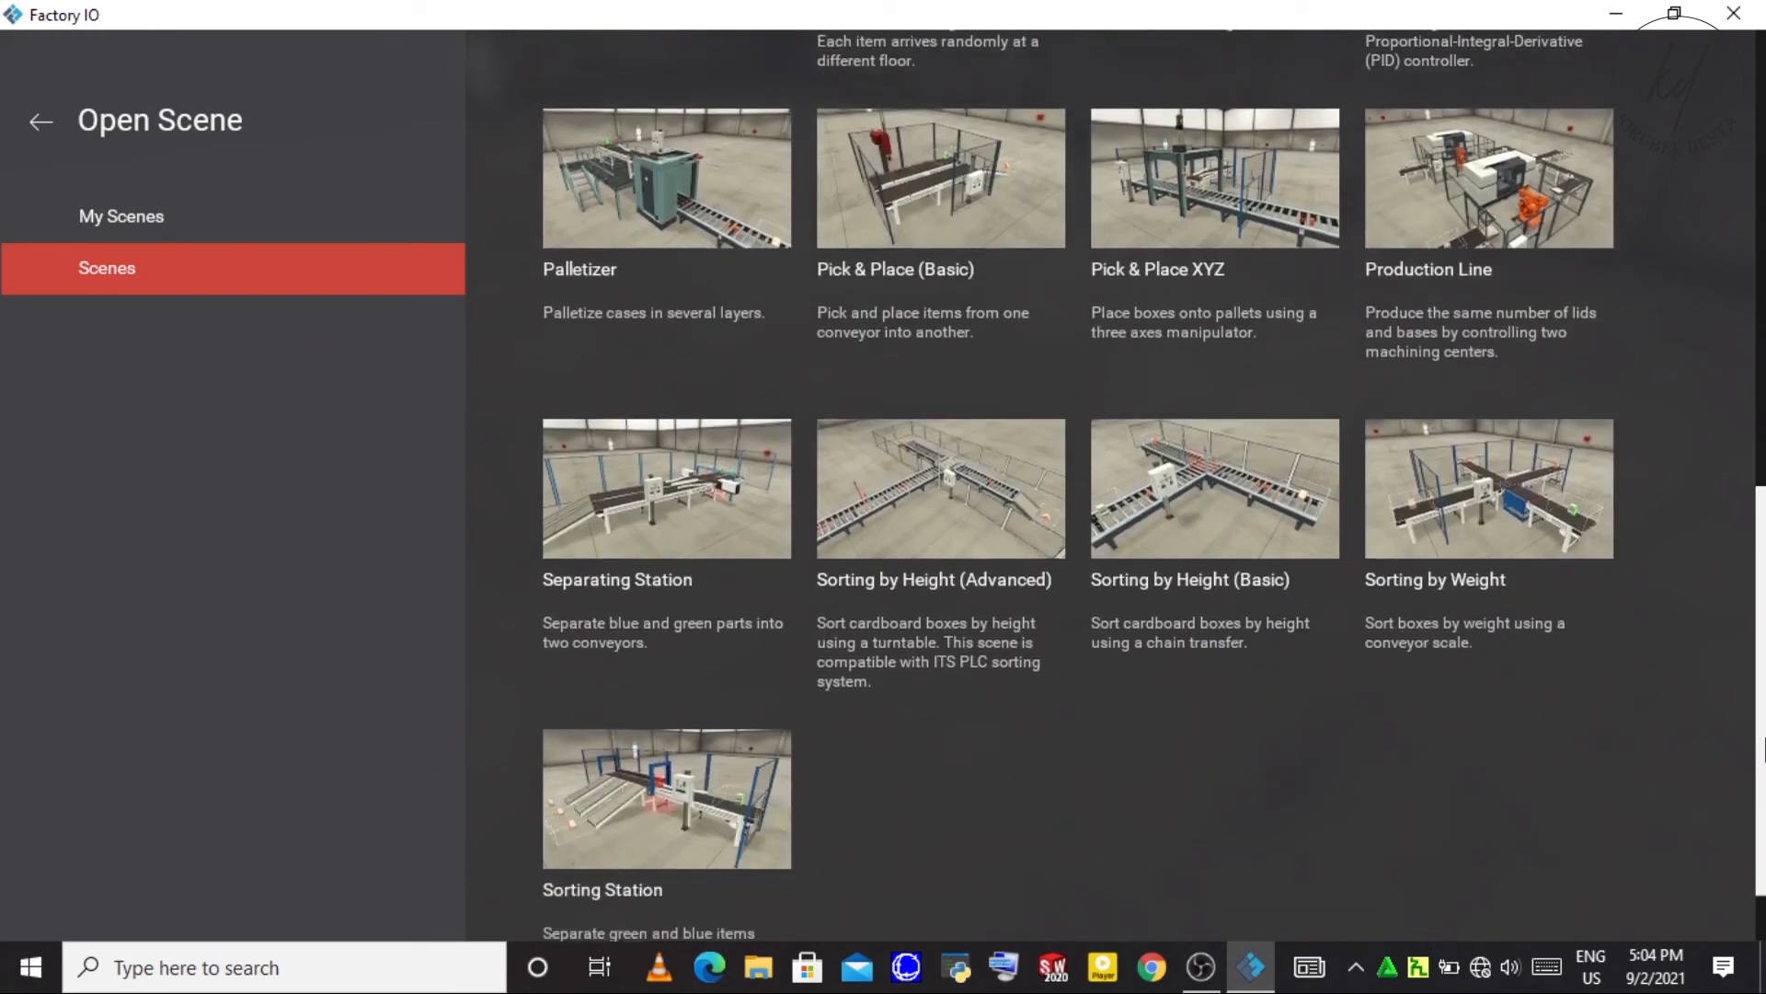
scroll("down", 3)
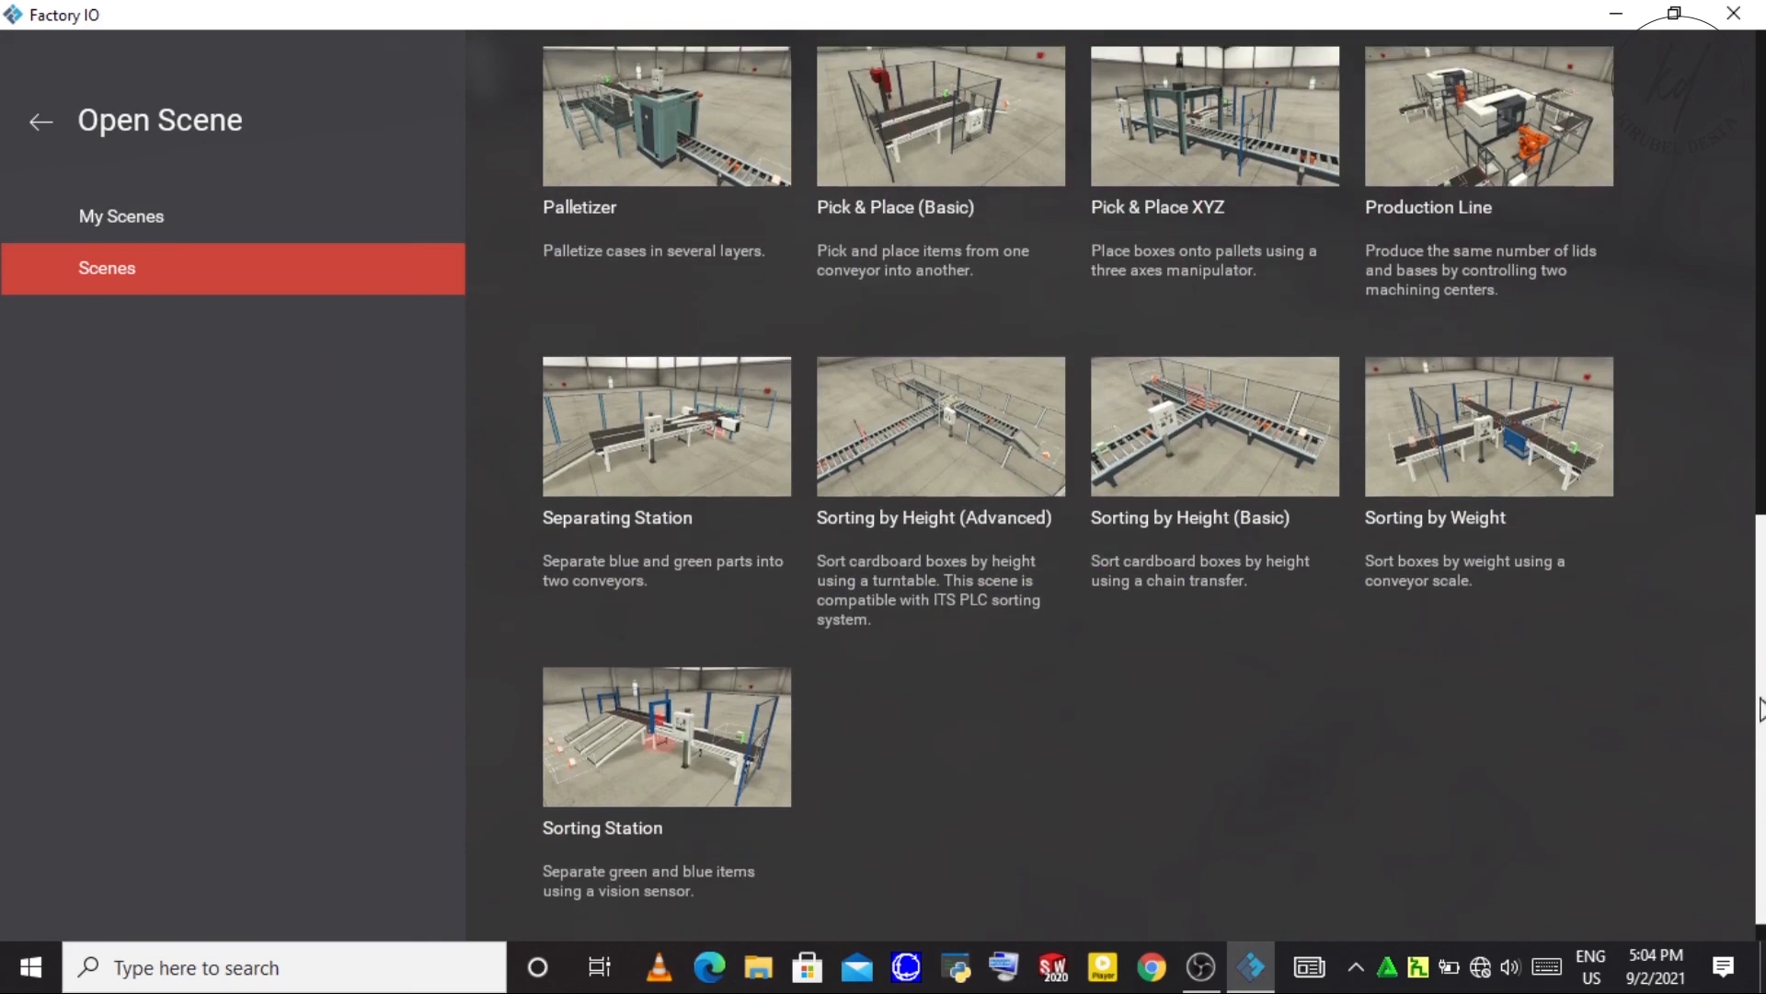
scroll("up", 3)
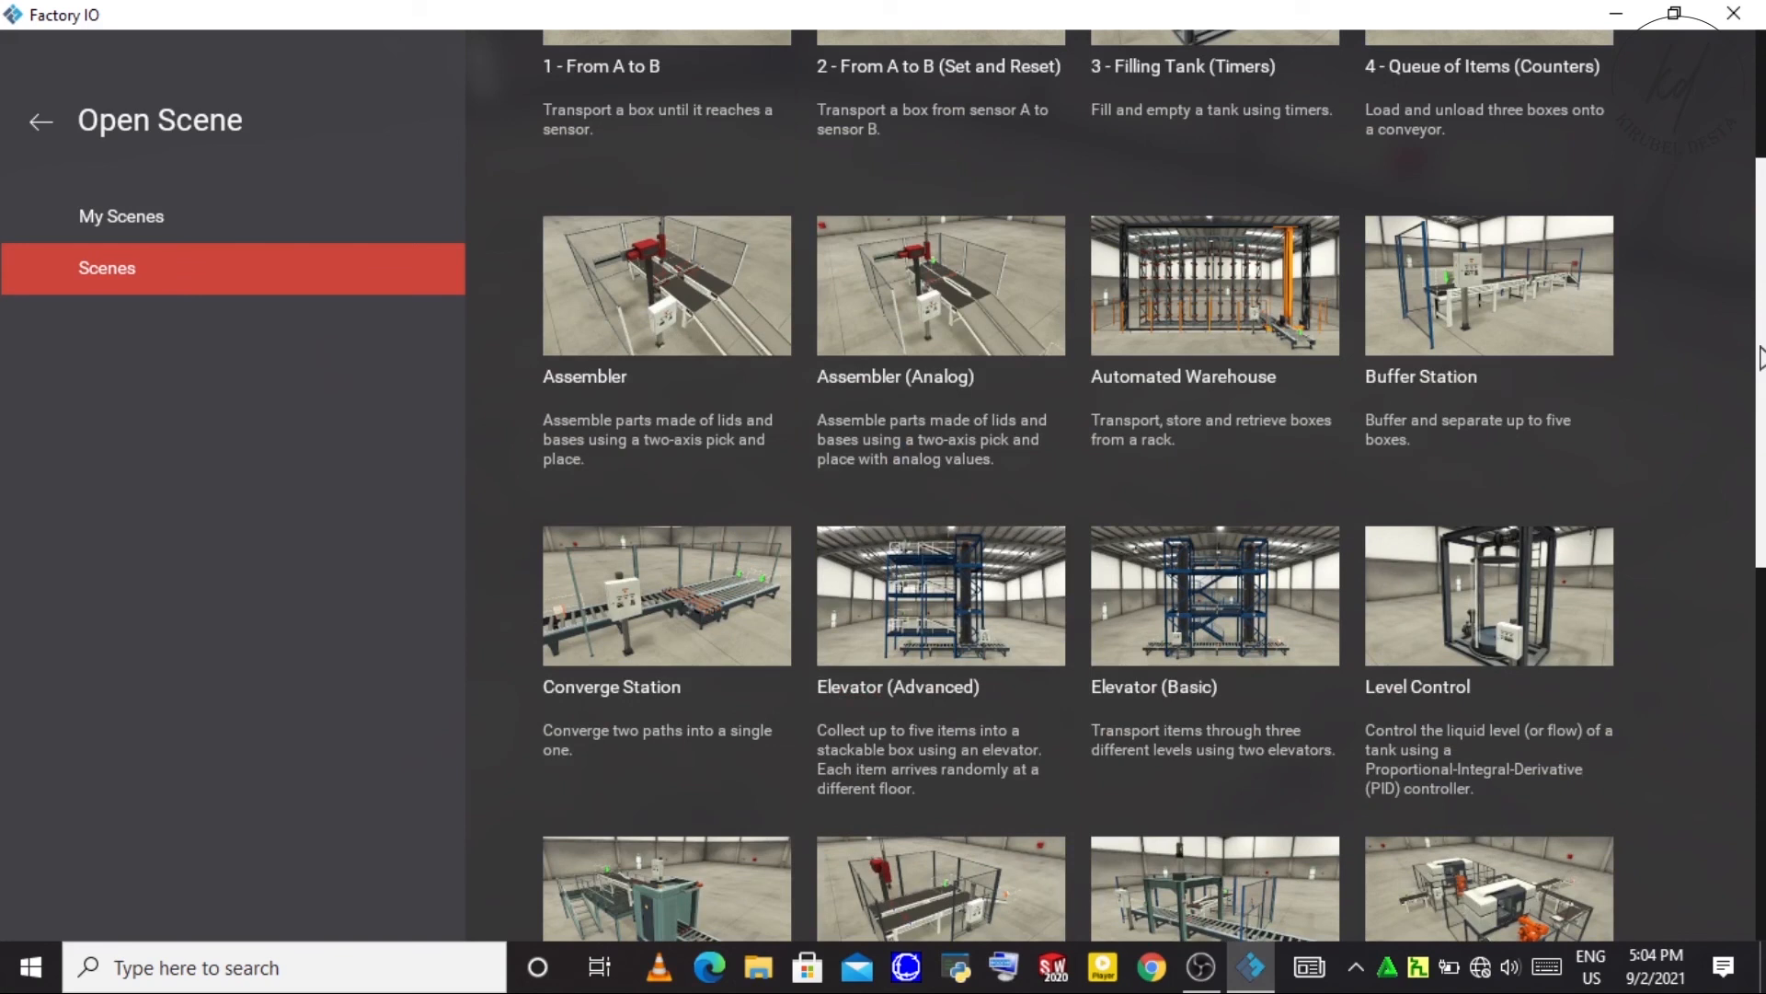
scroll("up", 3)
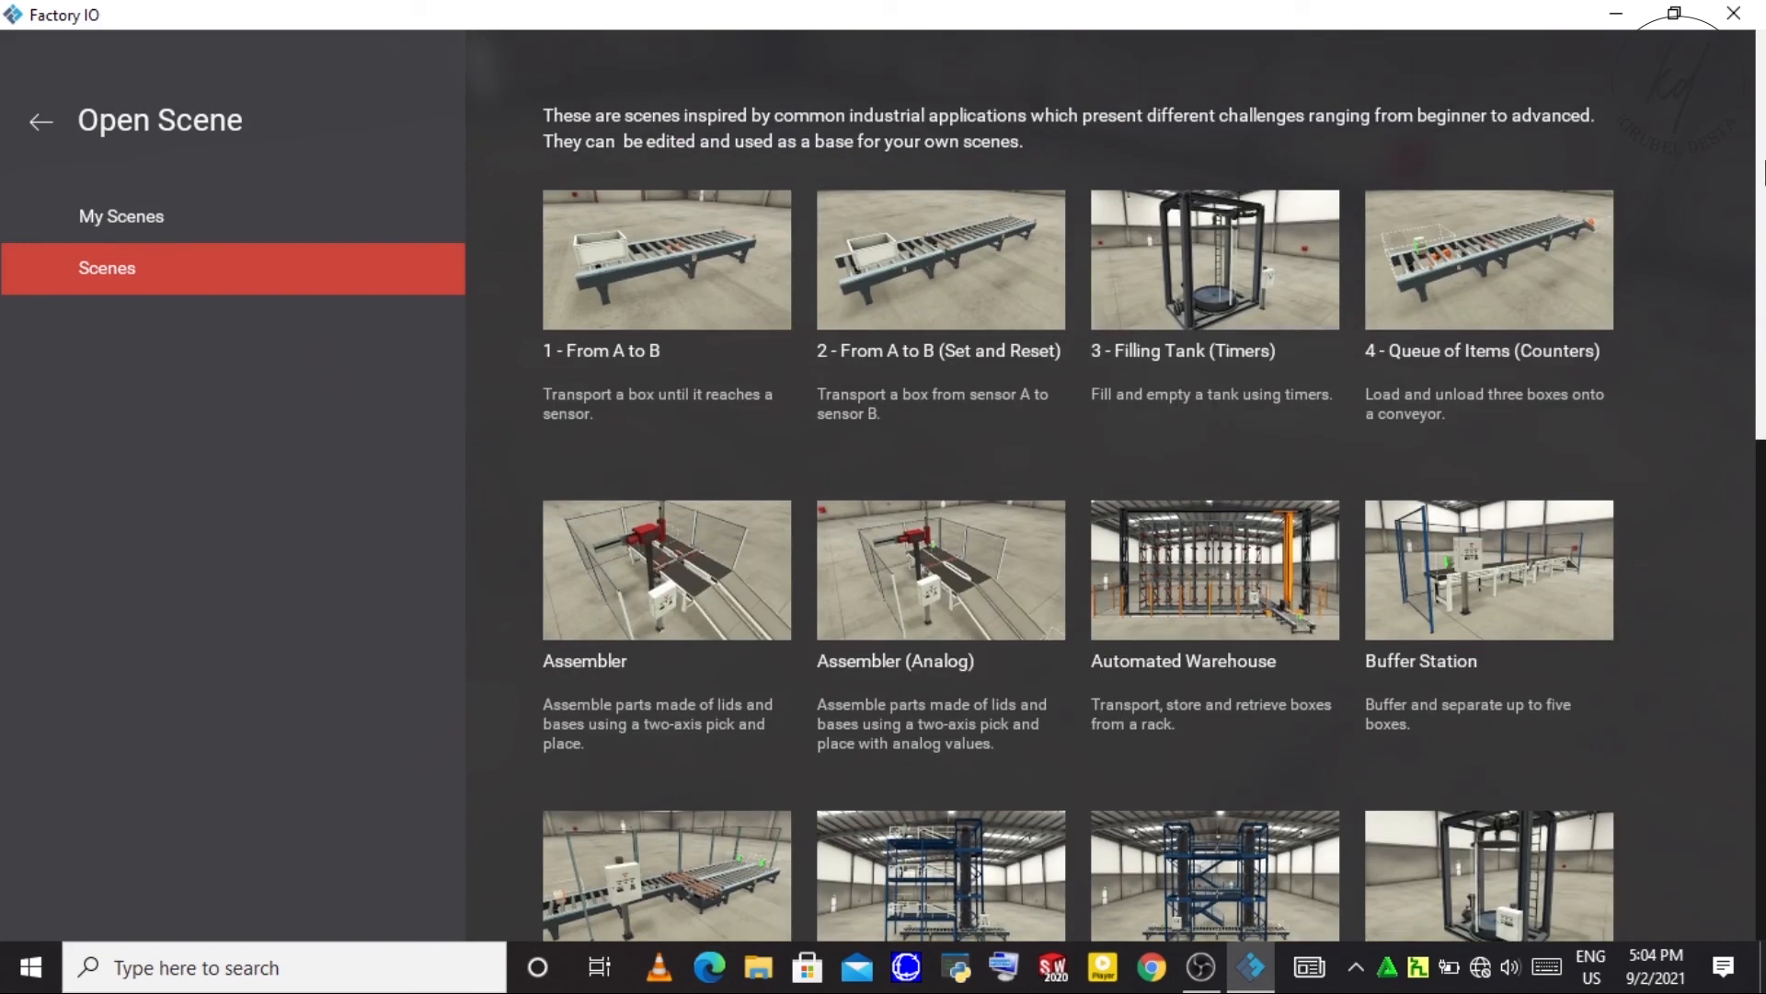
scroll("down", 3)
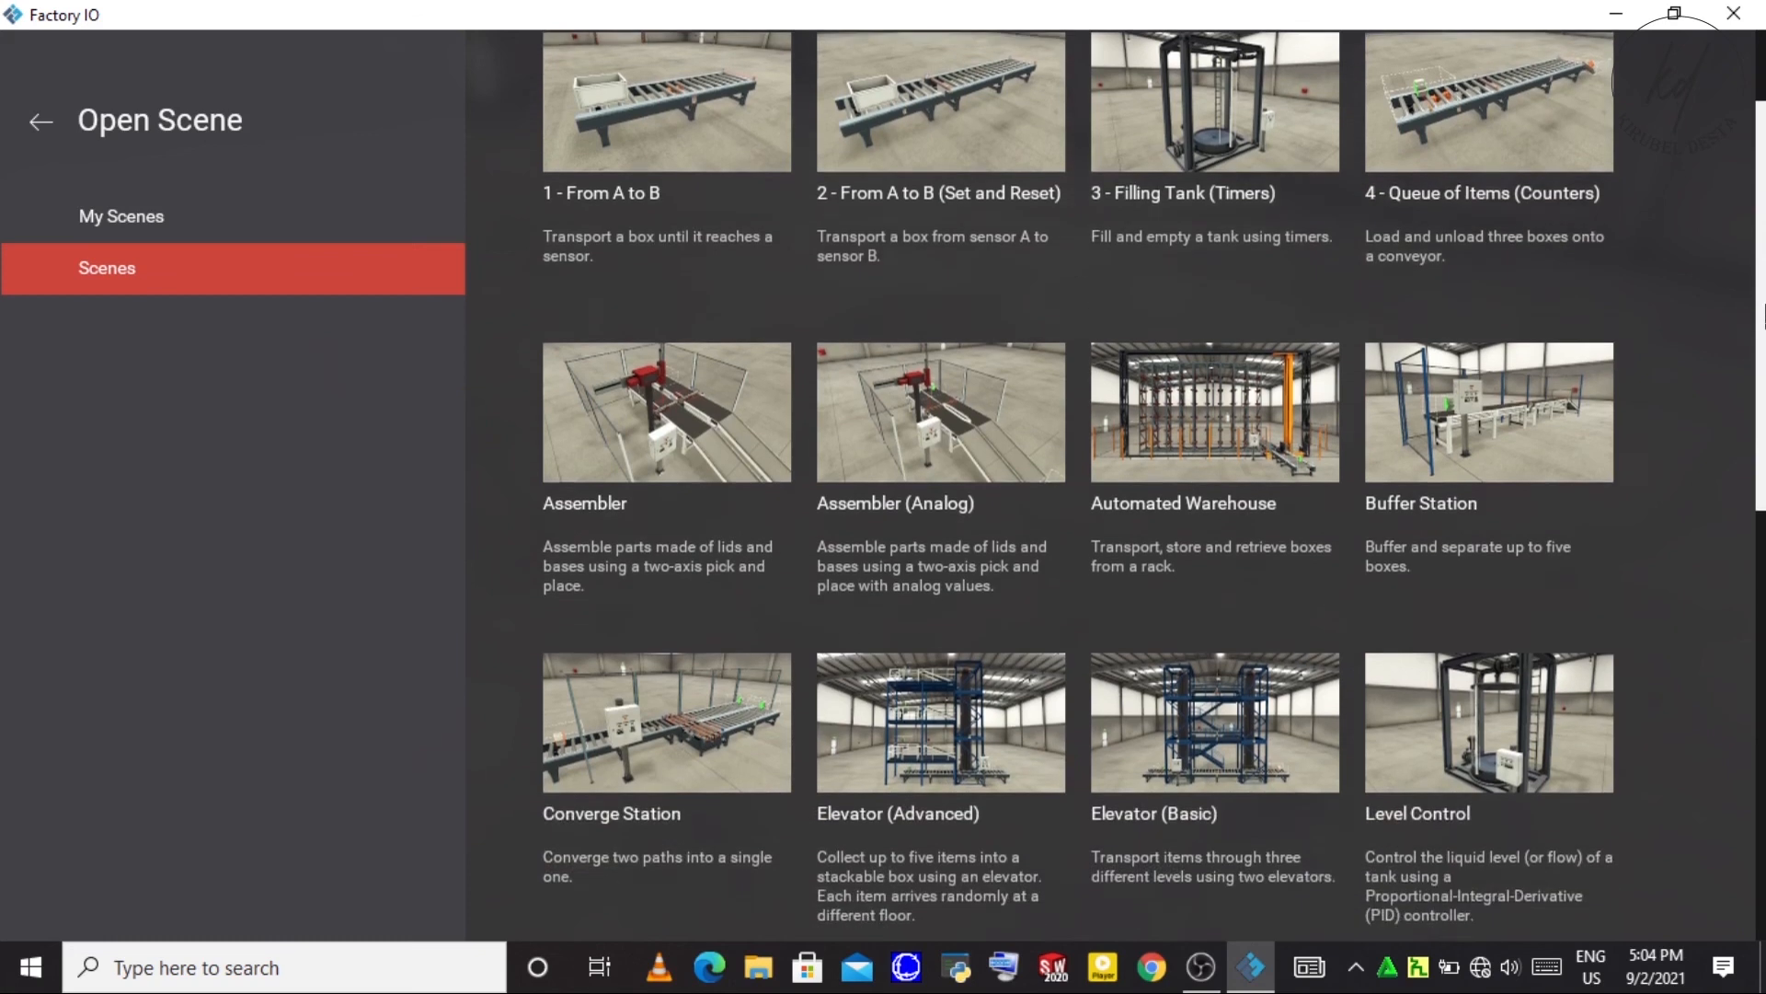
scroll("down", 3)
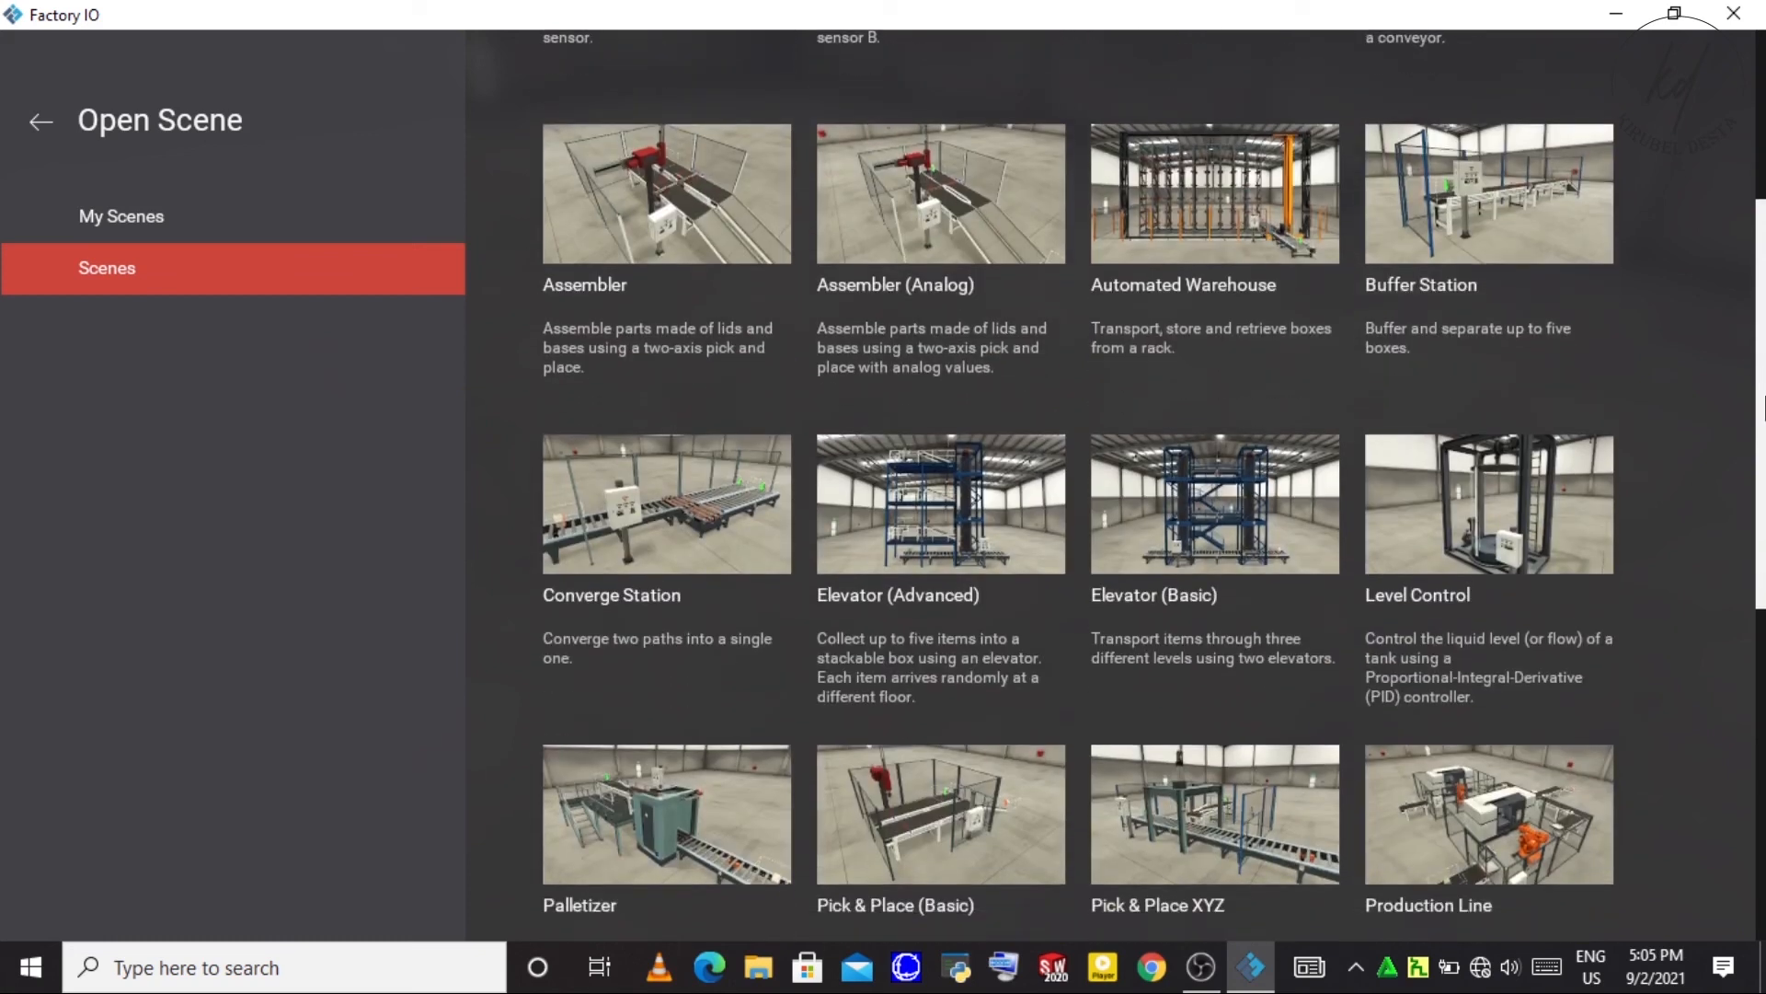
scroll("down", 3)
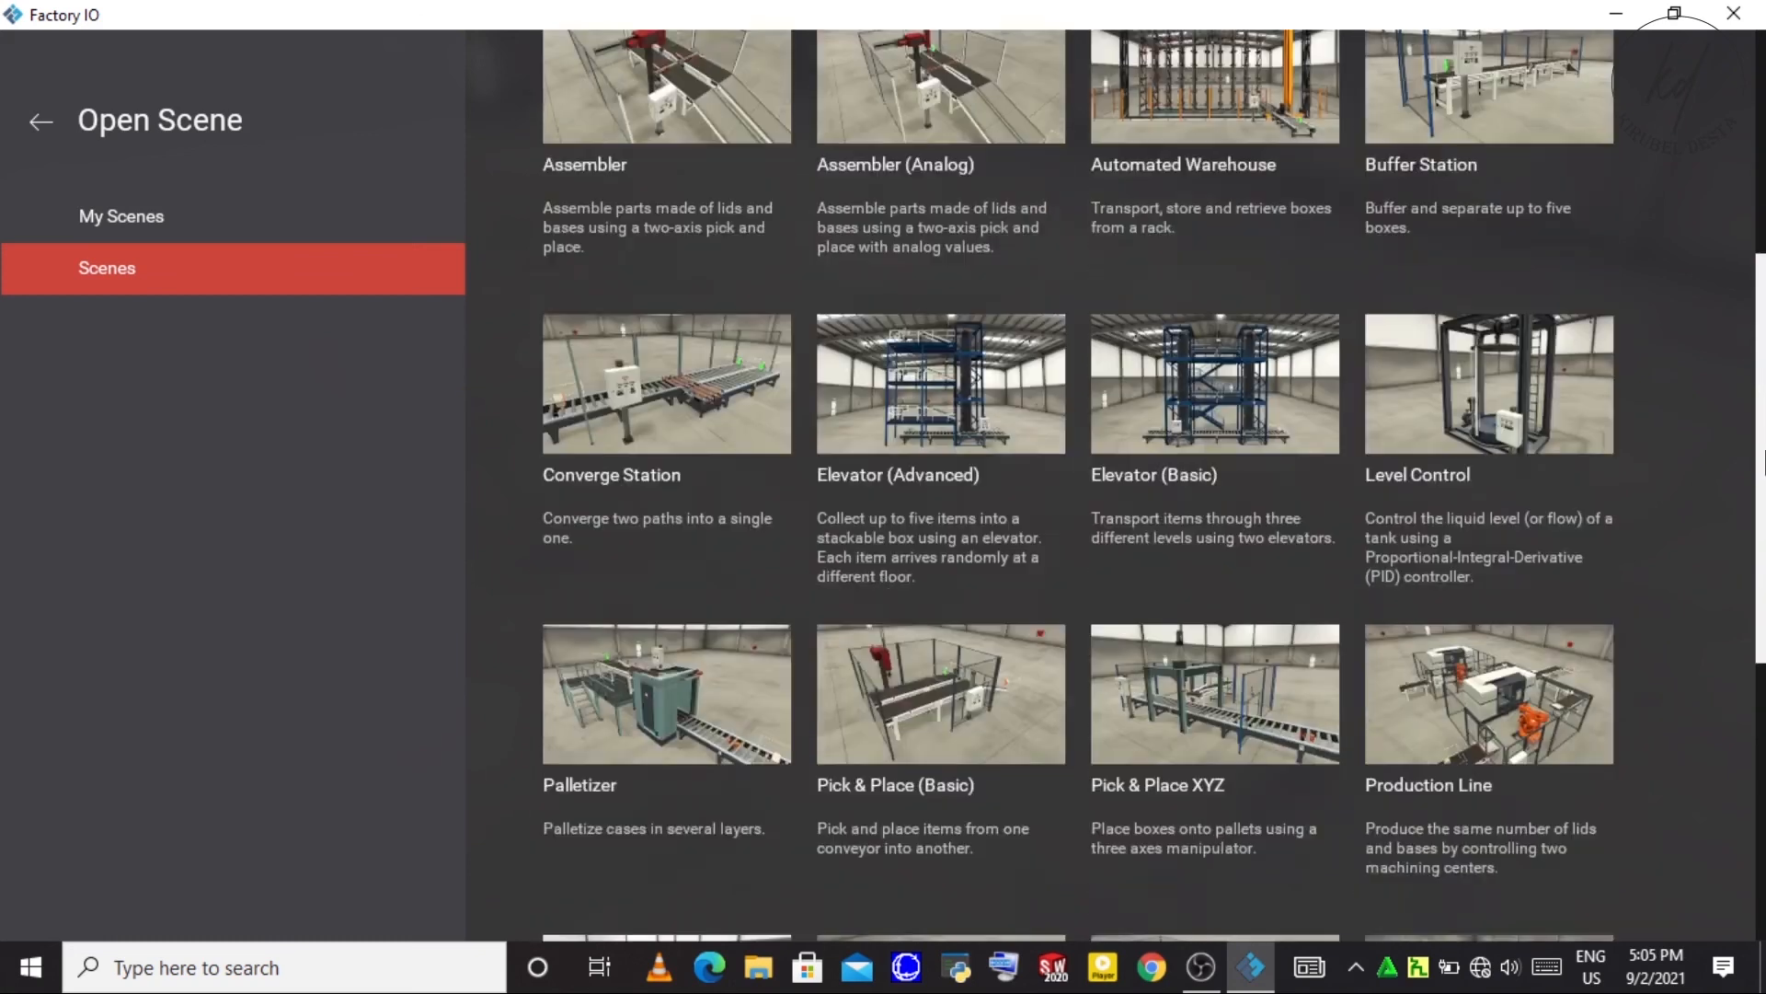
scroll("down", 3)
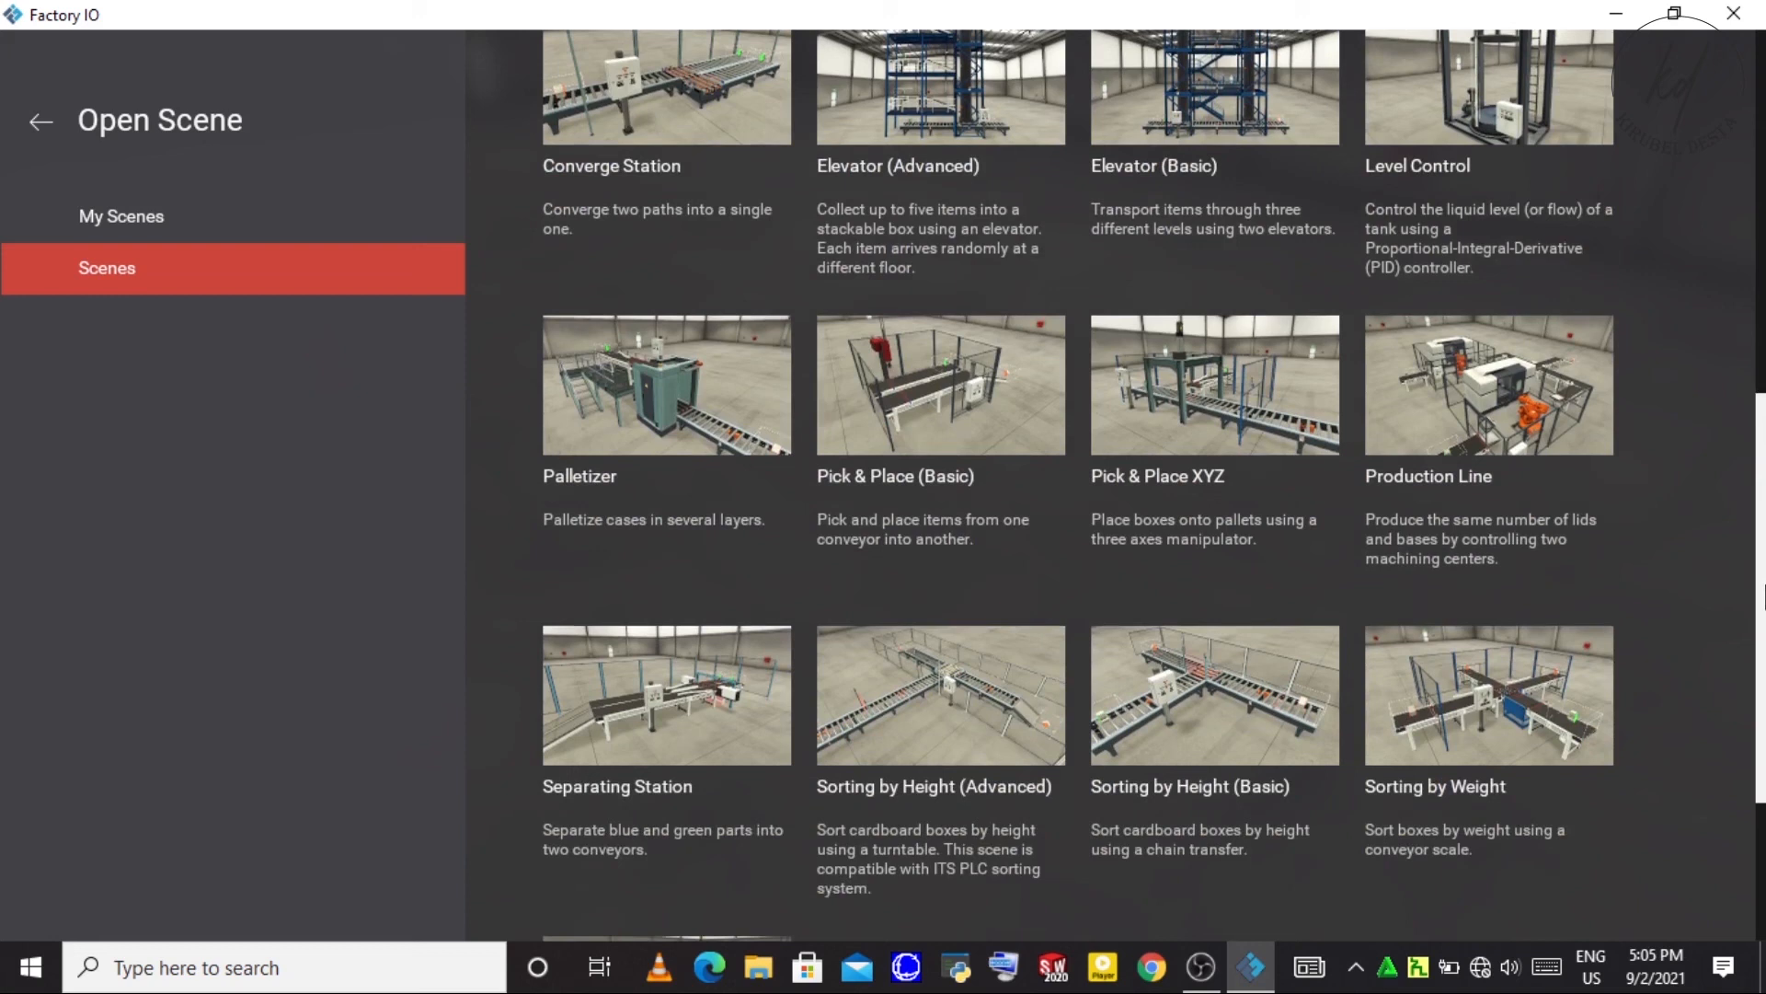
scroll("down", 3)
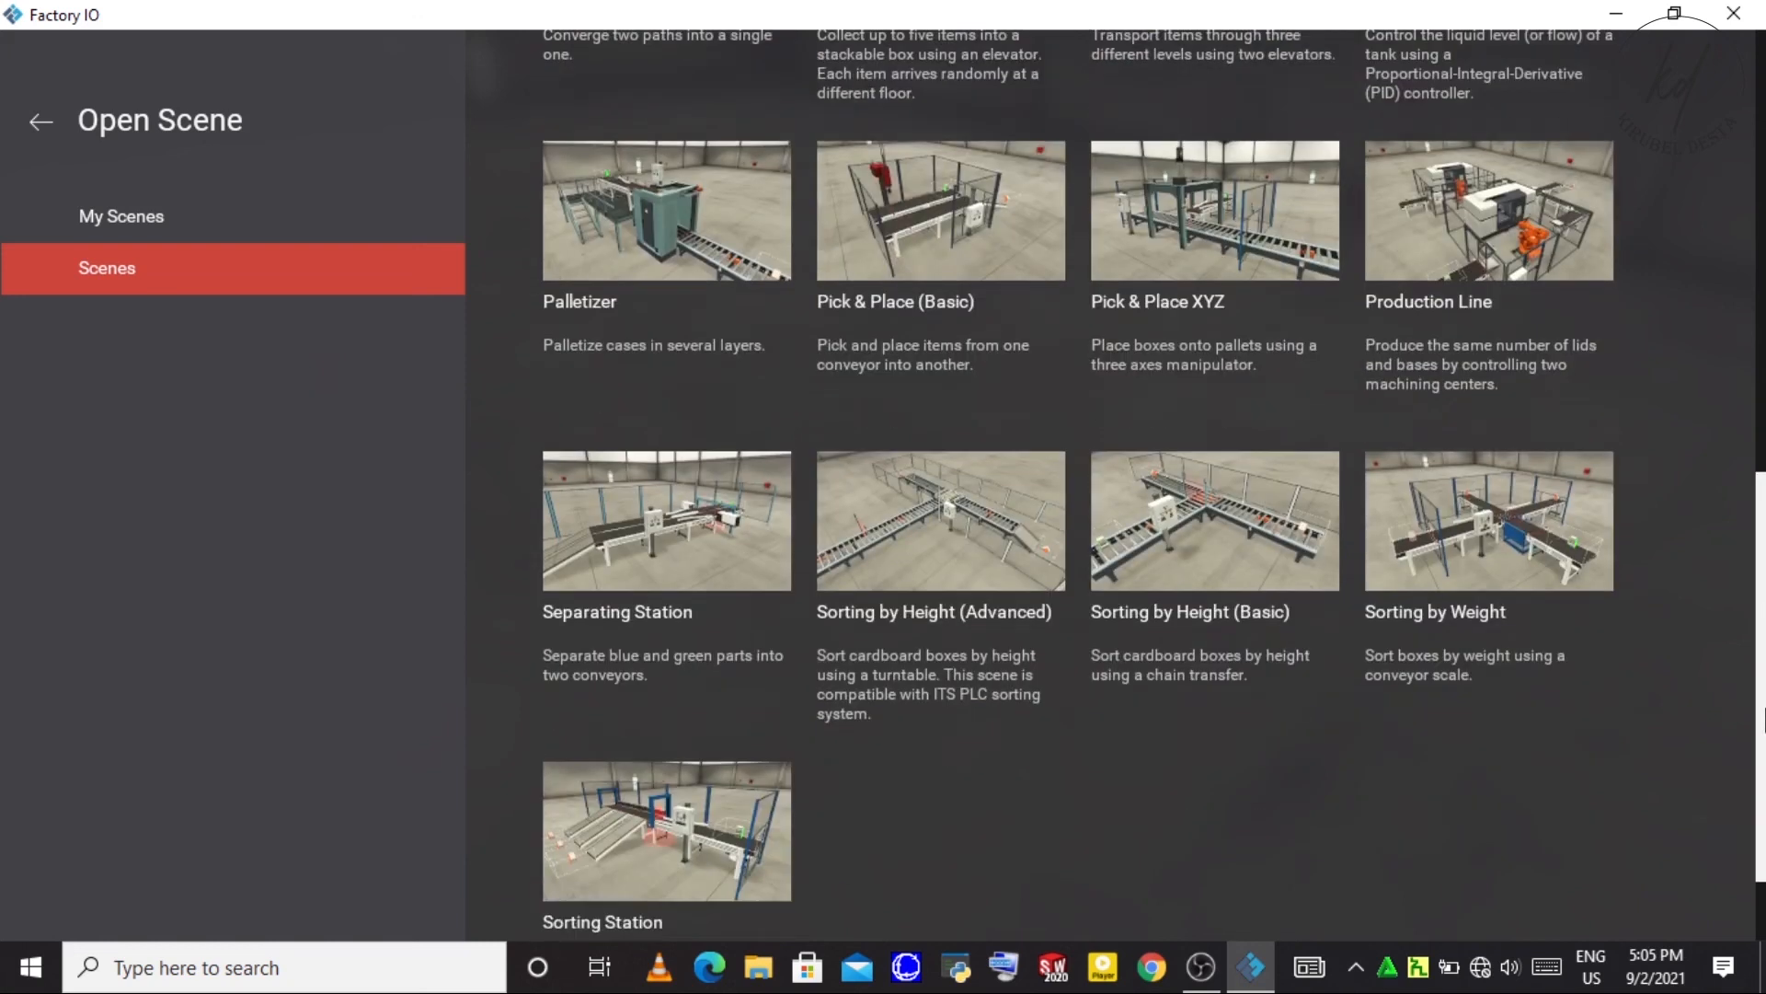
scroll("down", 3)
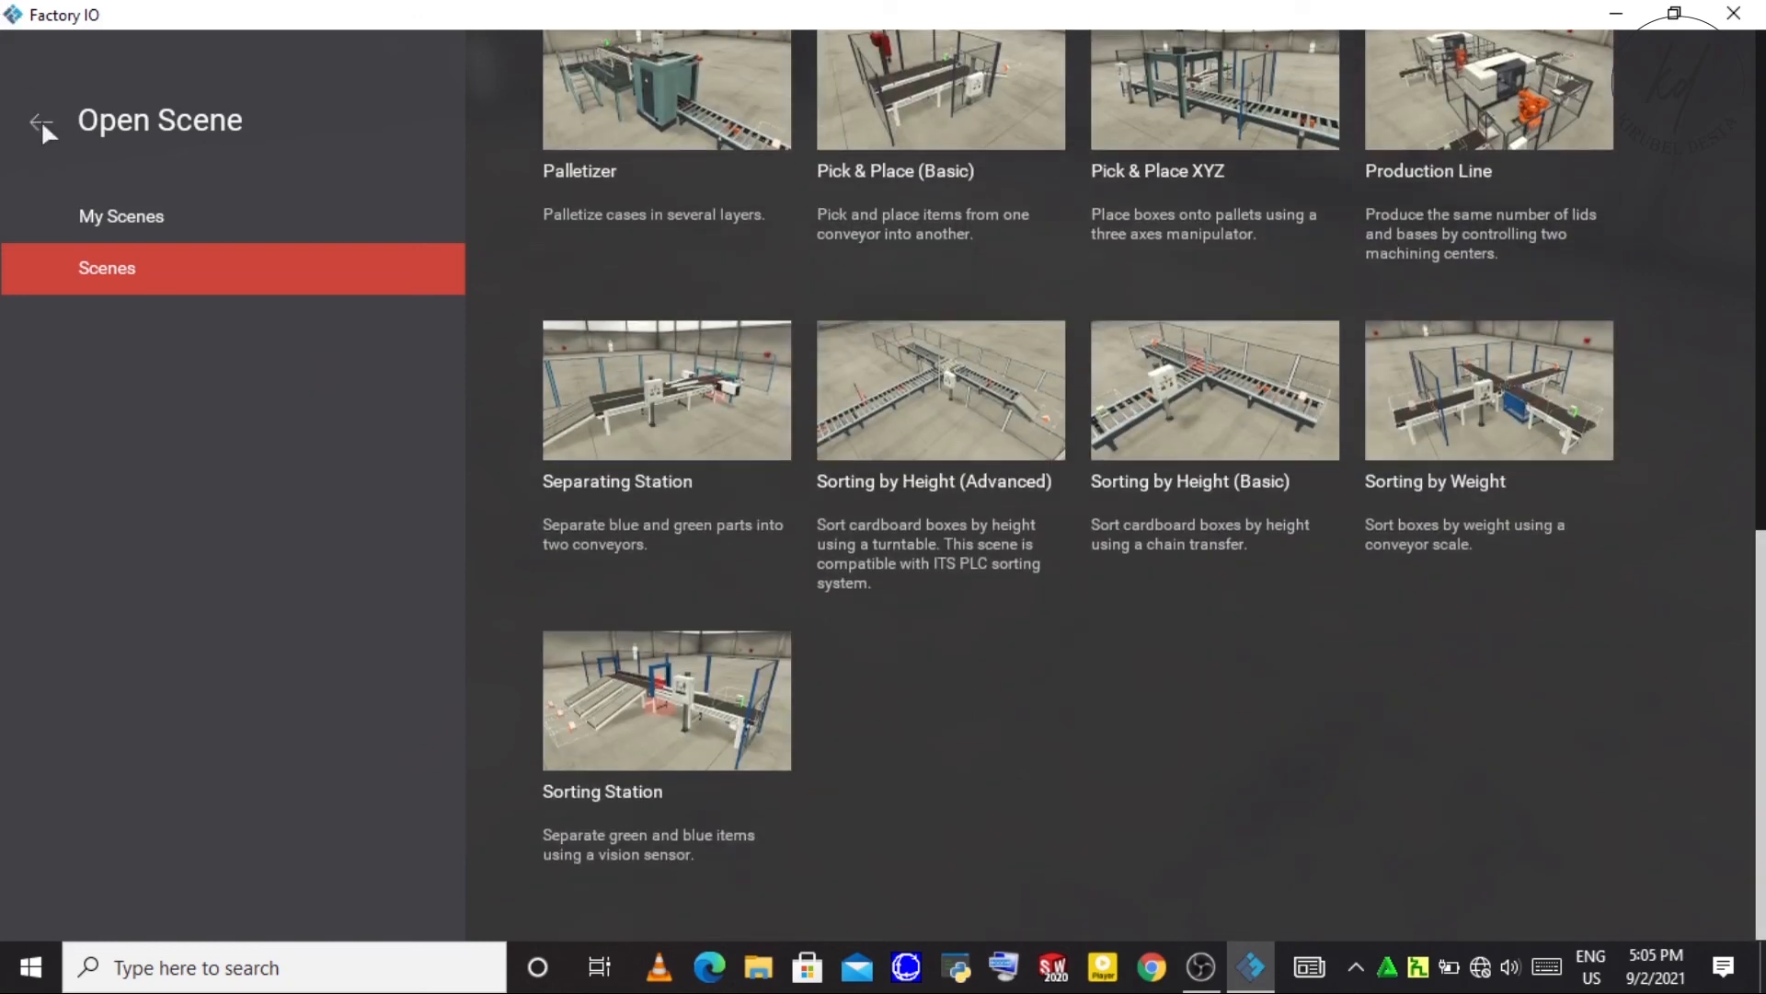
left_click(39, 123)
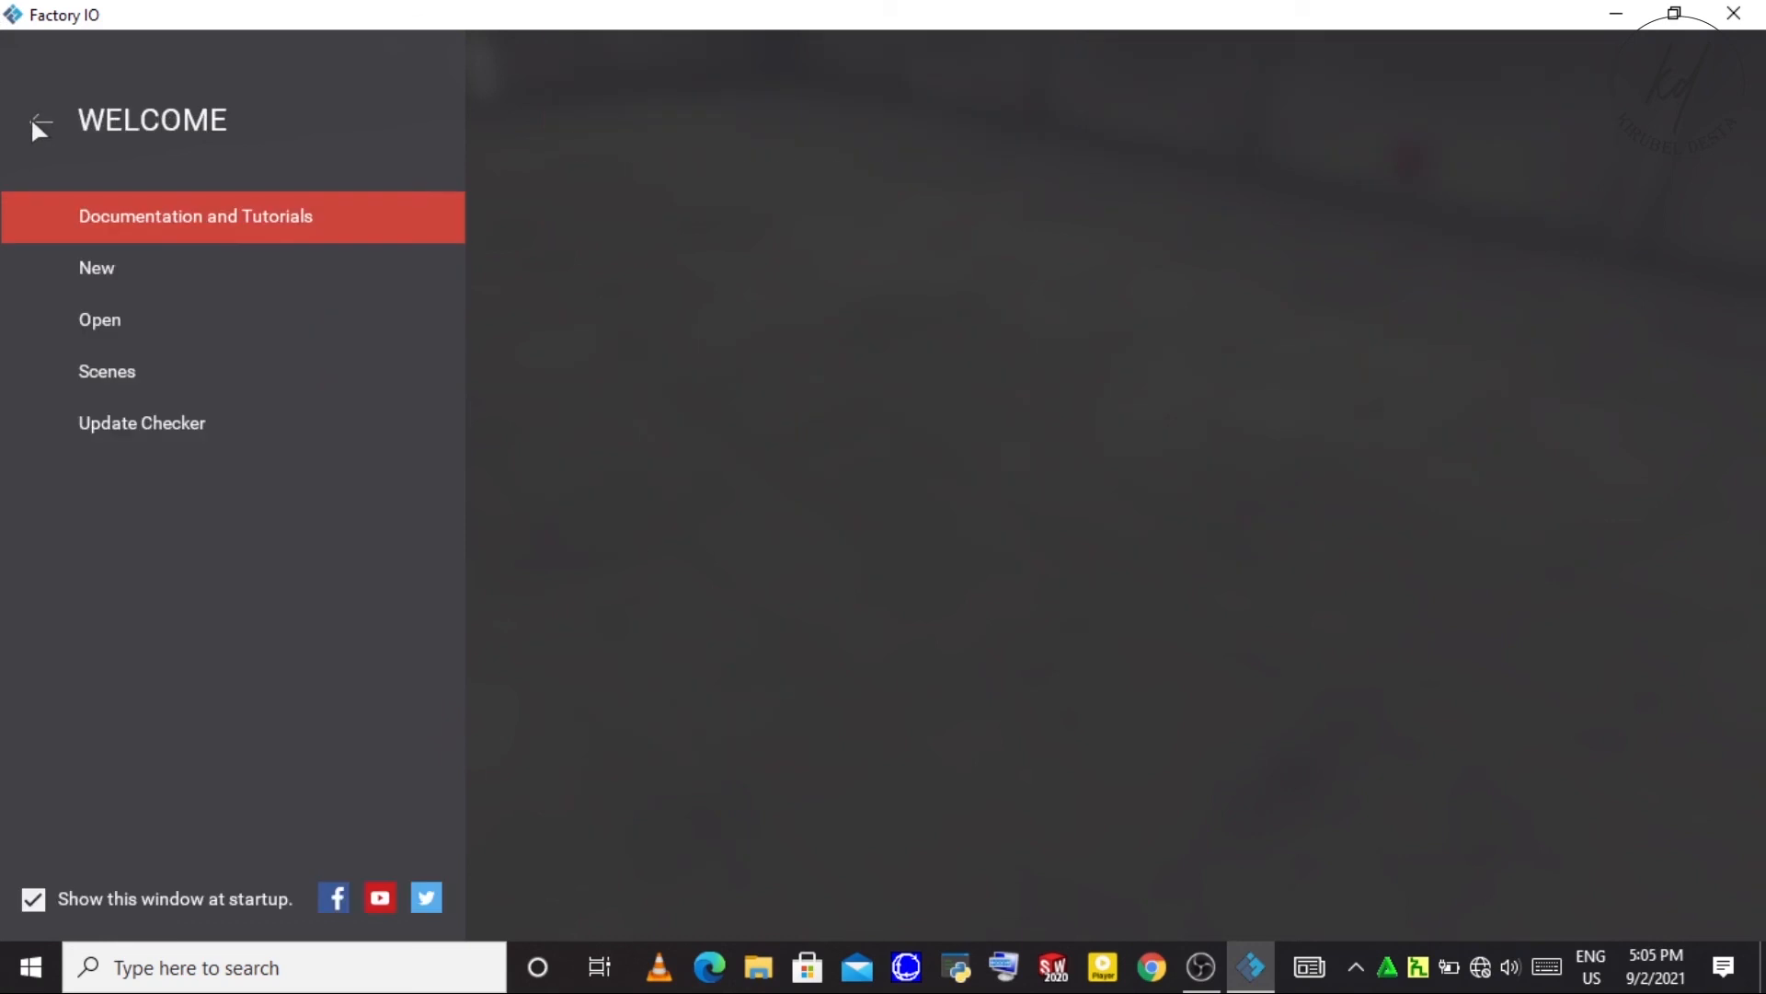